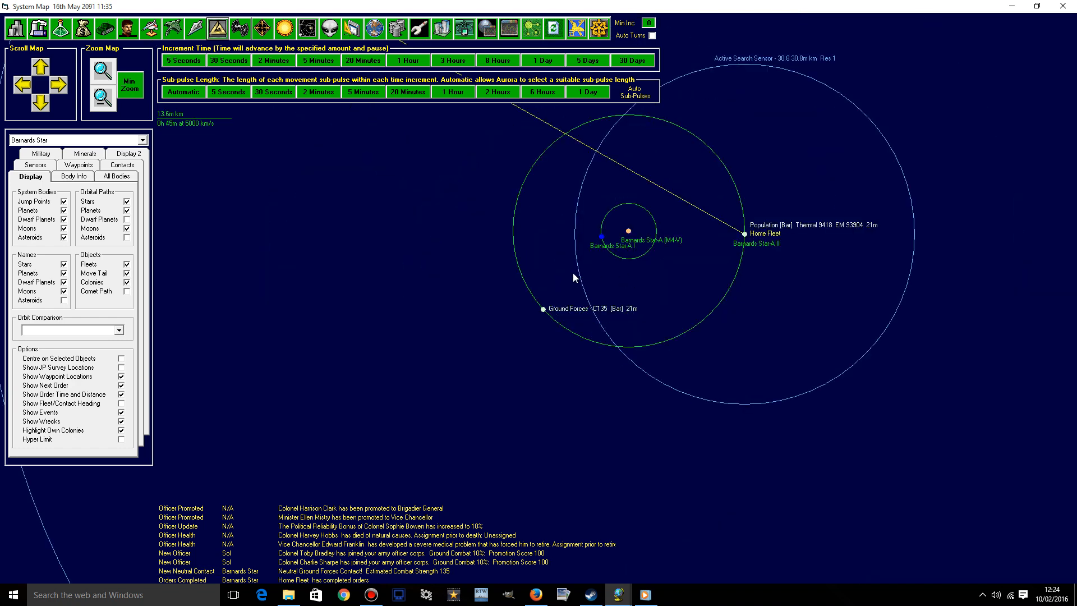
{"action": "mouse_move", "coordinate": [226, 187]}
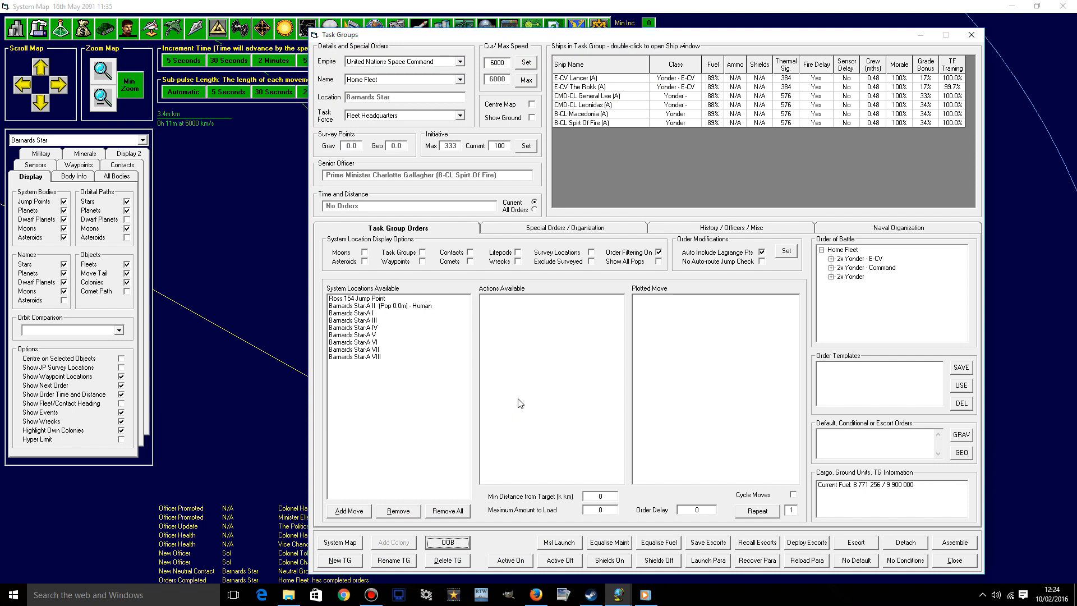
- Review Home Fleet's history/officers and naval organization, then close its task group details
{"action": "left_click", "coordinate": [730, 228]}
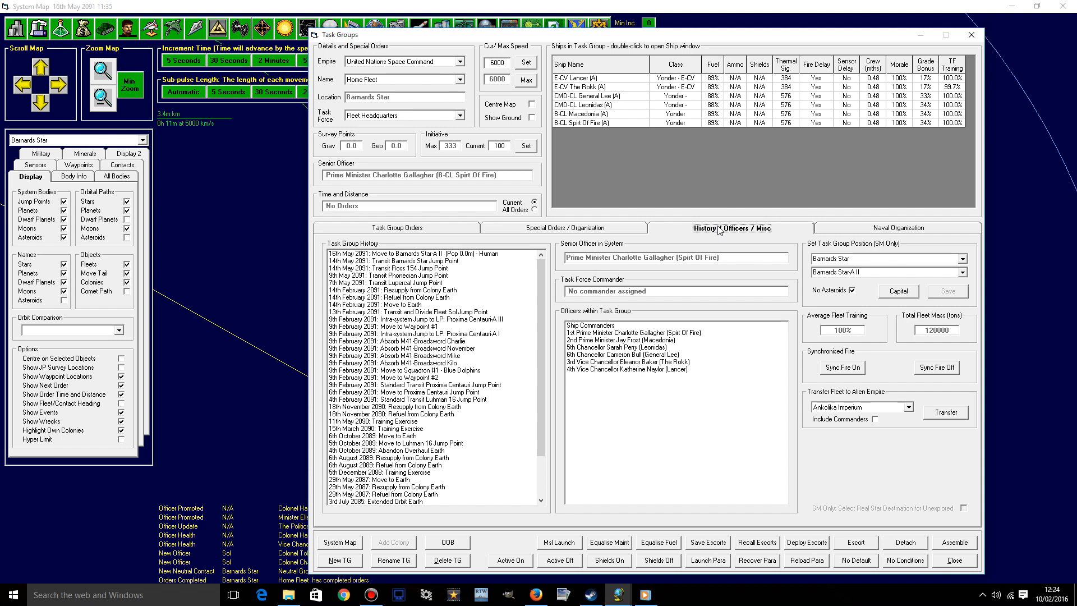
{"action": "mouse_move", "coordinate": [721, 240]}
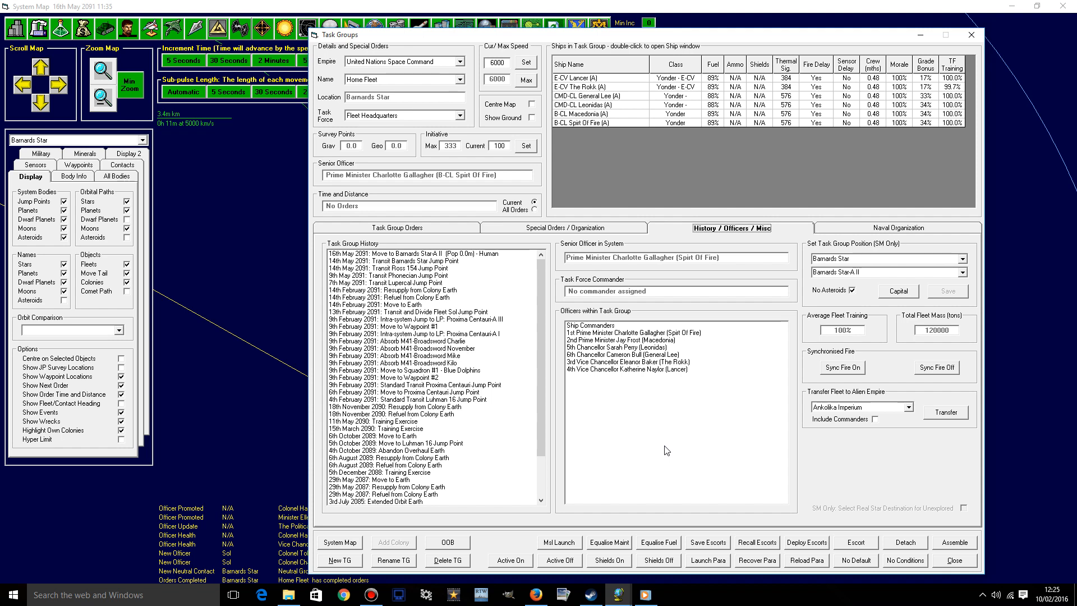
{"action": "left_click", "coordinate": [898, 228]}
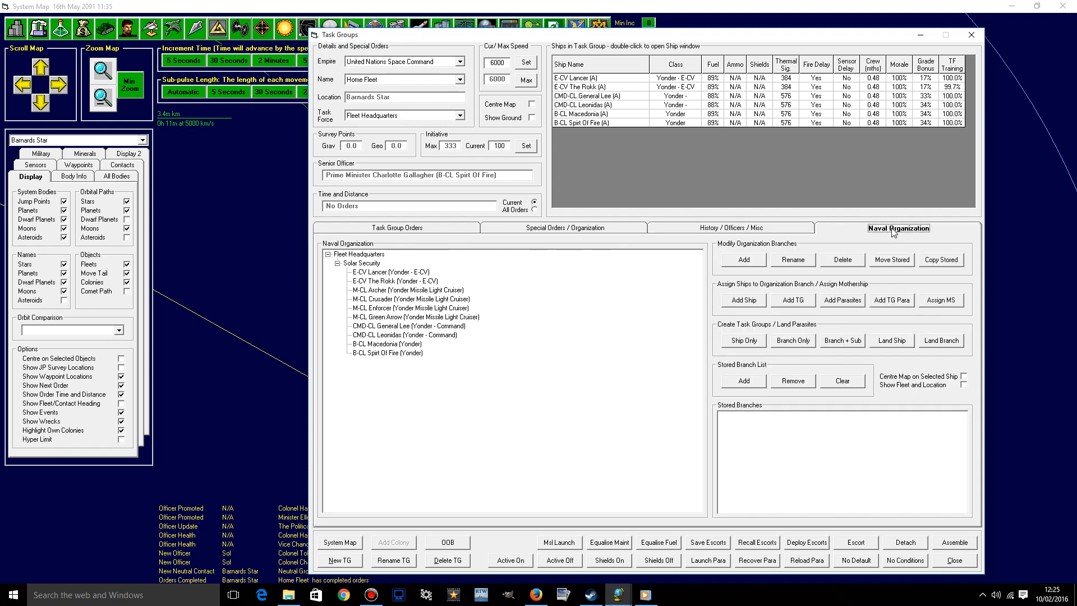
{"action": "left_click", "coordinate": [397, 227]}
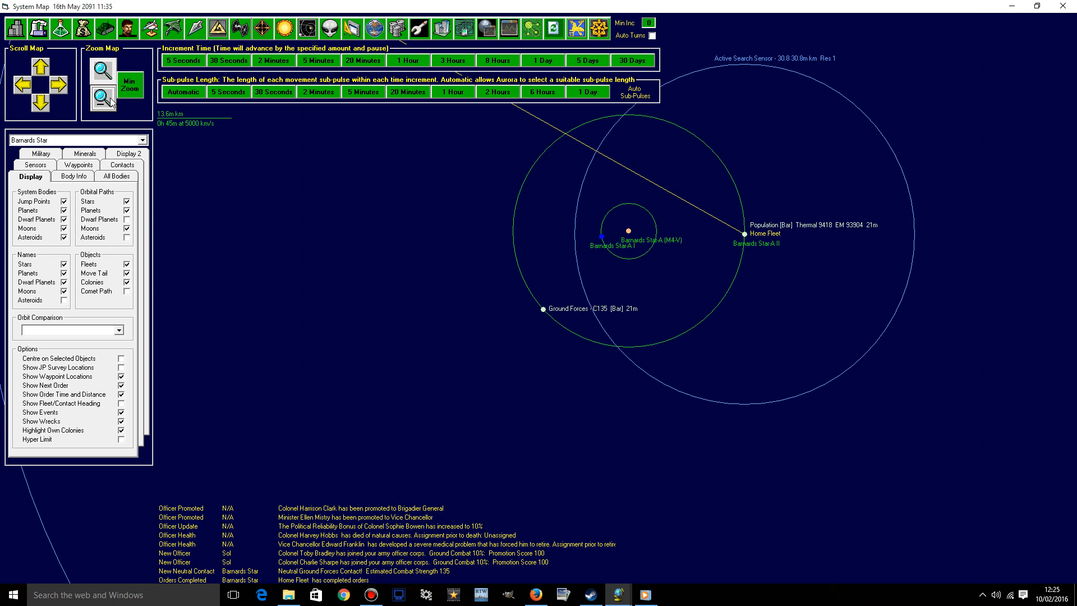
{"action": "mouse_move", "coordinate": [570, 369]}
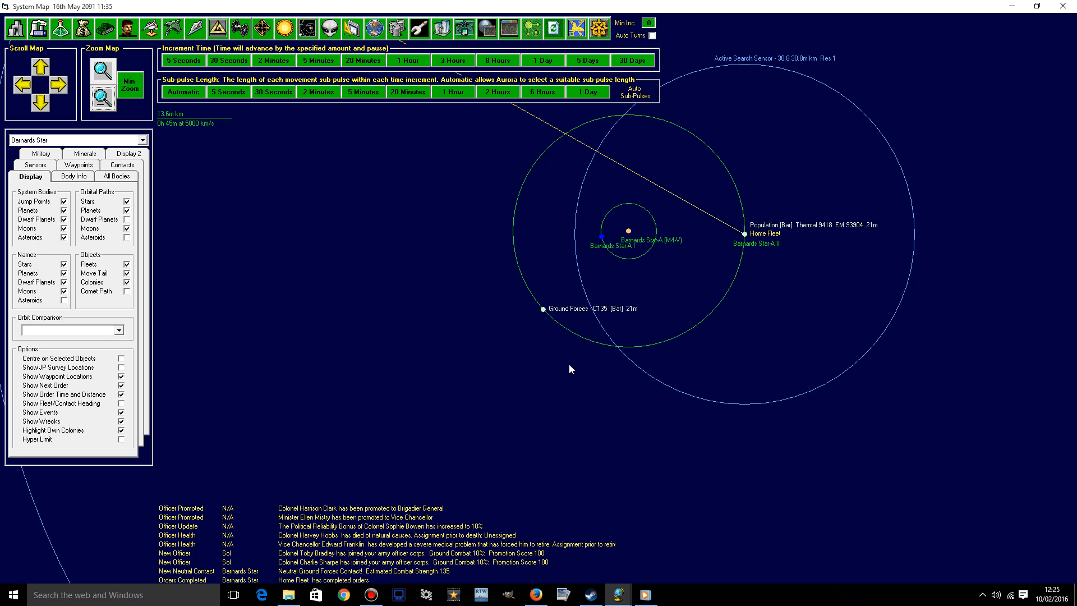
- Zoom the map out and list the objects at the neutral Ground Forces contact
{"action": "left_click", "coordinate": [102, 93]}
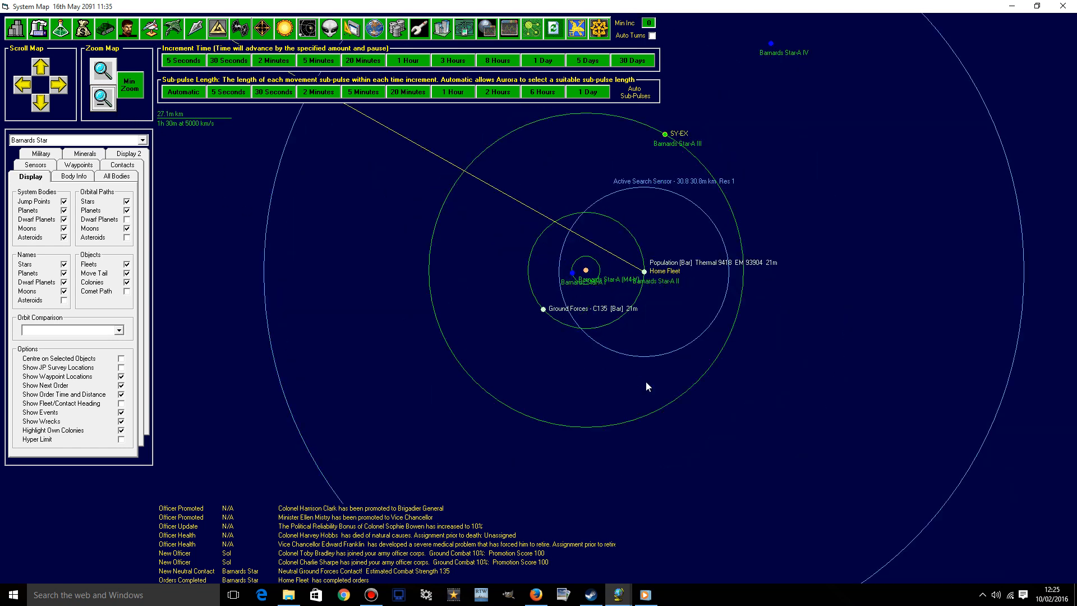
{"action": "mouse_move", "coordinate": [531, 316]}
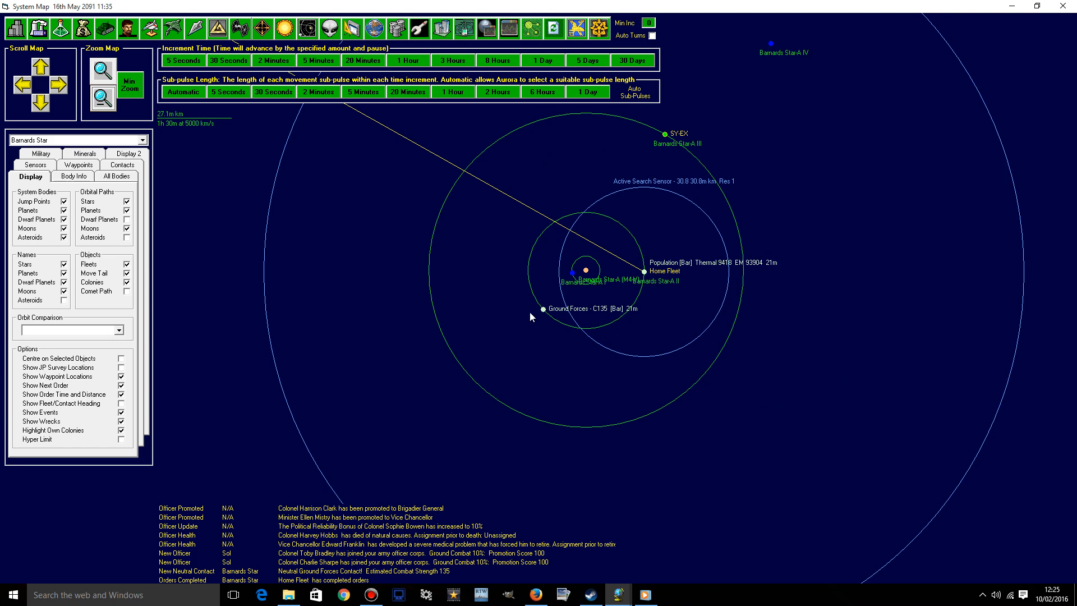
{"action": "right_click", "coordinate": [543, 309]}
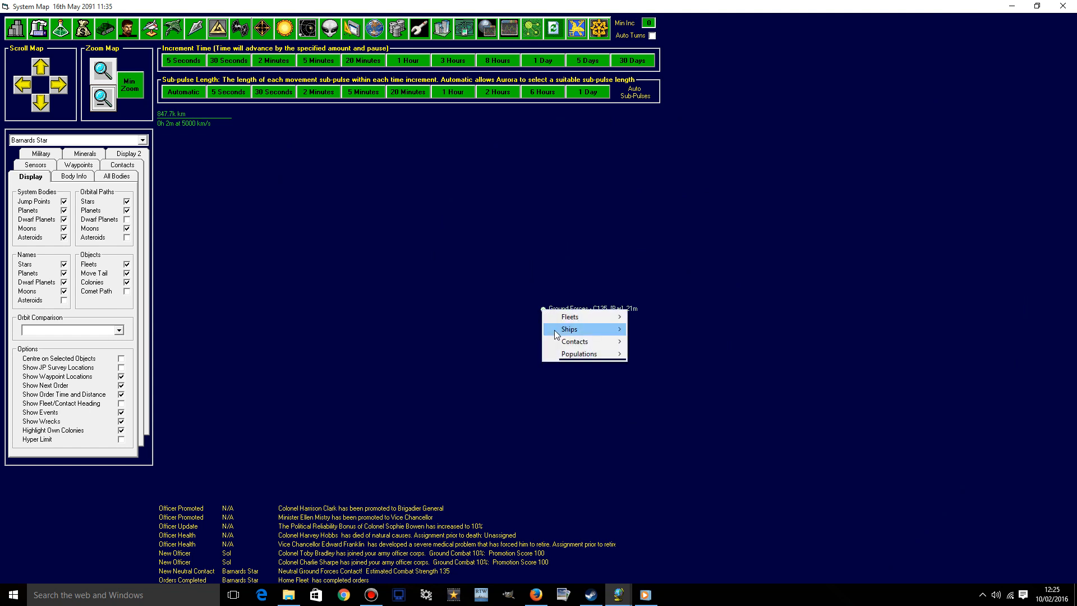
{"action": "mouse_move", "coordinate": [570, 317]}
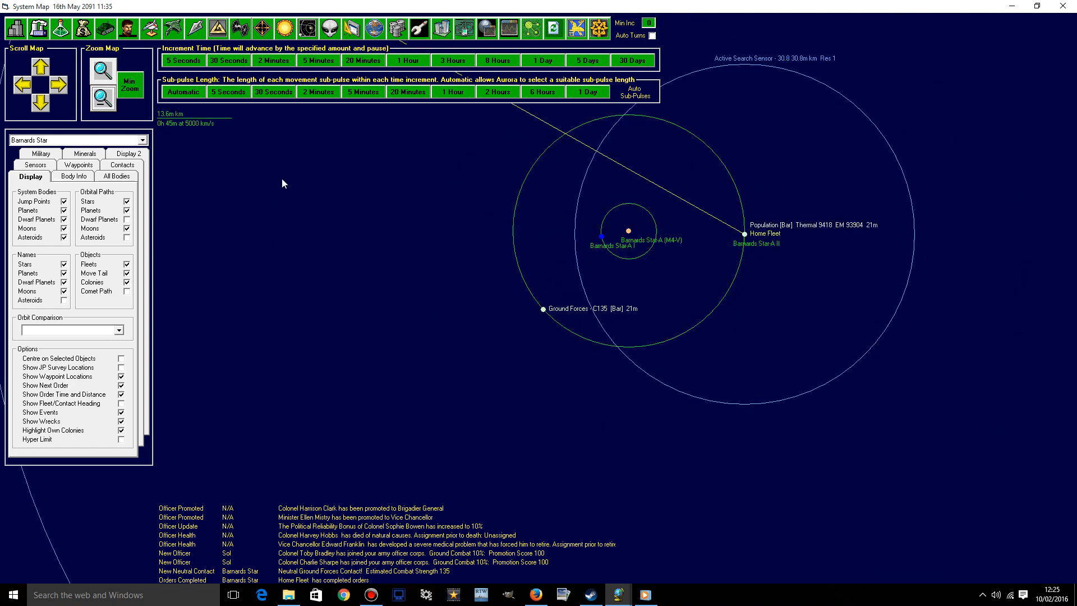
{"action": "mouse_move", "coordinate": [94, 110]}
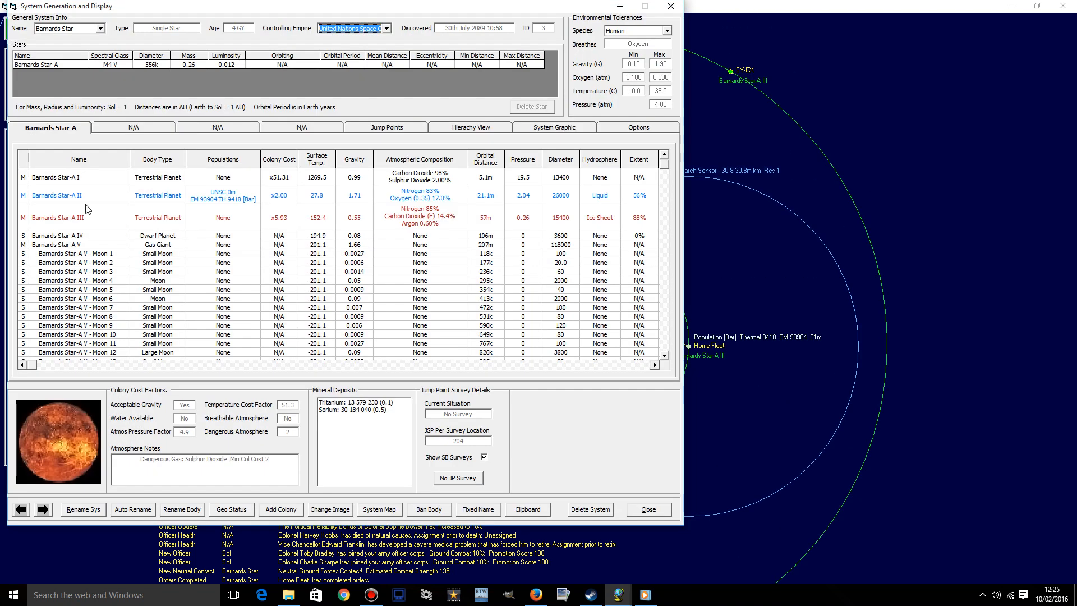
- Close the Barnards Star system details, zoom back in and list objects at the Ground Forces contact
{"action": "left_click", "coordinate": [57, 217]}
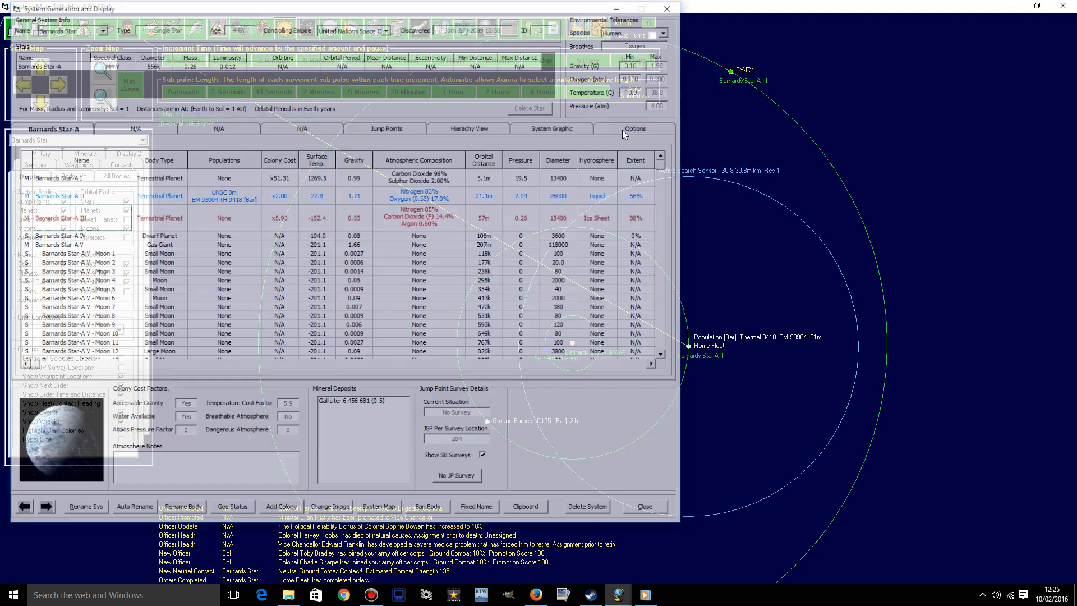
{"action": "left_click", "coordinate": [642, 506]}
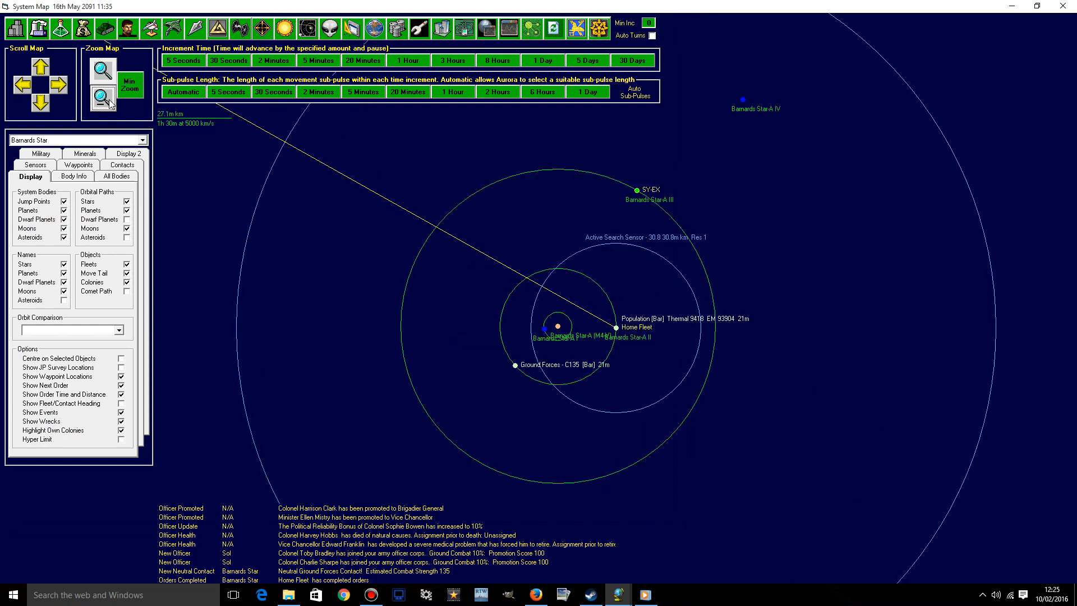
{"action": "mouse_move", "coordinate": [621, 407]}
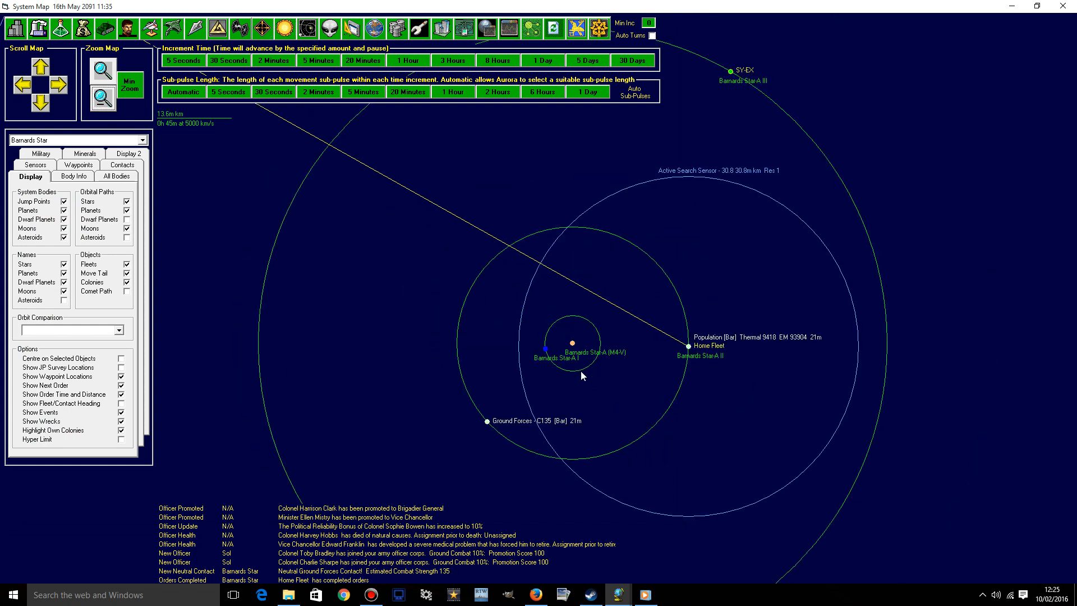
{"action": "mouse_move", "coordinate": [540, 362]}
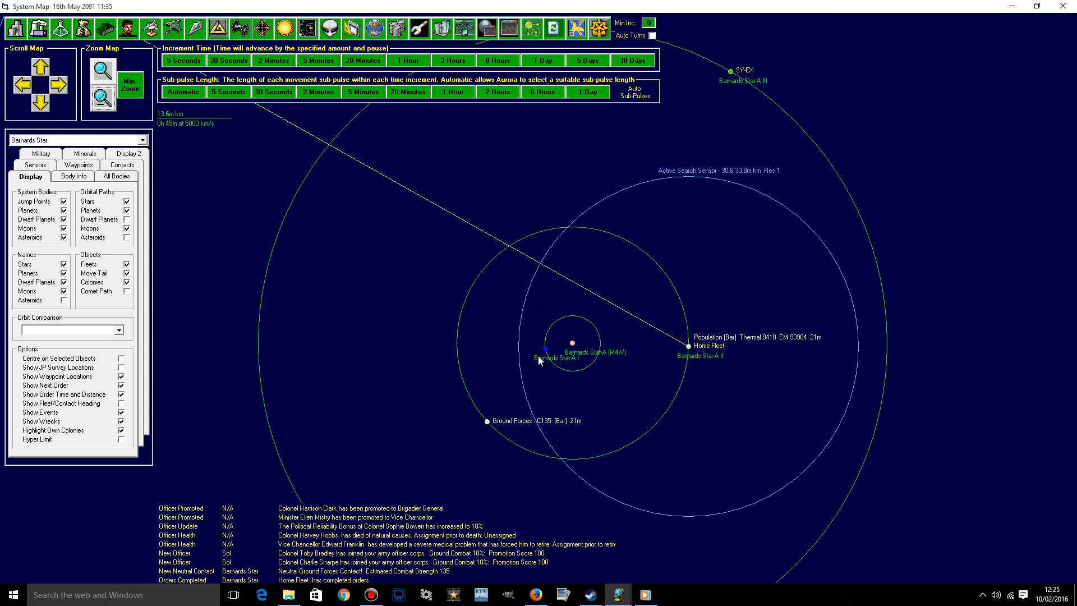
{"action": "mouse_move", "coordinate": [488, 426]}
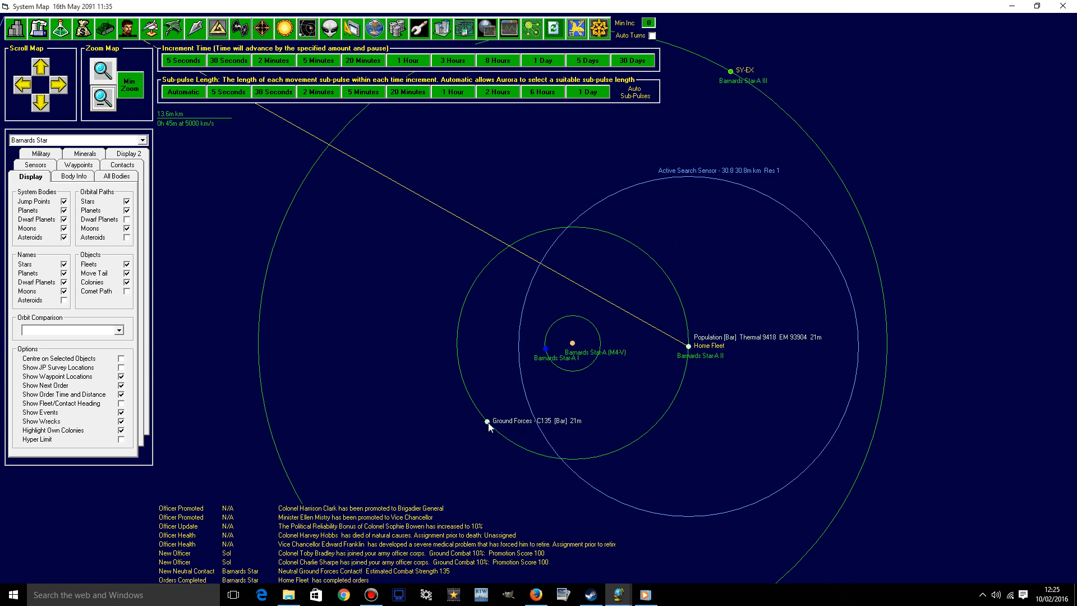
{"action": "right_click", "coordinate": [488, 423]}
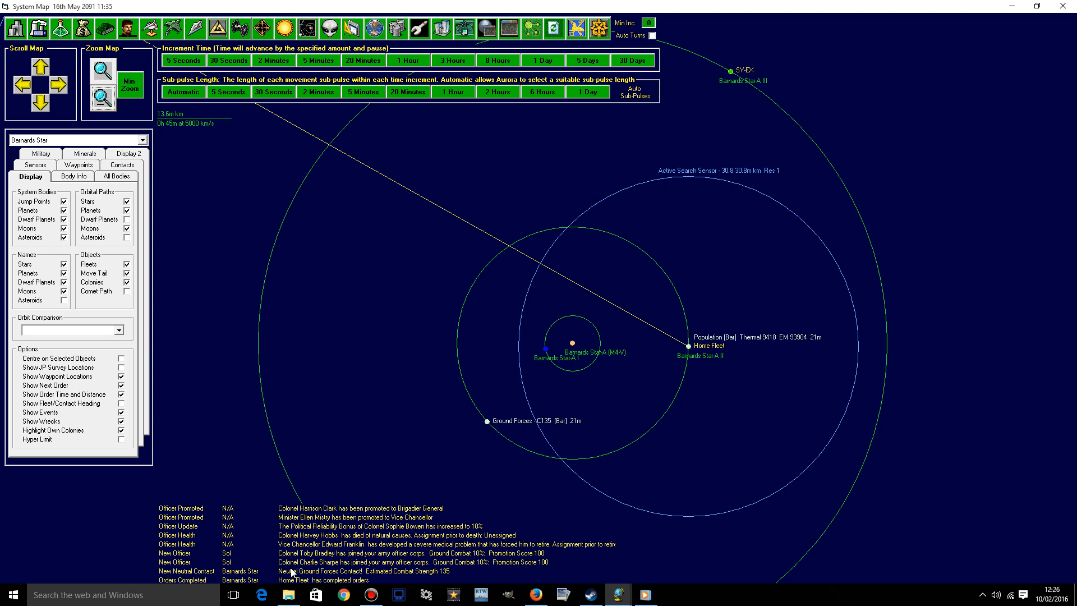
{"action": "mouse_move", "coordinate": [299, 562]}
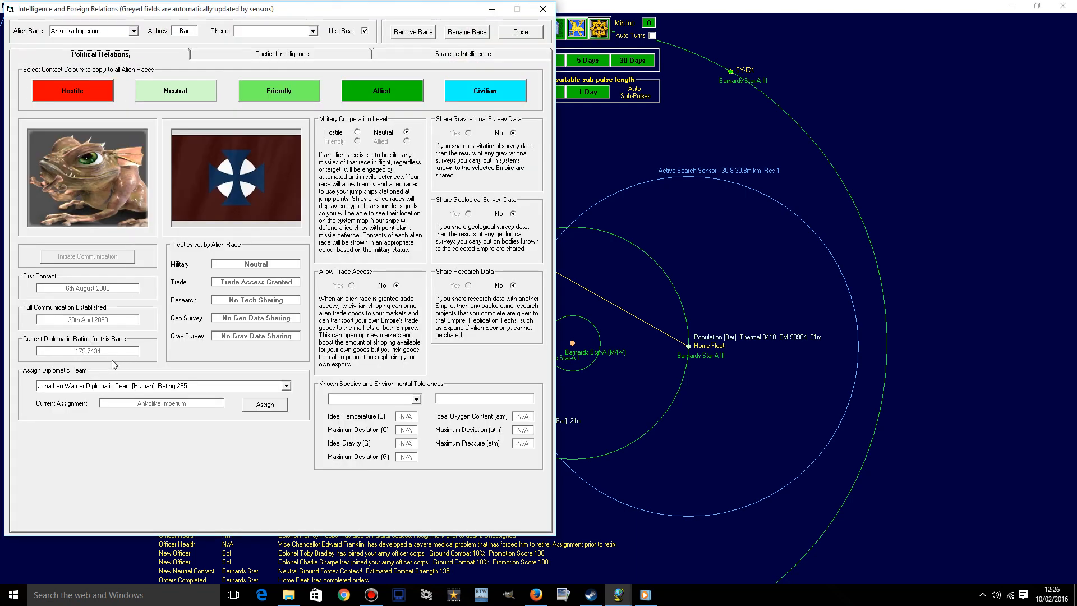
{"action": "mouse_move", "coordinate": [77, 356]}
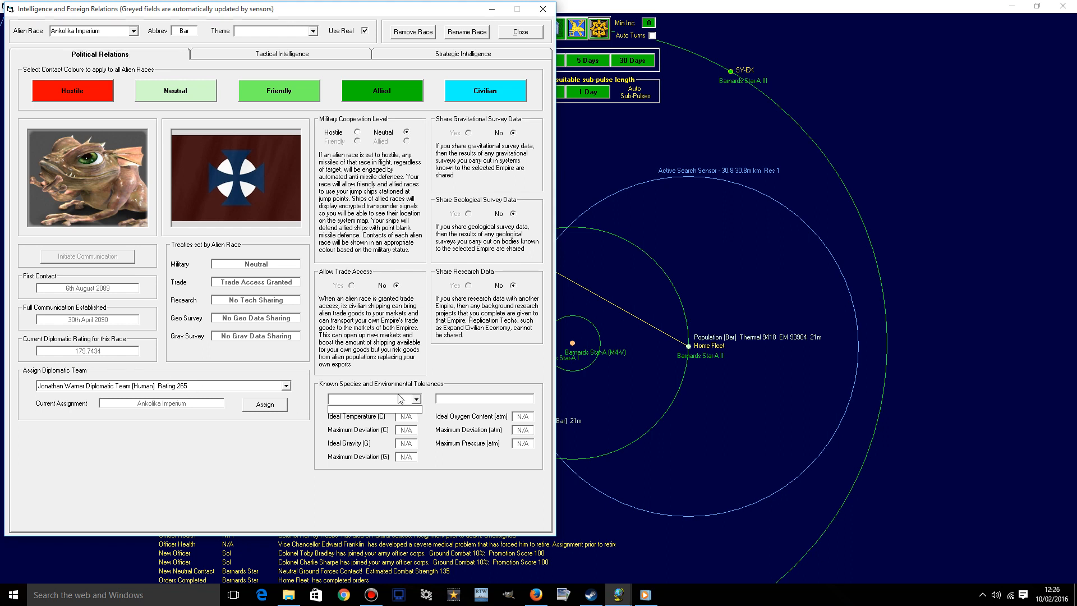
{"action": "left_click", "coordinate": [416, 400]}
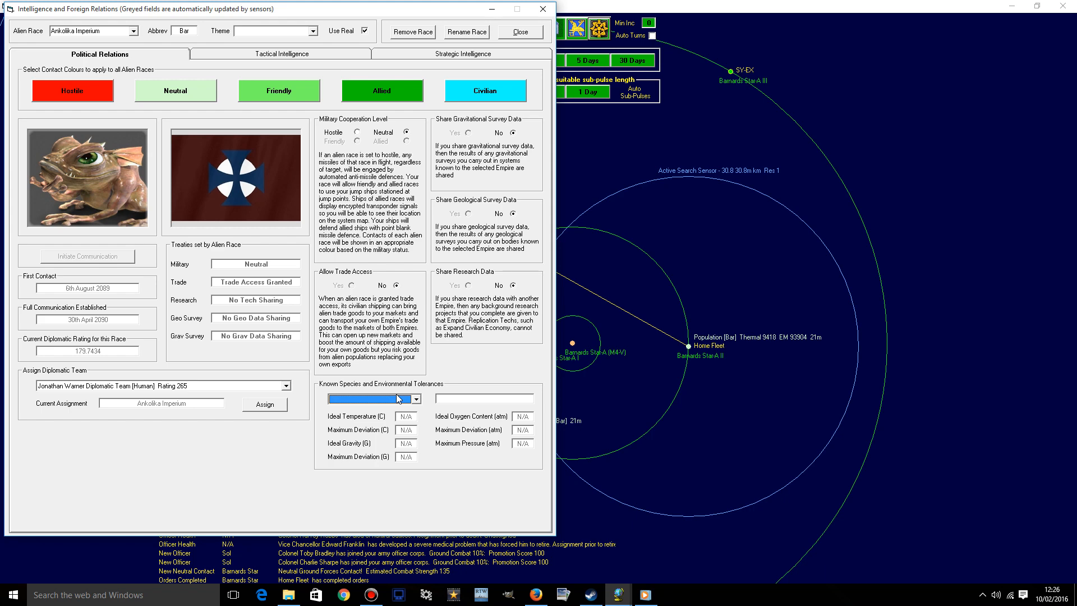
{"action": "left_click", "coordinate": [280, 54]}
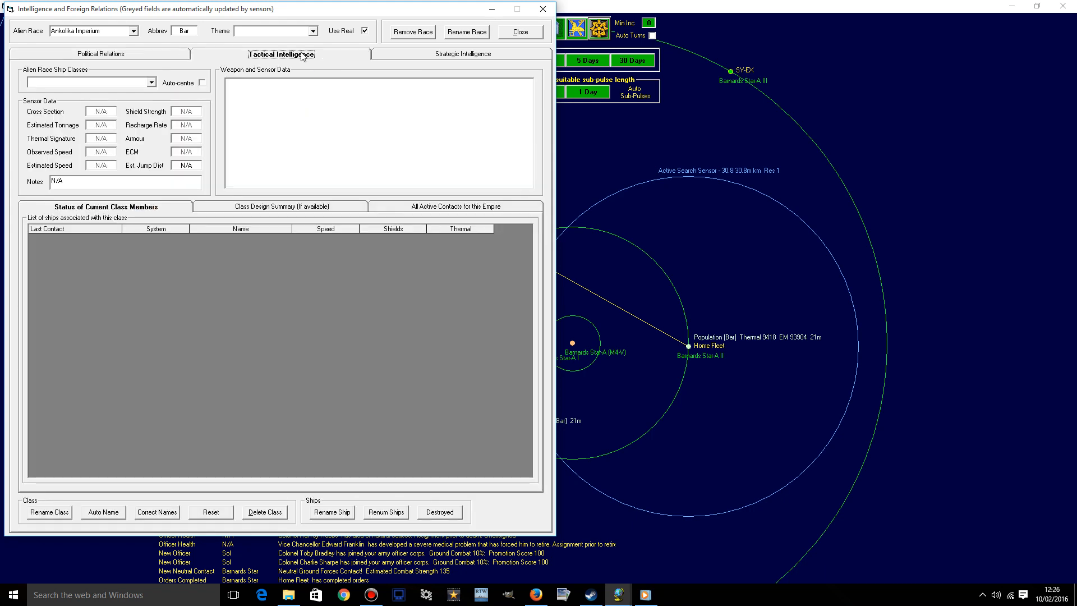
{"action": "mouse_move", "coordinate": [191, 77]}
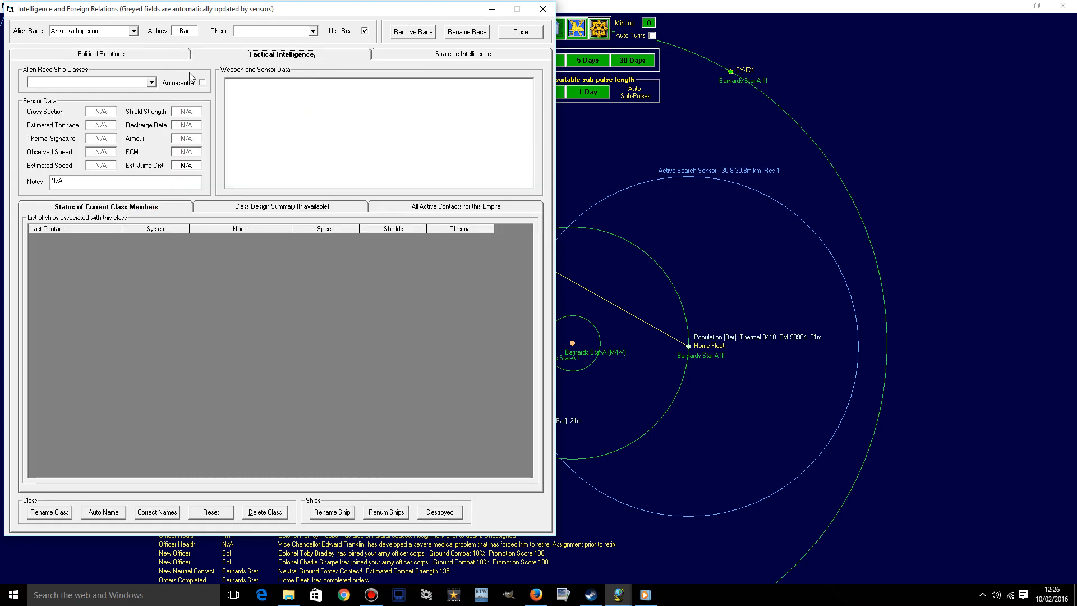
{"action": "left_click", "coordinate": [279, 206]}
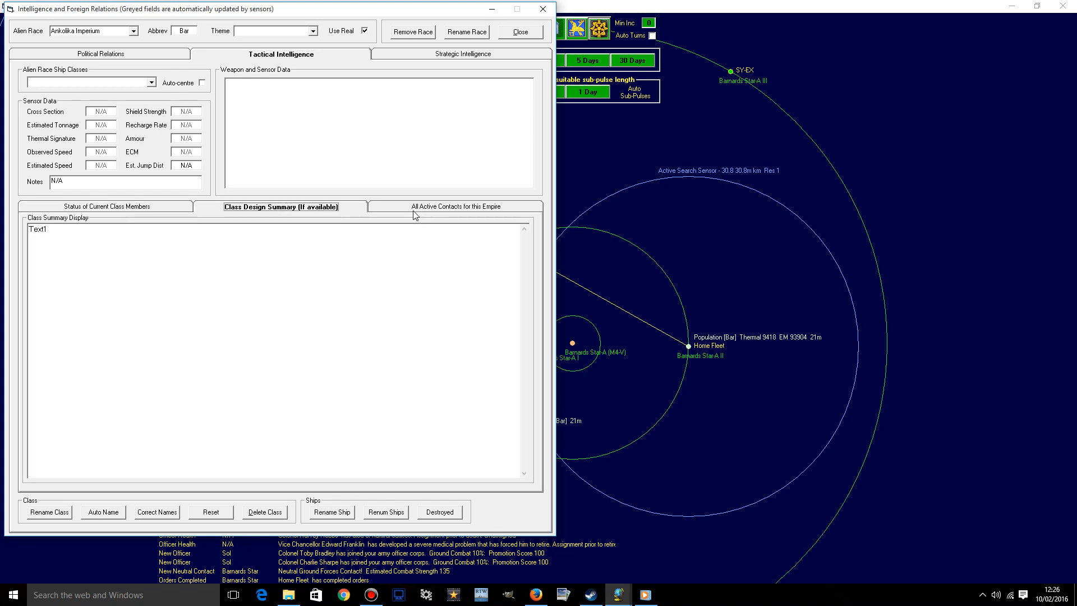
{"action": "left_click", "coordinate": [106, 207]}
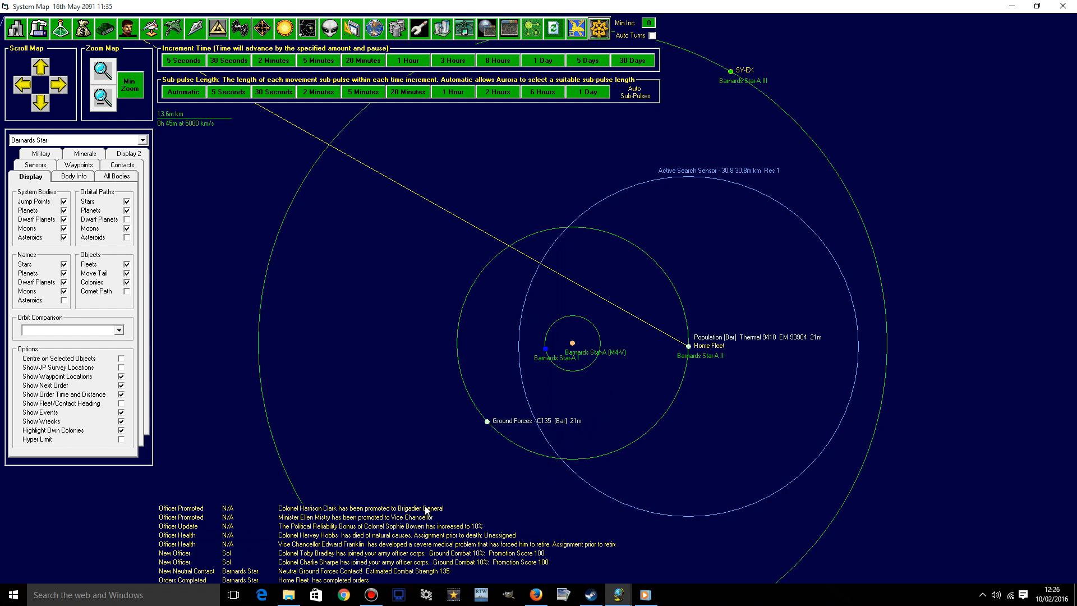
{"action": "mouse_move", "coordinate": [421, 498]}
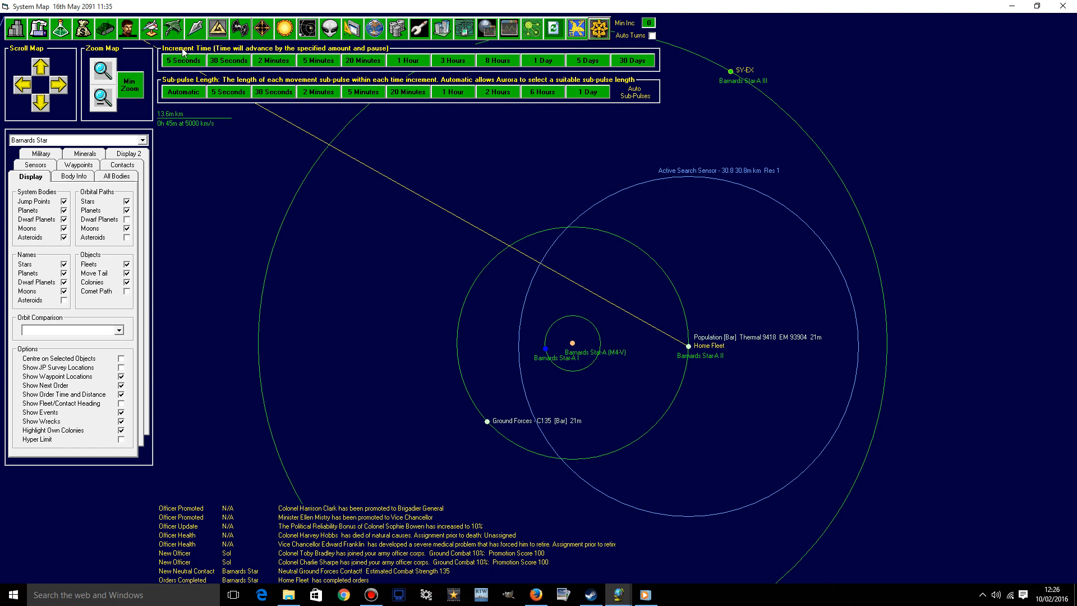
{"action": "left_click", "coordinate": [194, 27]}
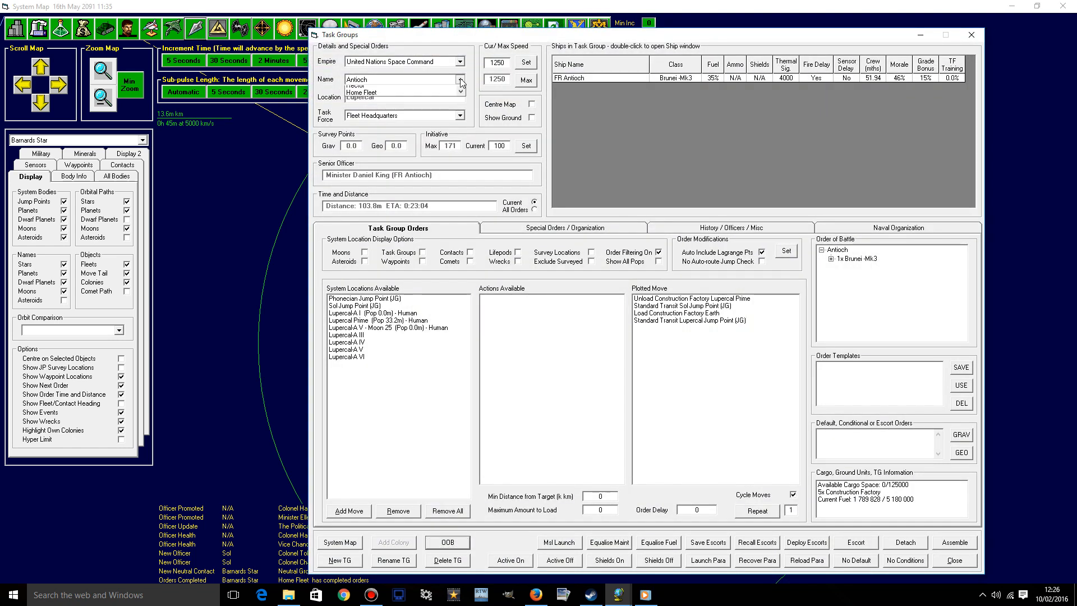
{"action": "left_click", "coordinate": [461, 82]}
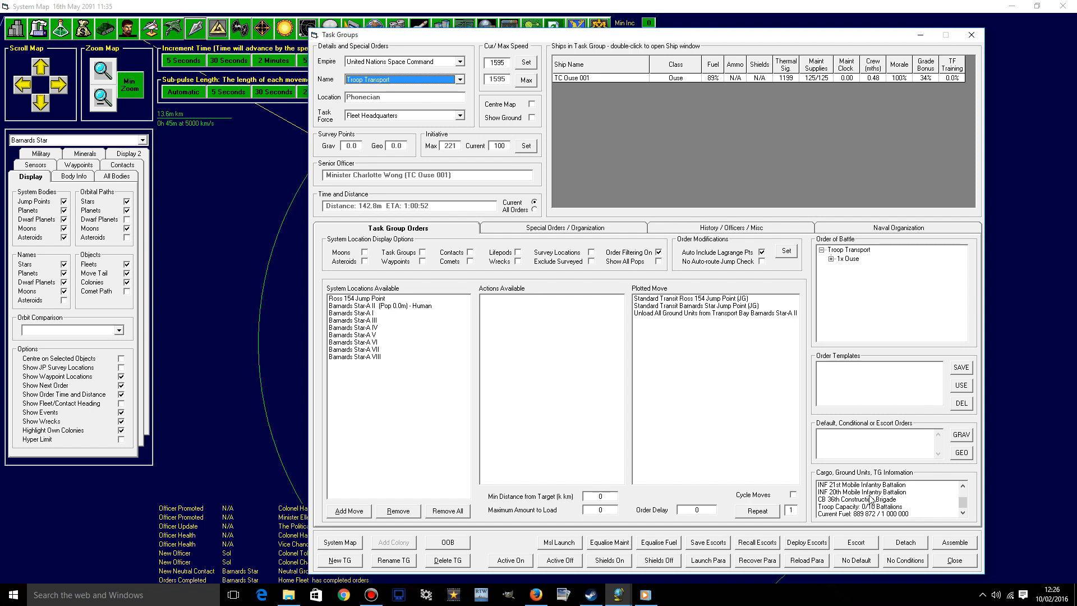
{"action": "left_click", "coordinate": [873, 498]}
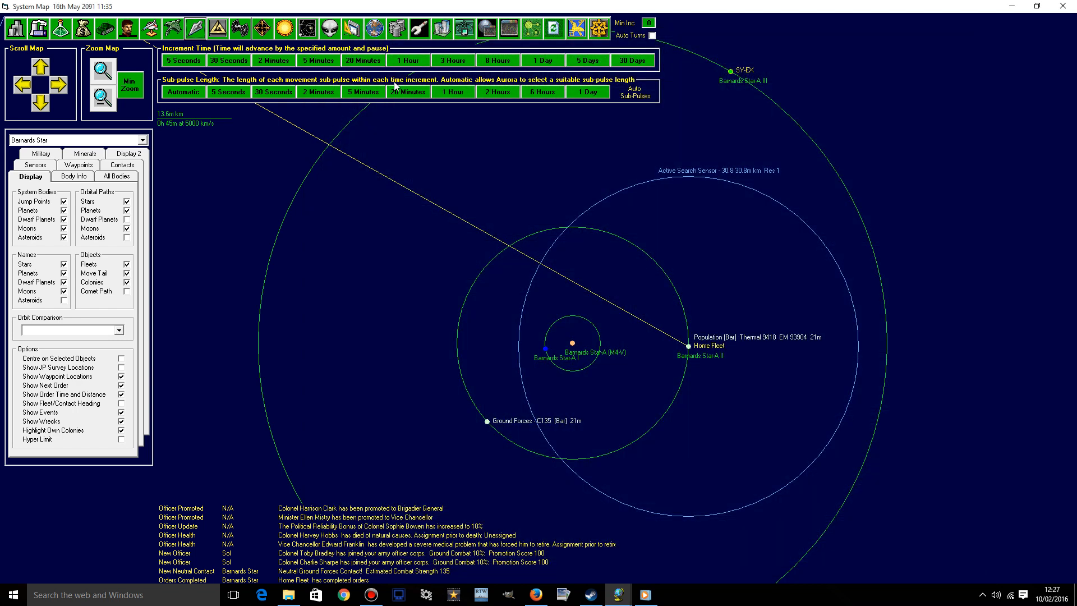
{"action": "mouse_move", "coordinate": [390, 101]}
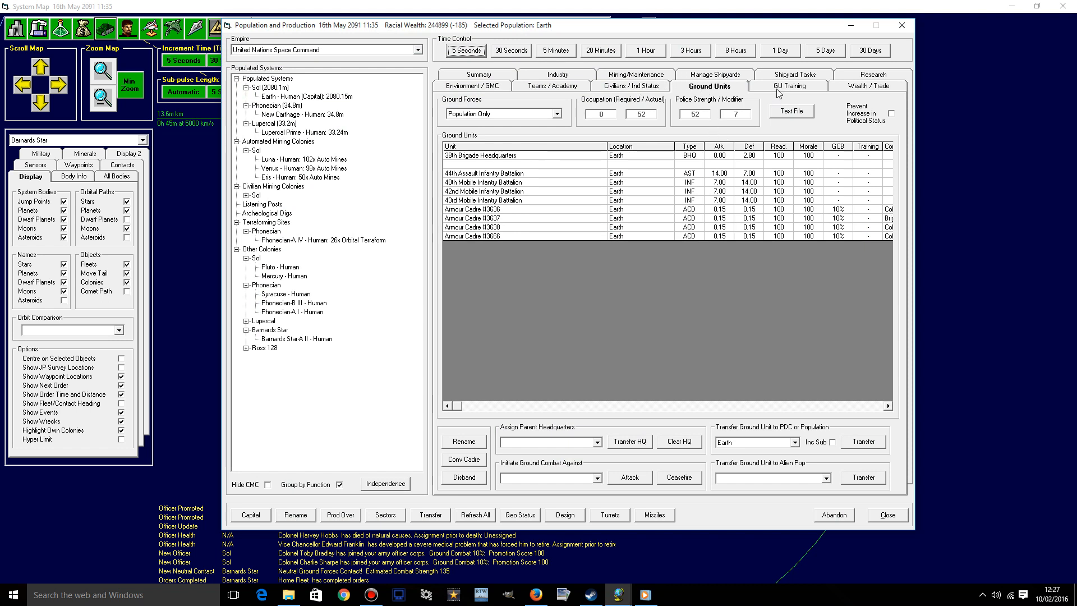
{"action": "mouse_move", "coordinate": [849, 324]}
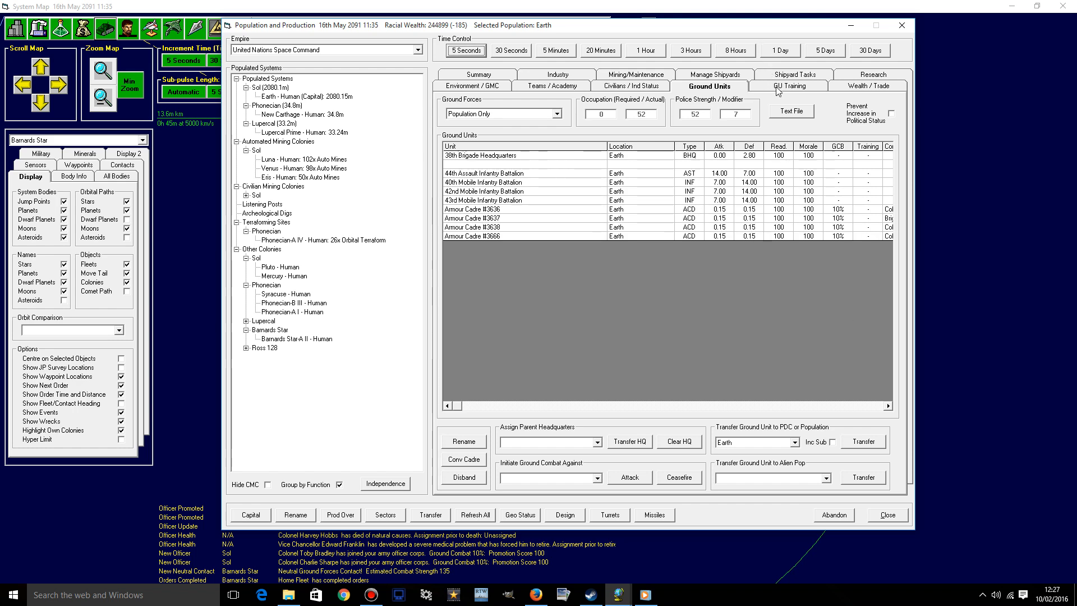
{"action": "left_click", "coordinate": [789, 86]}
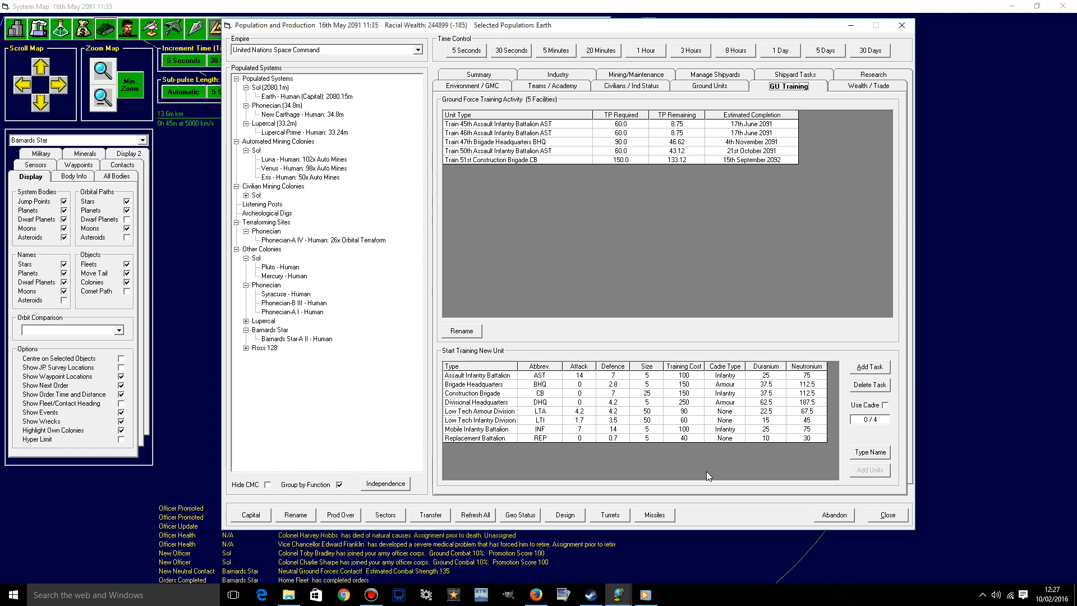
{"action": "mouse_move", "coordinate": [637, 441]}
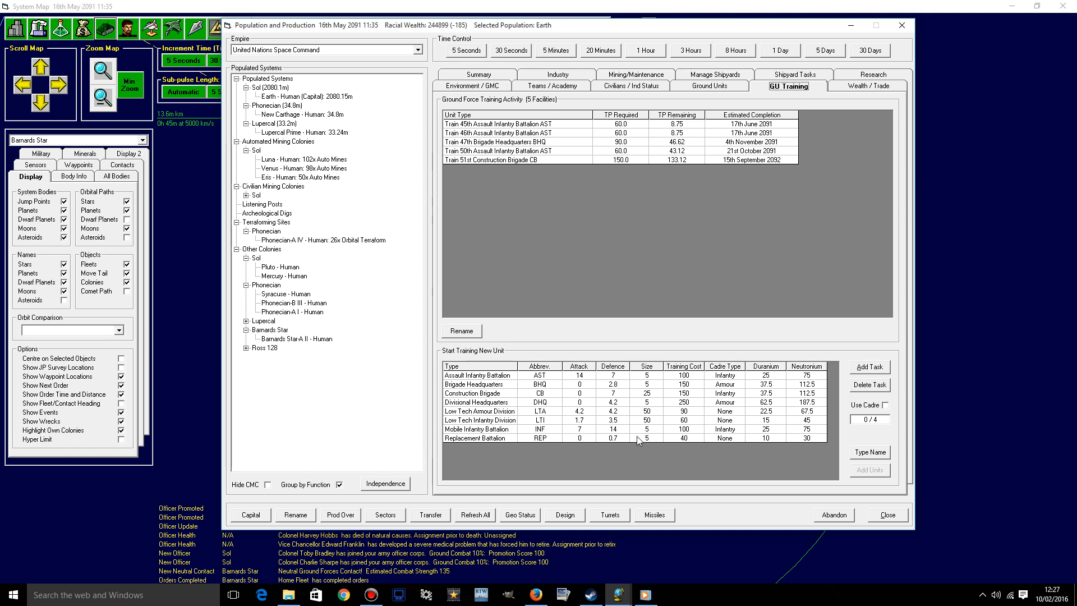
{"action": "mouse_move", "coordinate": [586, 433]}
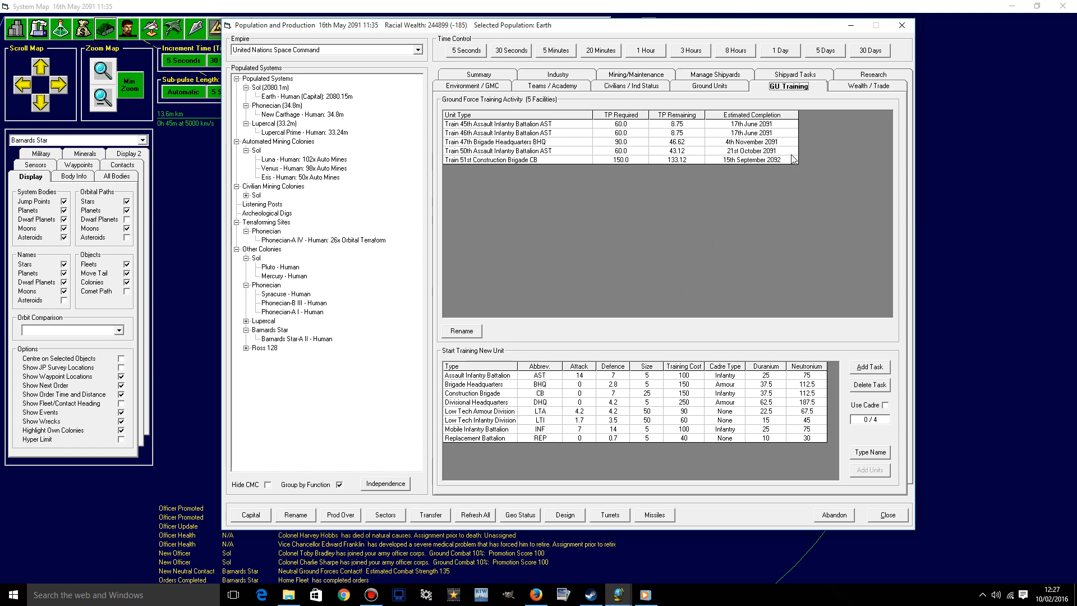
{"action": "mouse_move", "coordinate": [823, 107]}
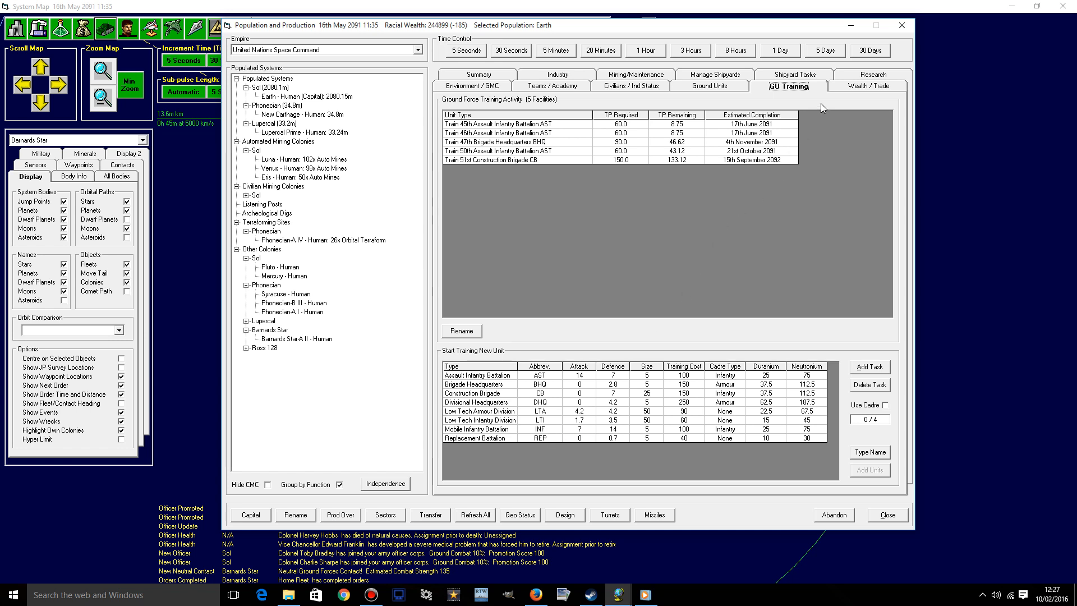
{"action": "mouse_move", "coordinate": [809, 287]}
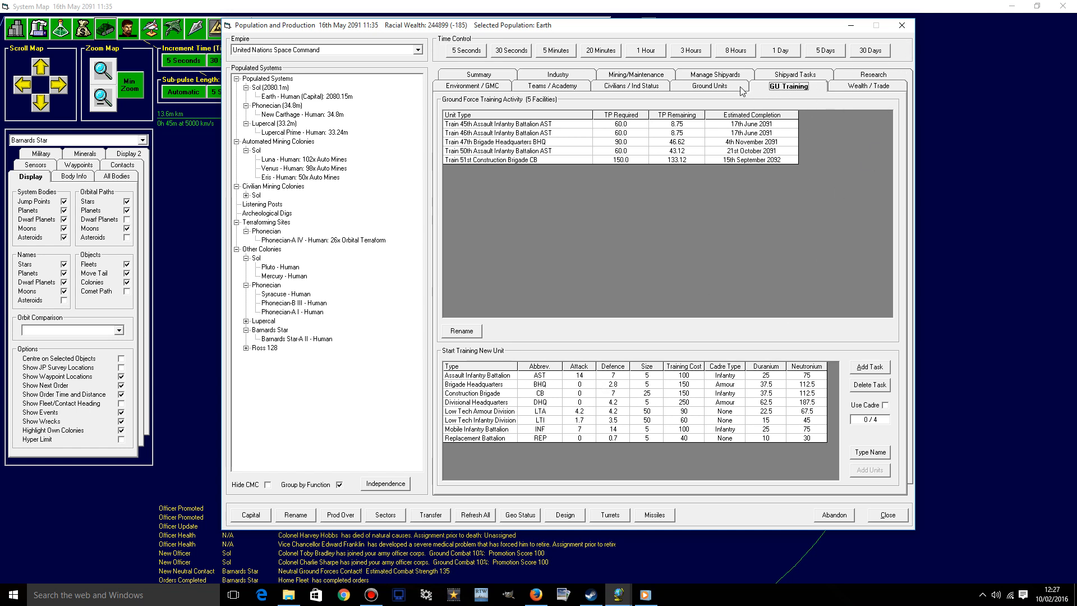
{"action": "left_click", "coordinate": [708, 85]}
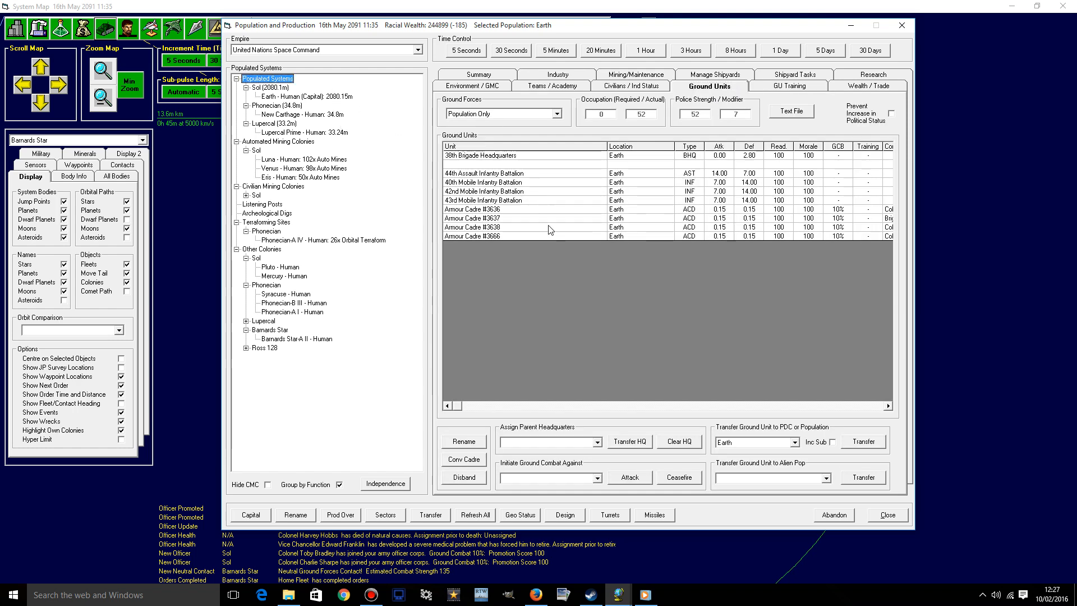
{"action": "left_click", "coordinate": [788, 85]}
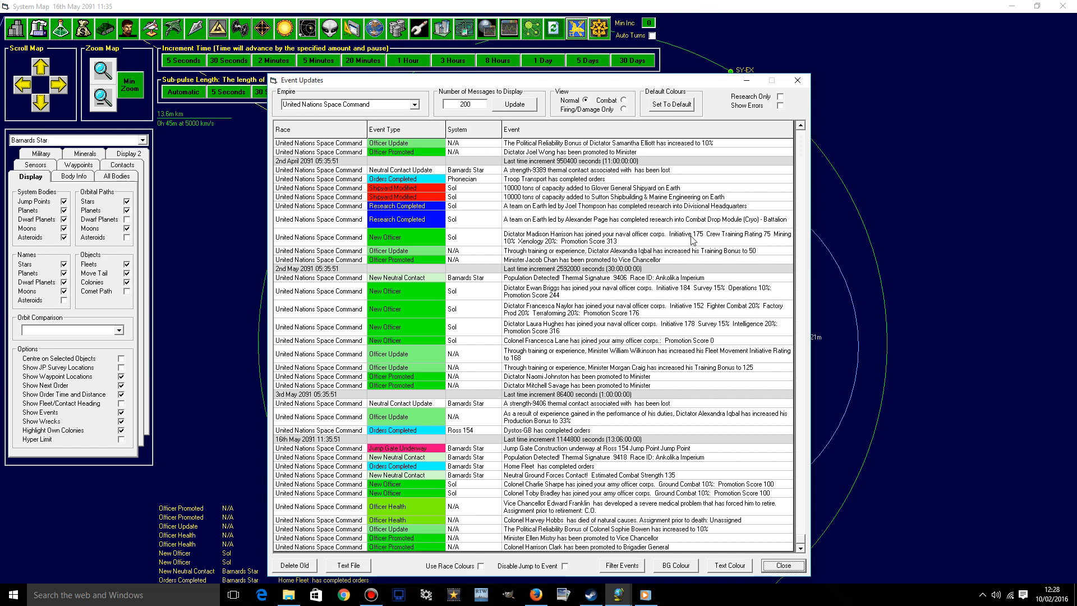
{"action": "mouse_move", "coordinate": [763, 163]}
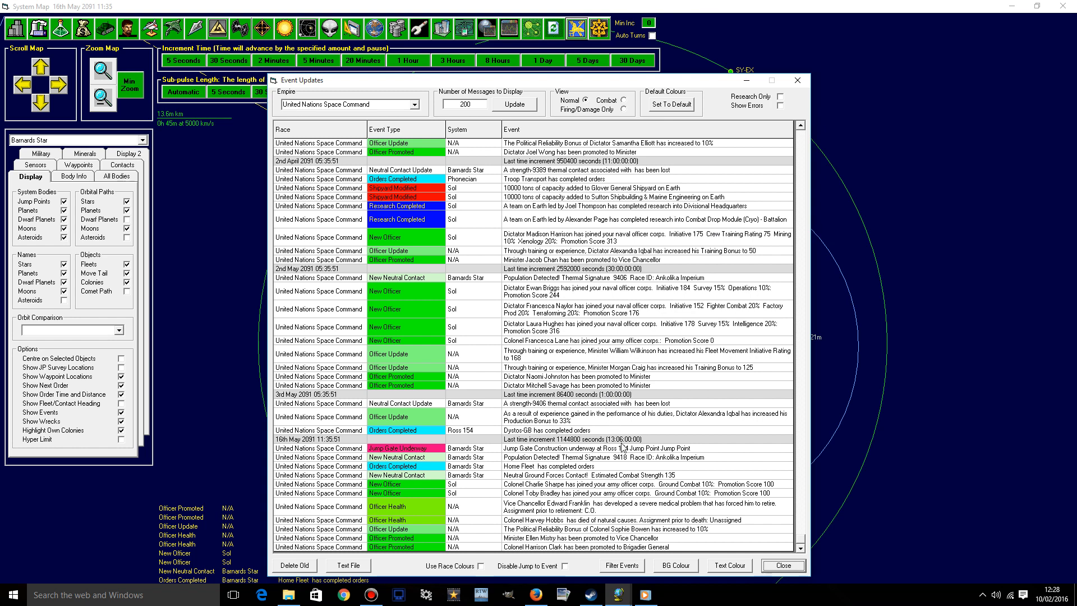
{"action": "mouse_move", "coordinate": [628, 480]}
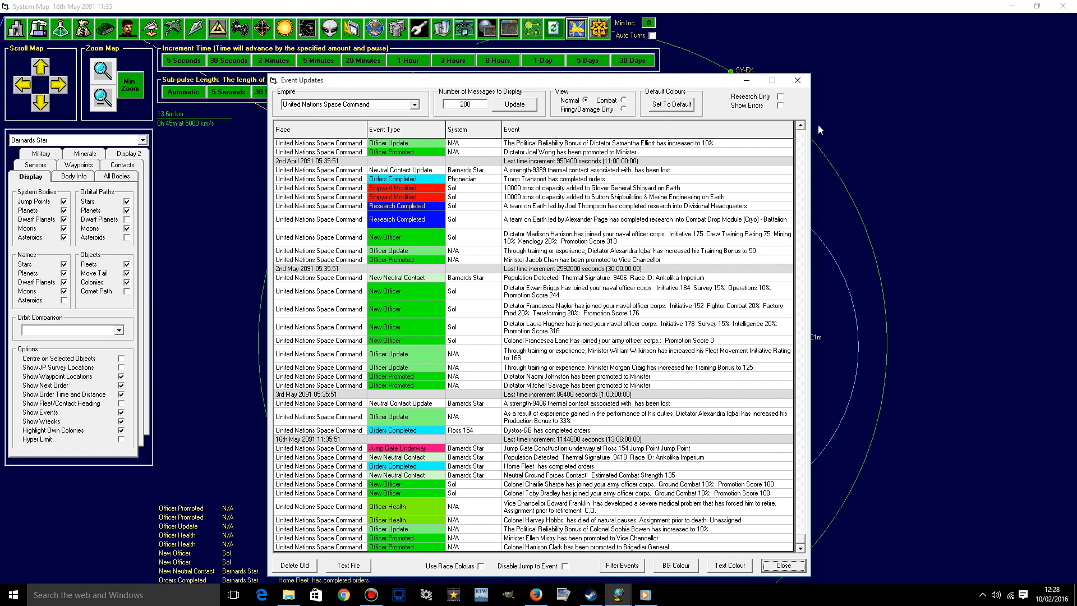
{"action": "mouse_move", "coordinate": [797, 81]}
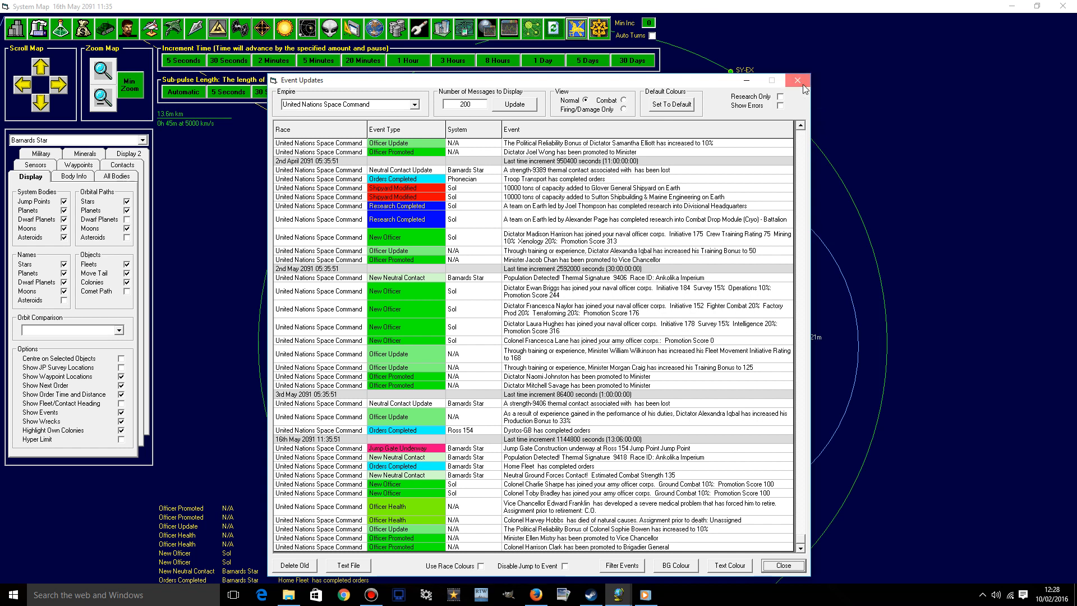
- Close the Event Updates log to return to the Barnards Star map
{"action": "left_click", "coordinate": [797, 80]}
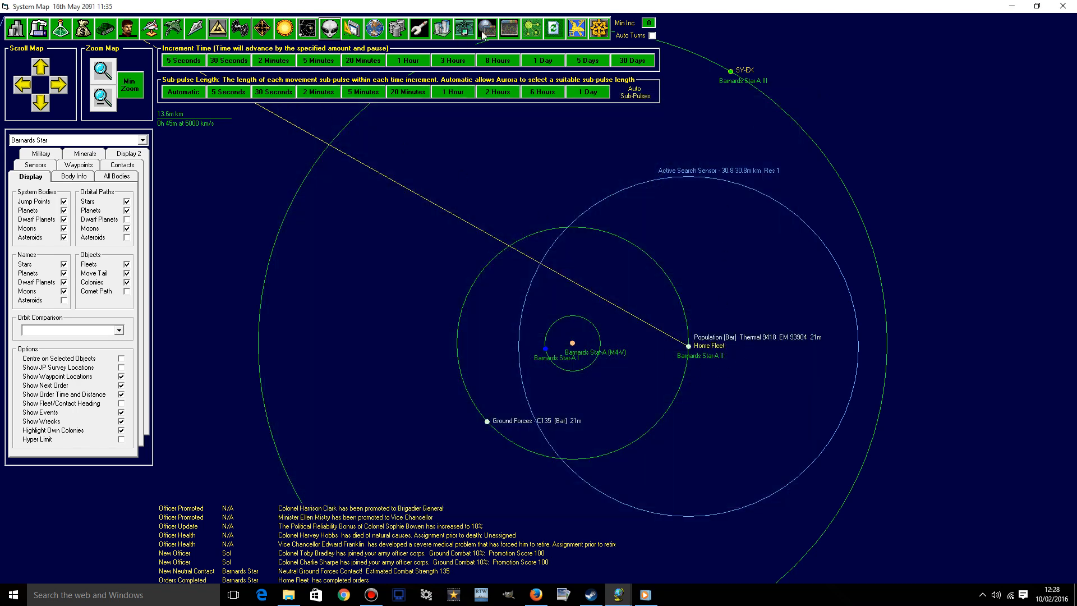
{"action": "mouse_move", "coordinate": [512, 29]}
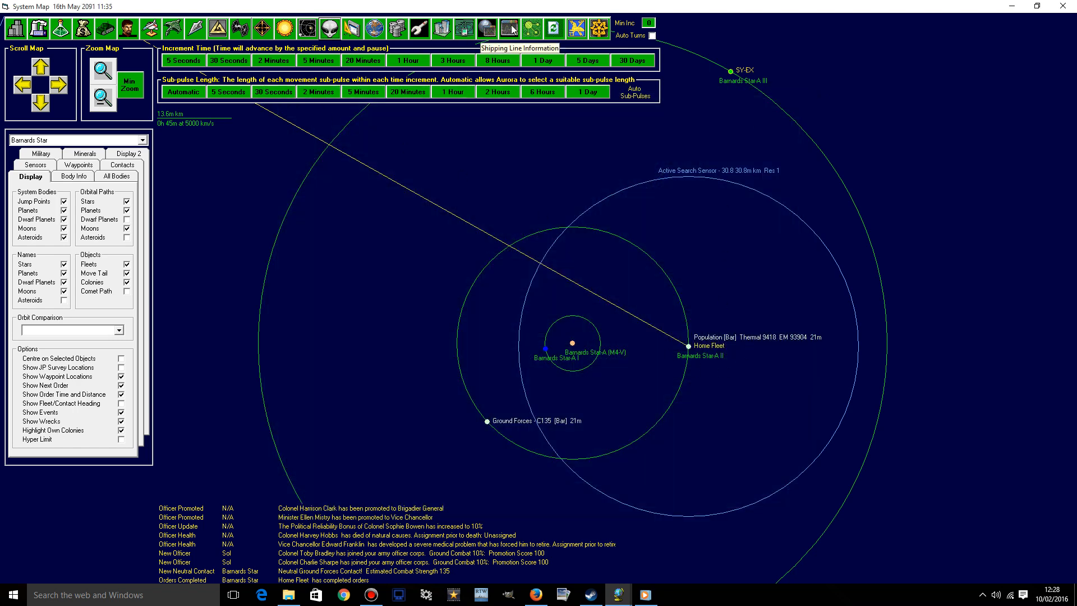
- Review the Wells Container Group and Akhtar Interstellar Colony shipping lines
{"action": "left_click", "coordinate": [509, 28]}
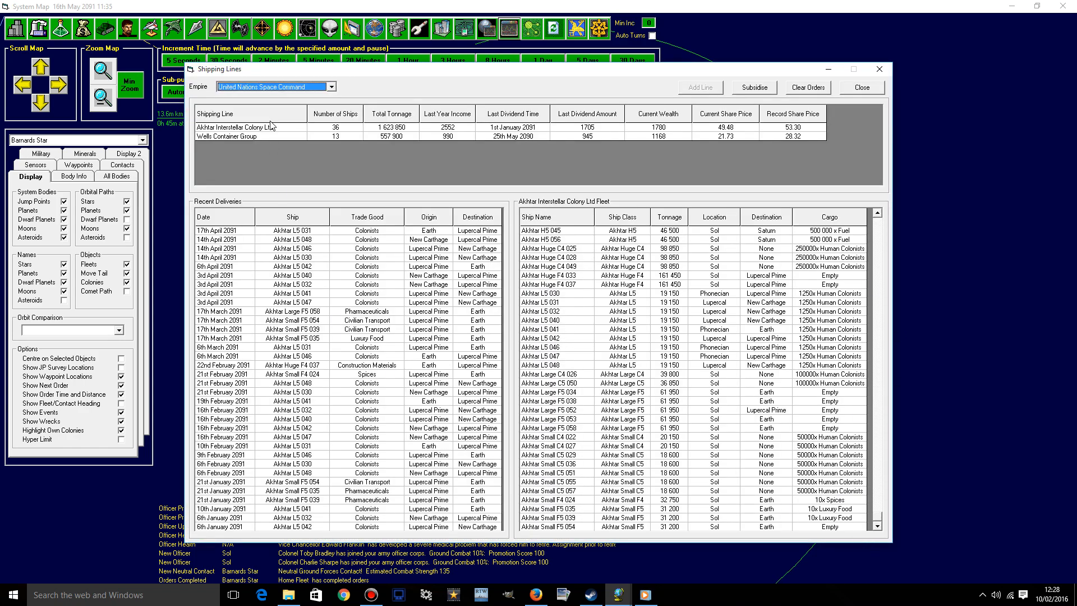
{"action": "left_click", "coordinate": [227, 136]}
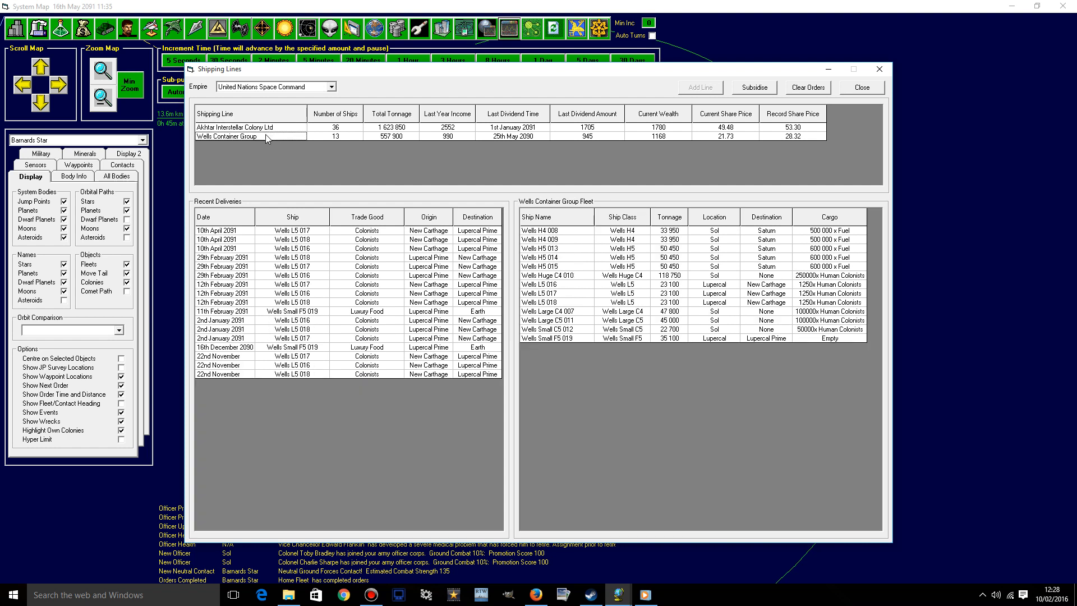
{"action": "mouse_move", "coordinate": [666, 334]}
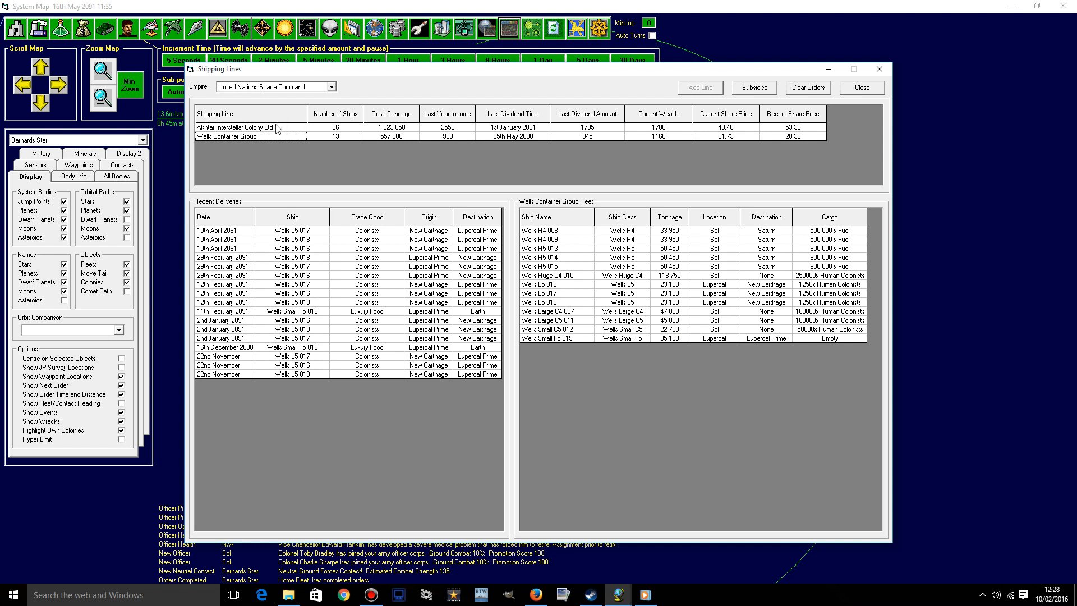
{"action": "left_click", "coordinate": [233, 127]}
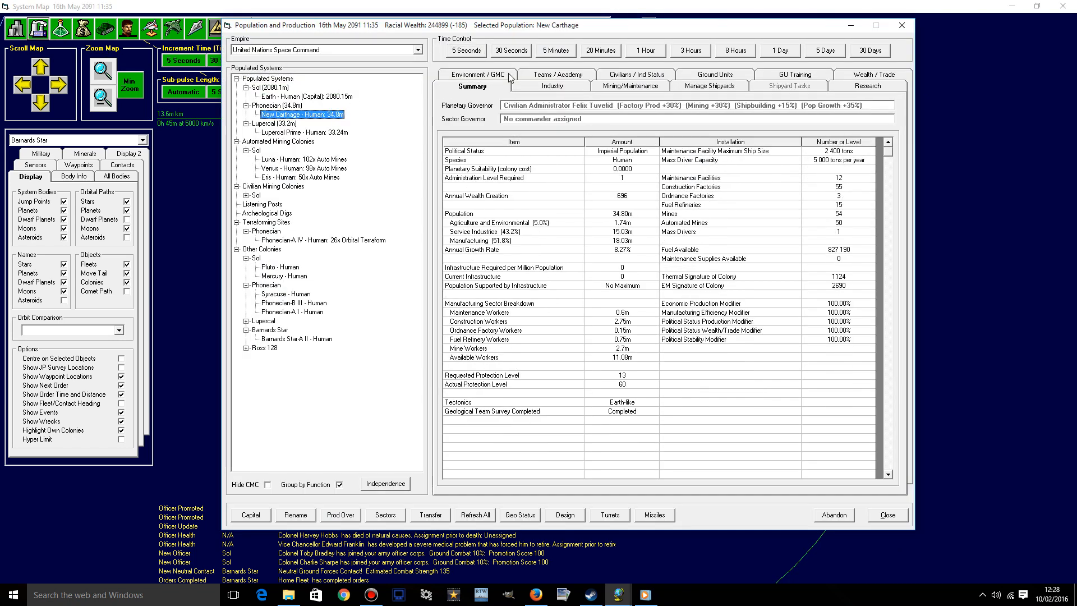
- Check New Carthage's civilian contracts, then show Lupercal Prime's civilian and industry status
{"action": "left_click", "coordinate": [630, 85]}
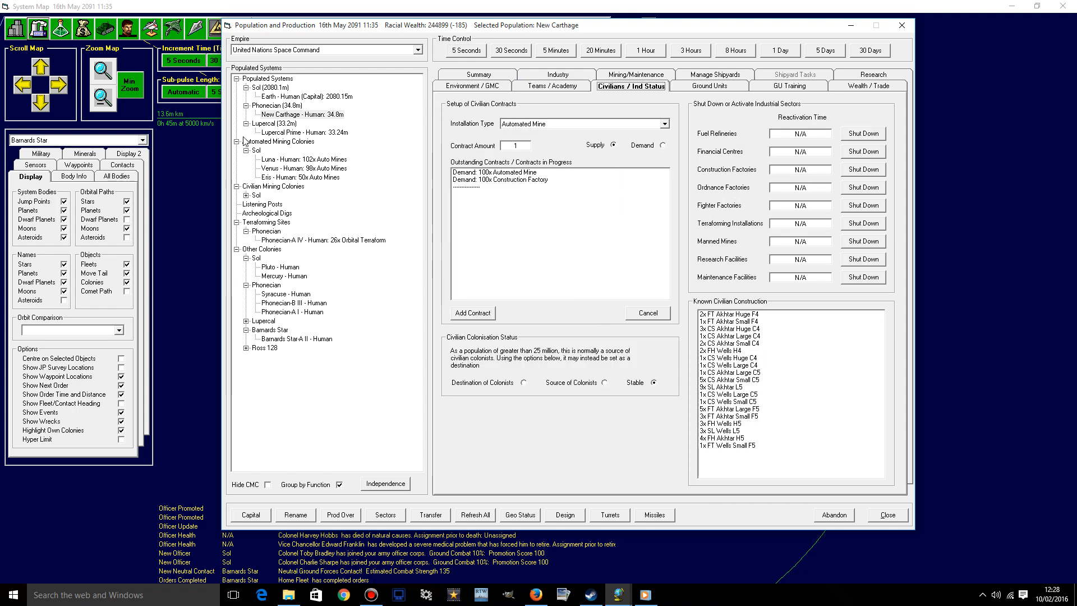
{"action": "left_click", "coordinate": [304, 132]}
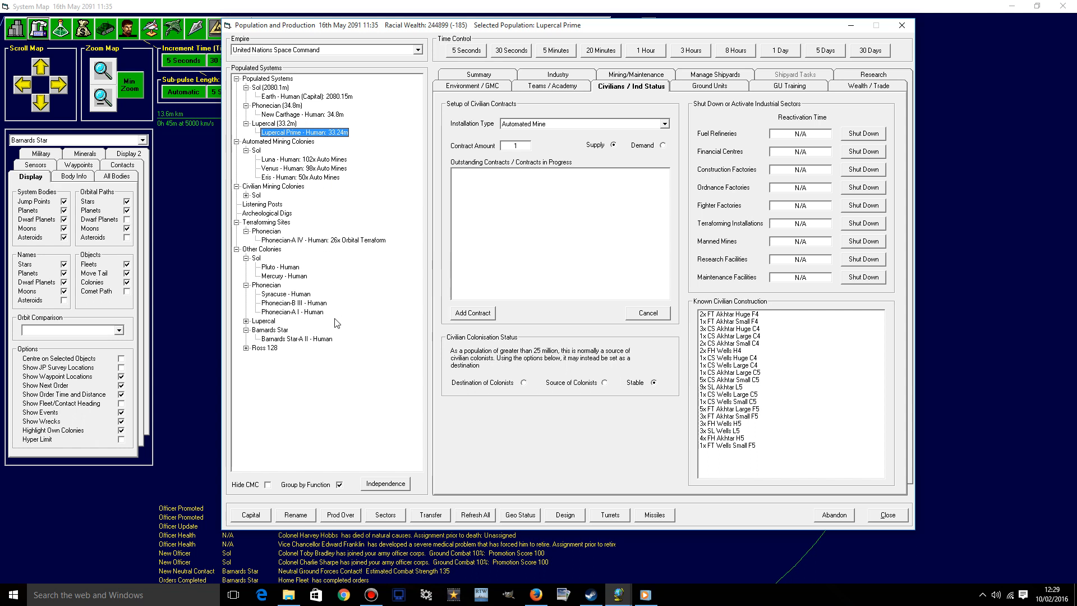
{"action": "mouse_move", "coordinate": [335, 288]}
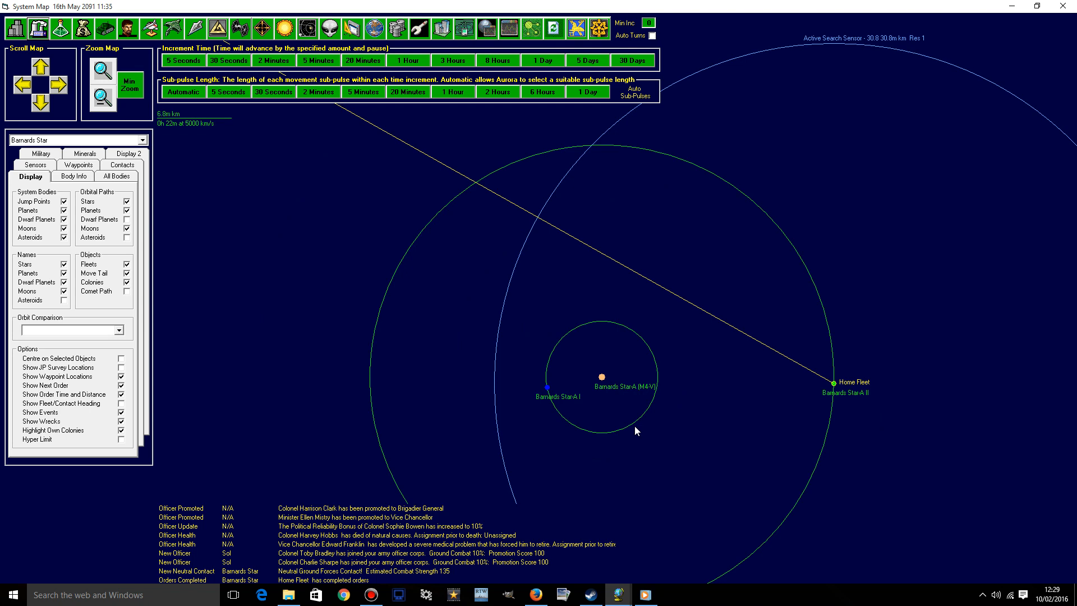
{"action": "mouse_move", "coordinate": [488, 194]}
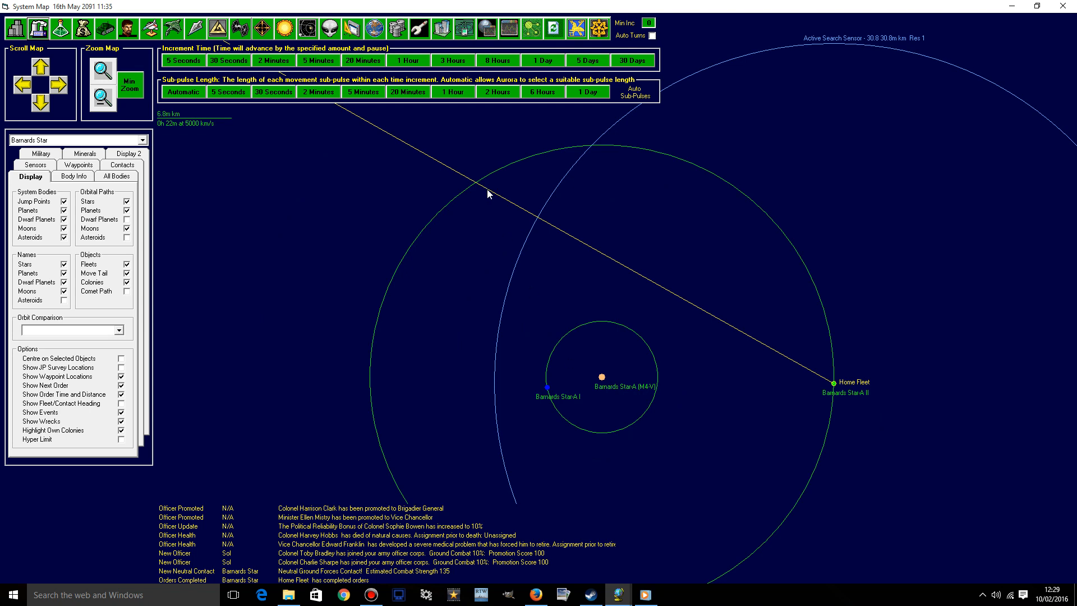
{"action": "mouse_move", "coordinate": [666, 63]}
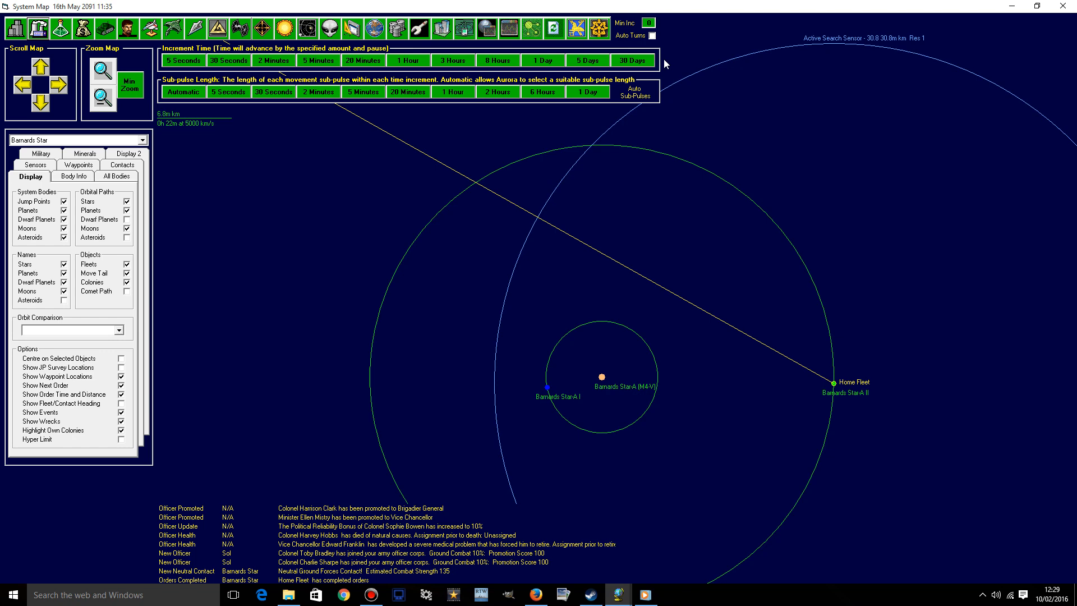
{"action": "left_click", "coordinate": [102, 95]}
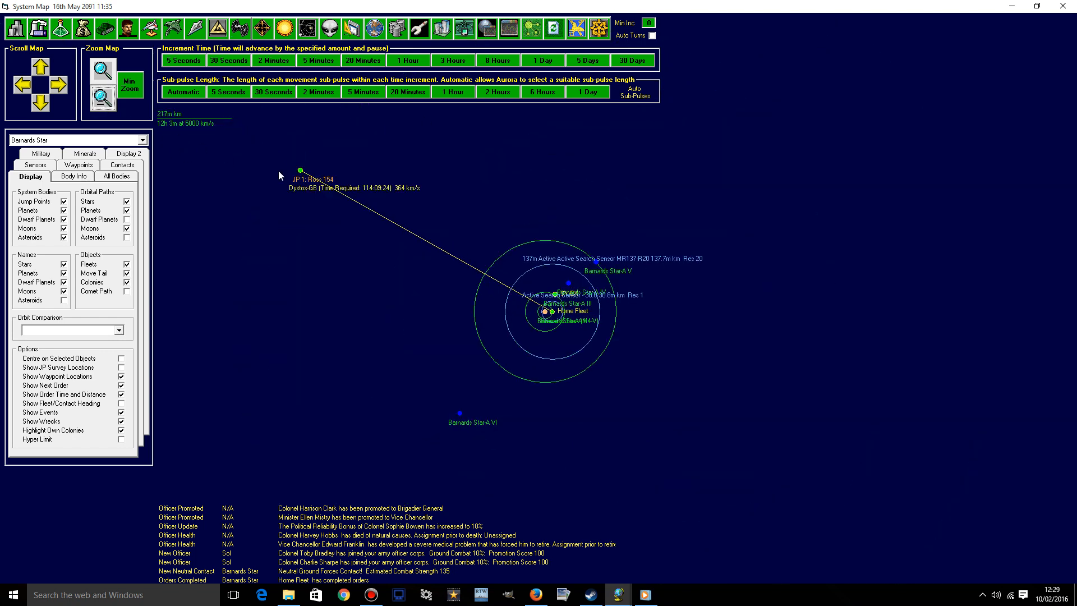
{"action": "left_click", "coordinate": [142, 139]}
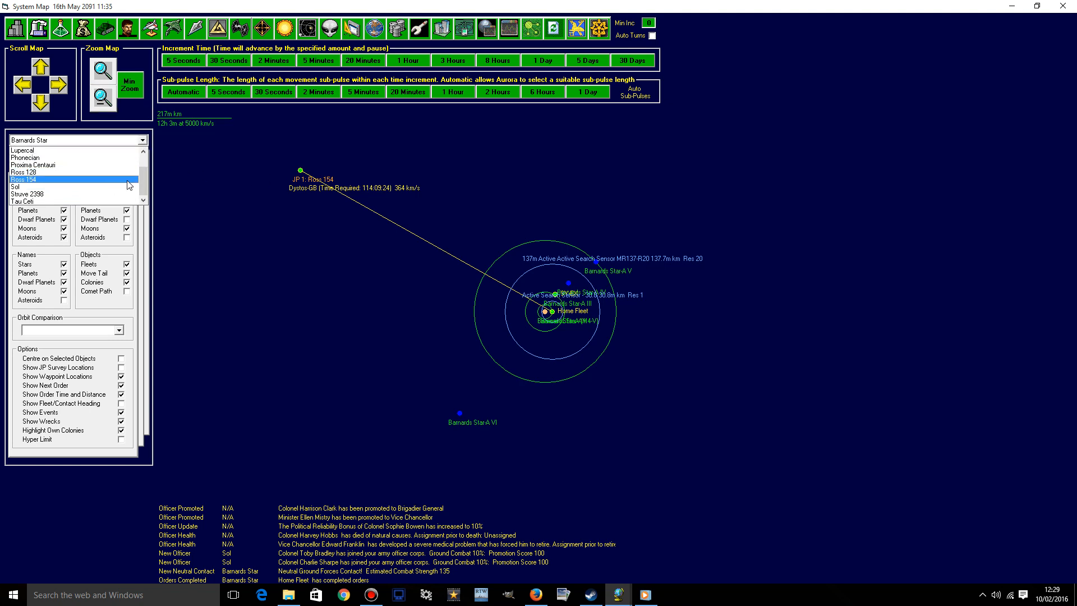
{"action": "left_click", "coordinate": [24, 178]}
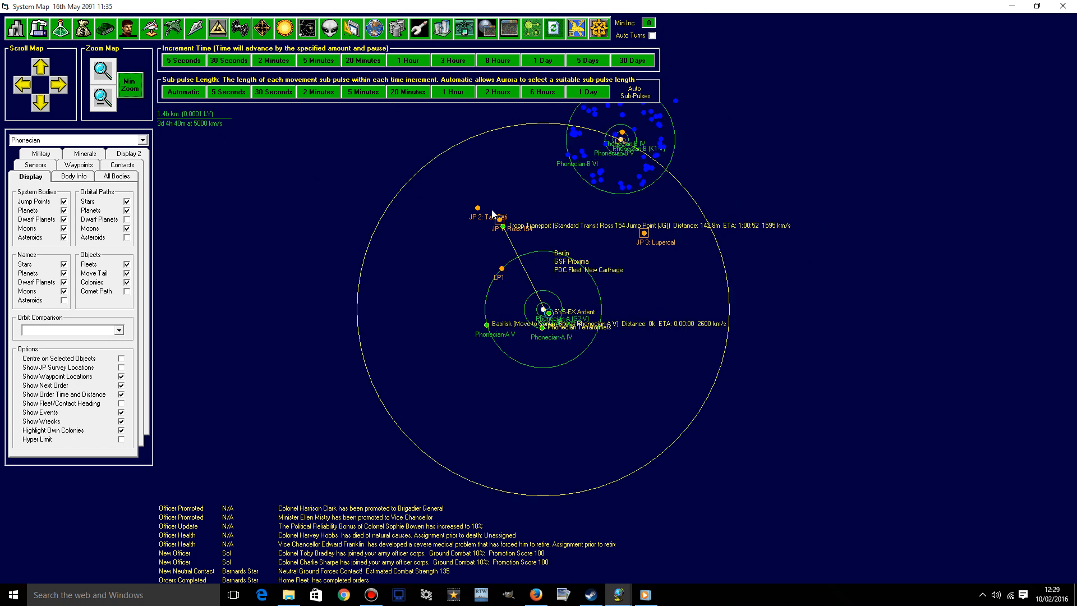
{"action": "left_click", "coordinate": [101, 77]}
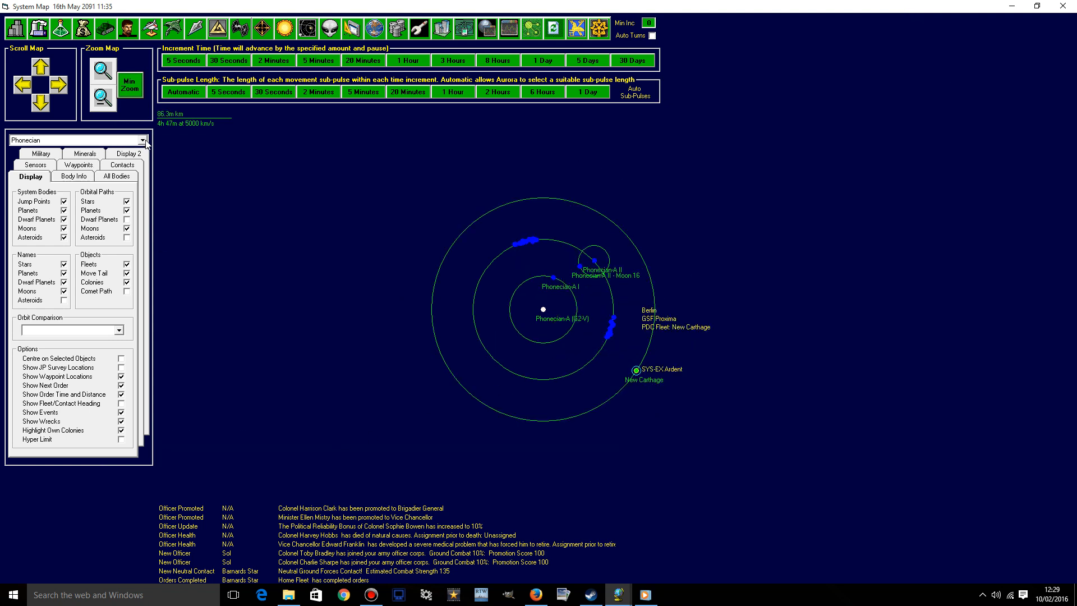
{"action": "left_click", "coordinate": [143, 141]}
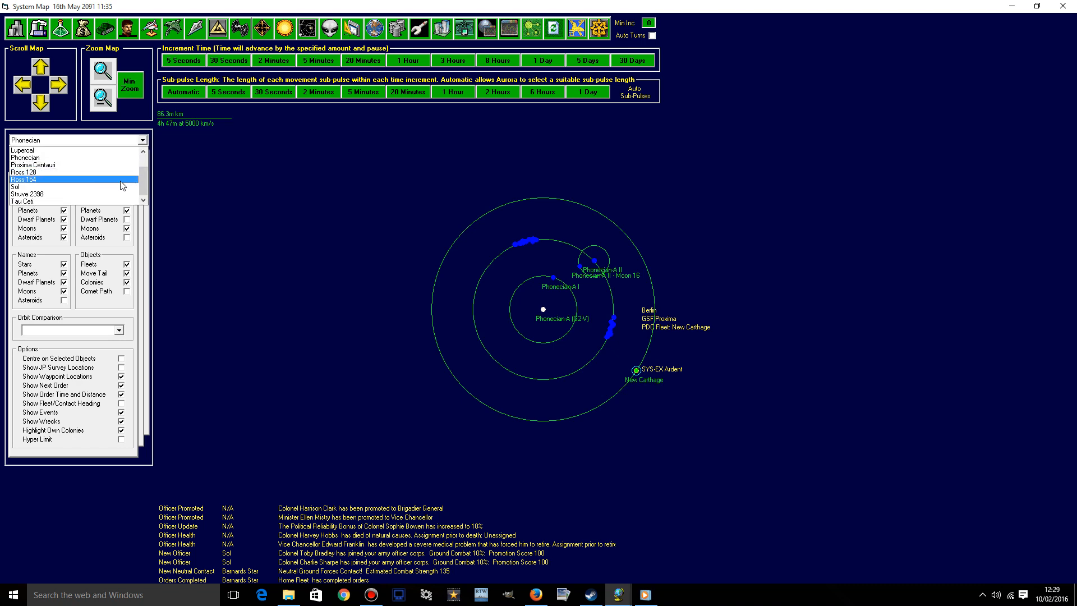
{"action": "left_click", "coordinate": [77, 140]}
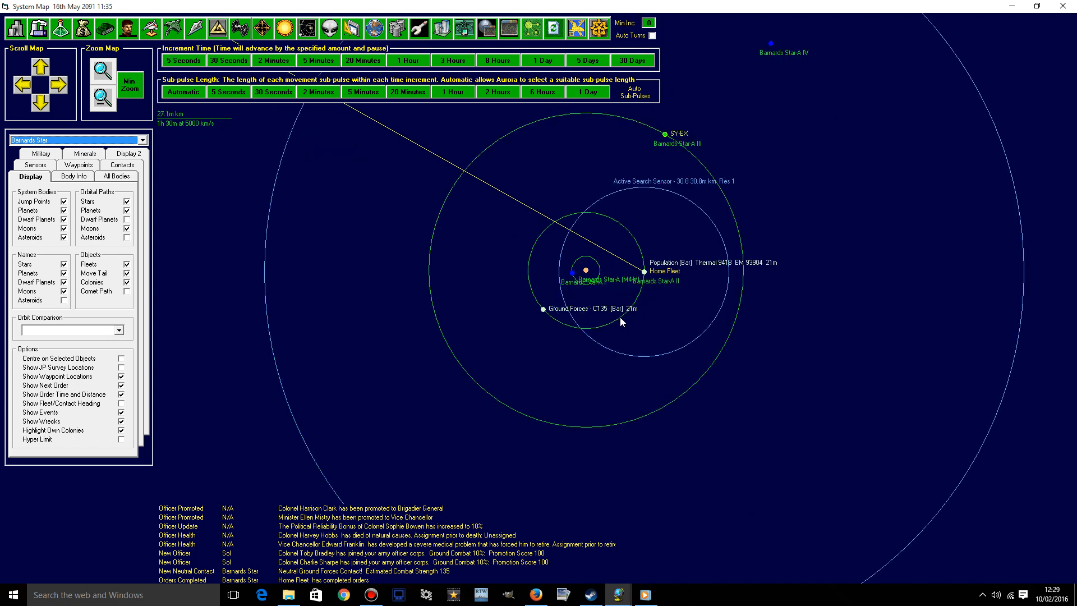
{"action": "mouse_move", "coordinate": [606, 298]}
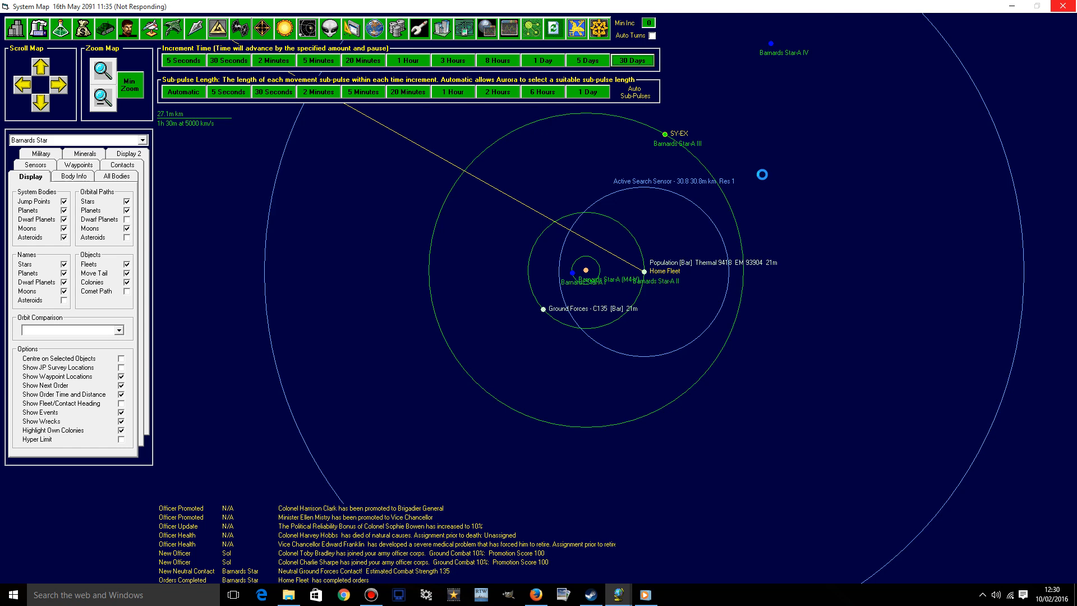
- Select Home Fleet on the Barnards Star map and show its task group details and orders
{"action": "left_click", "coordinate": [631, 61]}
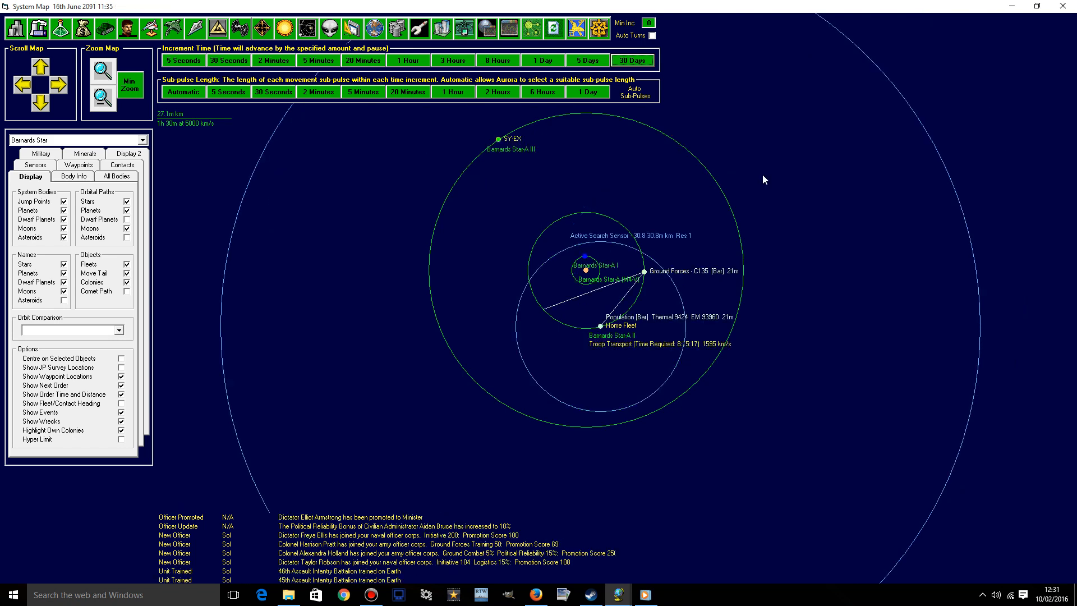
{"action": "left_click", "coordinate": [103, 71]}
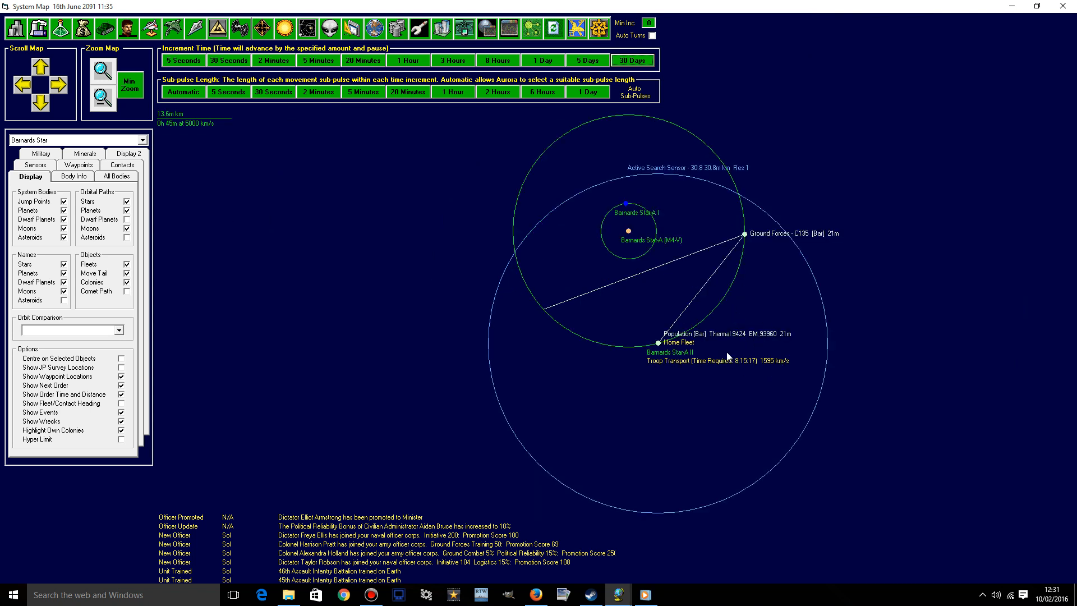
{"action": "mouse_move", "coordinate": [563, 322]}
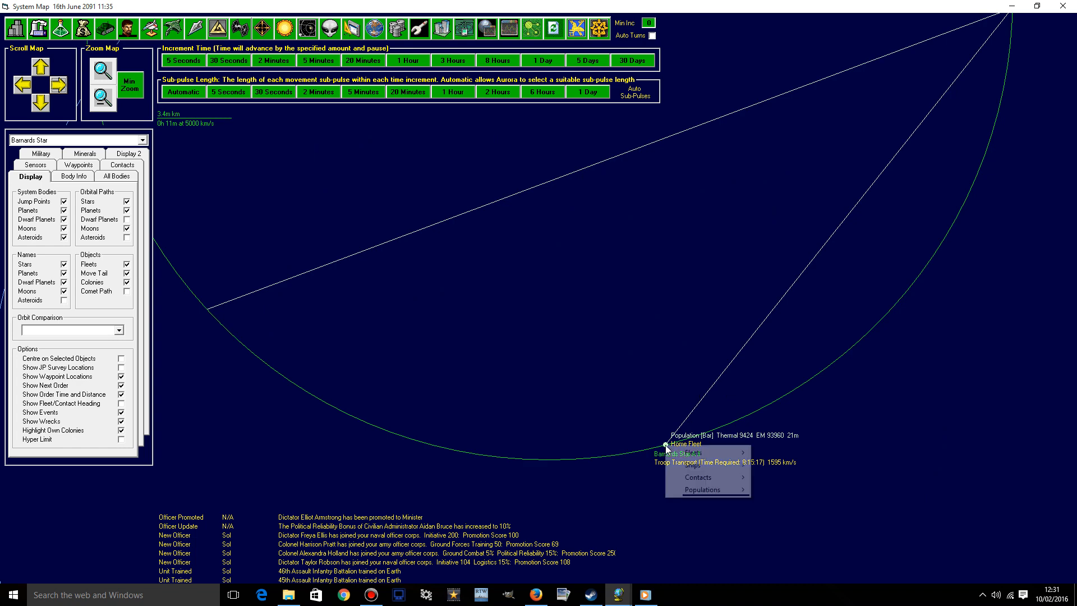
{"action": "left_click", "coordinate": [683, 443]}
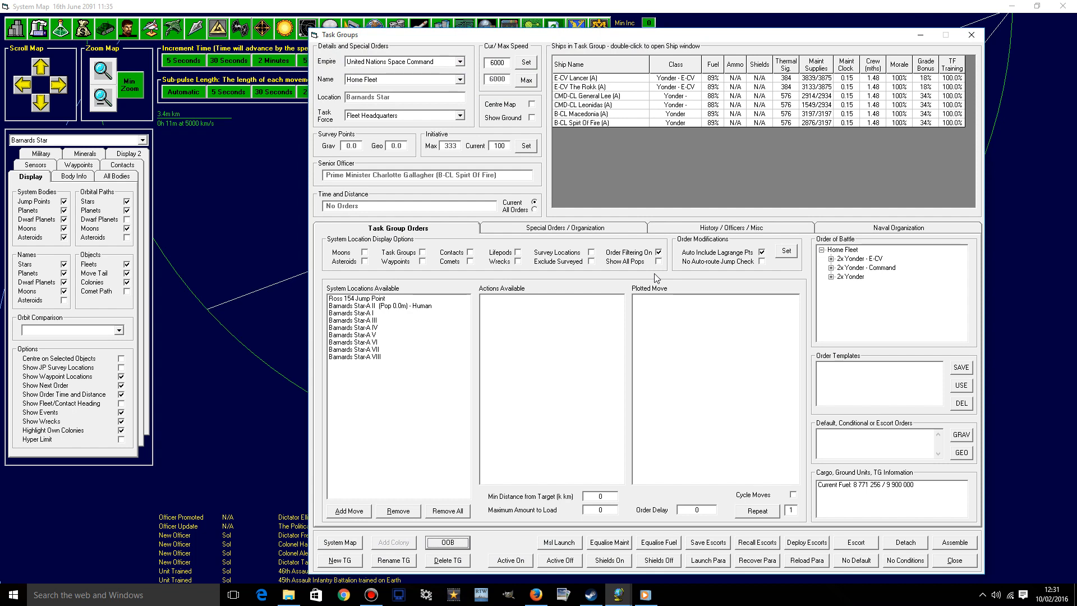
- Review Home Fleet's organization, order history and movement orders, then close the details
{"action": "left_click", "coordinate": [565, 227]}
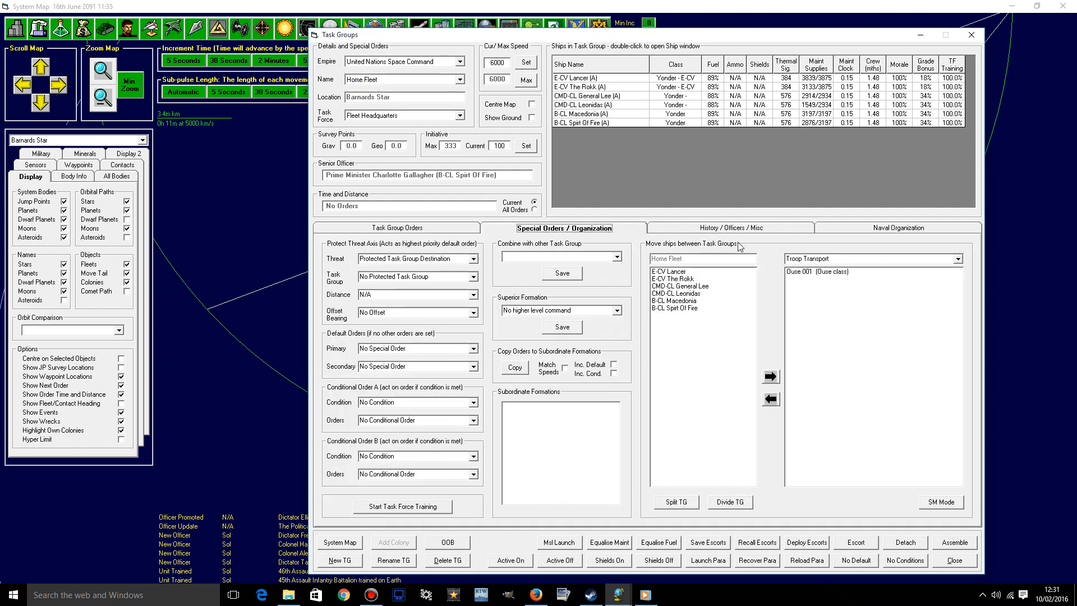
{"action": "left_click", "coordinate": [730, 228]}
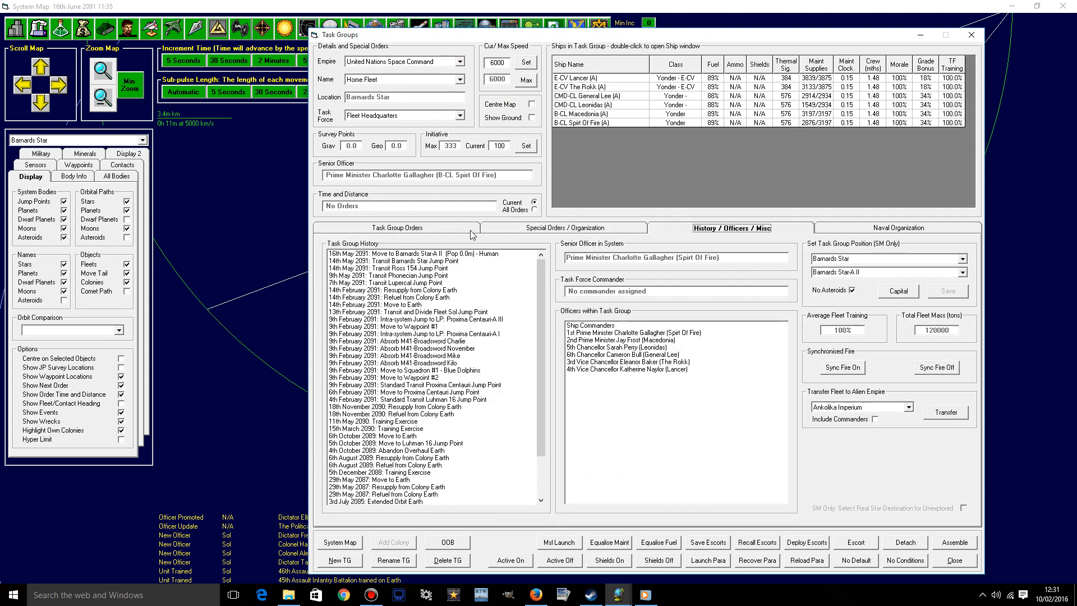
{"action": "left_click", "coordinate": [398, 228]}
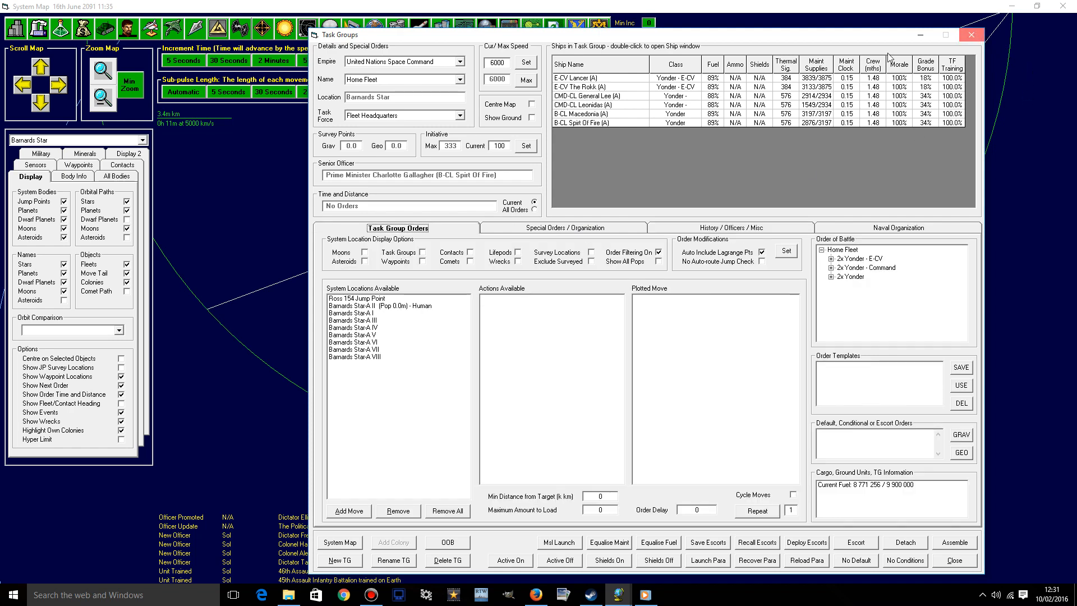
{"action": "left_click", "coordinate": [575, 28]}
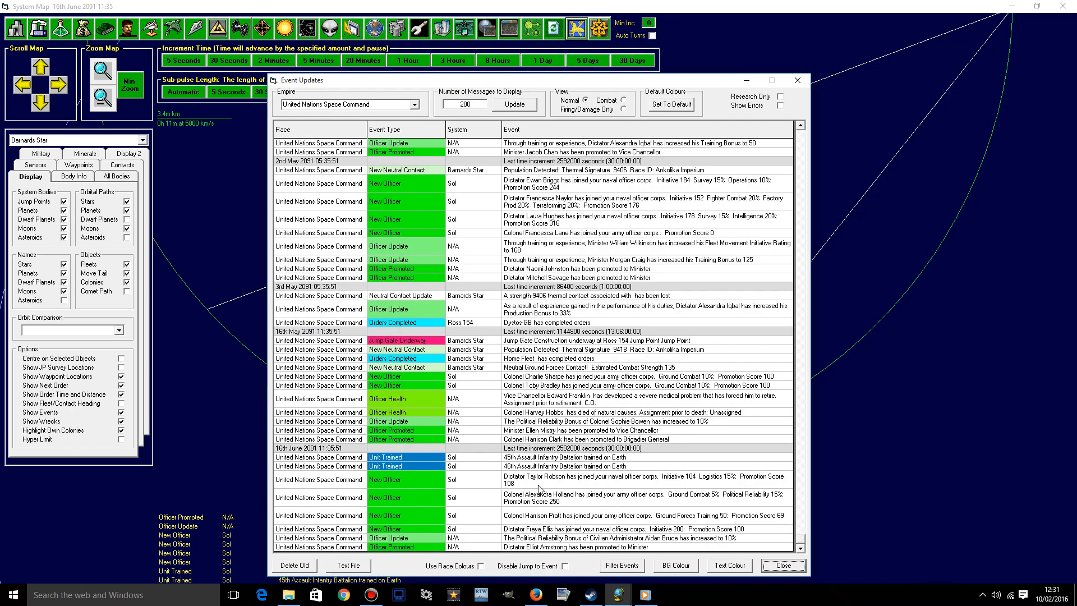
{"action": "mouse_move", "coordinate": [770, 293]}
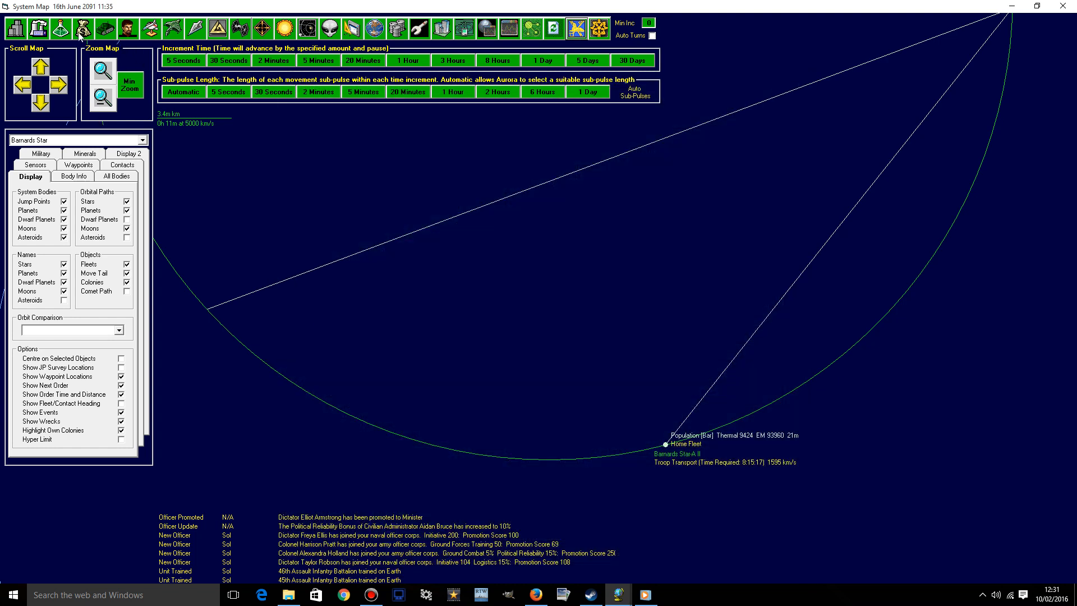
- Bring up the Class Design window from the toolbar
{"action": "left_click", "coordinate": [148, 30]}
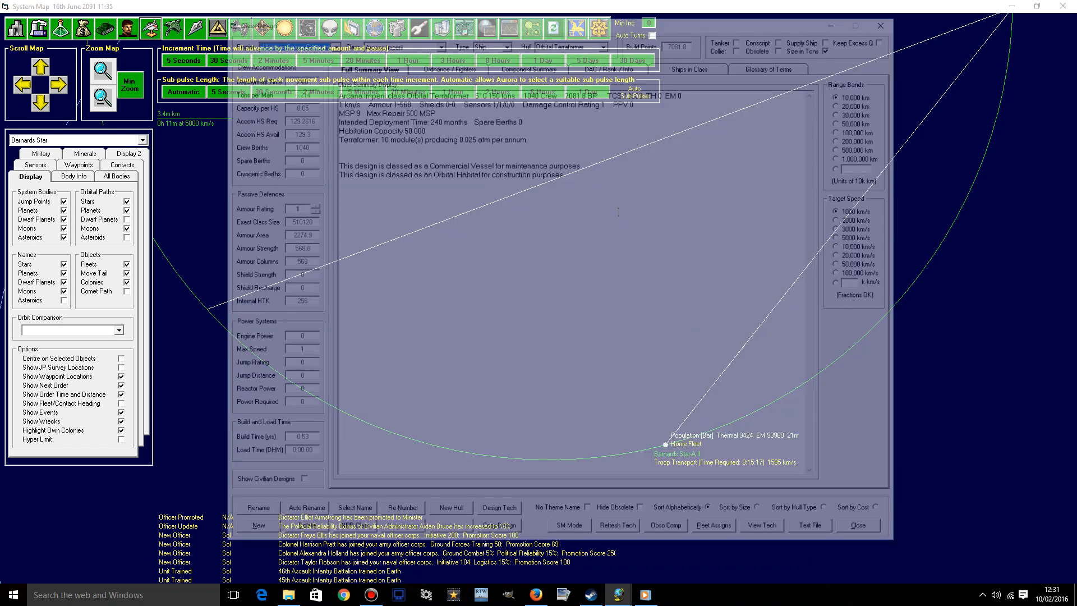
- Check Ouse's ordnance and full summary, then duplicate it as 'Ouse - Copy'
{"action": "left_click", "coordinate": [439, 42]}
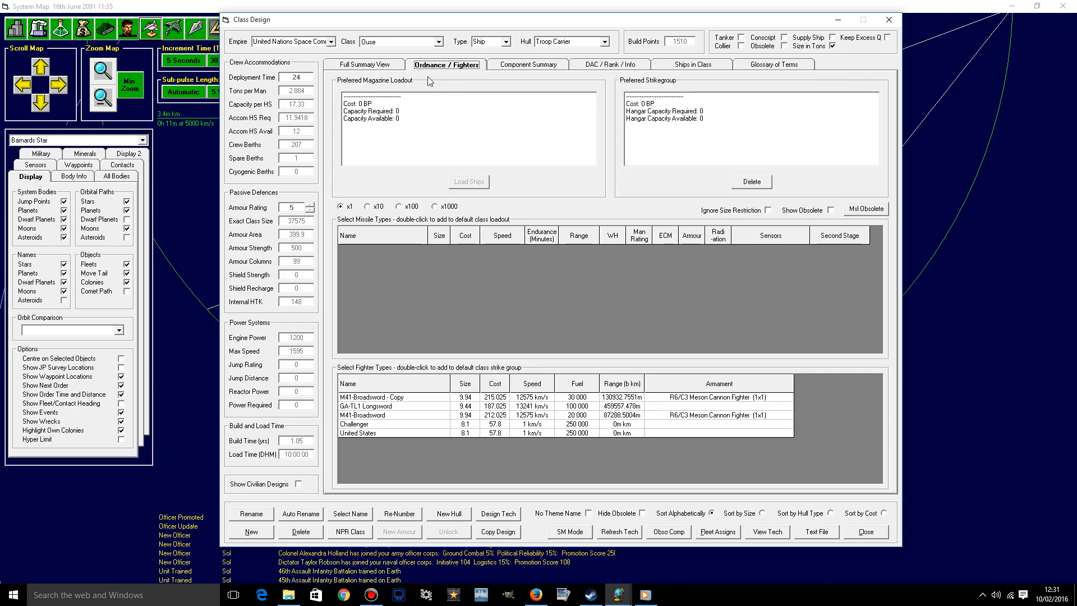
{"action": "left_click", "coordinate": [364, 64]}
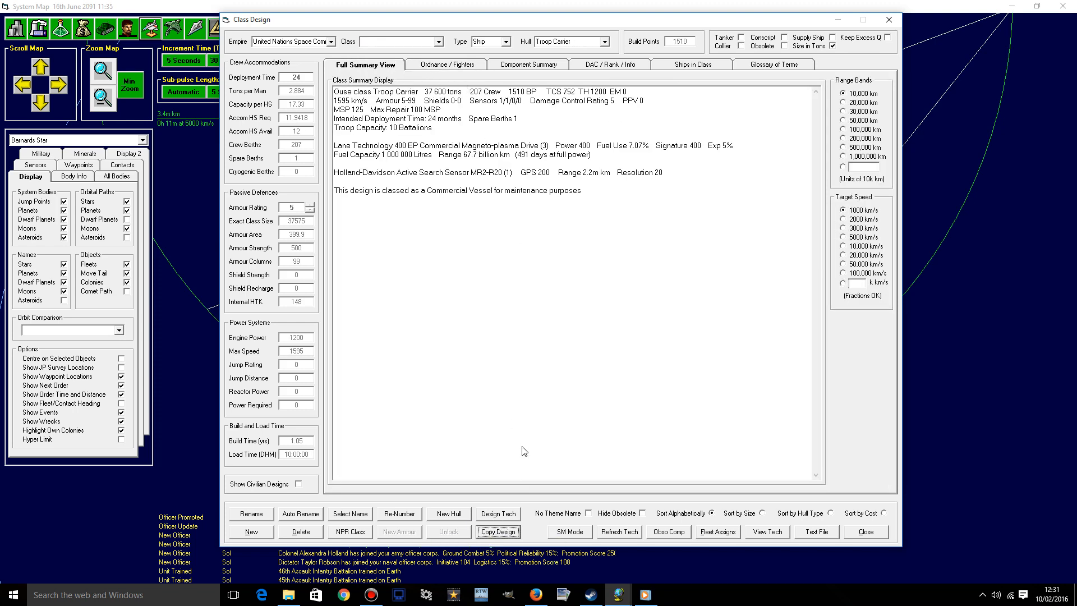
{"action": "left_click", "coordinate": [448, 64]}
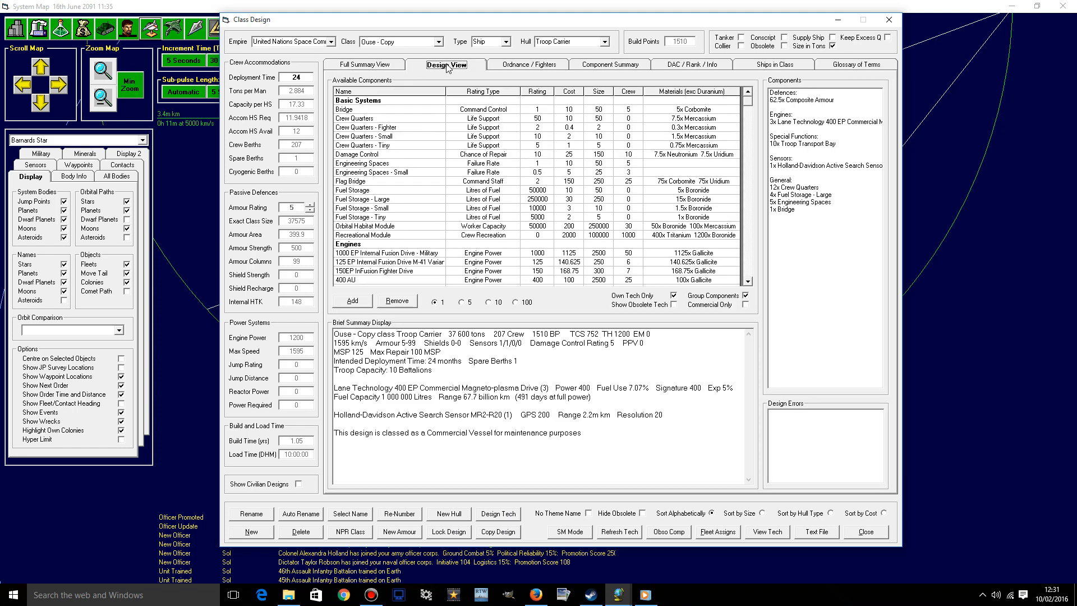
- Swap the Lane Technology commercial engines for five 400 AU engines, giving 2325 km/s
{"action": "left_click", "coordinate": [824, 121]}
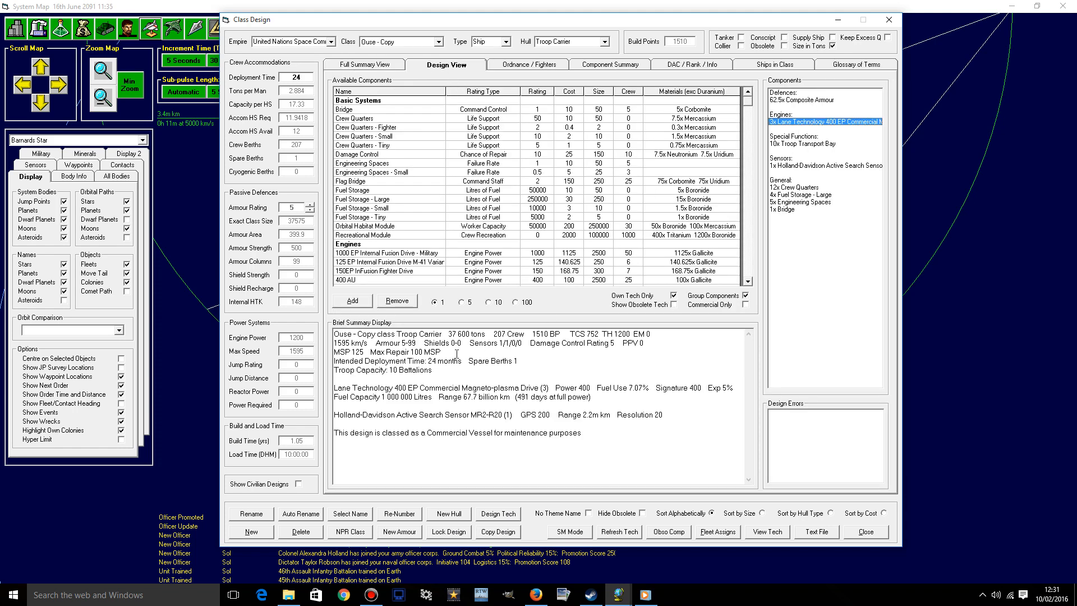
{"action": "left_click", "coordinate": [396, 301]}
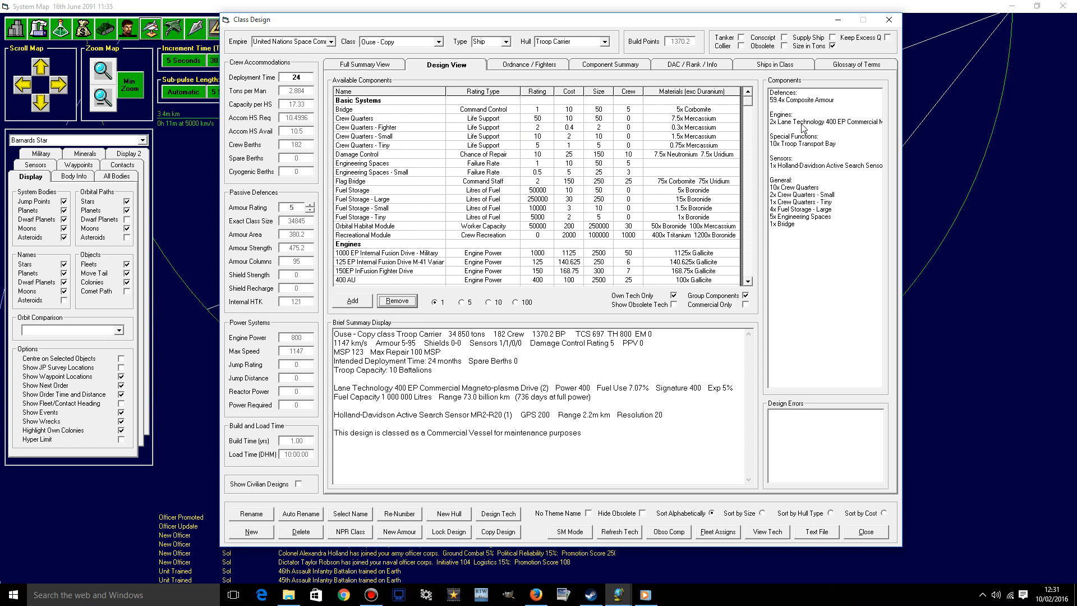
{"action": "left_click", "coordinate": [396, 301]}
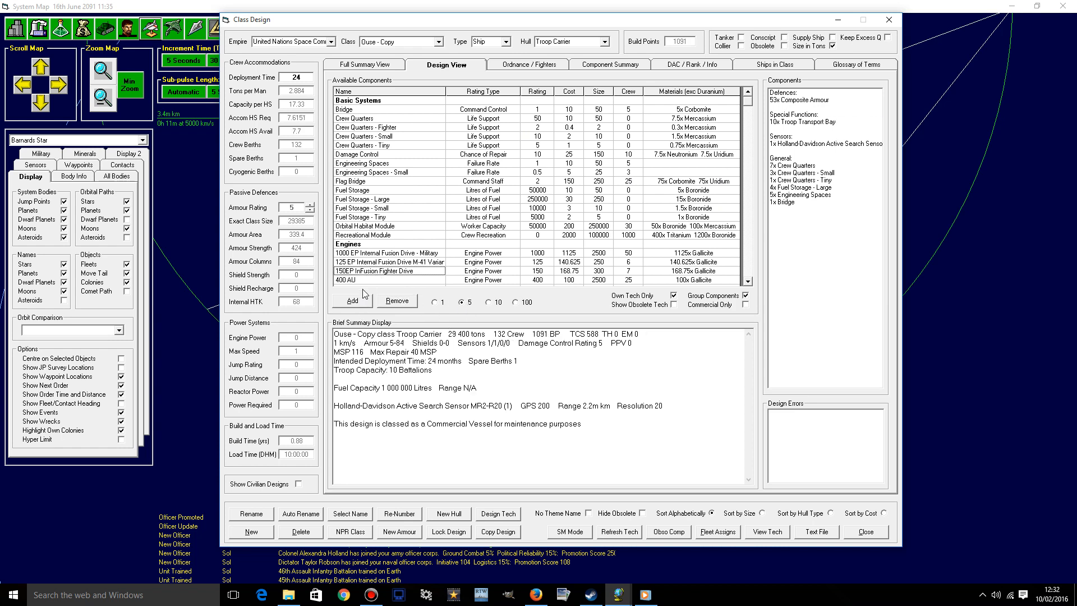
{"action": "left_click", "coordinate": [353, 300]}
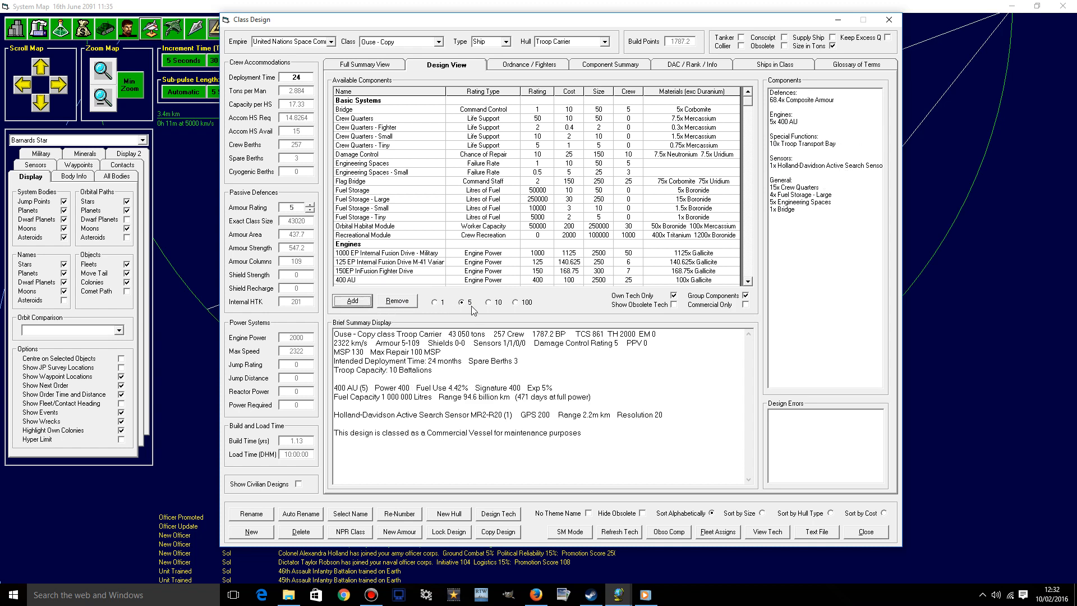
{"action": "mouse_move", "coordinate": [472, 311]}
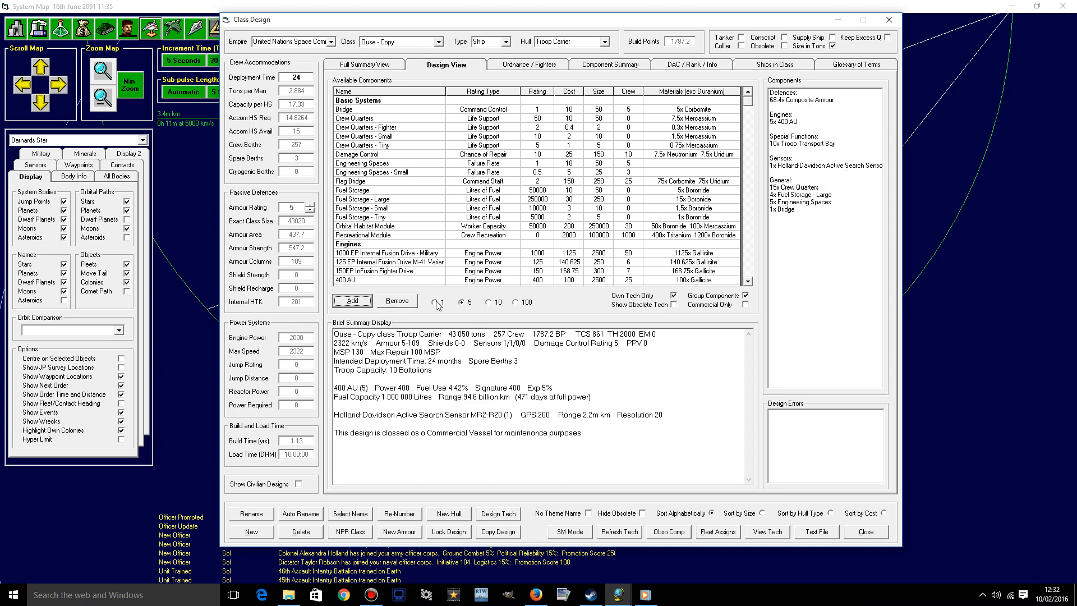
{"action": "left_click", "coordinate": [352, 301]}
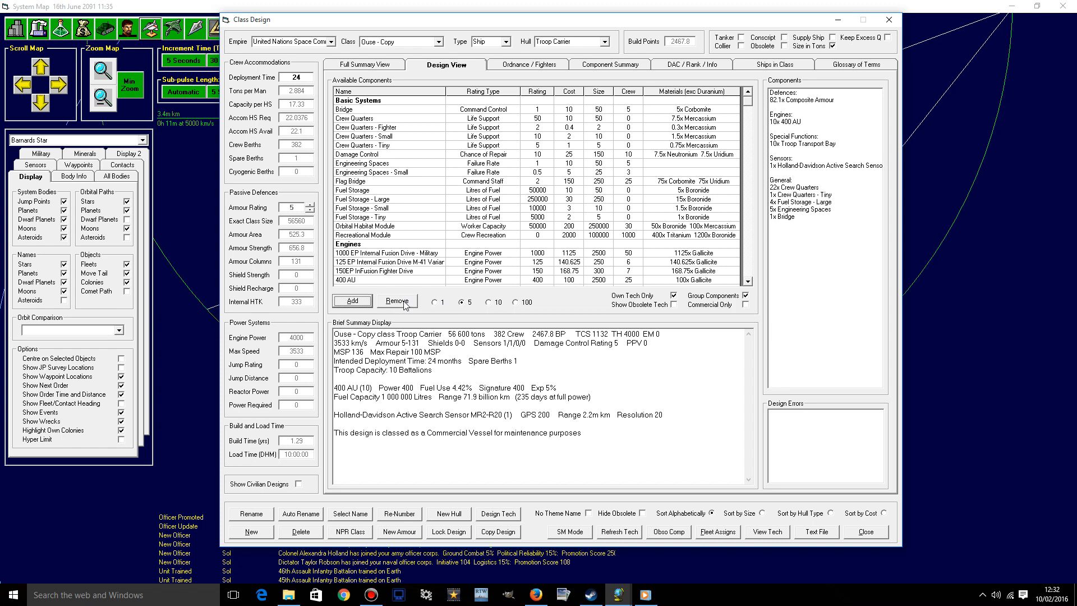
{"action": "left_click", "coordinate": [397, 301]}
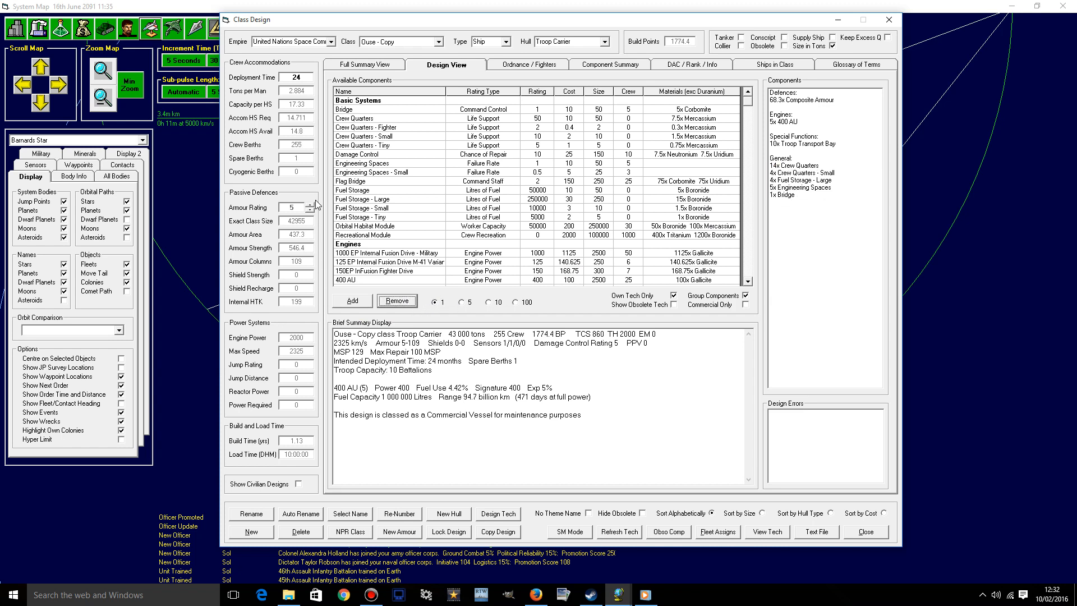
{"action": "mouse_move", "coordinate": [788, 193]}
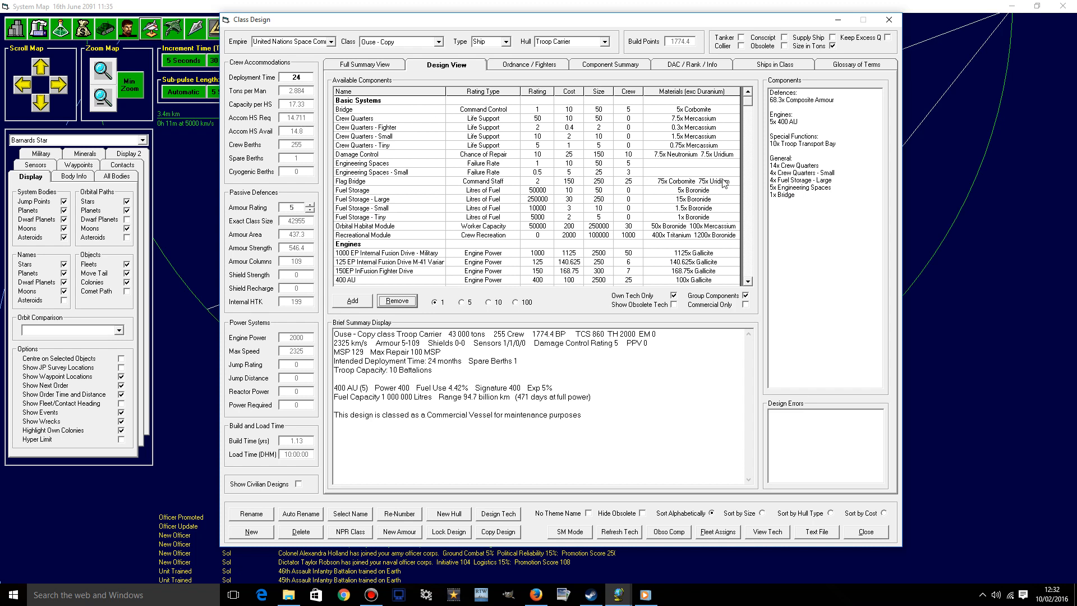
{"action": "mouse_move", "coordinate": [715, 170]}
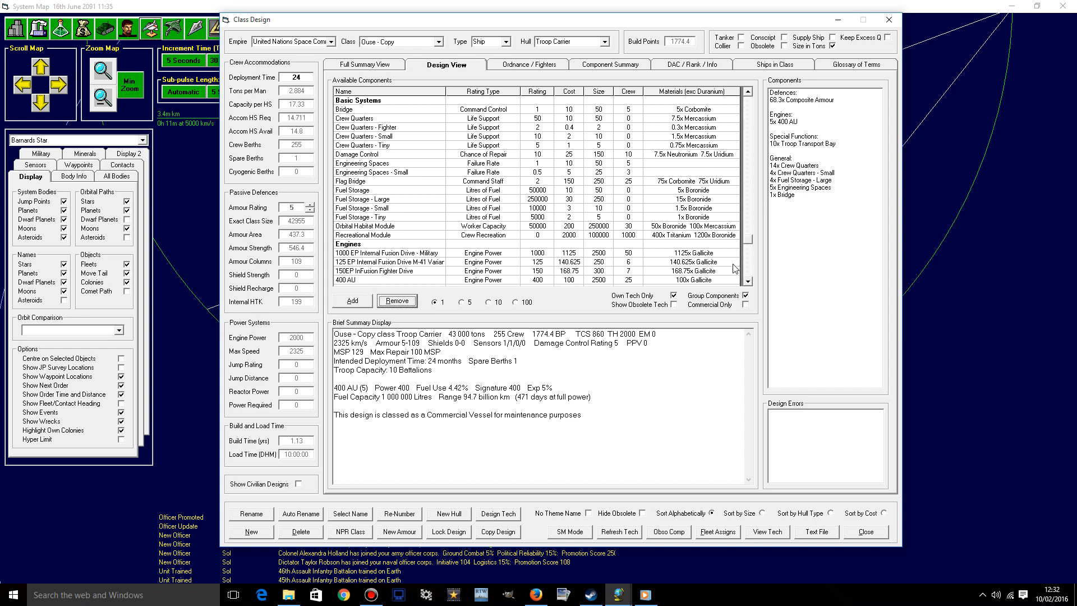
{"action": "scroll", "scroll_direction": "down", "scroll_amount": 3}
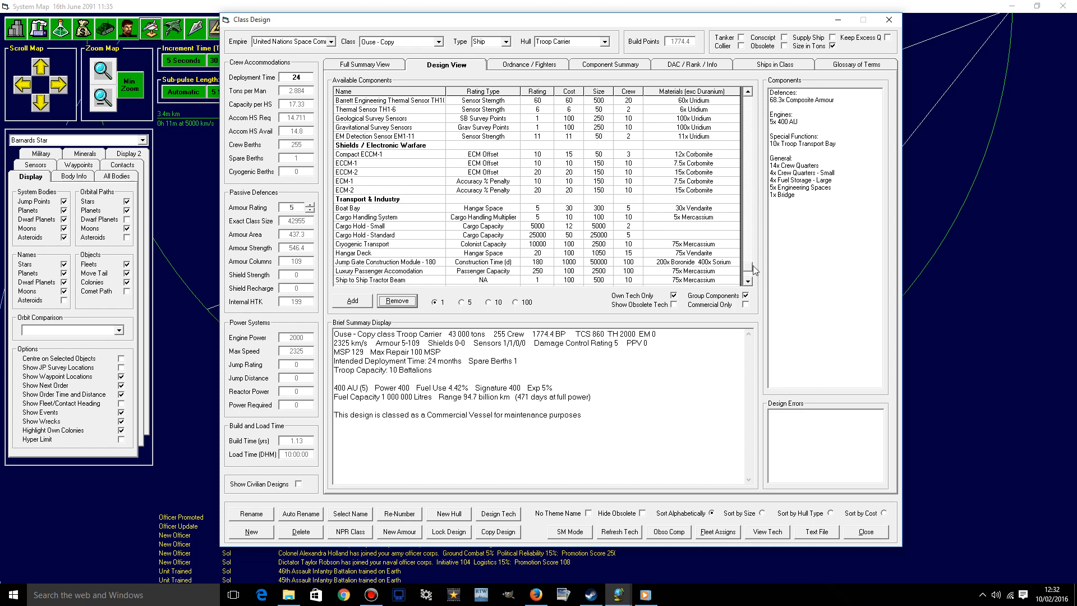
{"action": "scroll", "scroll_direction": "down", "scroll_amount": 3}
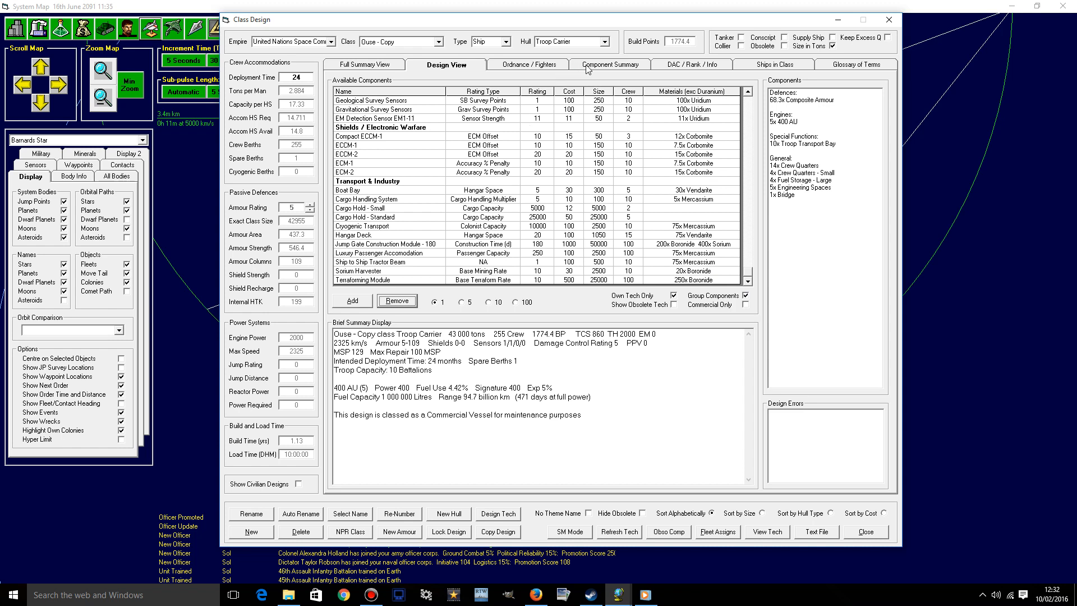
{"action": "left_click", "coordinate": [611, 65]}
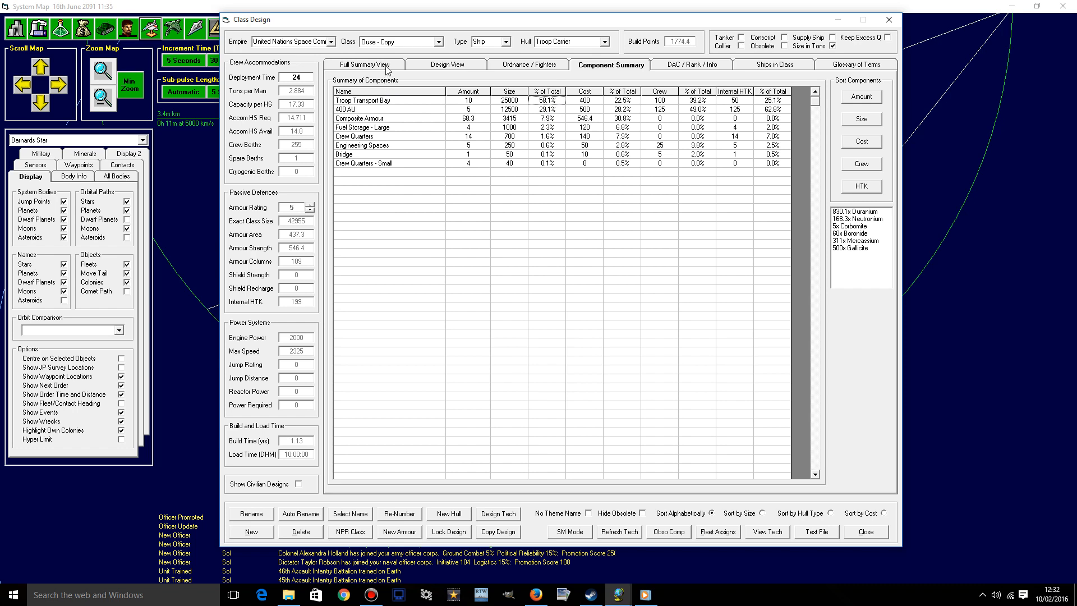
{"action": "left_click", "coordinate": [445, 64]}
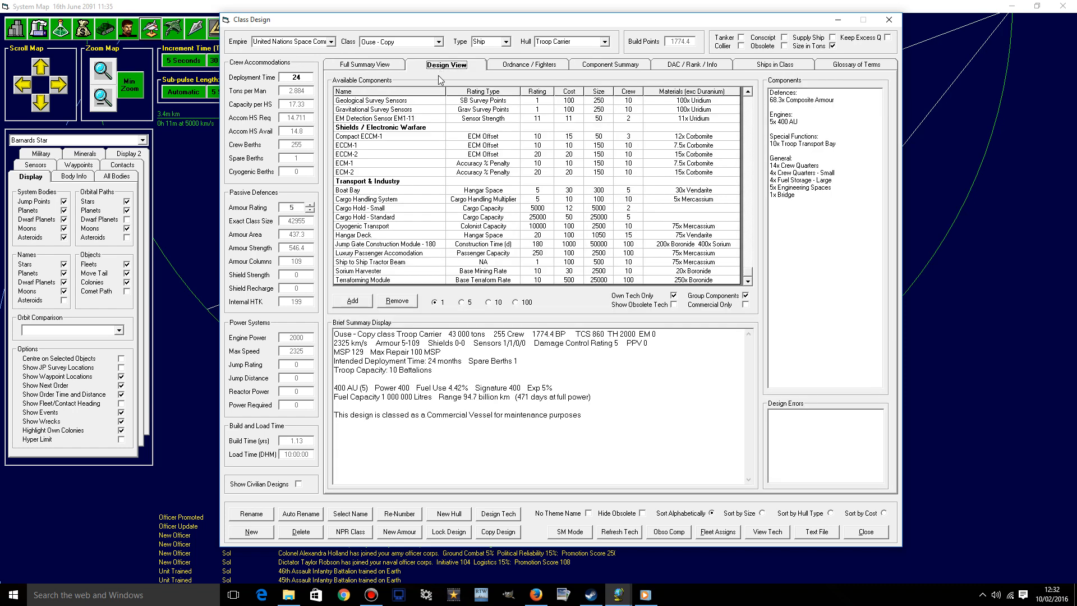
{"action": "mouse_move", "coordinate": [803, 274]}
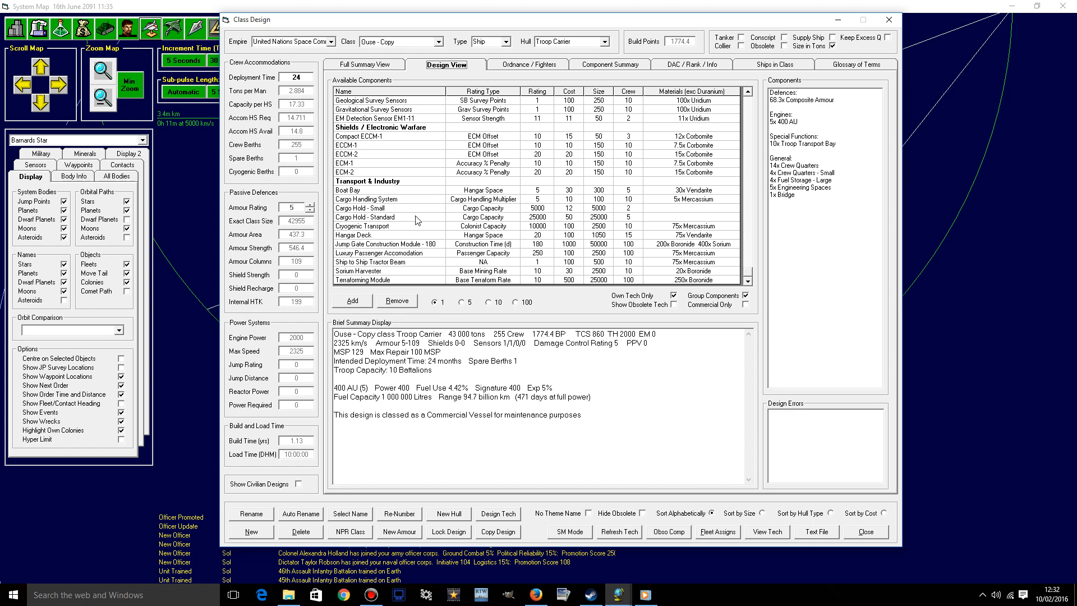
- Add cargo handling systems to Ouse - Copy ten at a time
{"action": "left_click", "coordinate": [482, 302]}
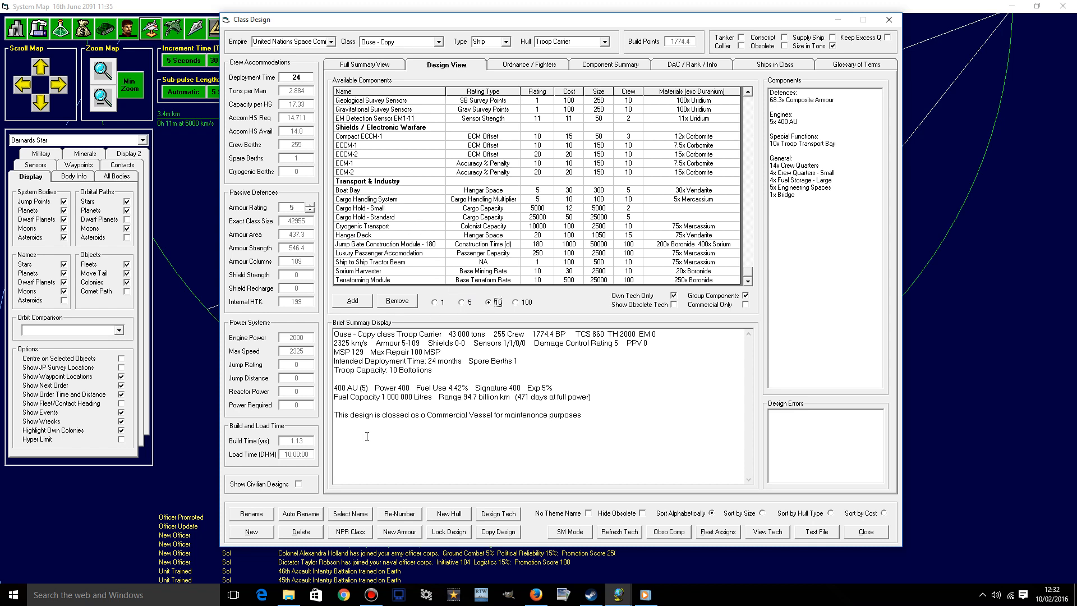
{"action": "left_click", "coordinate": [351, 301]}
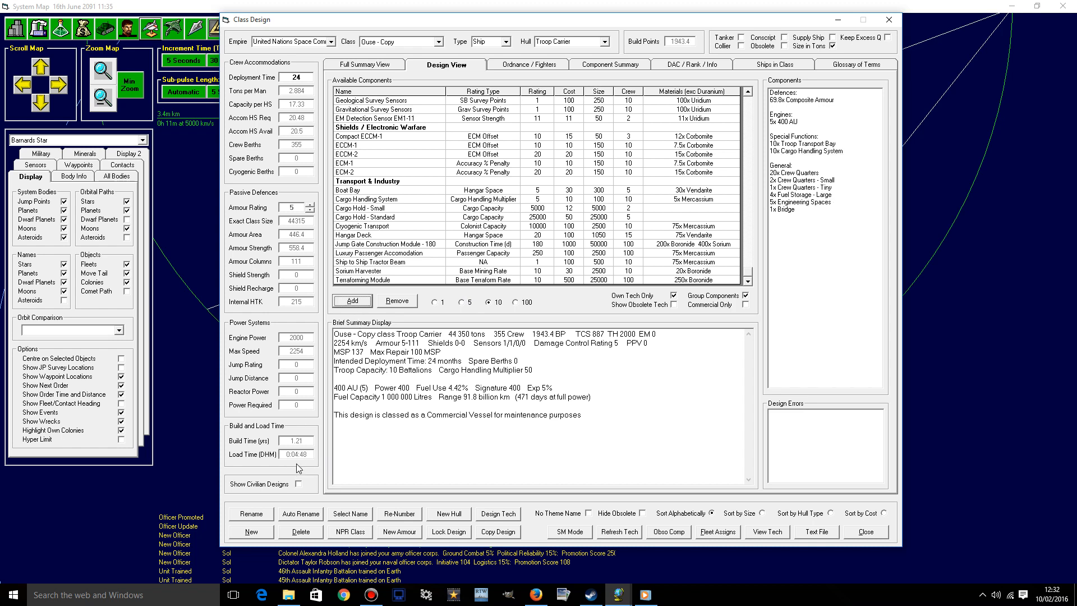
{"action": "mouse_move", "coordinate": [363, 318]}
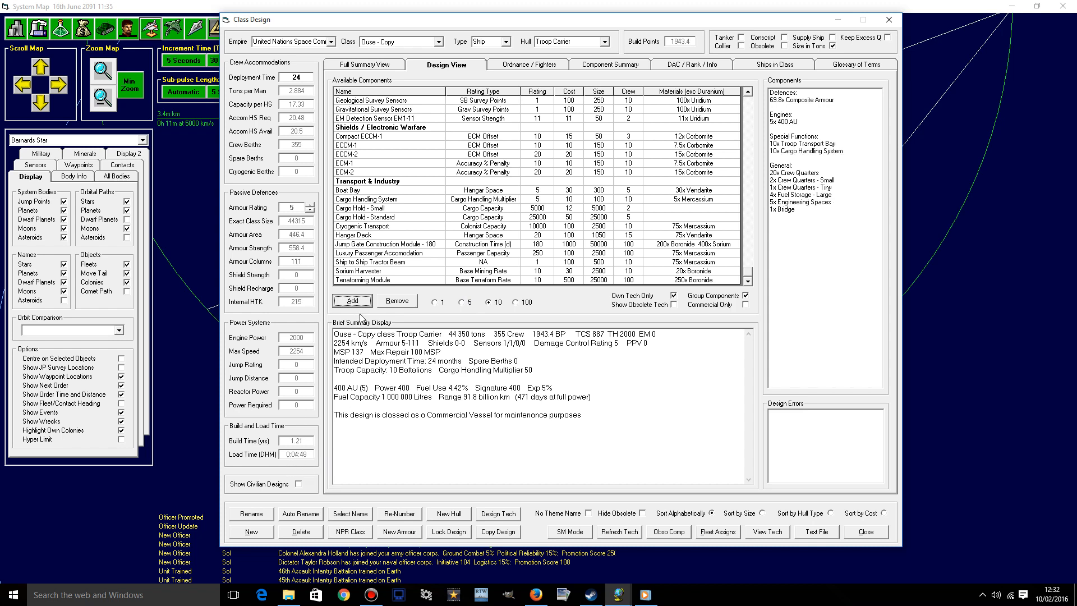
{"action": "left_click", "coordinate": [351, 301]}
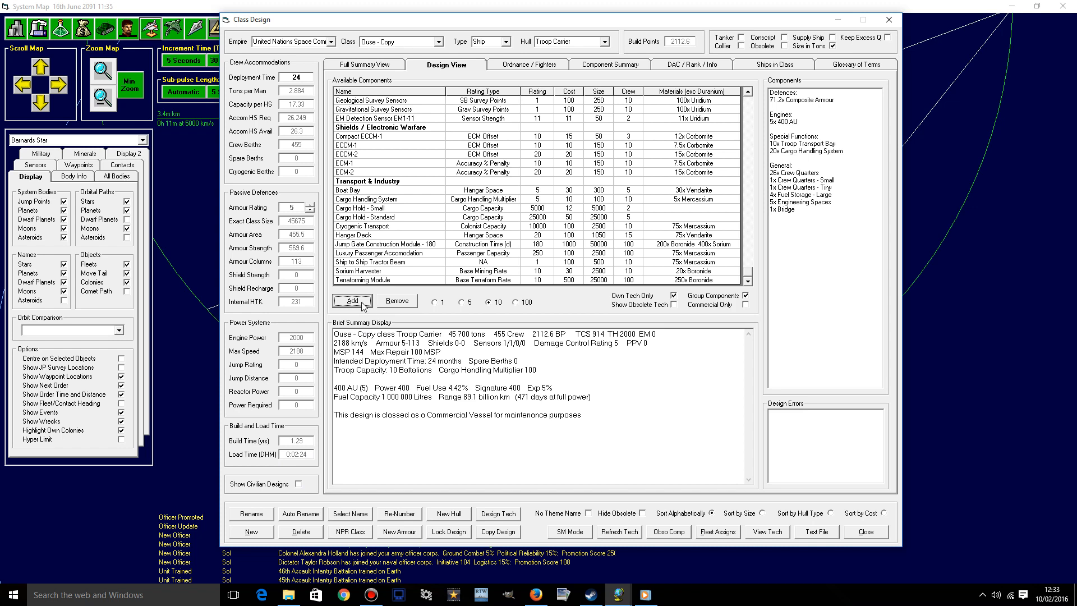
{"action": "left_click", "coordinate": [351, 302]}
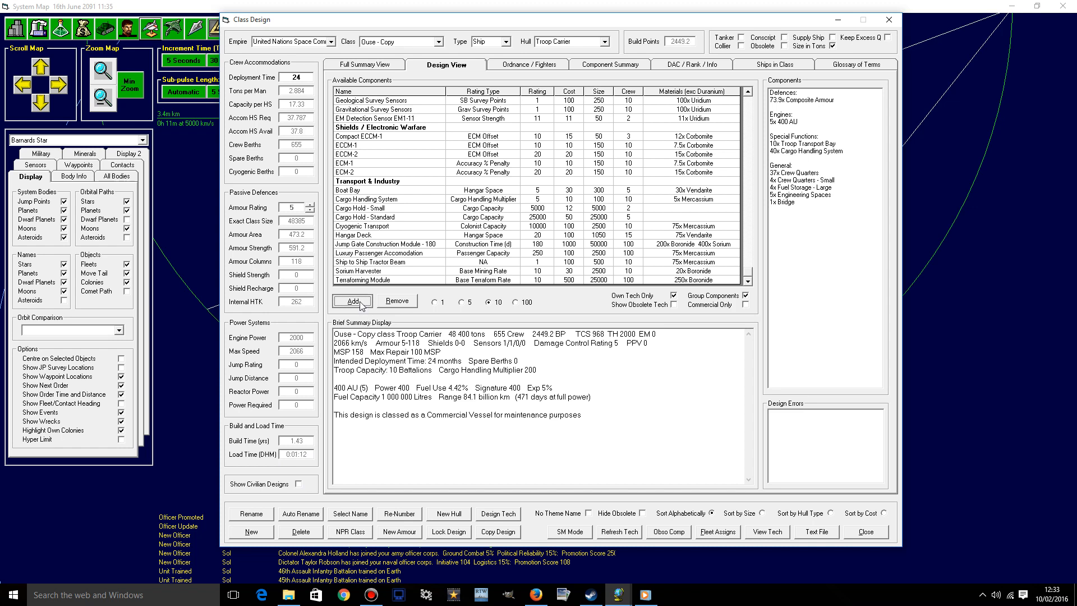
{"action": "left_click", "coordinate": [351, 301]}
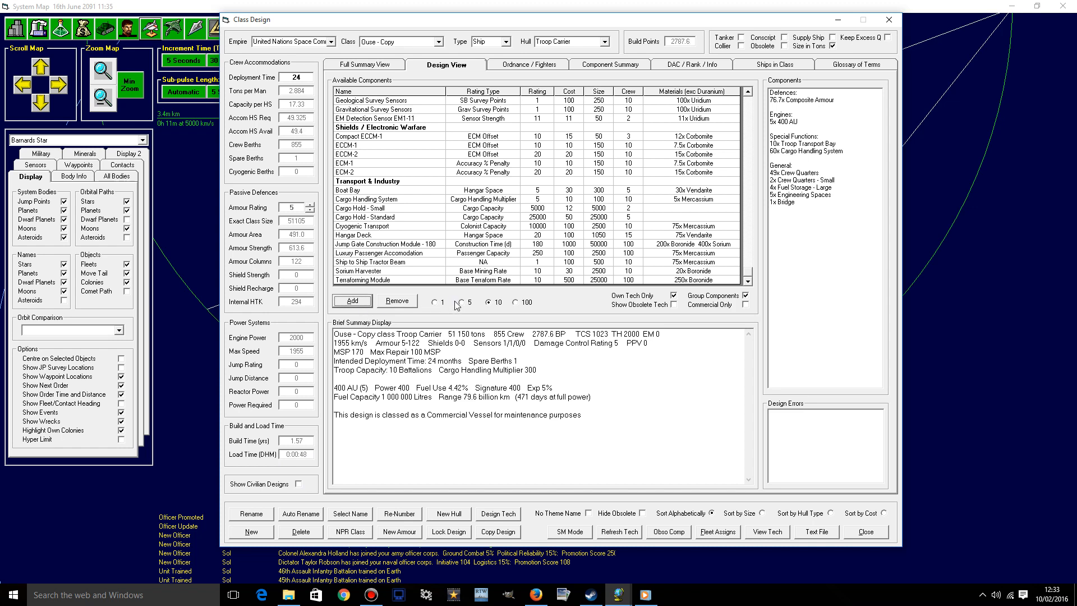
- Trim the count one at a time down to 51 cargo handling systems (multiplier 255)
{"action": "left_click", "coordinate": [434, 302]}
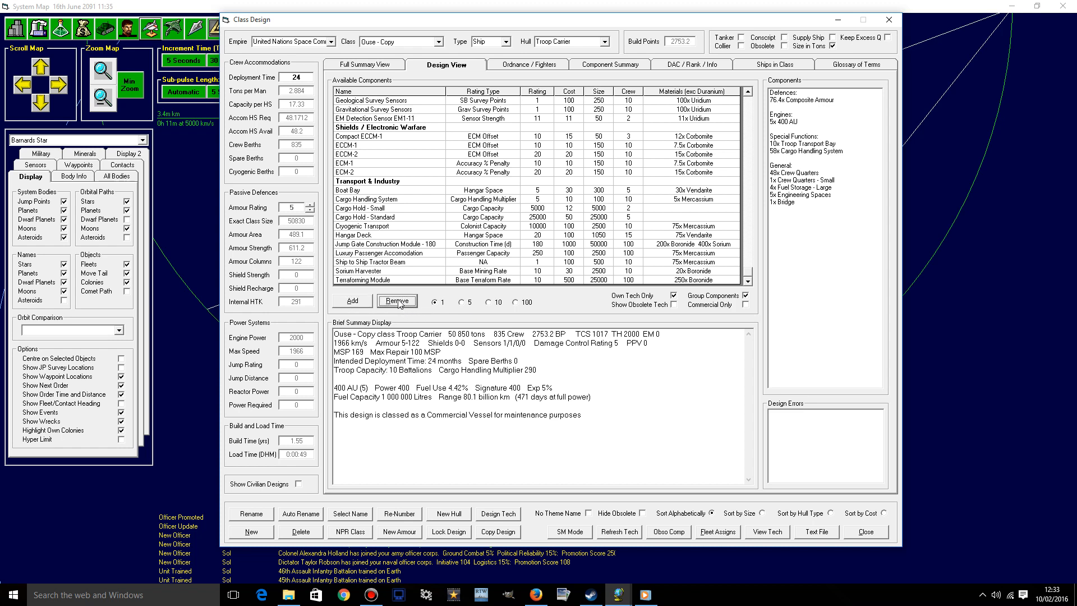
{"action": "left_click", "coordinate": [396, 301]}
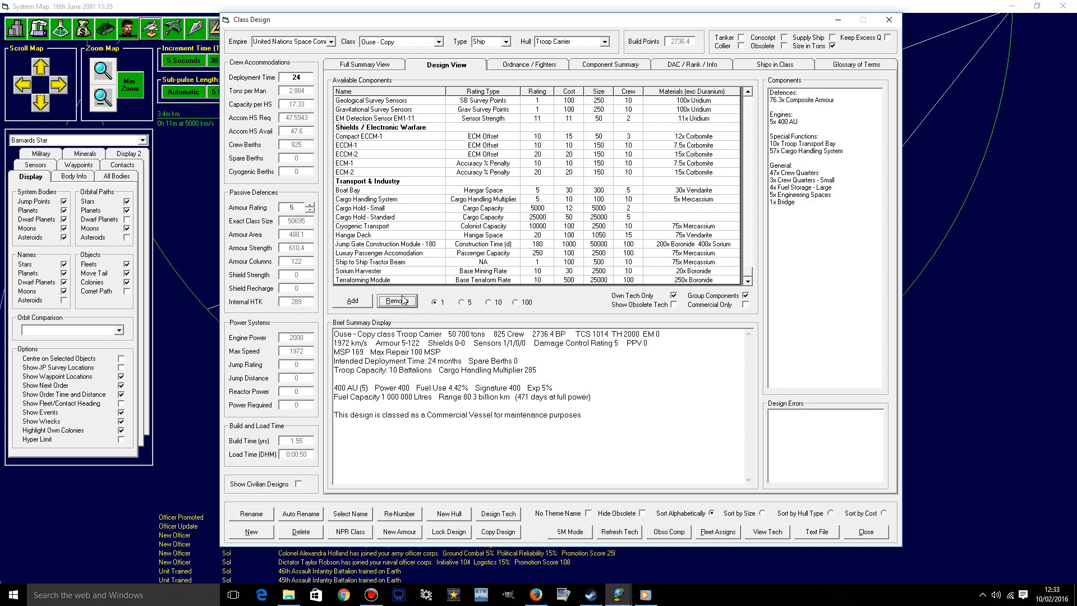
{"action": "left_click", "coordinate": [396, 301]}
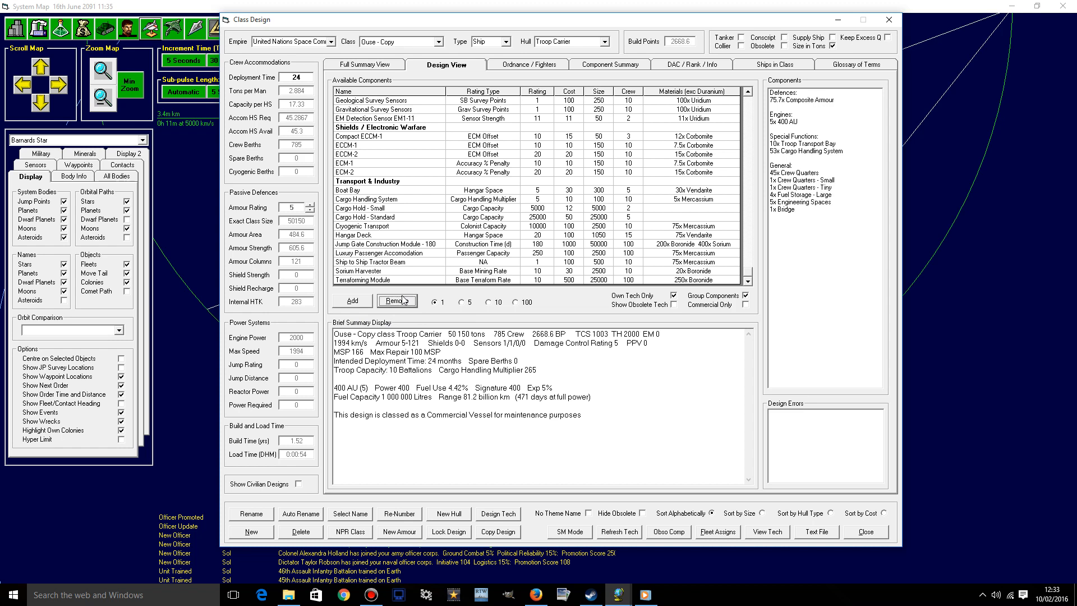
{"action": "left_click", "coordinate": [396, 301]}
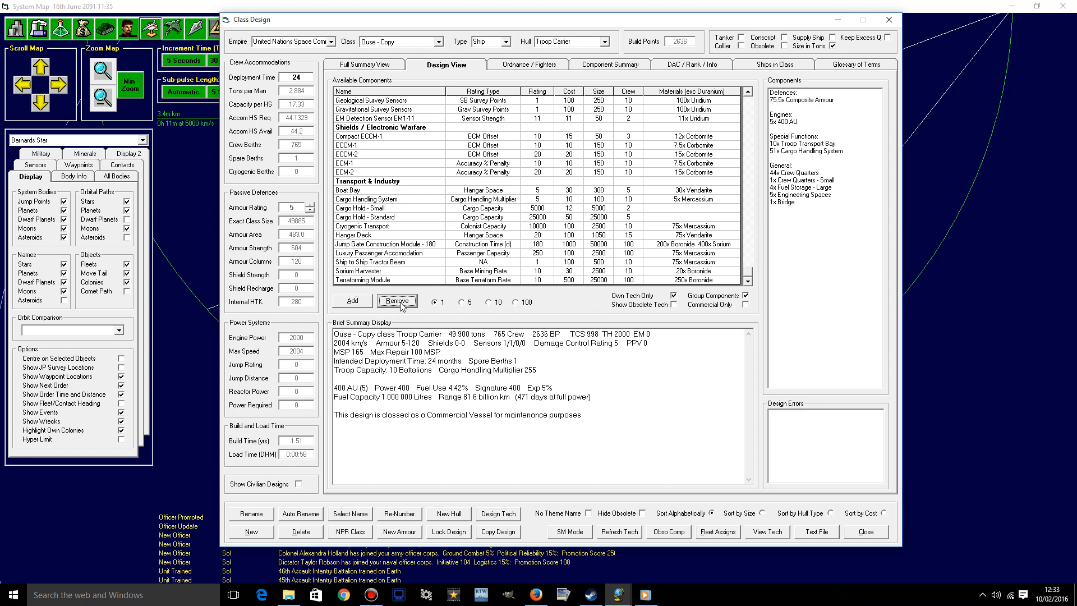
{"action": "mouse_move", "coordinate": [376, 162]}
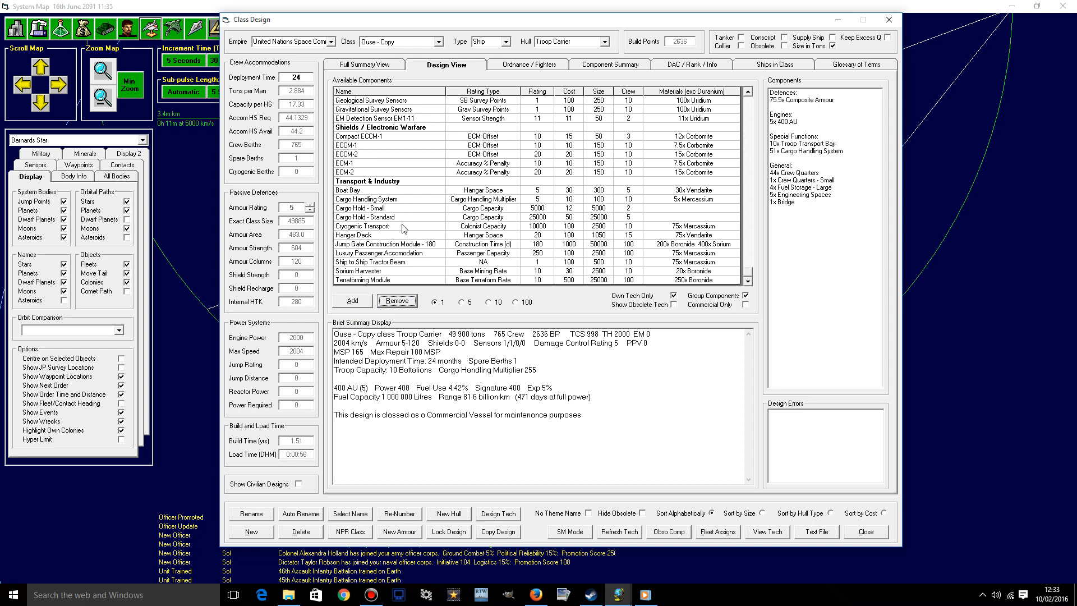
{"action": "mouse_move", "coordinate": [663, 276]}
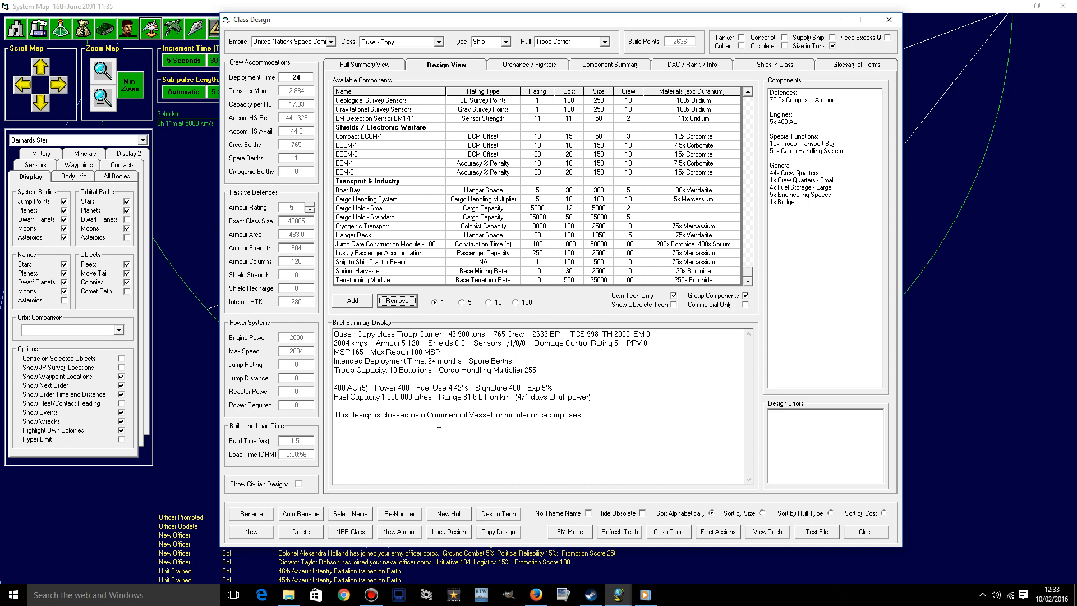
{"action": "mouse_move", "coordinate": [821, 116]}
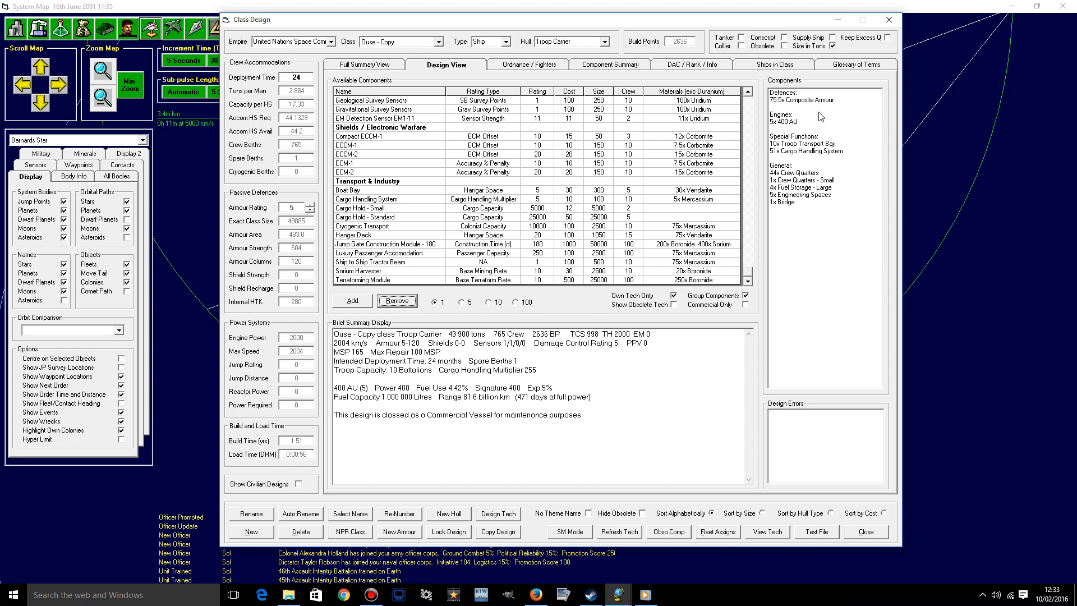
{"action": "mouse_move", "coordinate": [563, 399]}
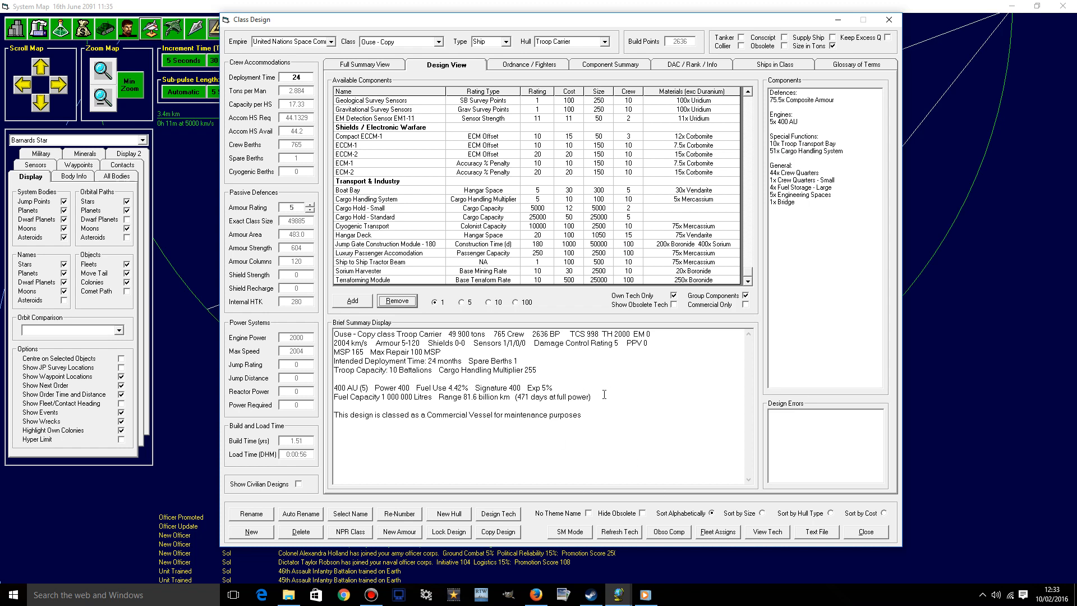
{"action": "mouse_move", "coordinate": [309, 467]}
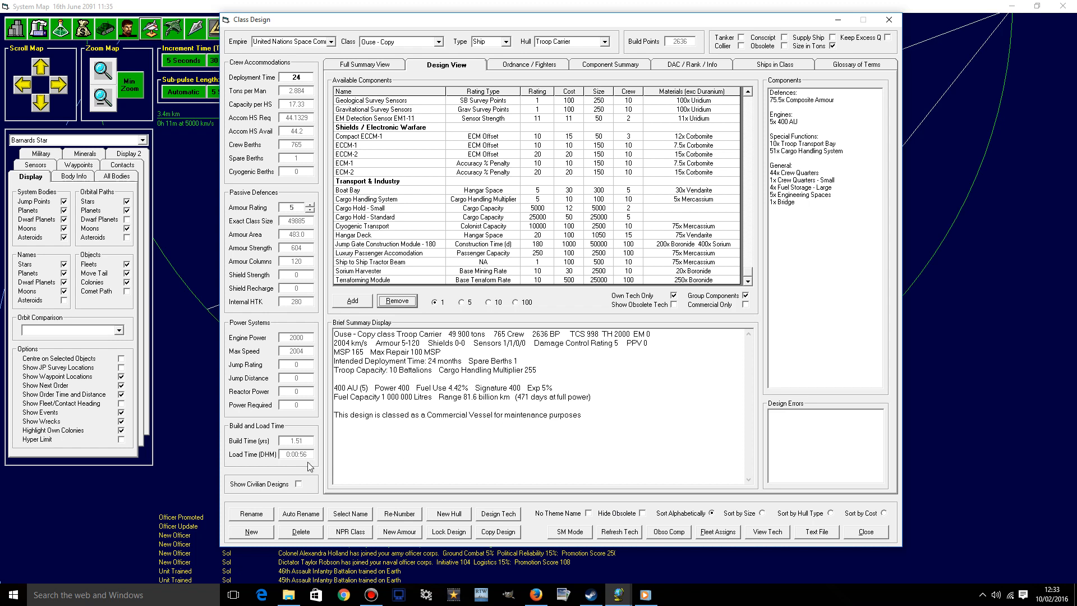
{"action": "mouse_move", "coordinate": [301, 461]}
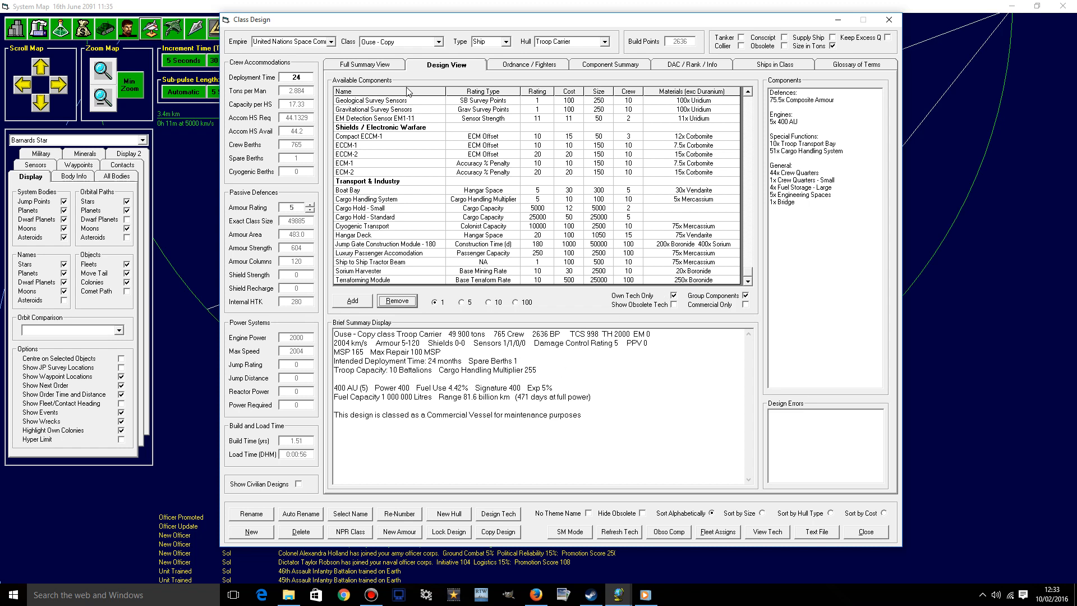
- Rename the troop carrier class to Ouse - Mk2 from its full summary and leave Class Design
{"action": "left_click", "coordinate": [365, 64]}
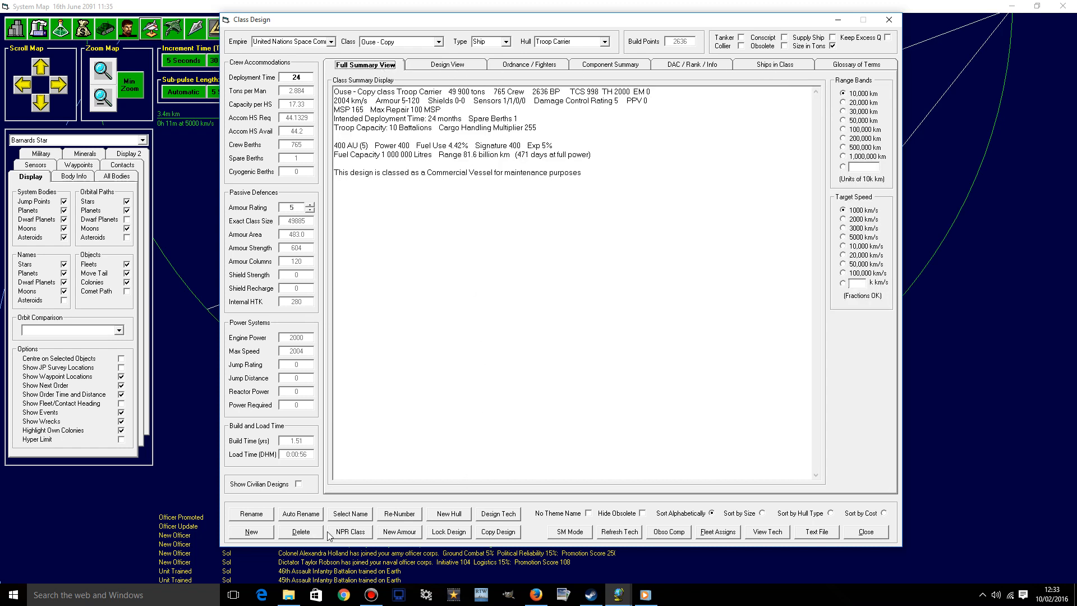
{"action": "mouse_move", "coordinate": [352, 527]}
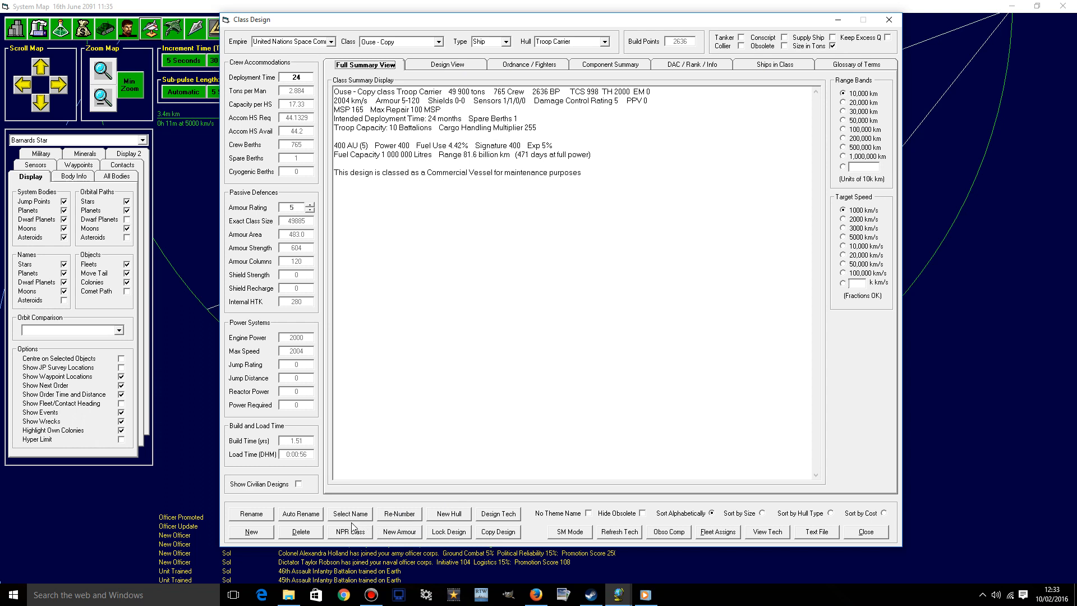
{"action": "left_click", "coordinate": [250, 513]}
{"action": "type", "text": "Ouse - Mk2"}
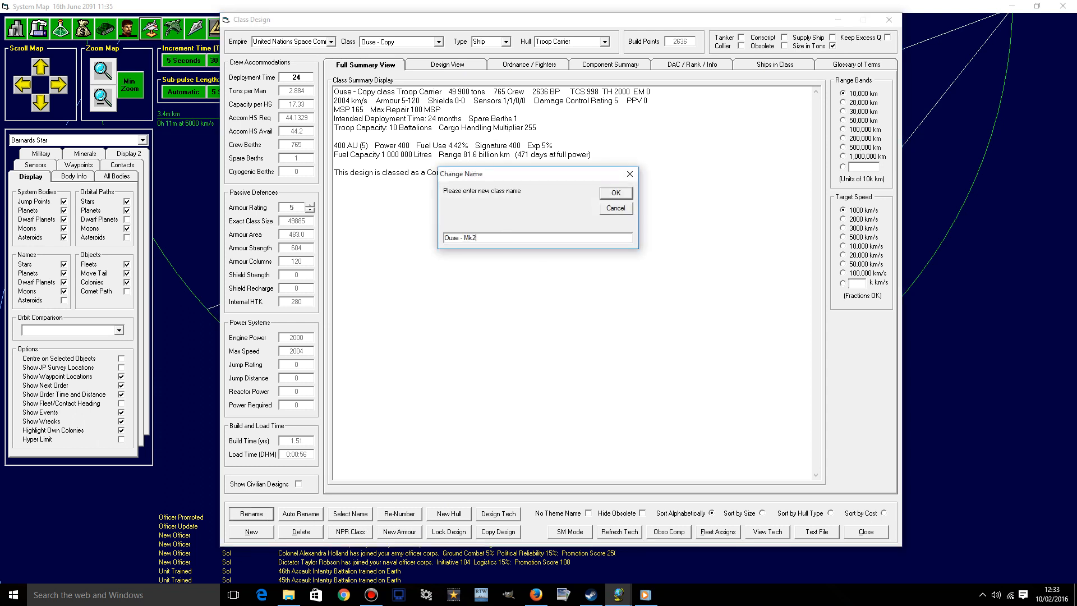
{"action": "left_click", "coordinate": [615, 192]}
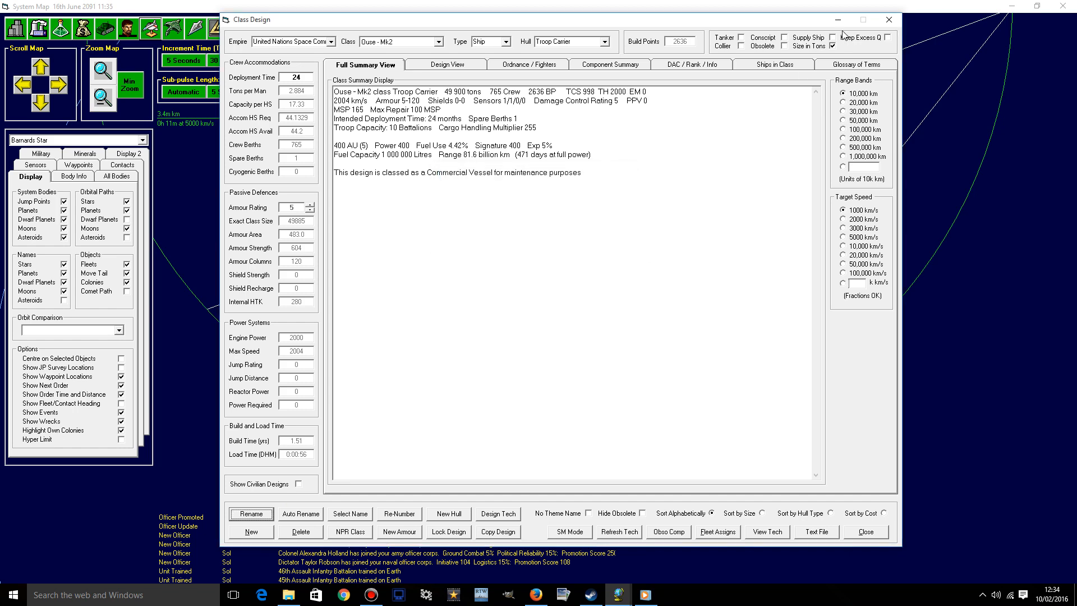
{"action": "left_click", "coordinate": [865, 531]}
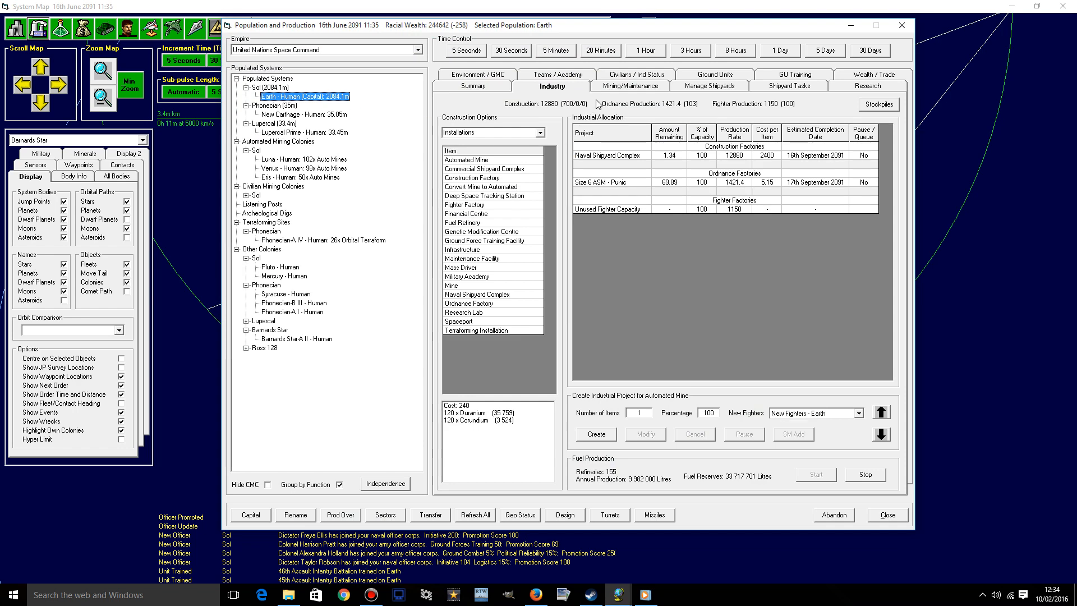
- Set Glover General shipyard to retool for the TC Ouse - Mk2 class
{"action": "left_click", "coordinate": [709, 85]}
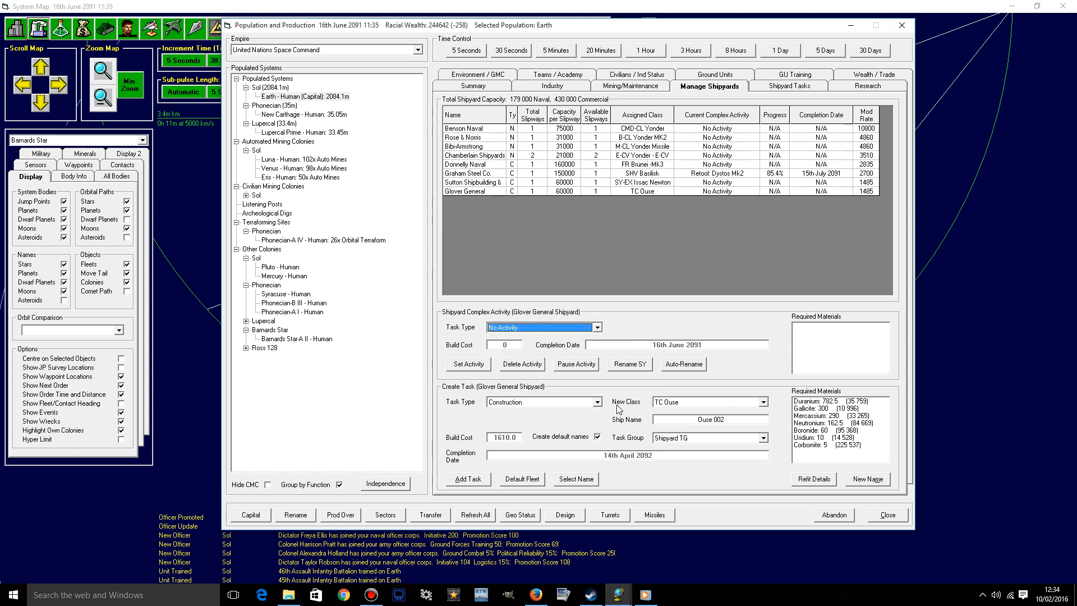
{"action": "left_click", "coordinate": [543, 326]}
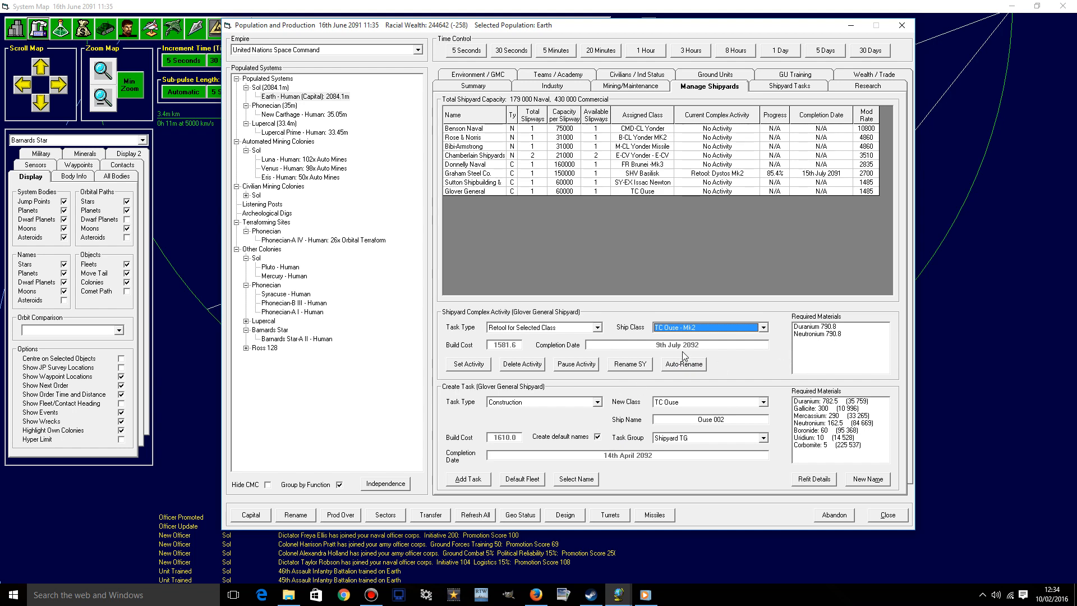
{"action": "mouse_move", "coordinate": [486, 378]}
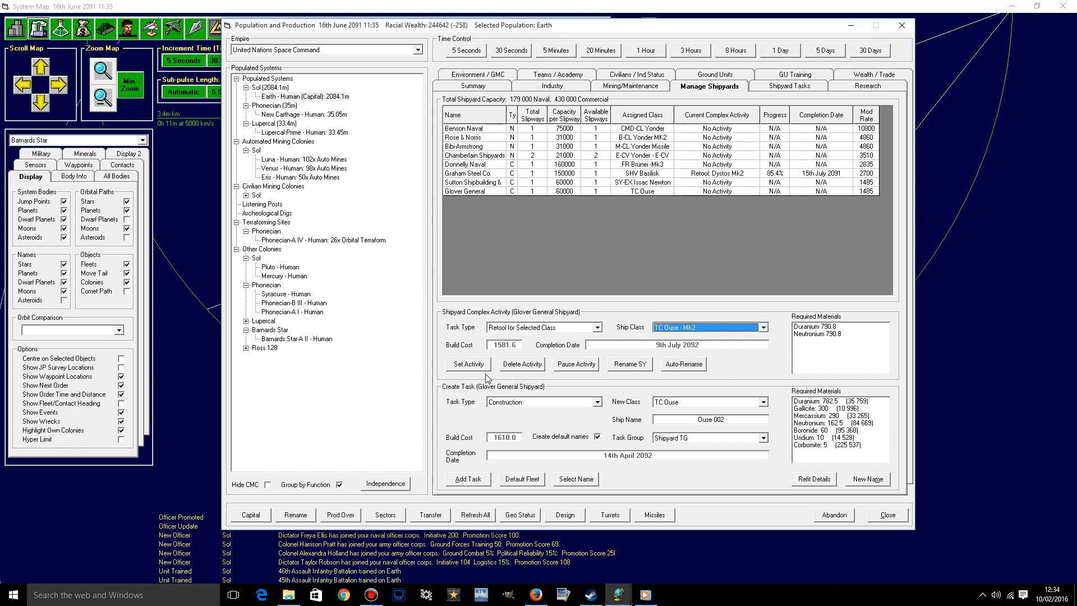
{"action": "left_click", "coordinate": [468, 363]}
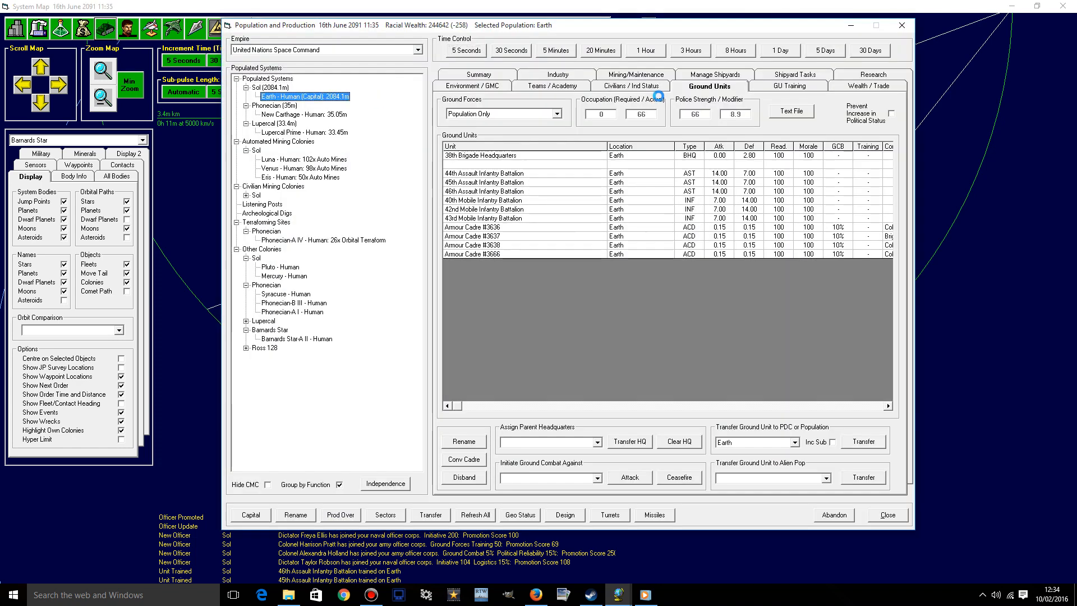
- Queue two Assault Infantry Battalions (52nd, 53rd) for training on Earth using cadres, then bring up research
{"action": "left_click", "coordinate": [788, 85]}
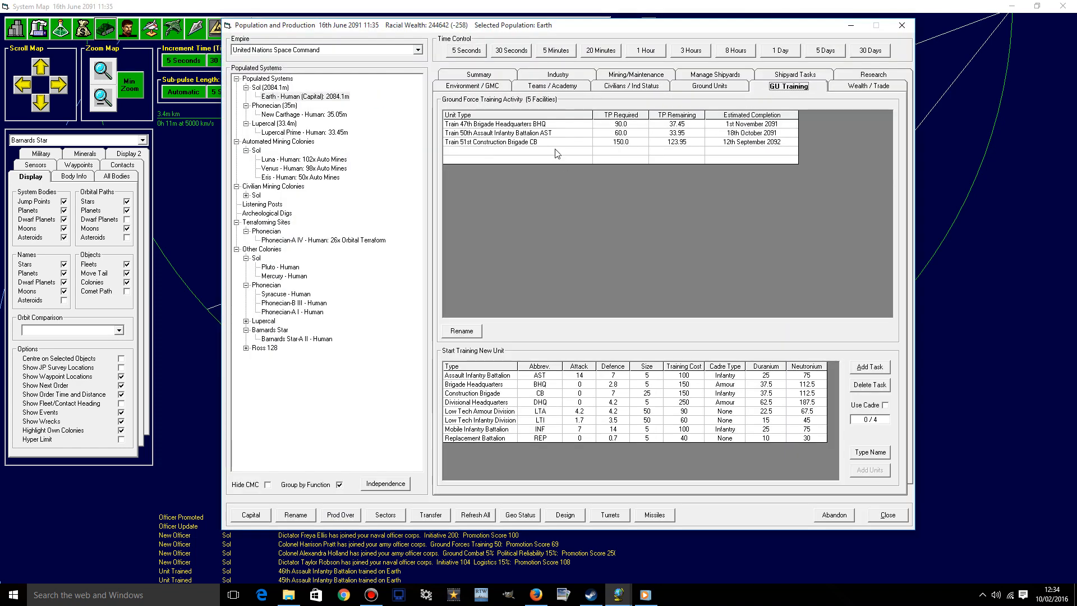
{"action": "left_click", "coordinate": [883, 405]}
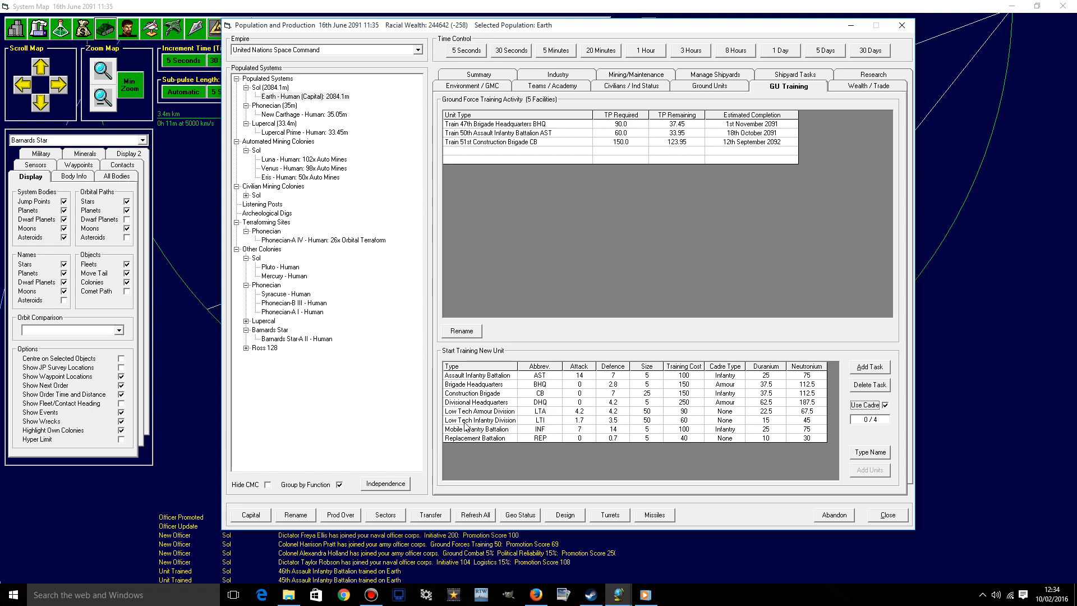
{"action": "left_click", "coordinate": [869, 366]}
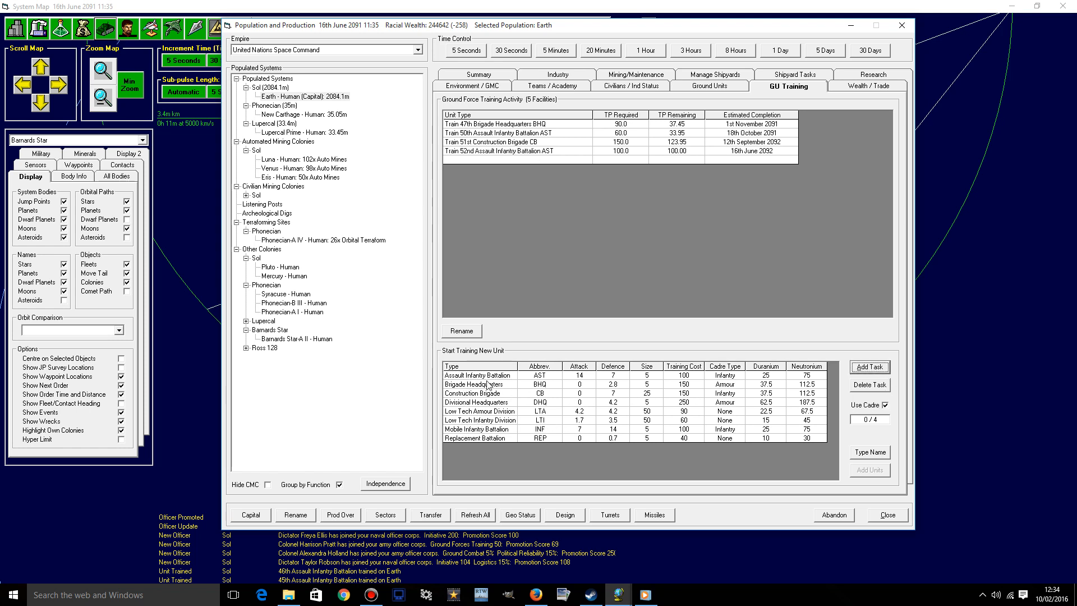
{"action": "left_click", "coordinate": [869, 365]}
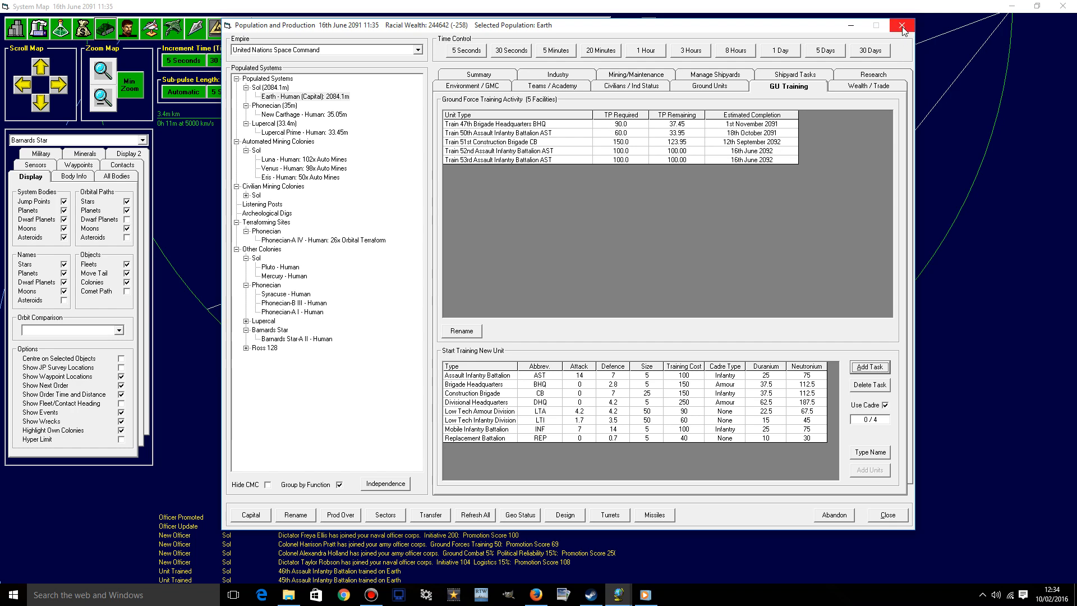
{"action": "left_click", "coordinate": [903, 26]}
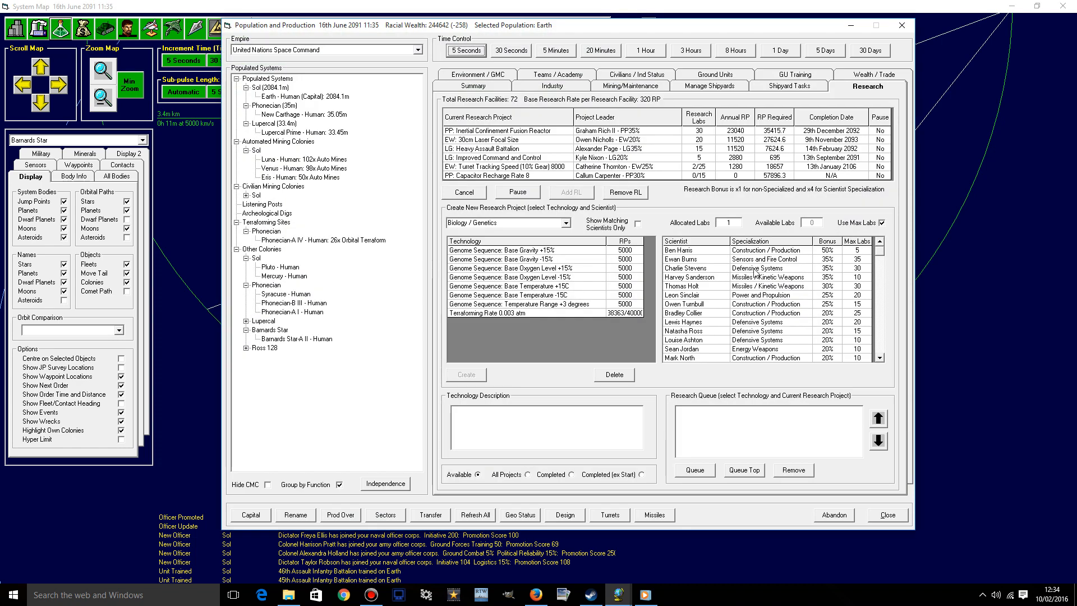
{"action": "mouse_move", "coordinate": [859, 48]}
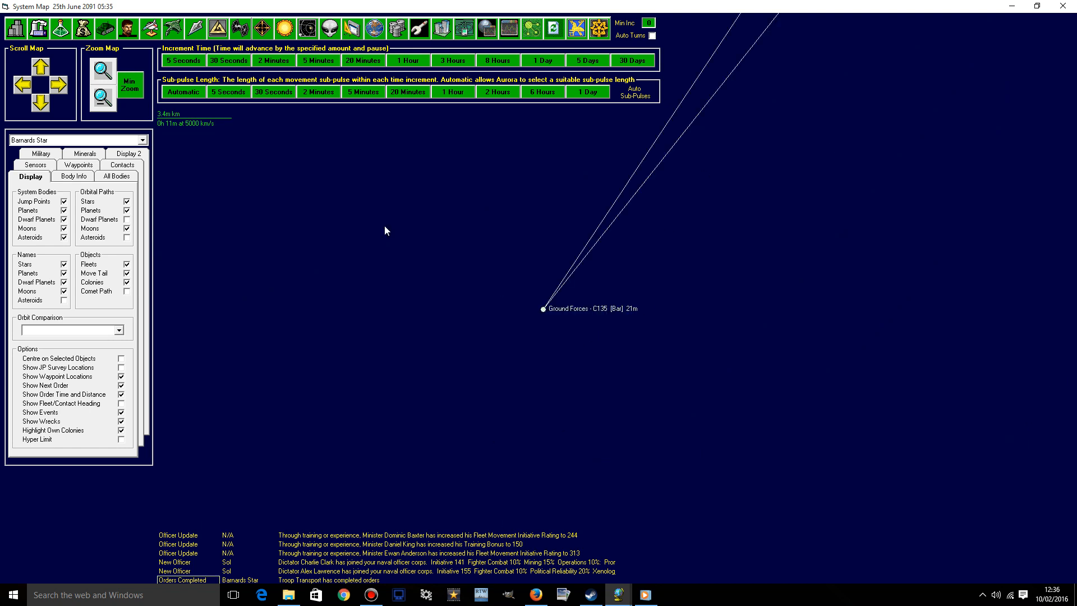
- Check the battalions on Barnards Star-A II and bring up the Troop Transport's orders
{"action": "left_click", "coordinate": [102, 99]}
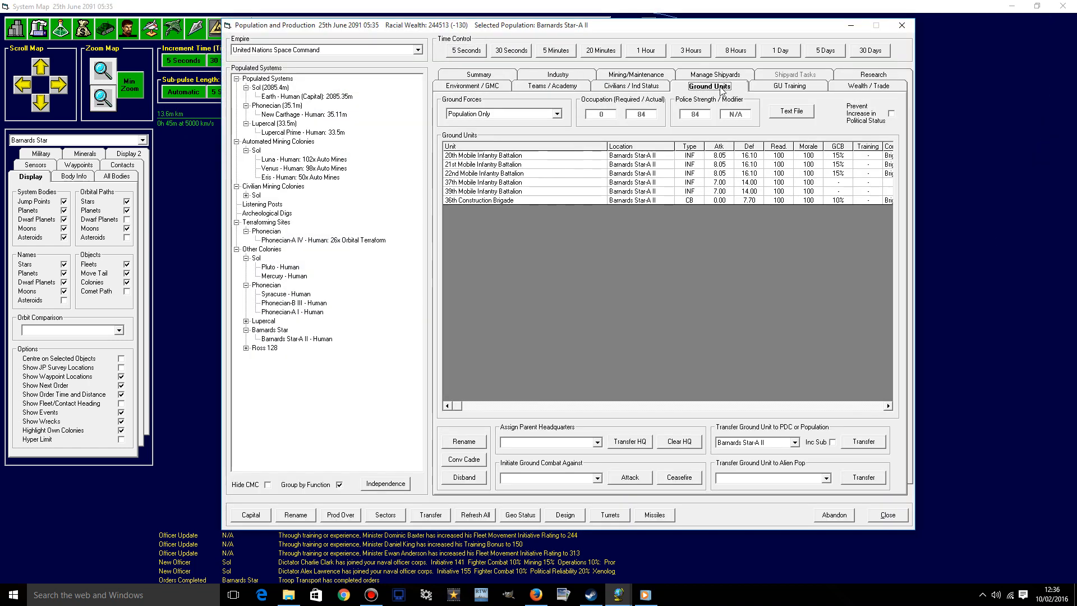
{"action": "mouse_move", "coordinate": [700, 148]}
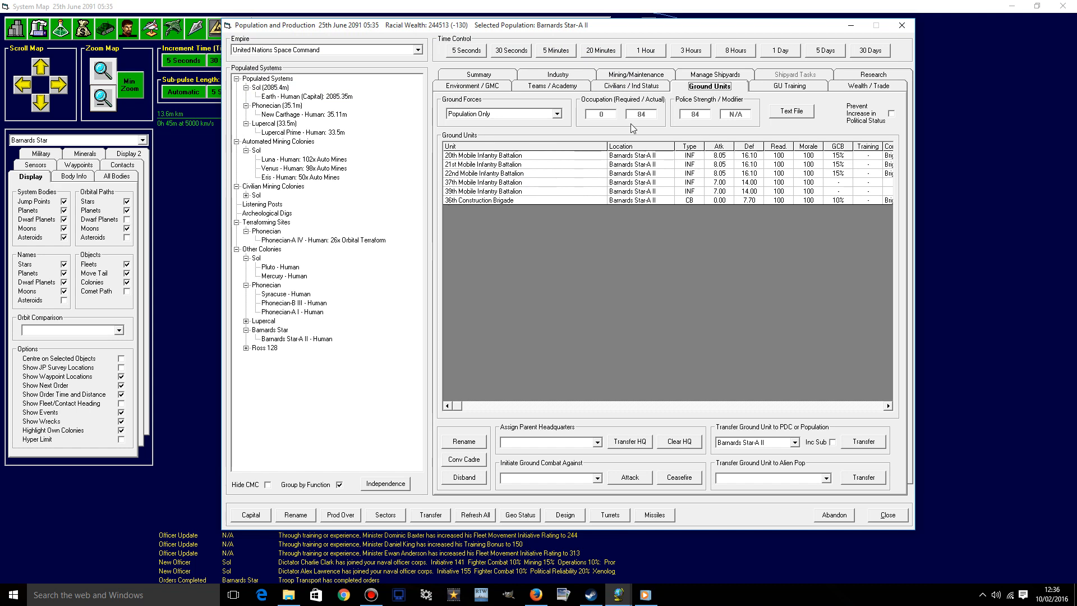
{"action": "mouse_move", "coordinate": [599, 114]}
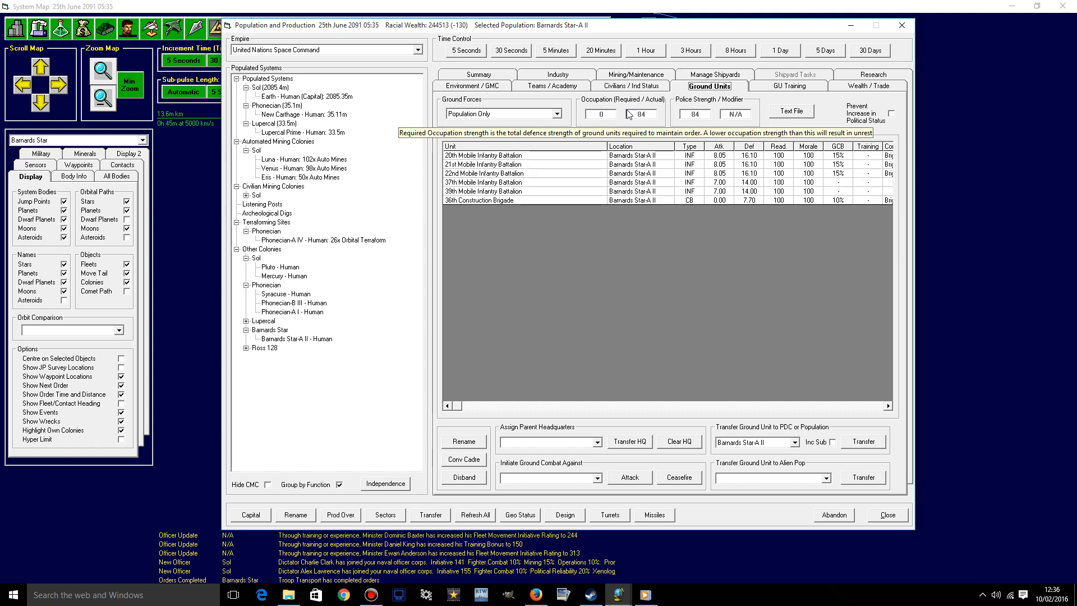
{"action": "mouse_move", "coordinate": [791, 231]}
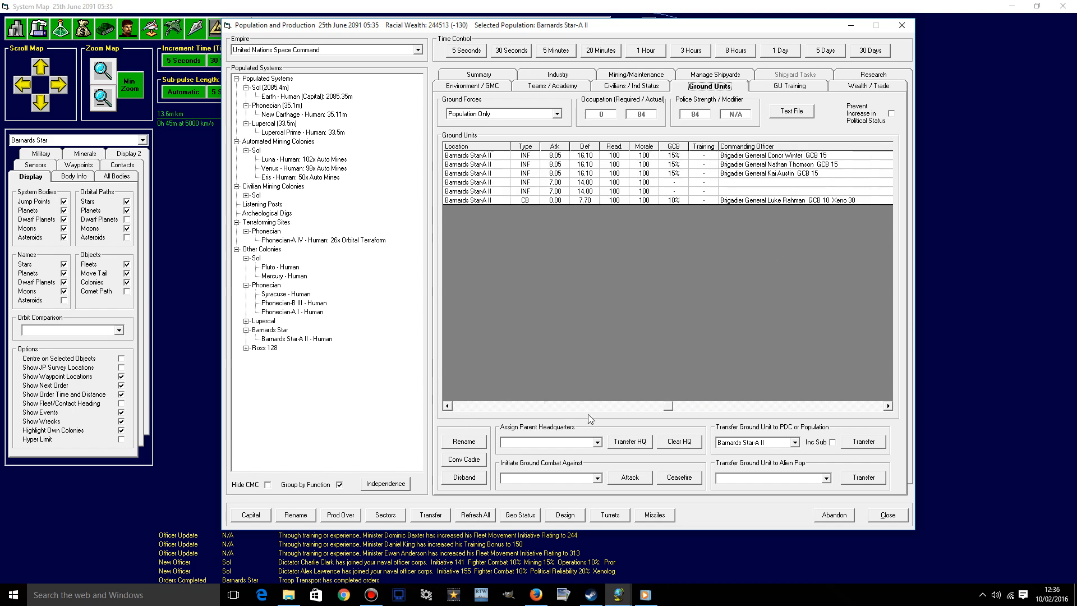
{"action": "mouse_move", "coordinate": [580, 415]}
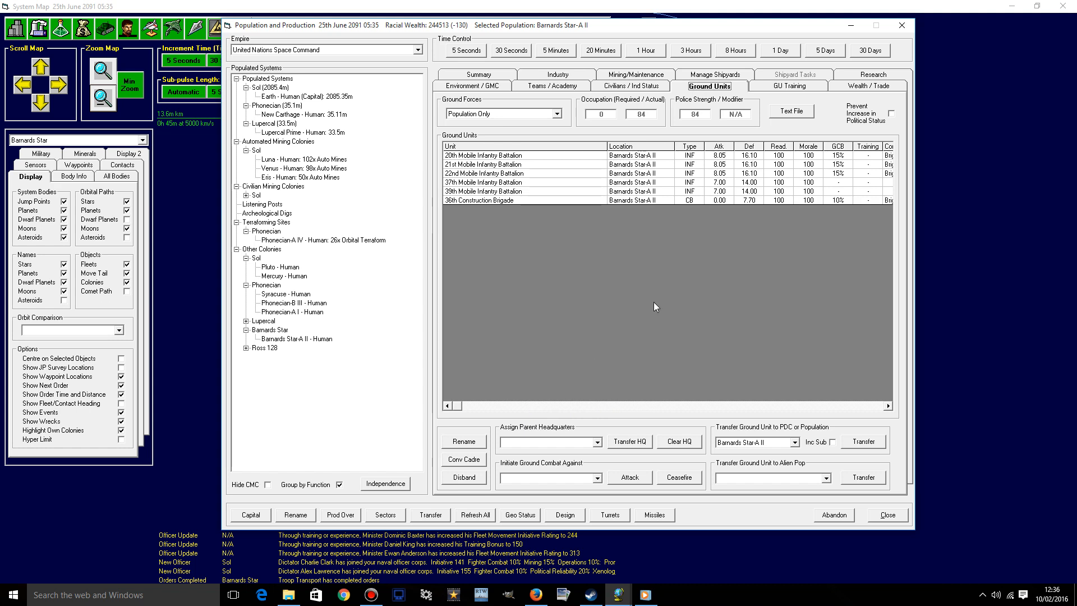
{"action": "left_click", "coordinate": [495, 191]}
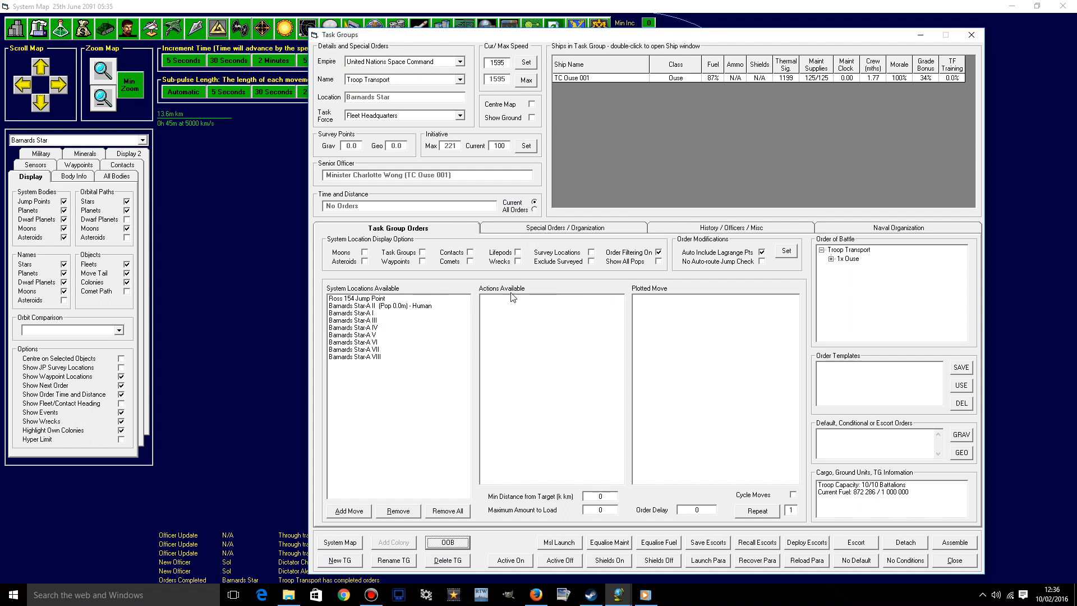
- Order the Troop Transport to load the 19th Mobile Infantry Battalion at New Carthage, dismiss the routing error, and select SY-EX
{"action": "left_click", "coordinate": [651, 262]}
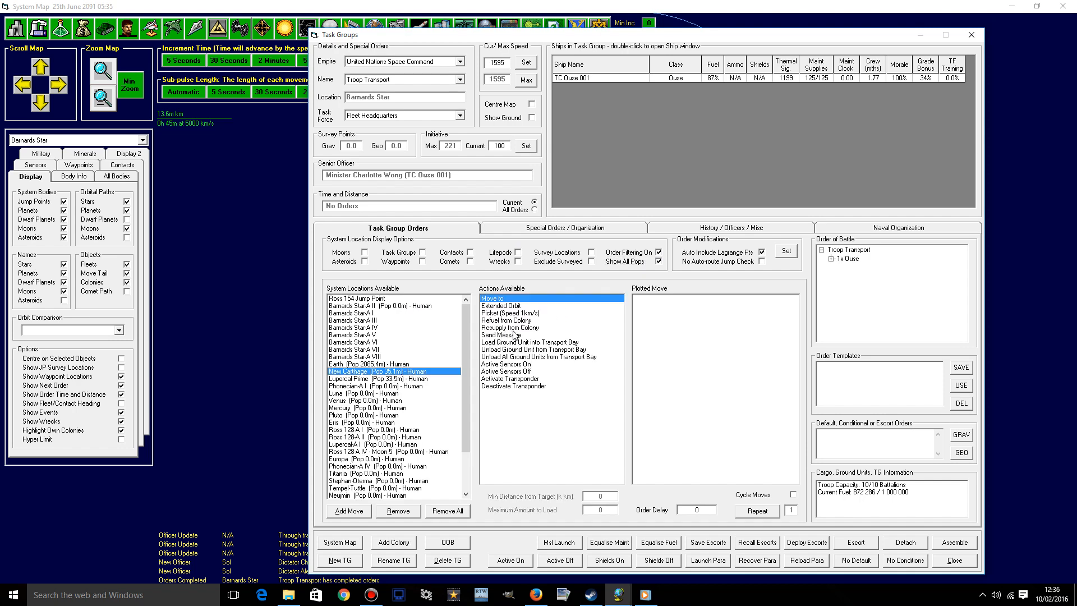
{"action": "mouse_move", "coordinate": [517, 354]}
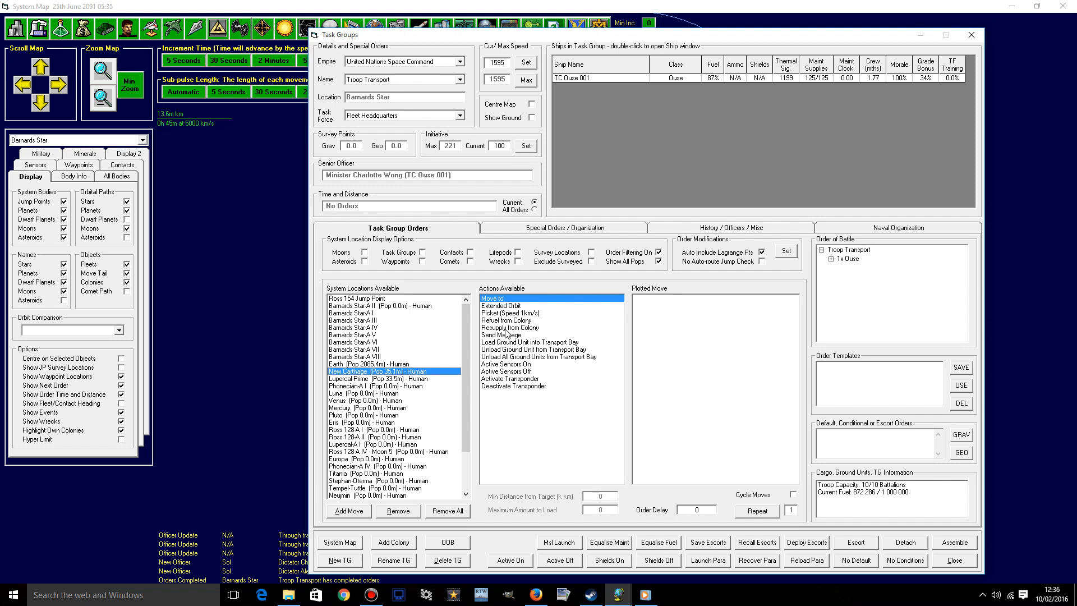
{"action": "mouse_move", "coordinate": [562, 317]}
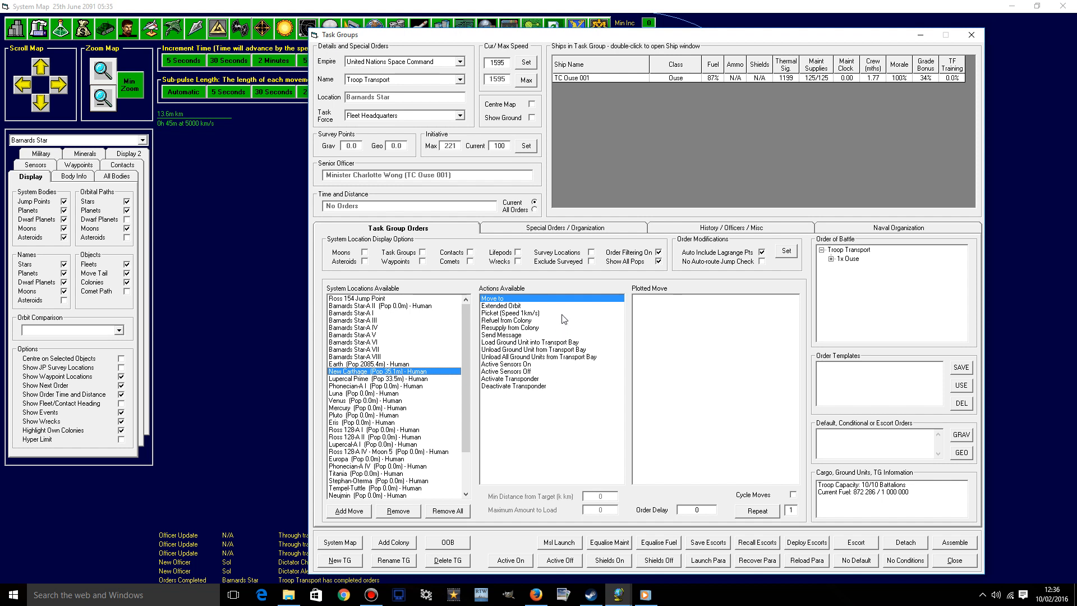
{"action": "mouse_move", "coordinate": [531, 344]}
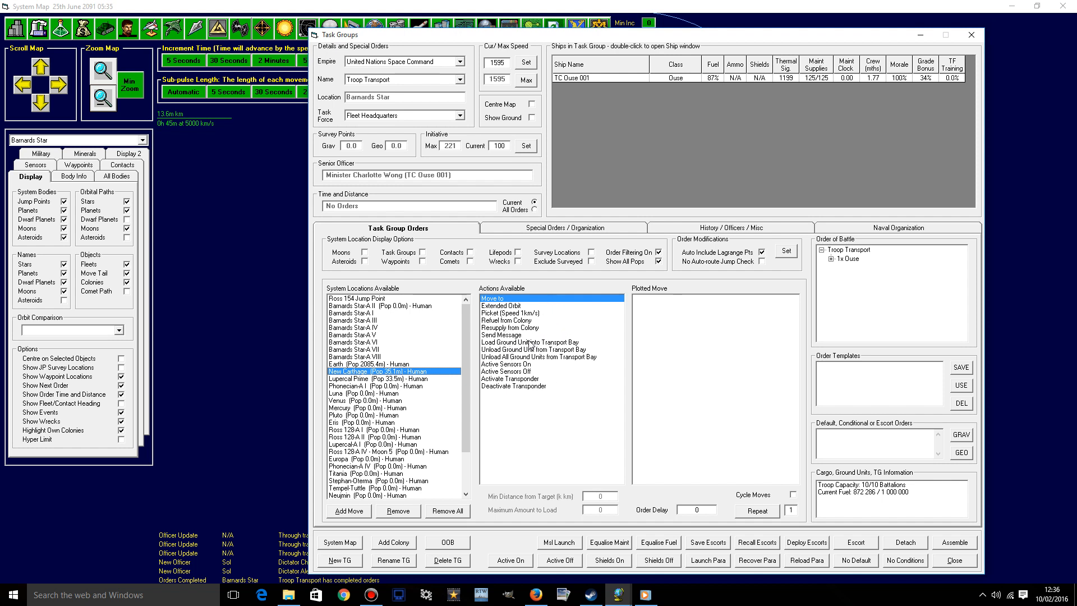
{"action": "mouse_move", "coordinate": [534, 350]}
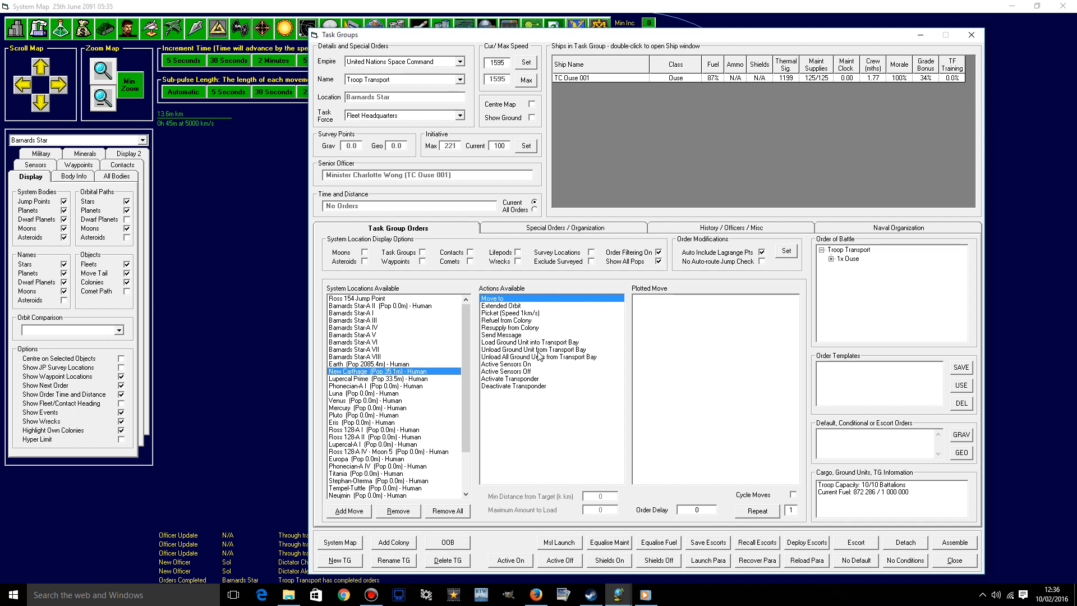
{"action": "left_click", "coordinate": [530, 343]}
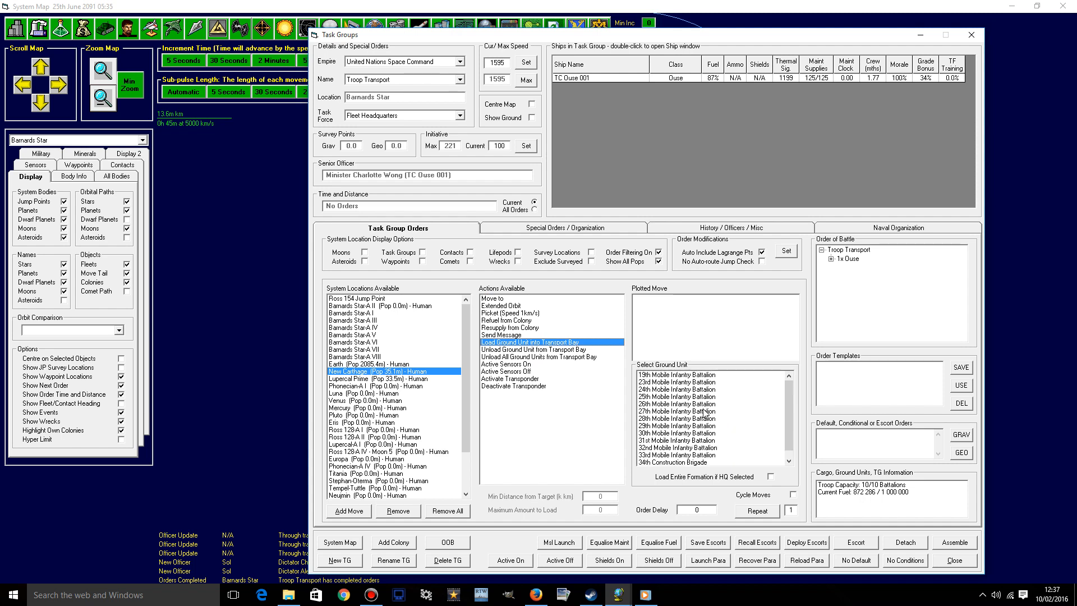
{"action": "left_click", "coordinate": [676, 375]}
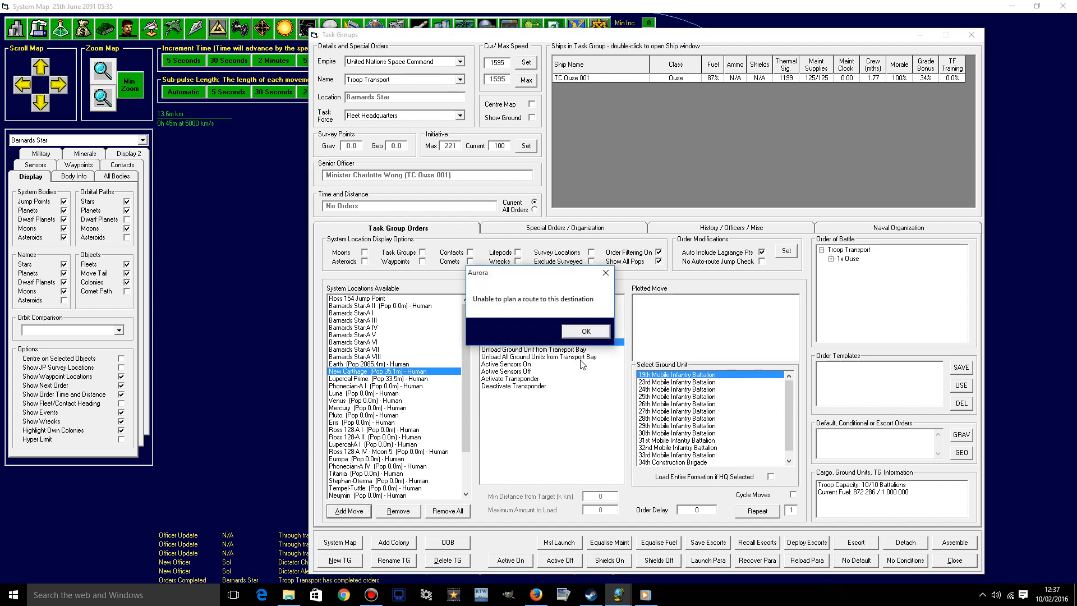
{"action": "left_click", "coordinate": [584, 330]}
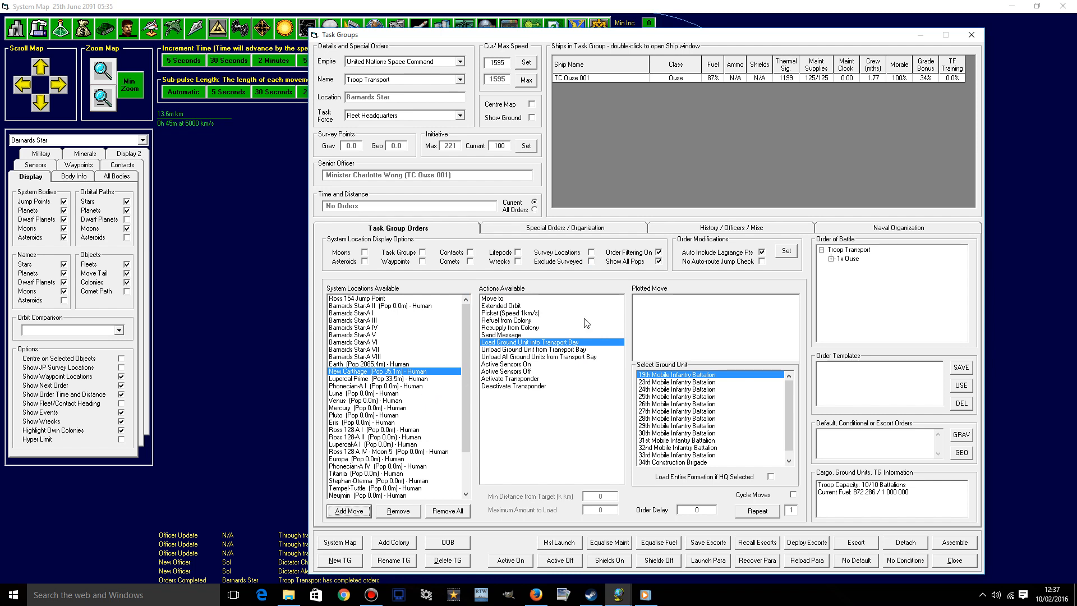
{"action": "left_click", "coordinate": [972, 35]}
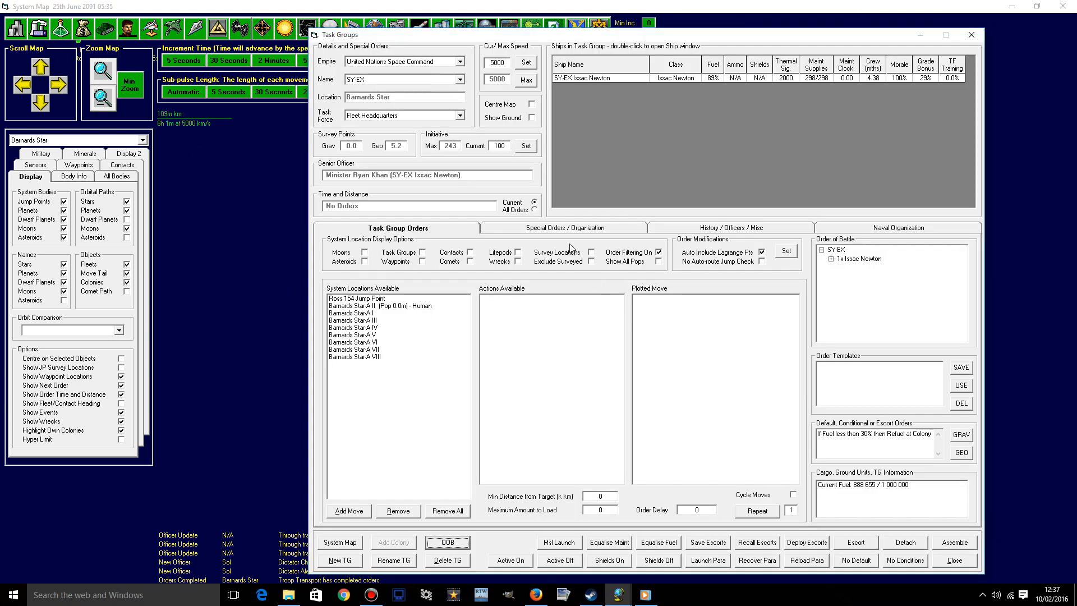
- Set a primary default order for SY-EX under Special Orders / Organization
{"action": "left_click", "coordinate": [564, 228]}
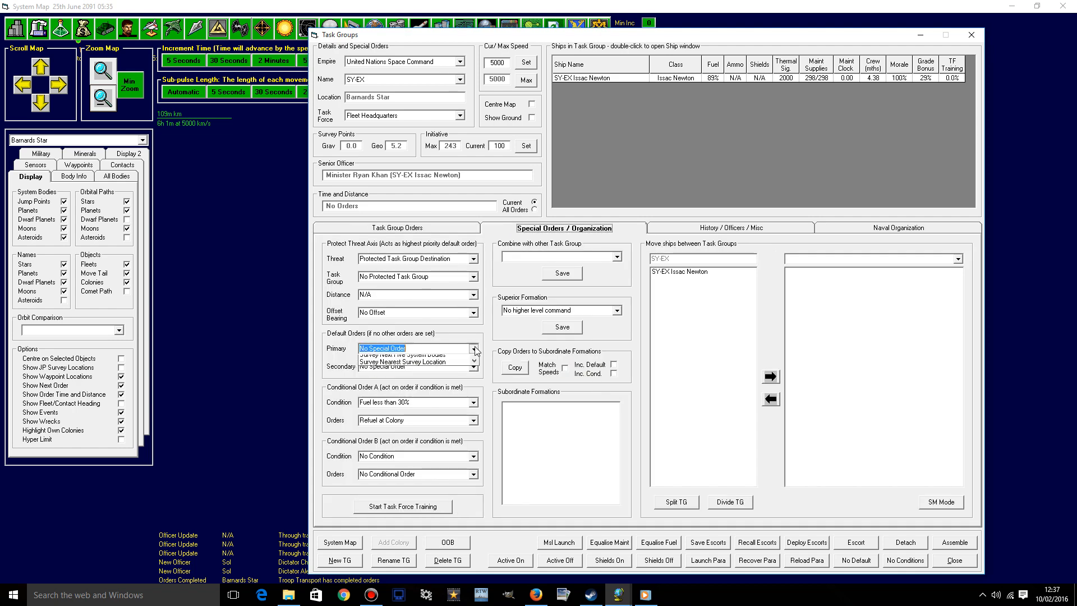
{"action": "left_click", "coordinate": [474, 348]}
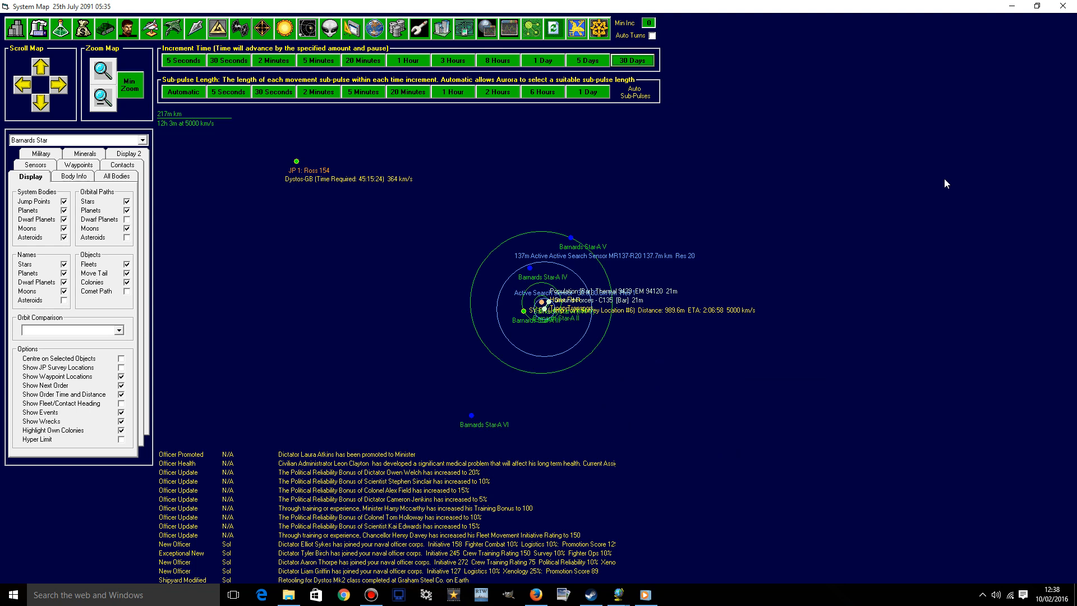
{"action": "mouse_move", "coordinate": [293, 282]}
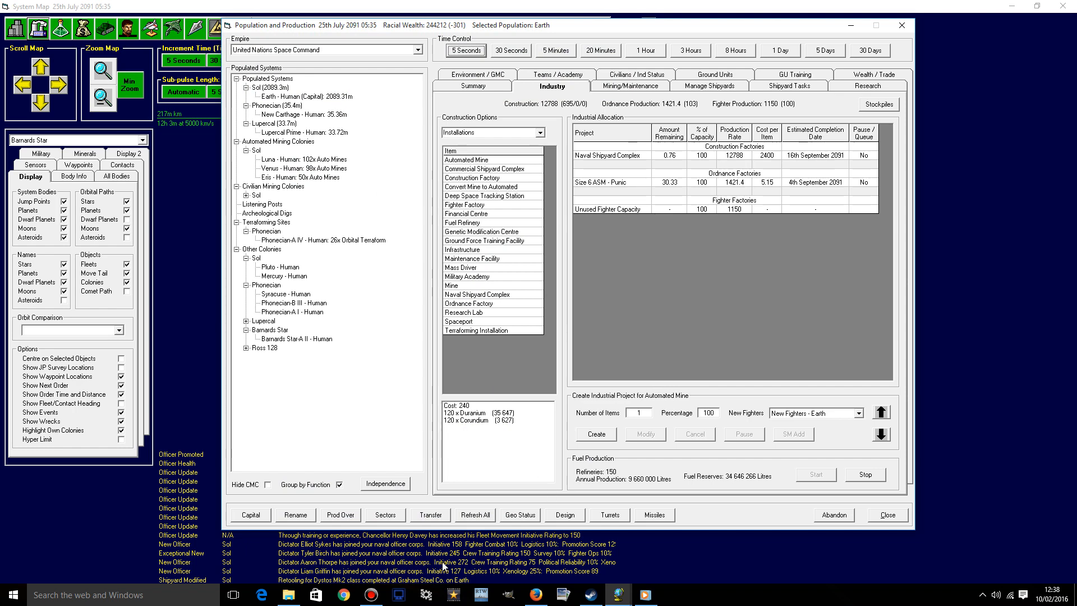
{"action": "mouse_move", "coordinate": [658, 89]}
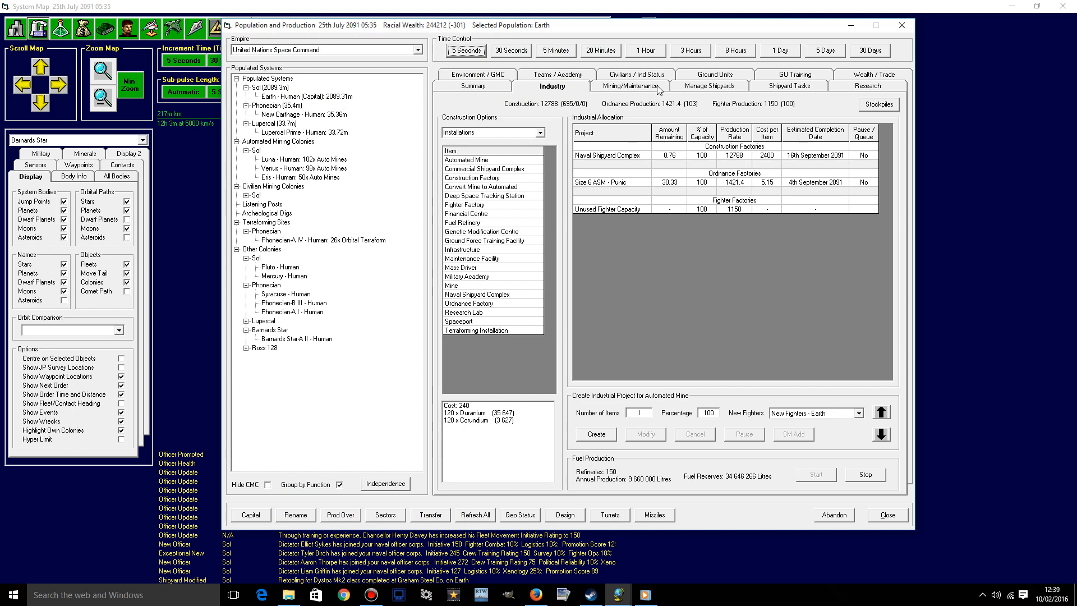
- Bring up the ship class designs from Earth's industry overview
{"action": "left_click", "coordinate": [710, 85]}
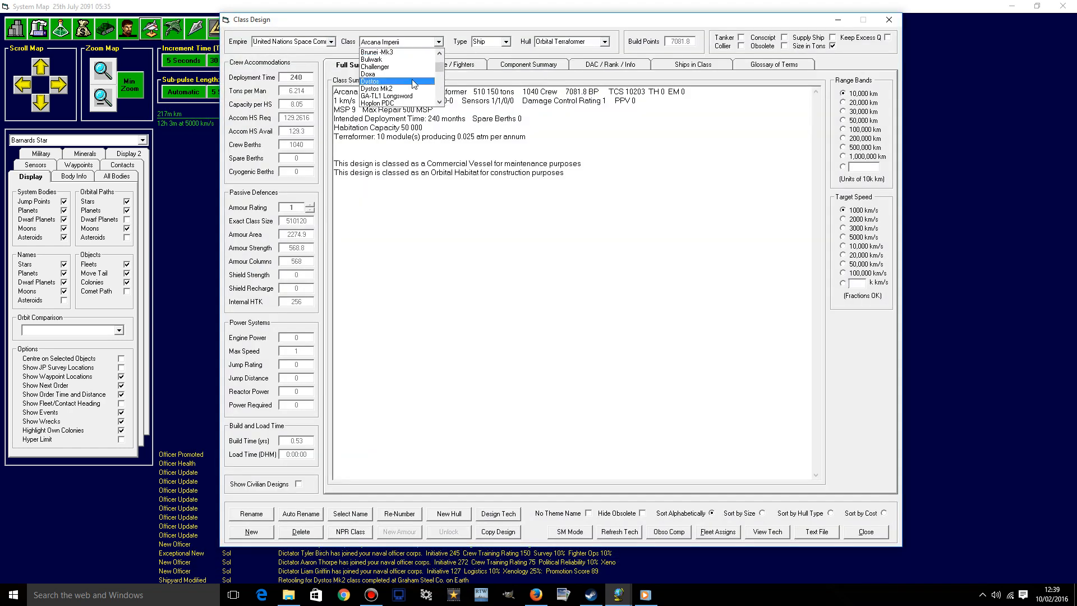
- Review the Dystos Mk2 gate builder design and return to Earth's industry screen
{"action": "left_click", "coordinate": [387, 88]}
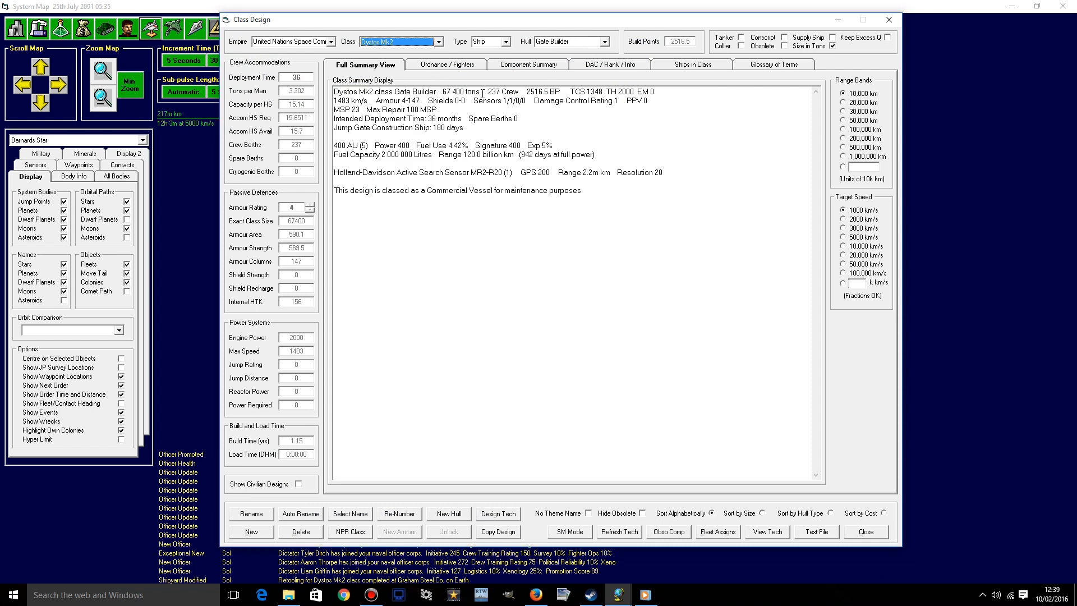
{"action": "mouse_move", "coordinate": [372, 152]}
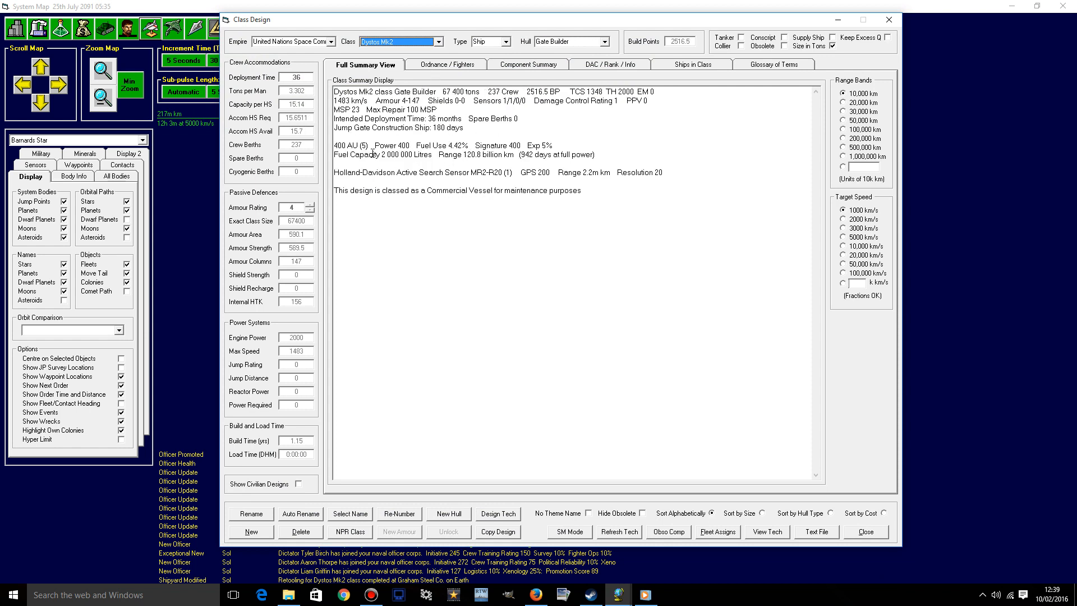
{"action": "mouse_move", "coordinate": [293, 360]}
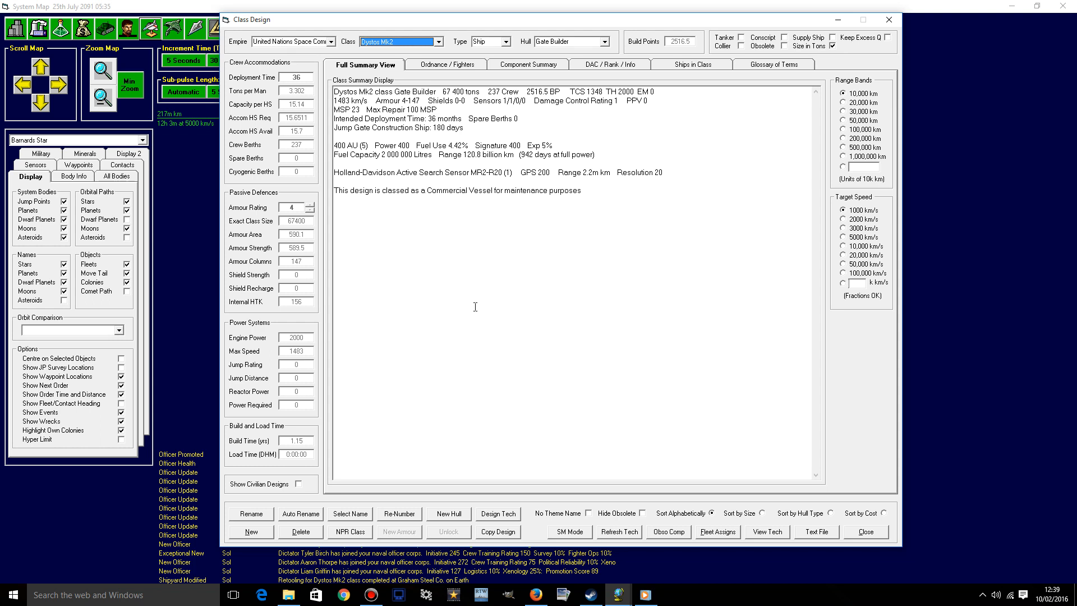
{"action": "mouse_move", "coordinate": [291, 207]}
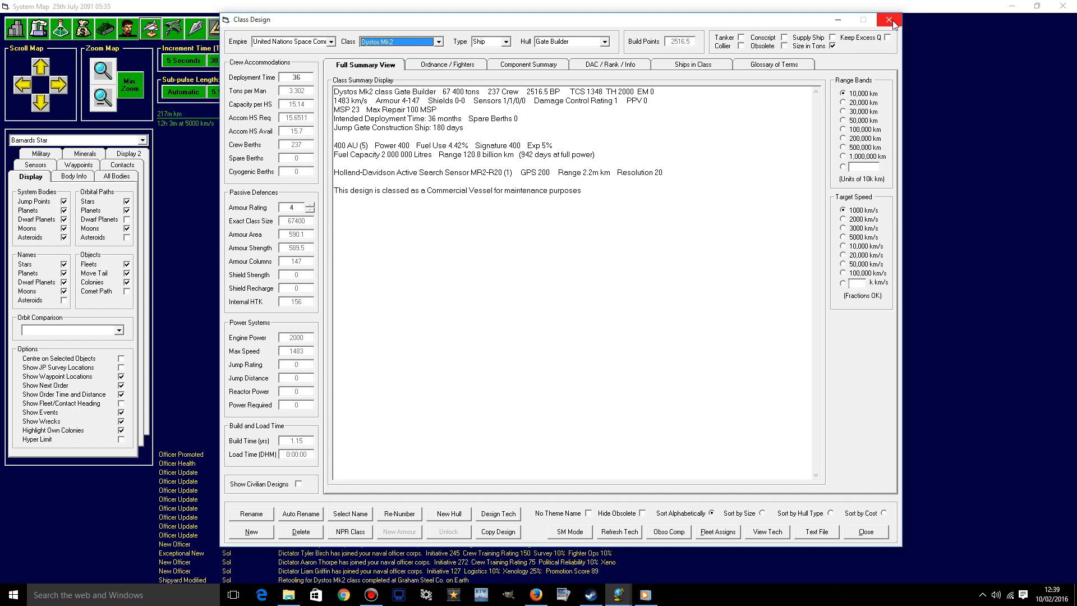
{"action": "left_click", "coordinate": [888, 19]}
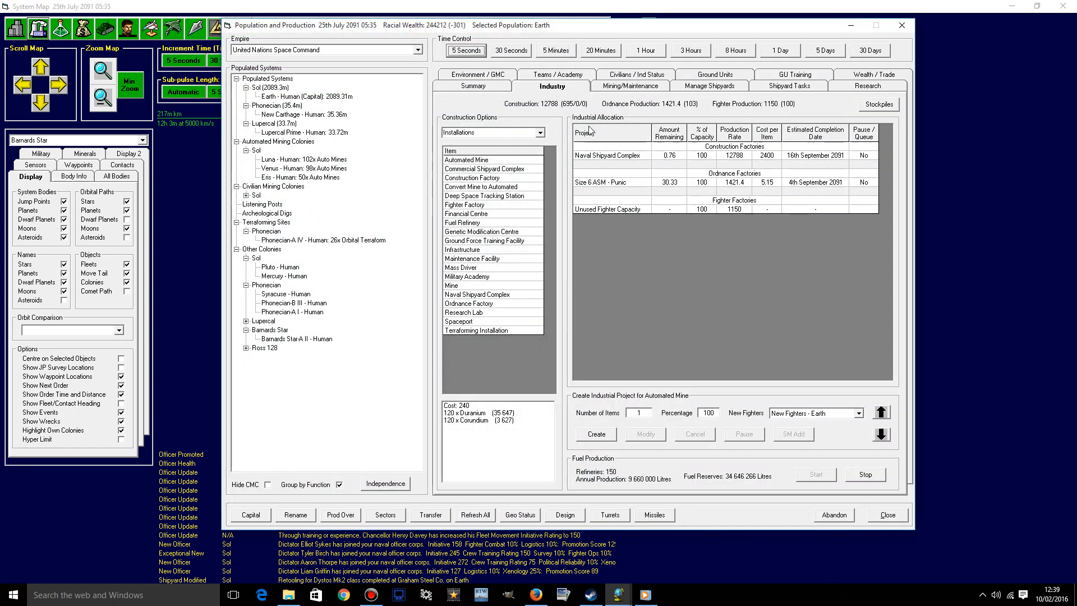
- Bring up Earth's Manage Shipyards view for the Graham Steel Co. yard
{"action": "left_click", "coordinate": [630, 85]}
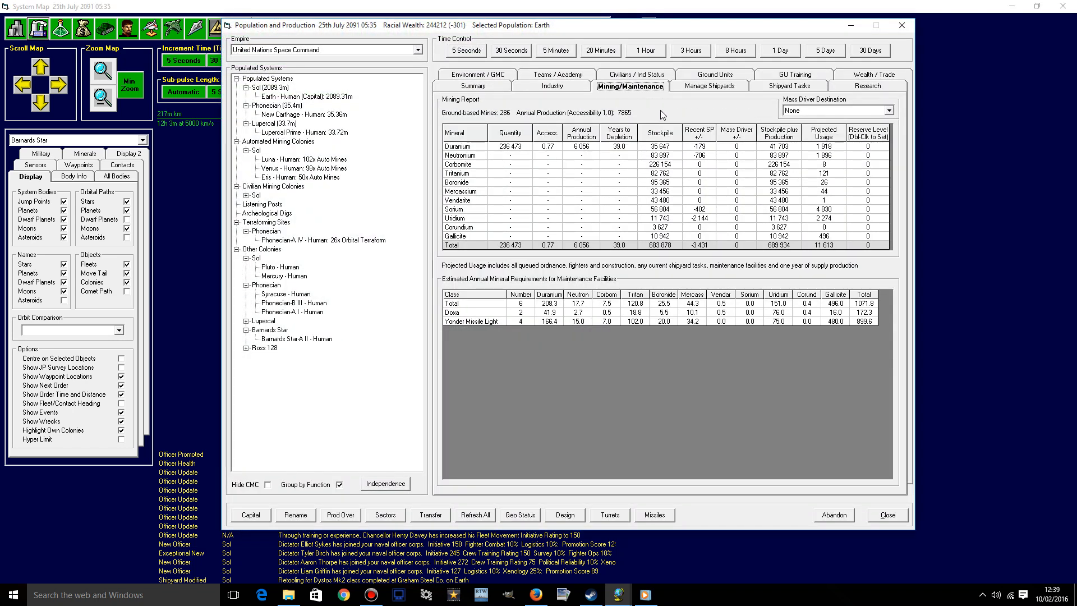
{"action": "left_click", "coordinate": [708, 87]}
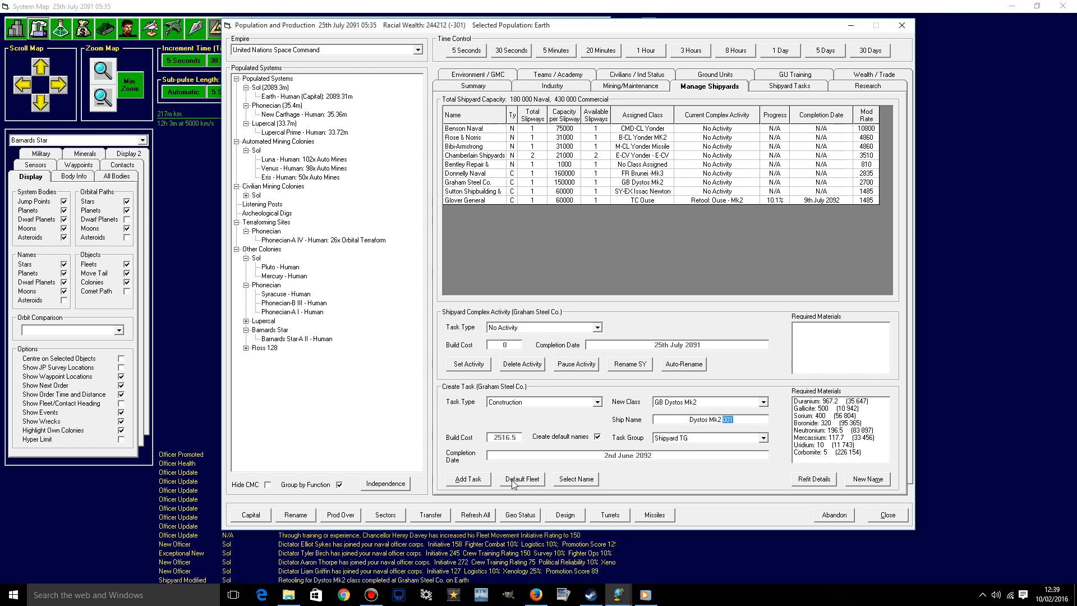
- Name the new Dystos Mk2 ship Argos from the Ancient Greece theme
{"action": "left_click", "coordinate": [574, 479]}
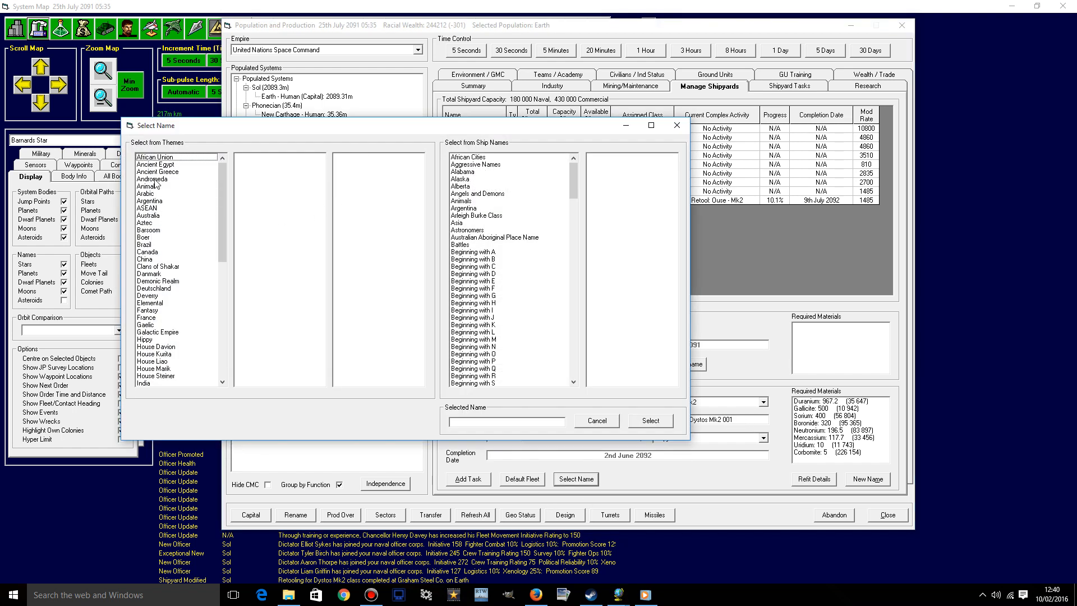
{"action": "left_click", "coordinate": [158, 172]}
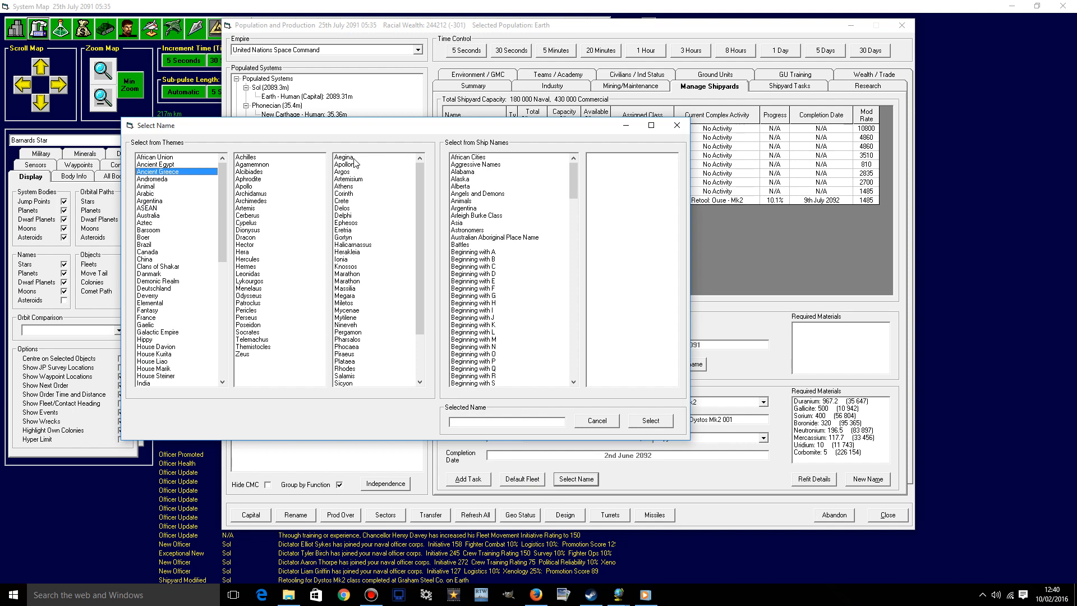
{"action": "left_click", "coordinate": [343, 172]}
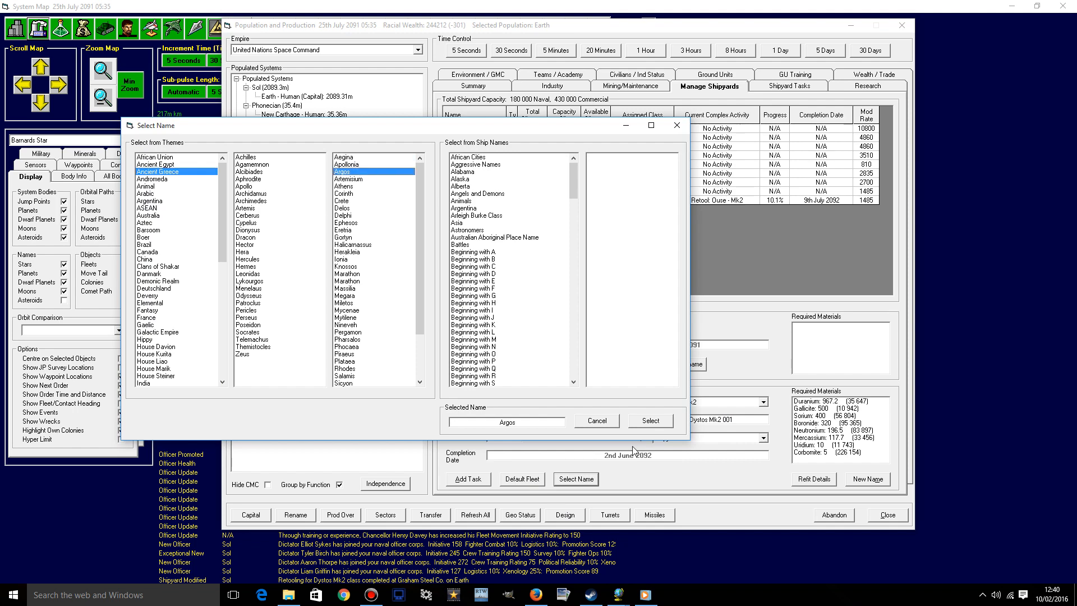
{"action": "left_click", "coordinate": [650, 420]}
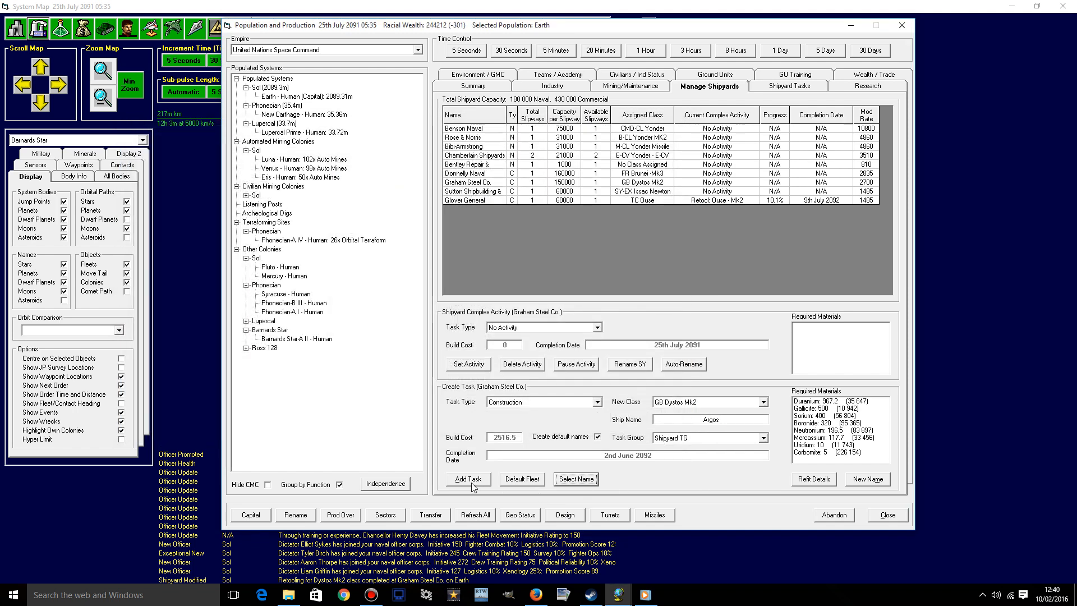
- Add the Argos Dystos Mk2 build task at Graham Steel Co., due 1 June 2092
{"action": "left_click", "coordinate": [788, 85]}
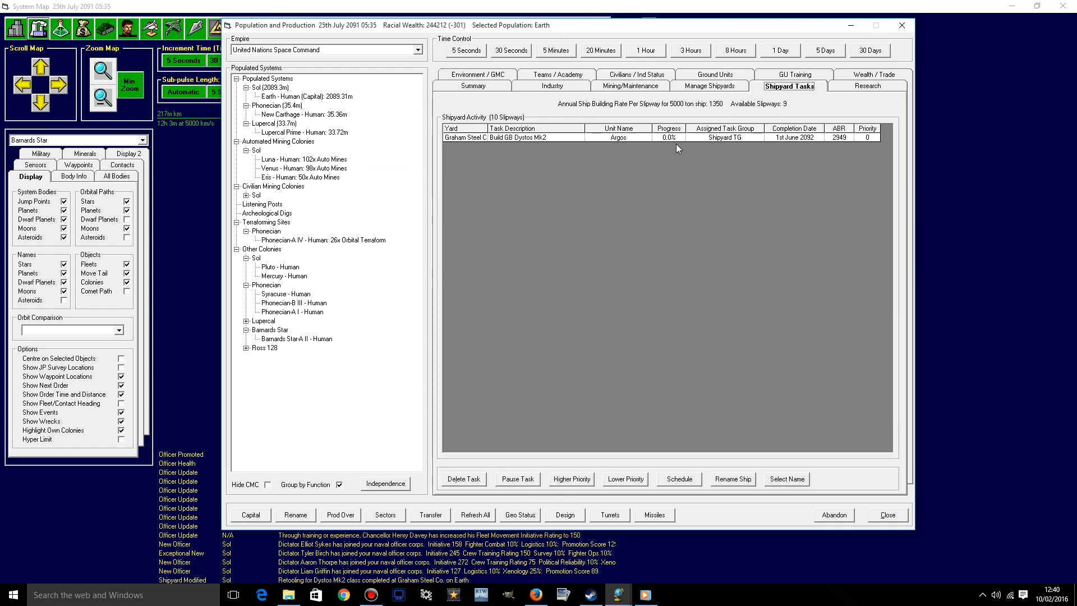
{"action": "mouse_move", "coordinate": [902, 26]}
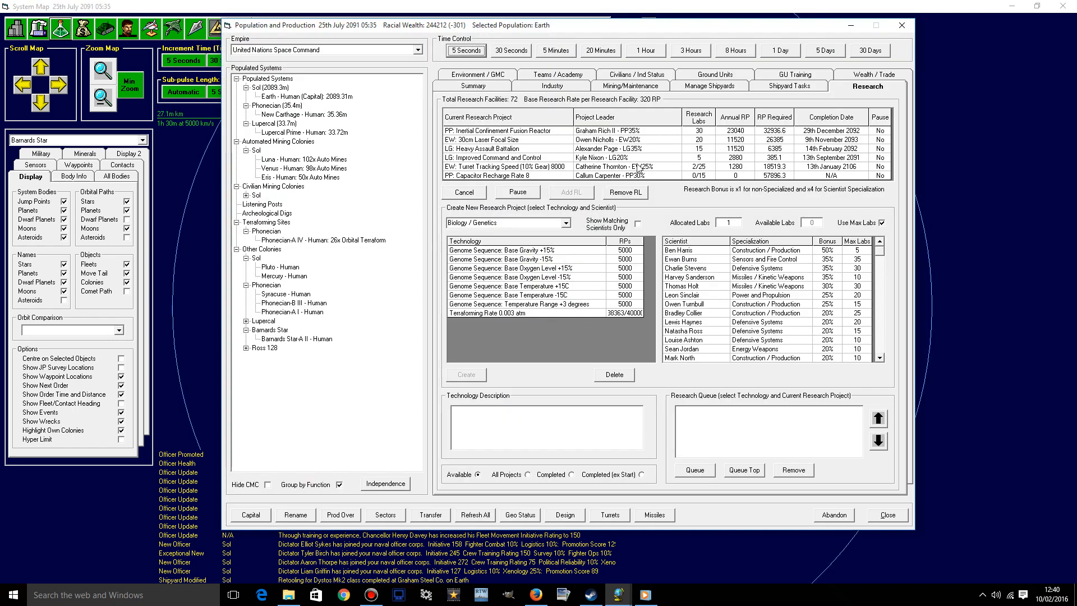
- Remove labs from Heavy Assault Battalion and start Size 6 ASM - Triari missile research
{"action": "left_click", "coordinate": [507, 148]}
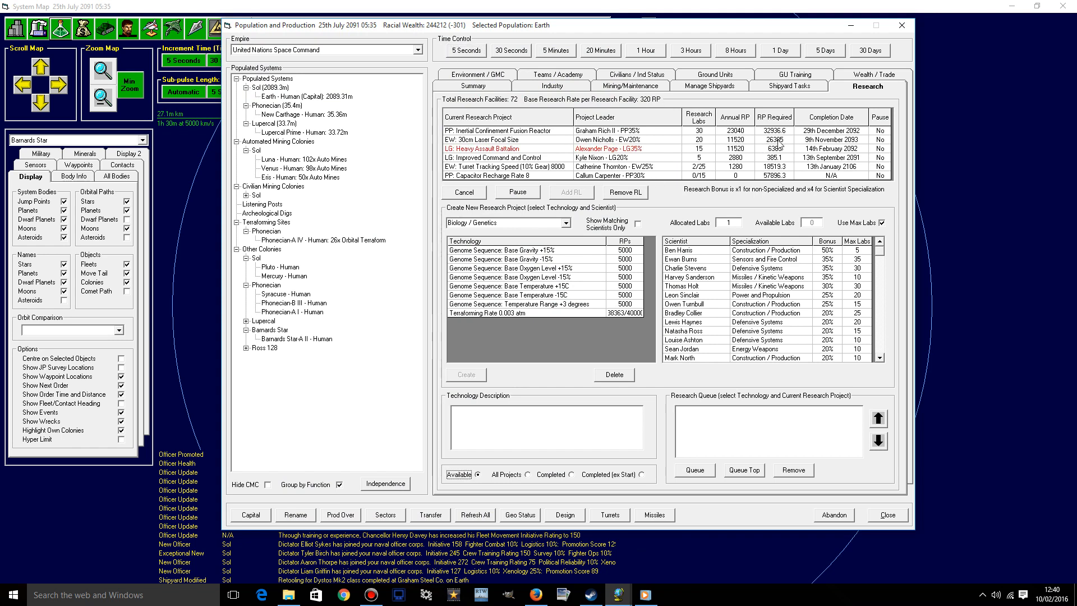
{"action": "mouse_move", "coordinate": [784, 165]}
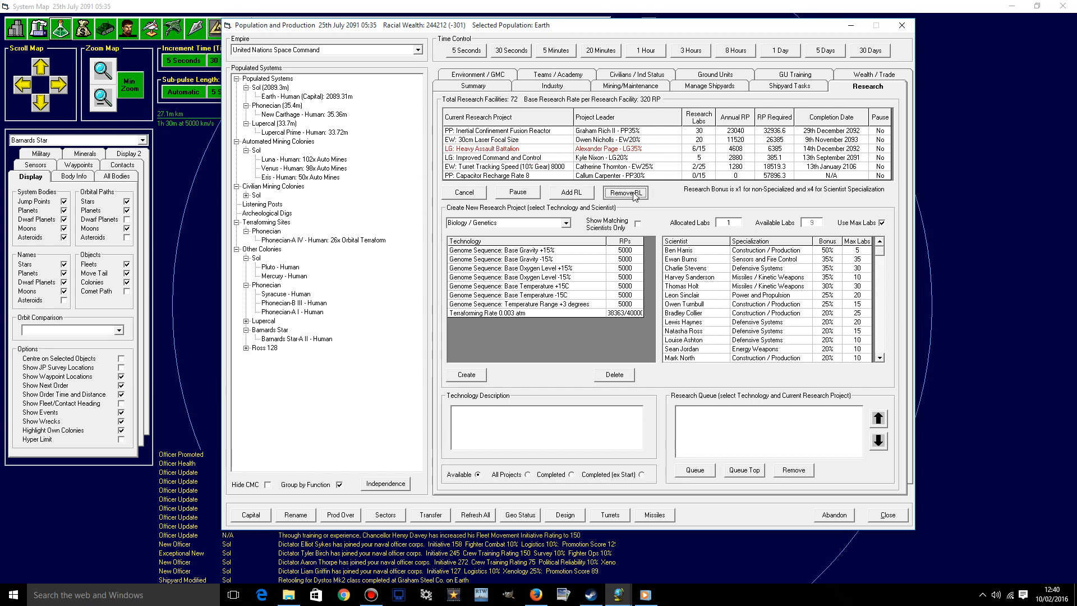
{"action": "left_click", "coordinate": [625, 192]}
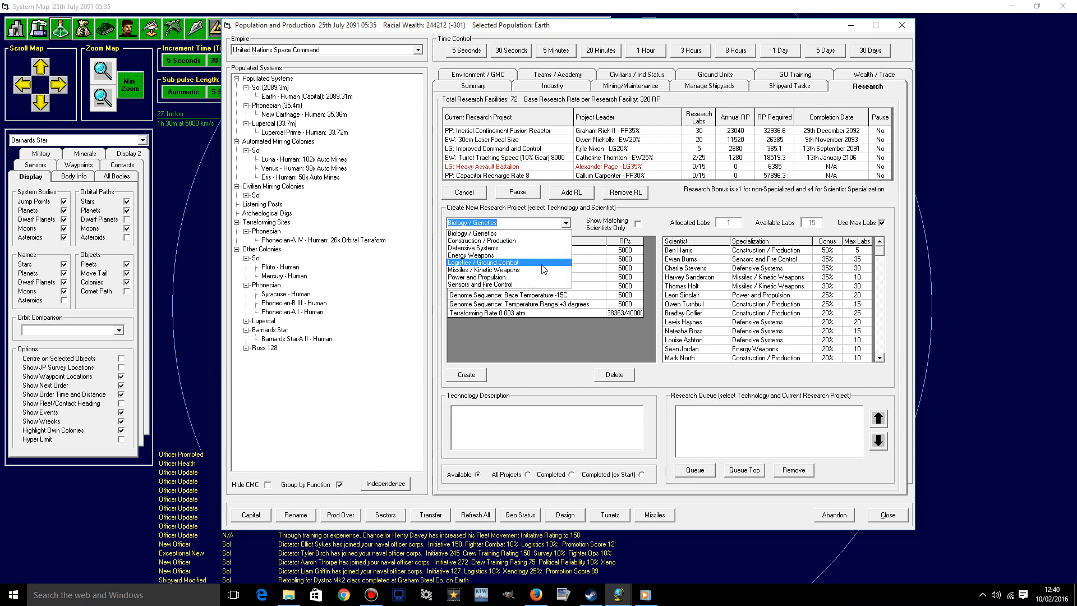
{"action": "left_click", "coordinate": [501, 262]}
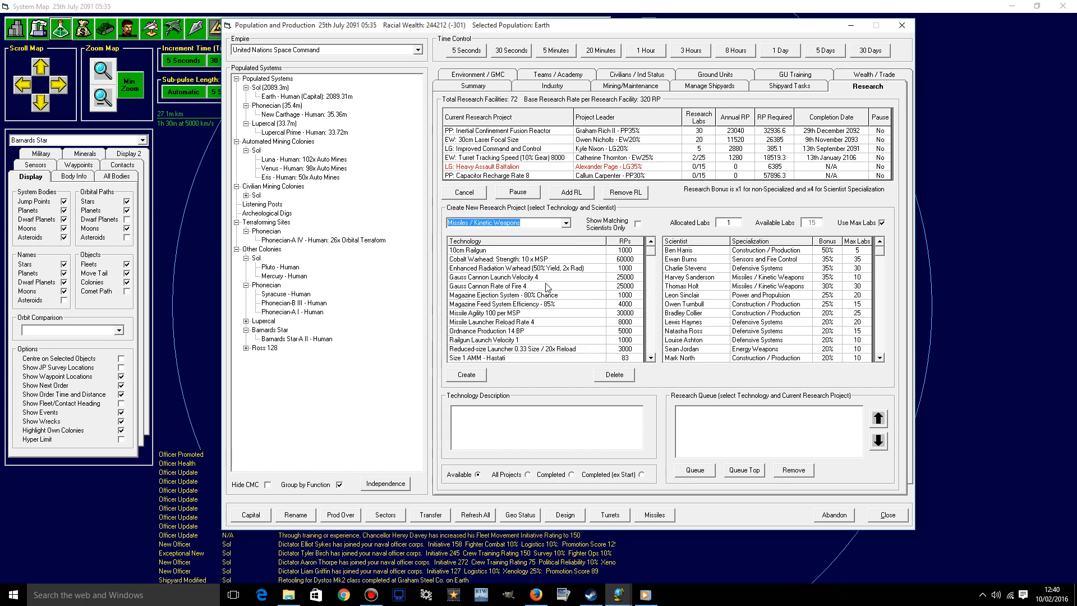
- Queue Size 1 AMM - Hastati research and close the production window
{"action": "scroll", "scroll_direction": "down", "scroll_amount": 3}
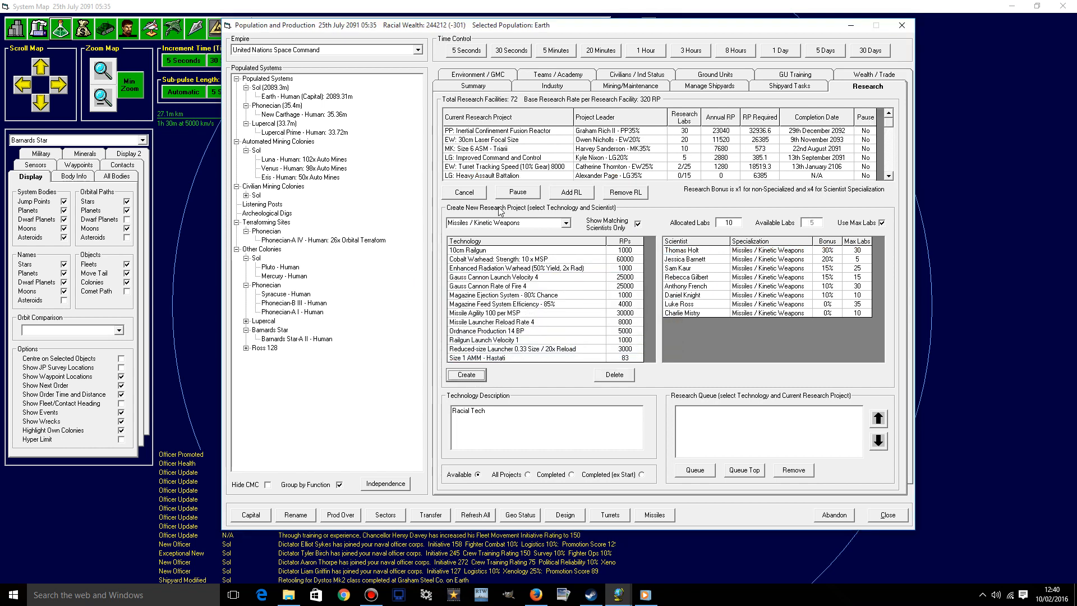
{"action": "left_click", "coordinate": [512, 148]}
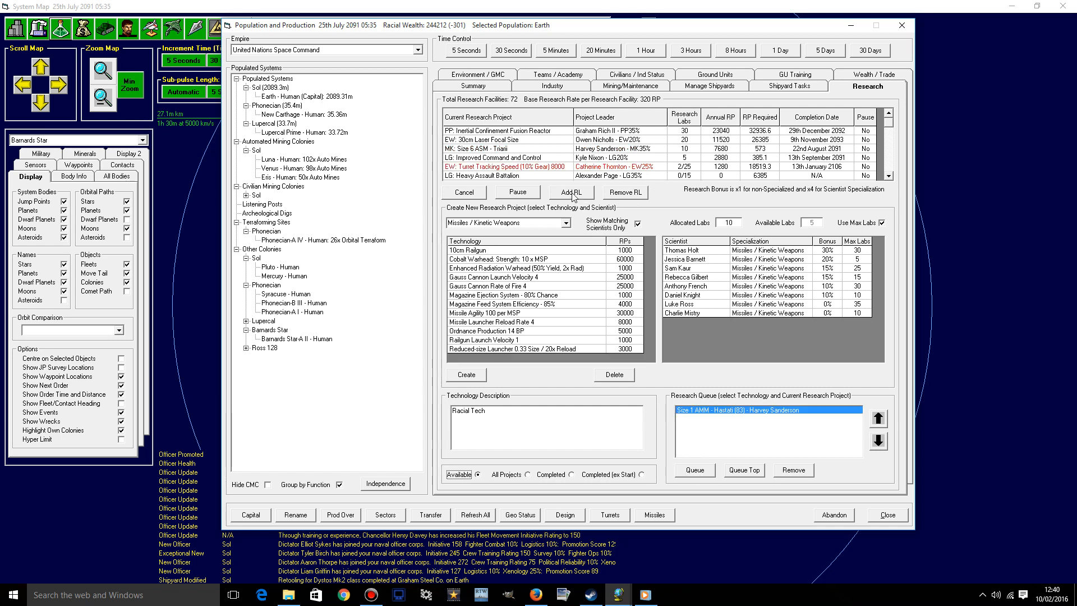
{"action": "left_click", "coordinate": [571, 192]}
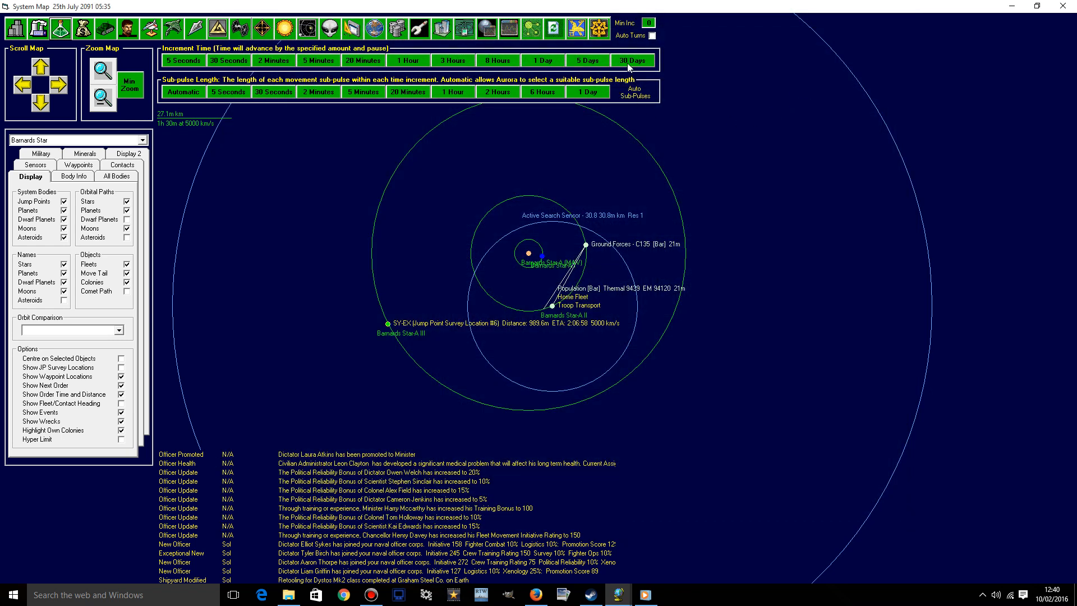
- Advance the game clock 30 days to 25th August 2091
{"action": "left_click", "coordinate": [632, 60]}
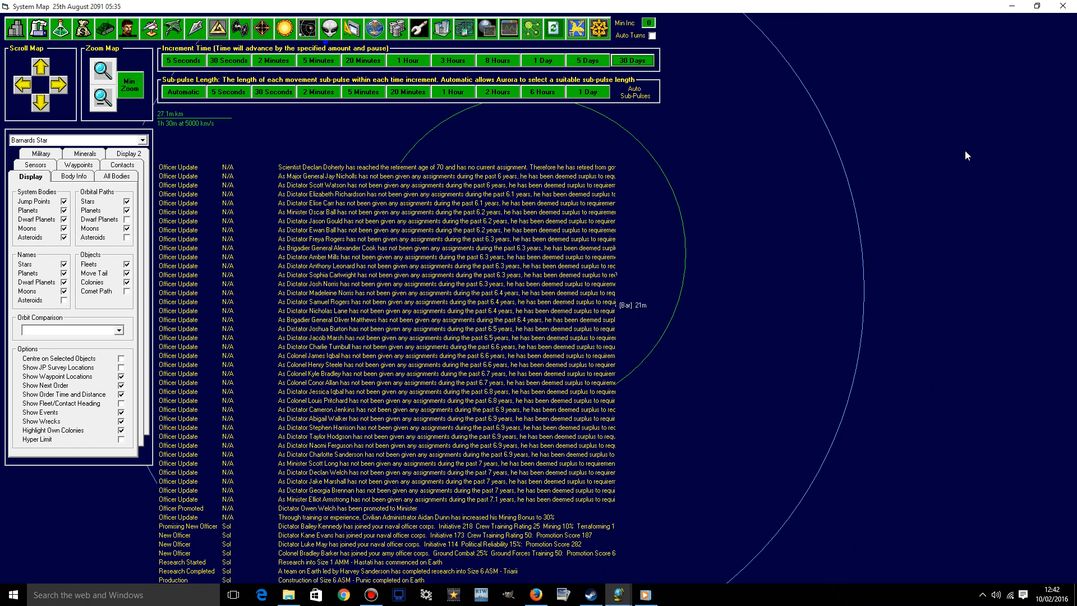
{"action": "mouse_move", "coordinate": [952, 224]}
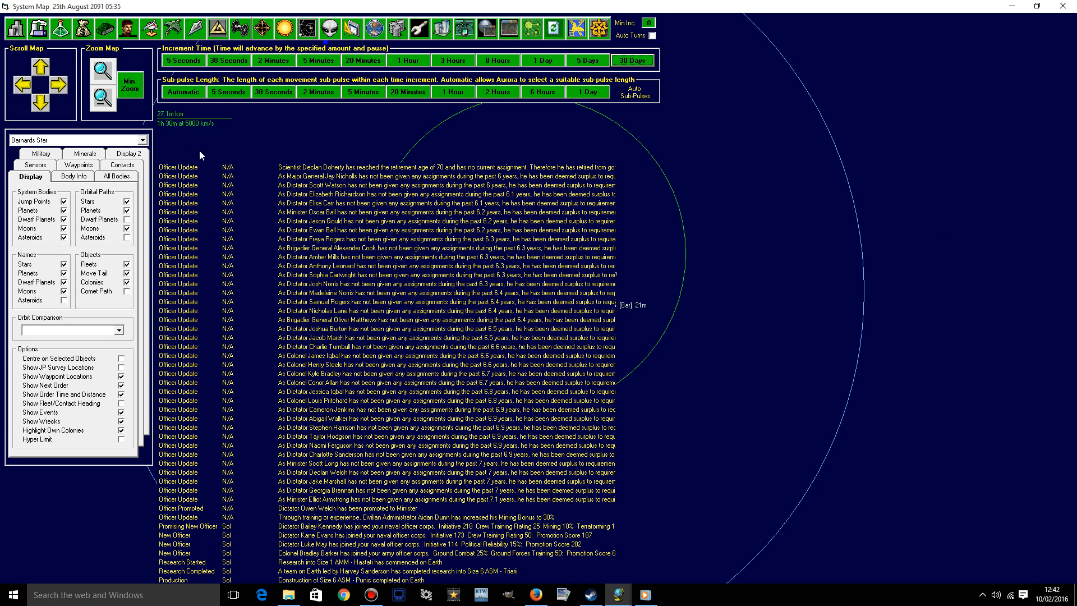
{"action": "mouse_move", "coordinate": [382, 241]}
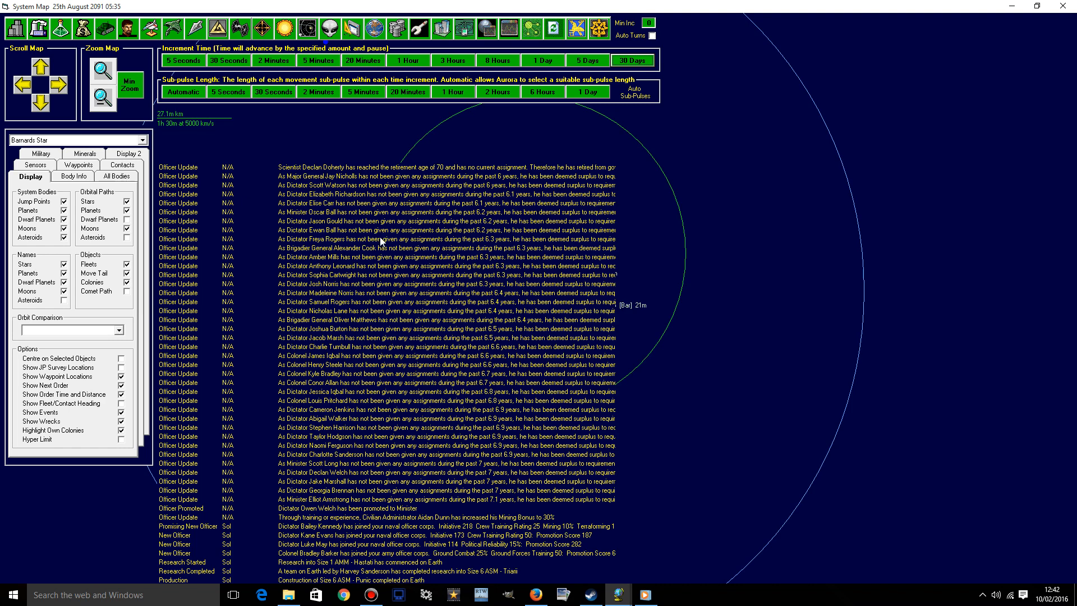
{"action": "mouse_move", "coordinate": [695, 284]}
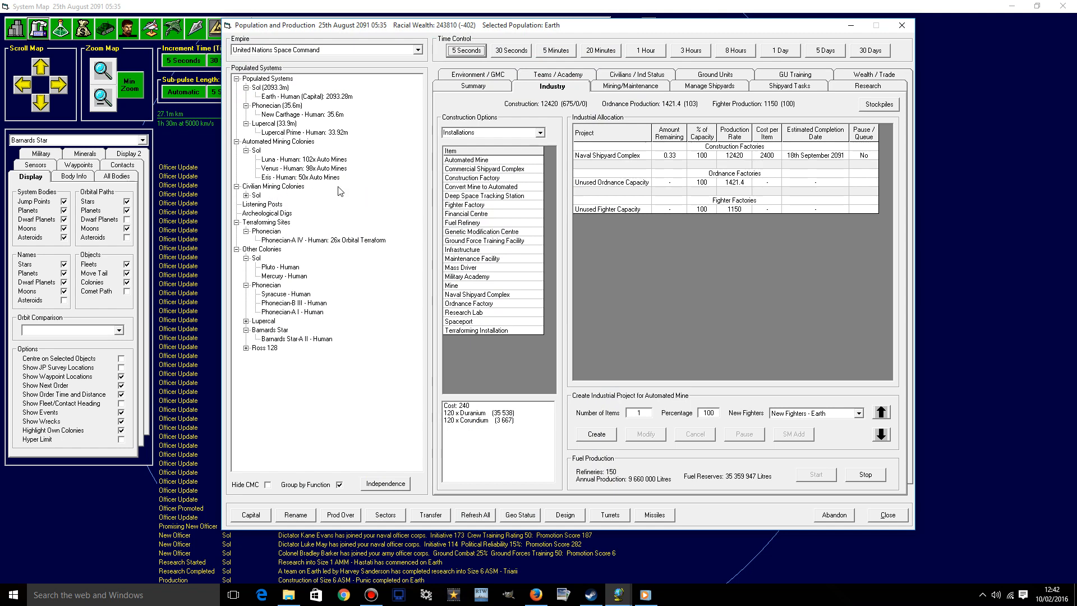
- Order 500 Size 6 ASM - Triari missiles from Earth's ordnance factories
{"action": "left_click", "coordinate": [302, 96]}
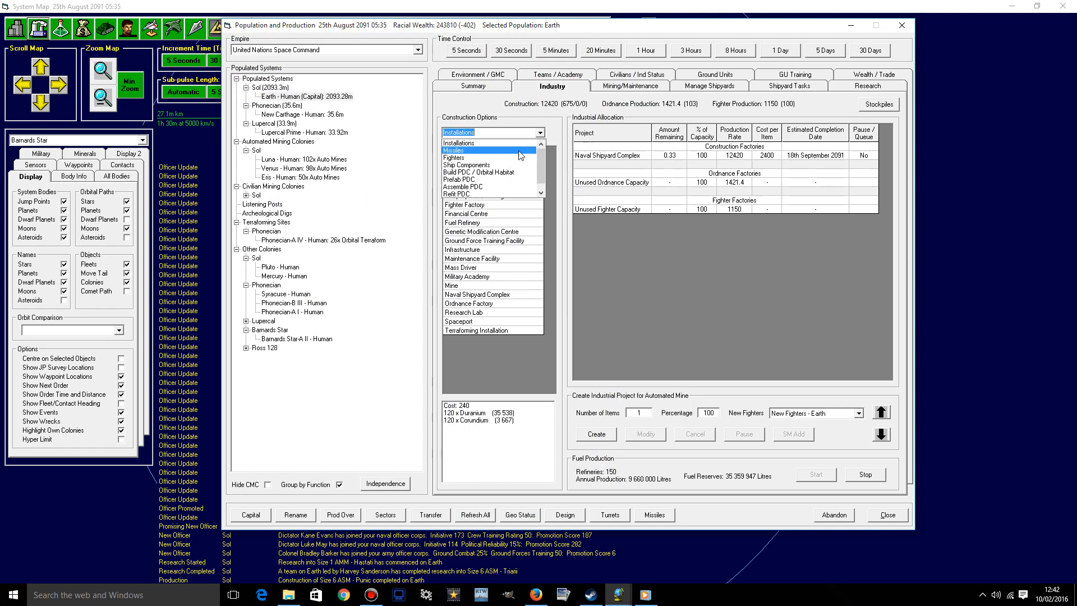
{"action": "left_click", "coordinate": [452, 149]}
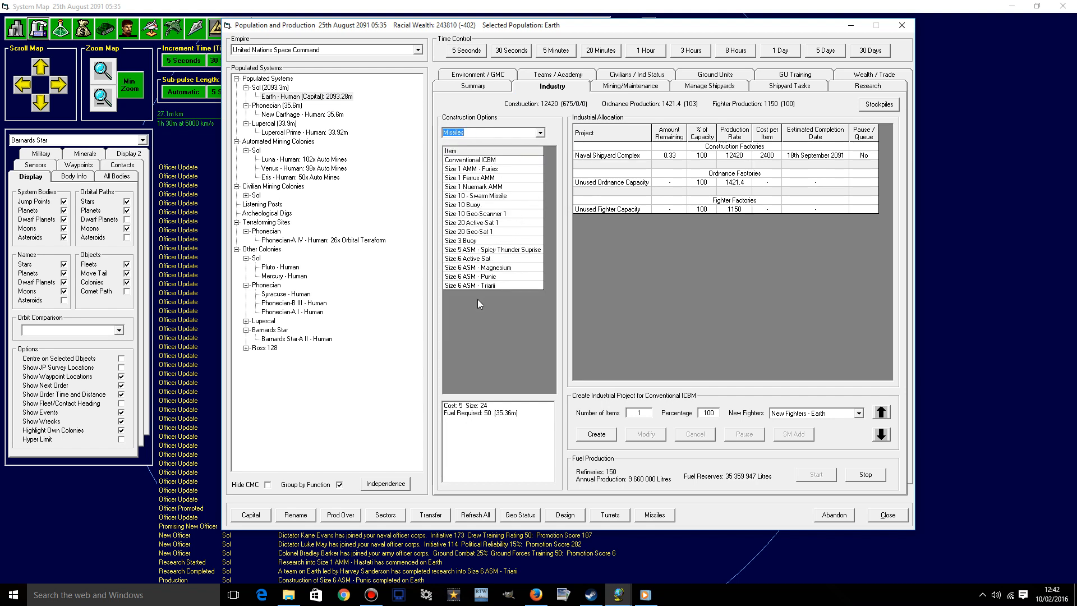
{"action": "left_click", "coordinate": [469, 285]}
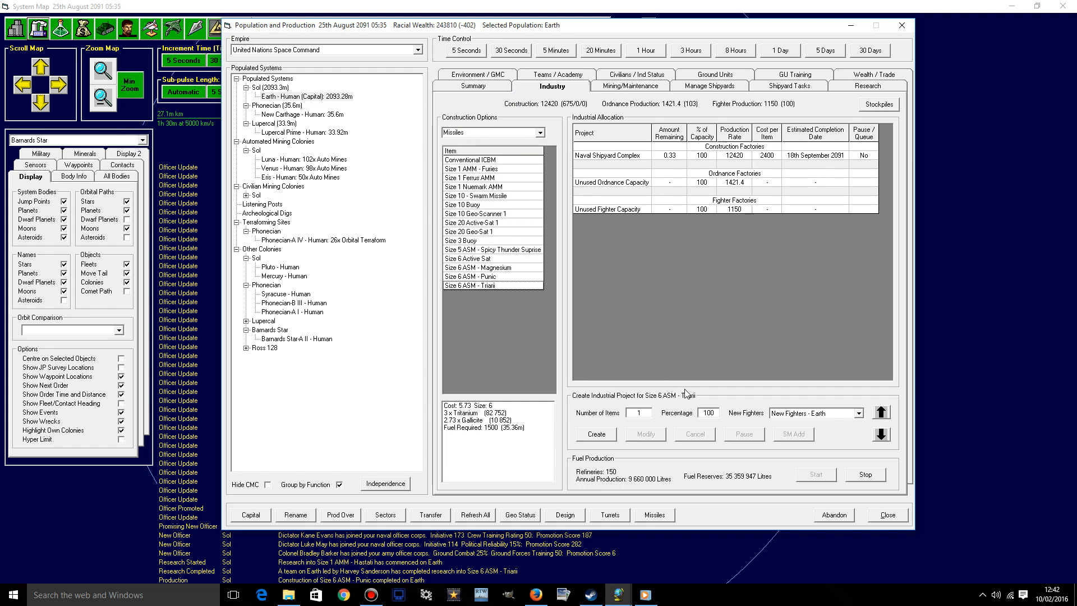
{"action": "left_click", "coordinate": [639, 413]}
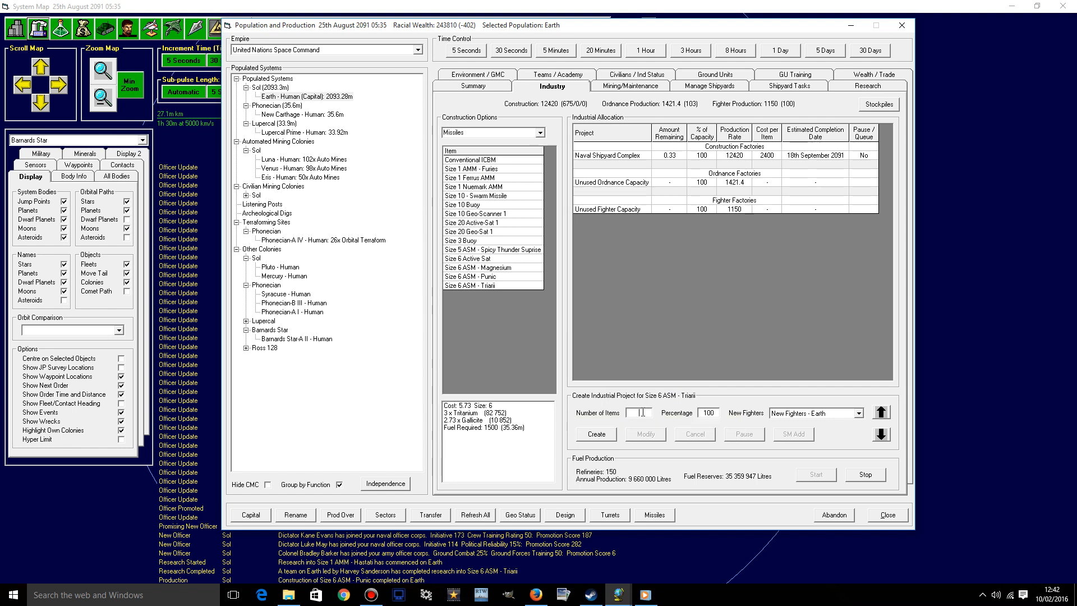
{"action": "type", "text": "500"}
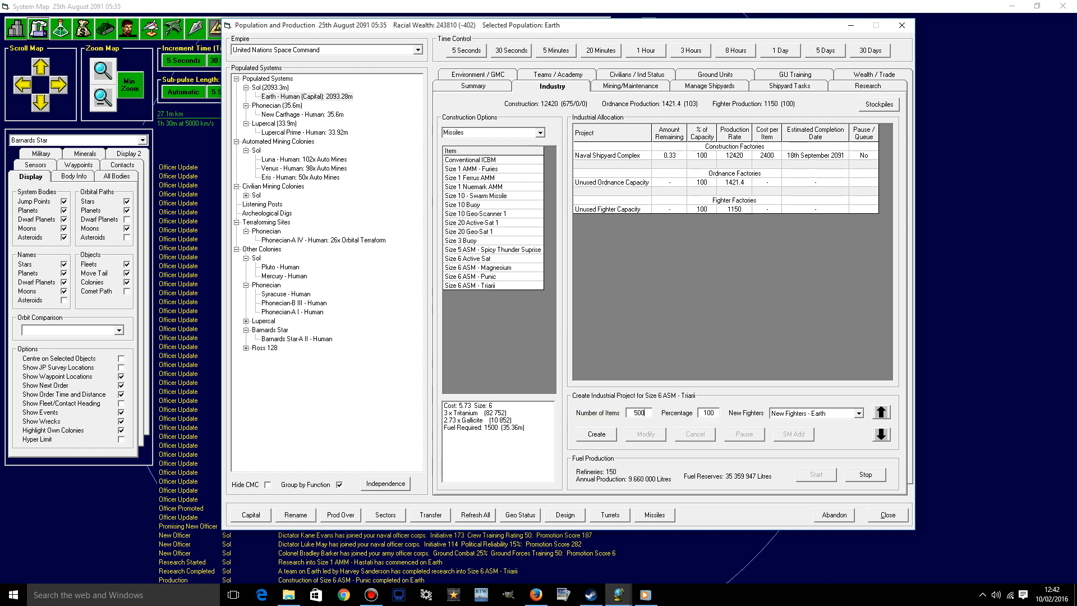
{"action": "left_click", "coordinate": [594, 433]}
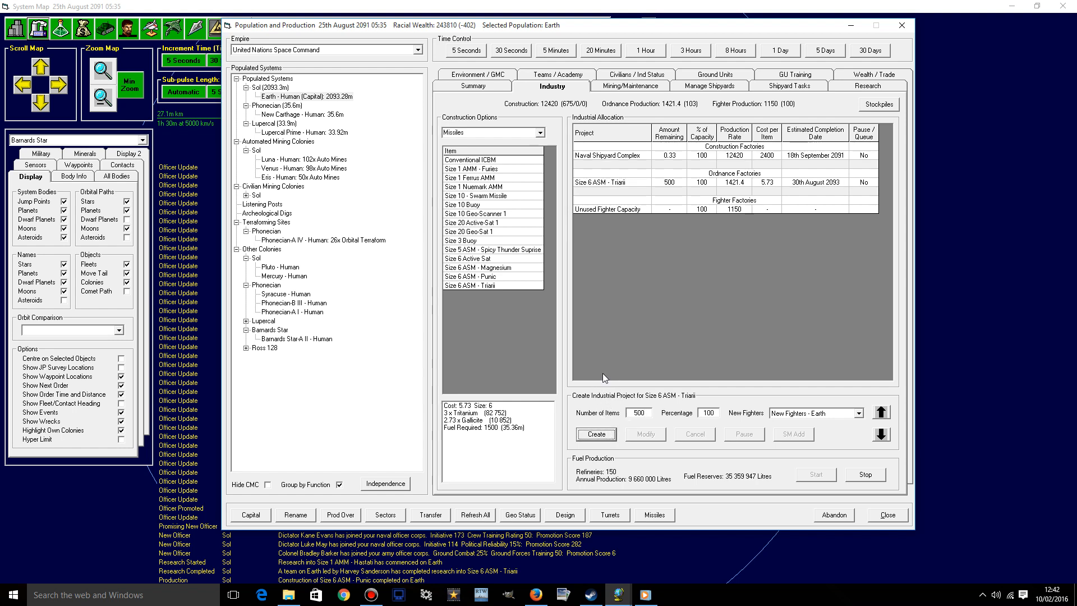
{"action": "mouse_move", "coordinate": [957, 48]}
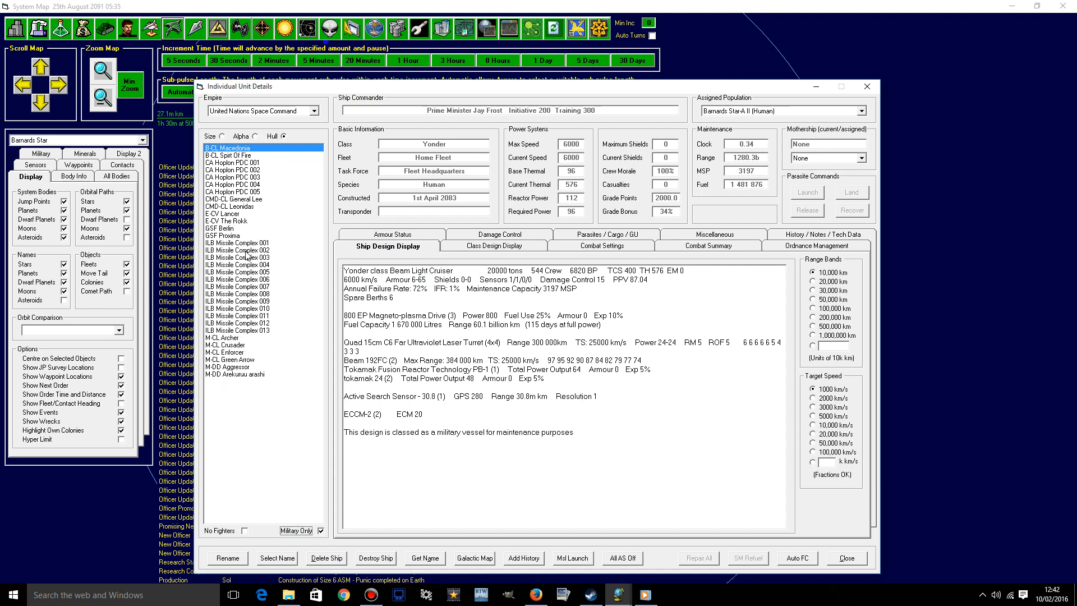
- Load M-CL Archer's magazine with missiles drawn from Earth's population stockpile
{"action": "left_click", "coordinate": [232, 344]}
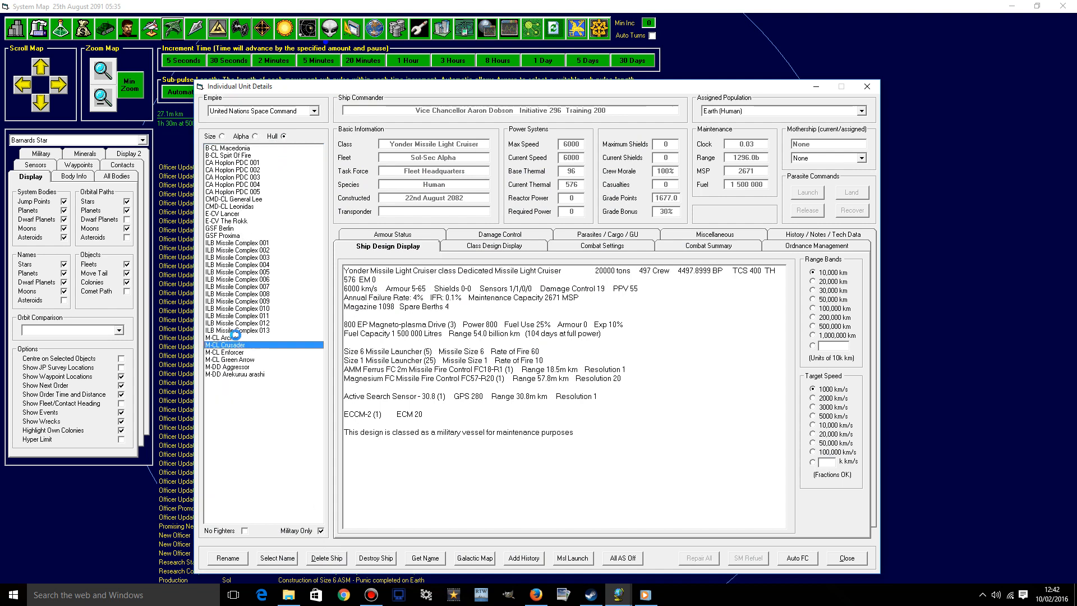
{"action": "left_click", "coordinate": [226, 337]}
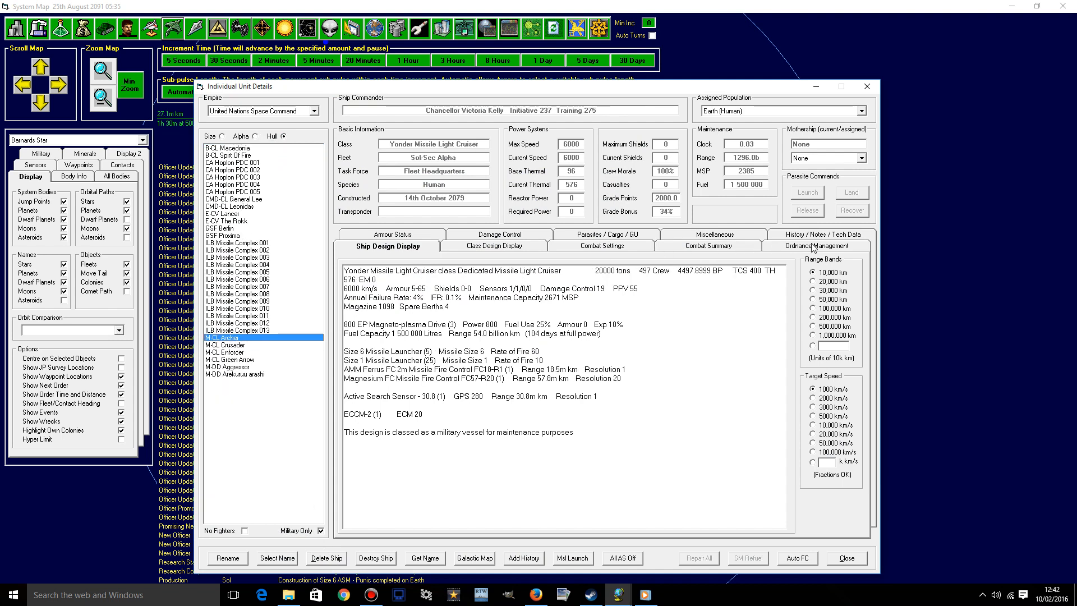
{"action": "left_click", "coordinate": [820, 245]}
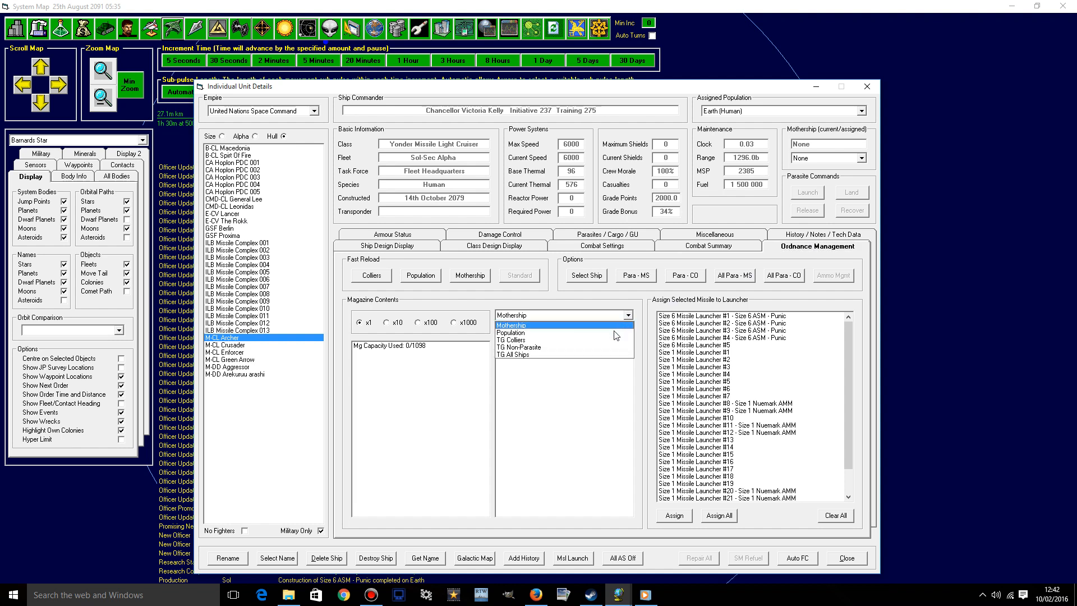
{"action": "left_click", "coordinate": [512, 333]}
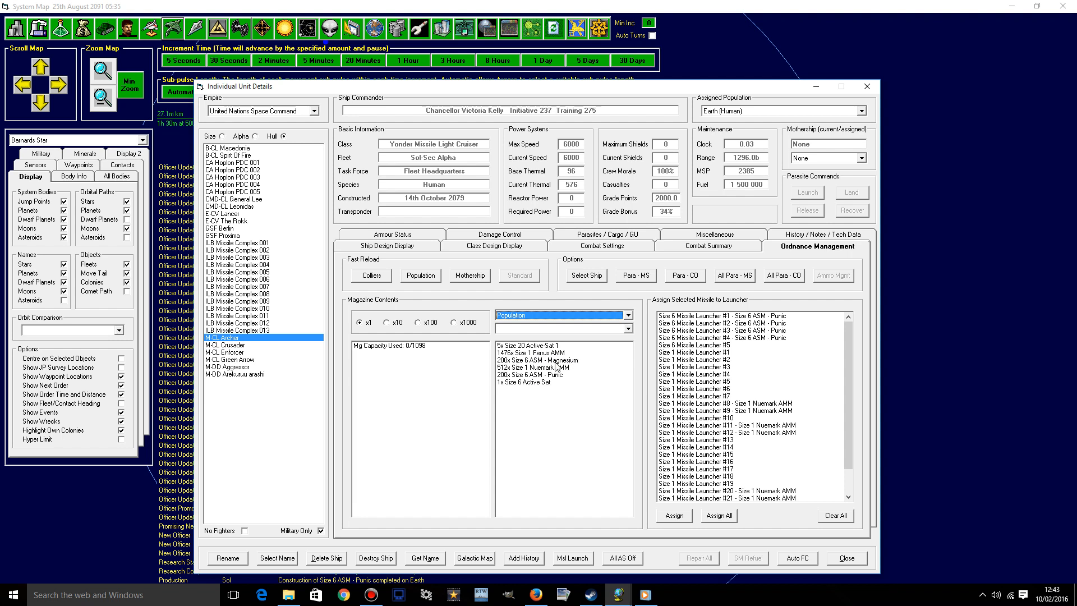
{"action": "mouse_move", "coordinate": [540, 369]}
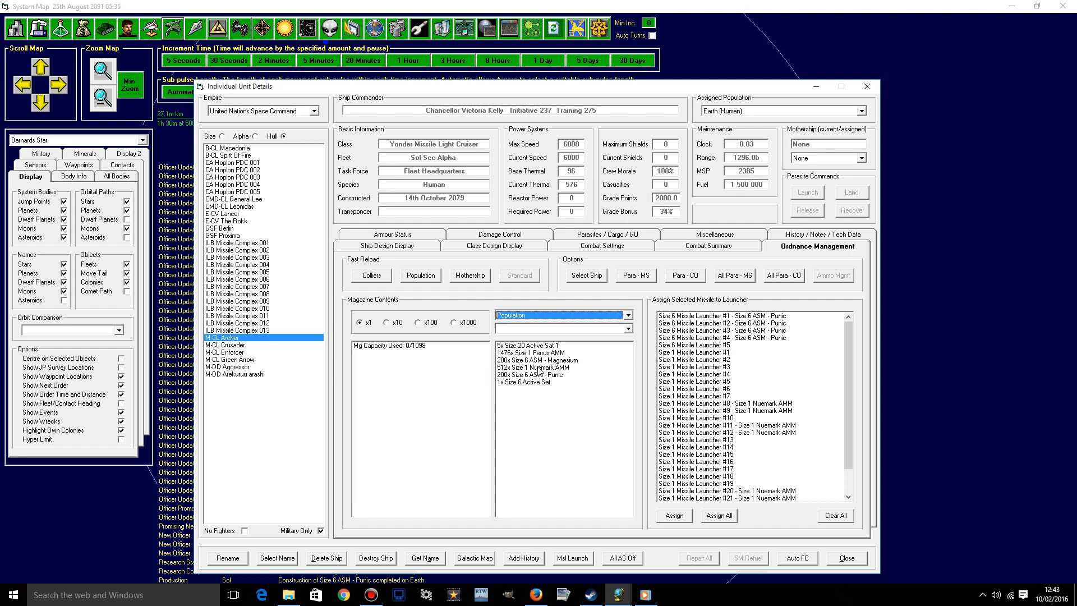
{"action": "left_click", "coordinate": [543, 367]}
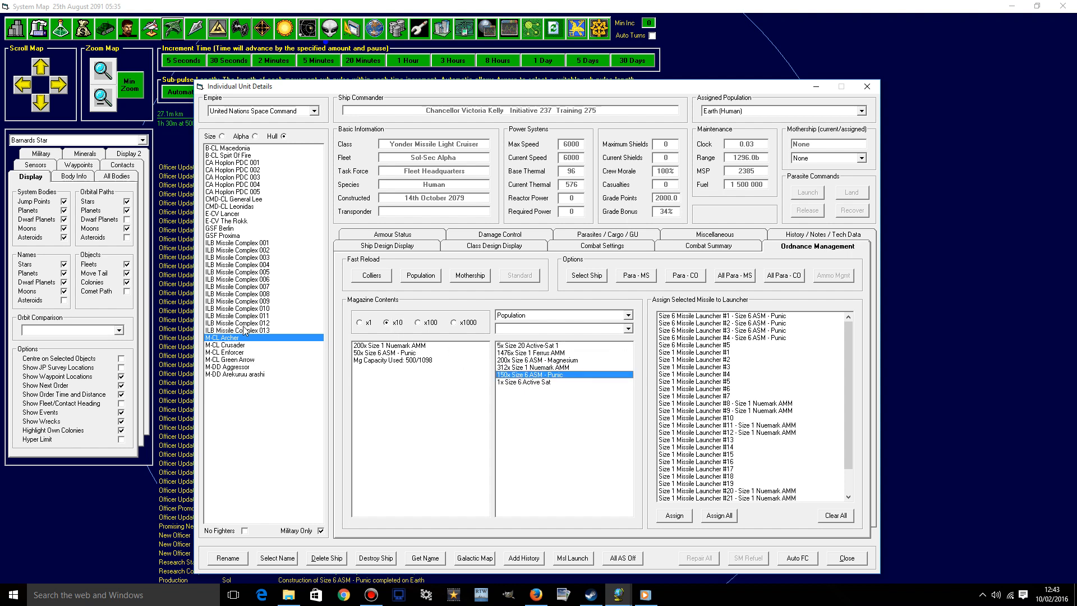
- Load Punic missiles into Green Arrow, Enforcer and Crusader from Earth's stockpile
{"action": "left_click", "coordinate": [225, 344]}
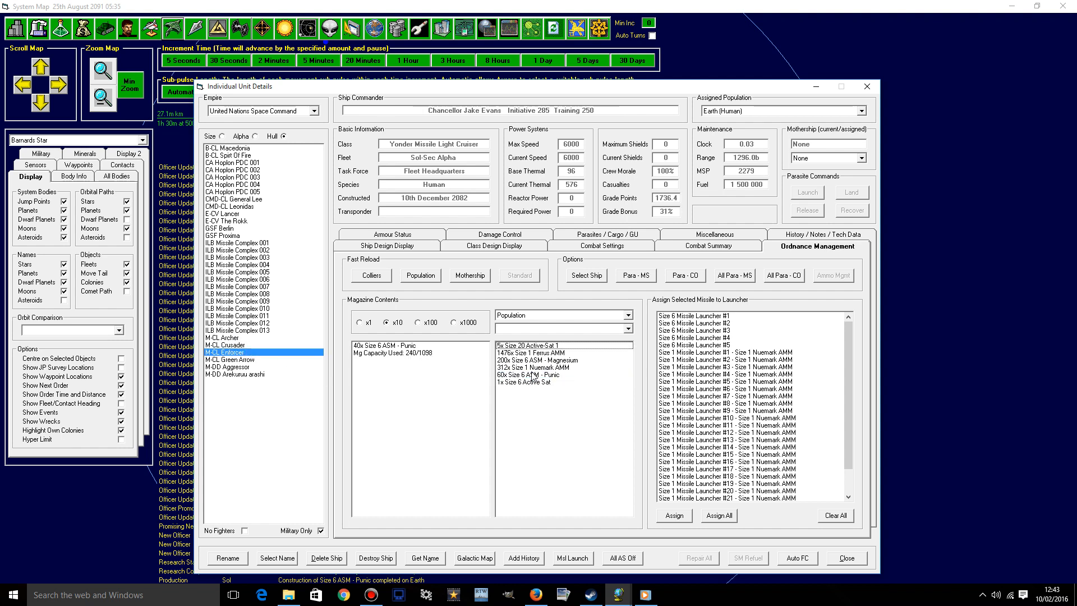
{"action": "left_click", "coordinate": [231, 359]}
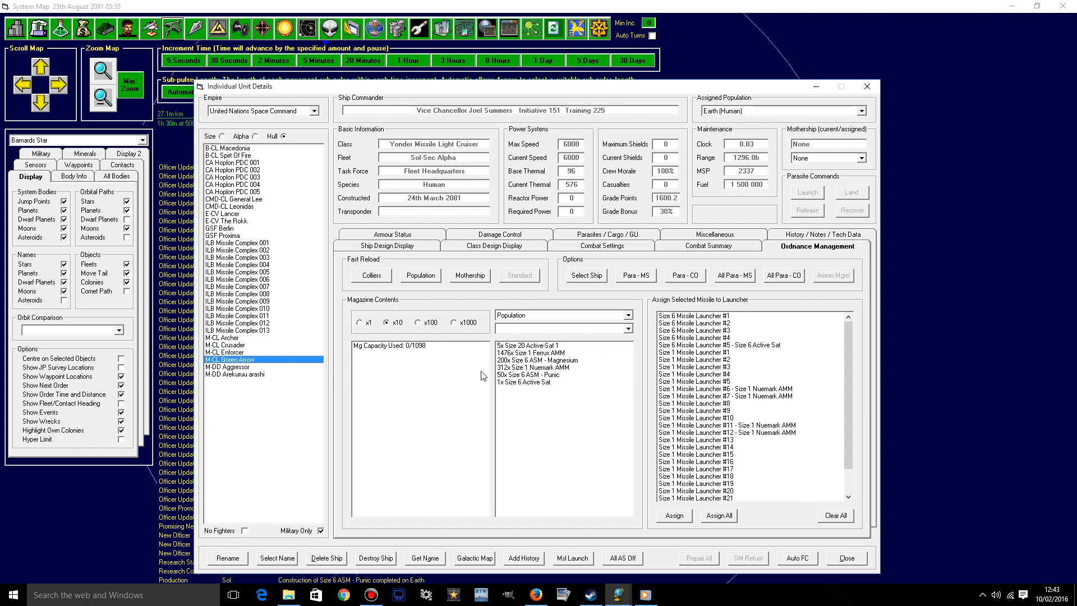
{"action": "left_click", "coordinate": [527, 375]}
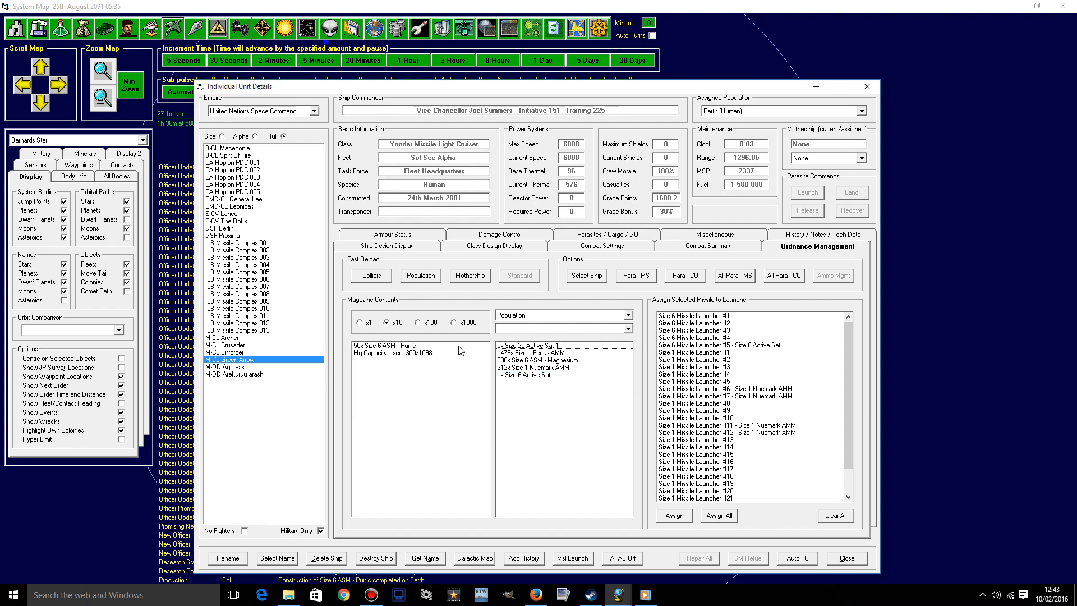
{"action": "left_click", "coordinate": [419, 323]}
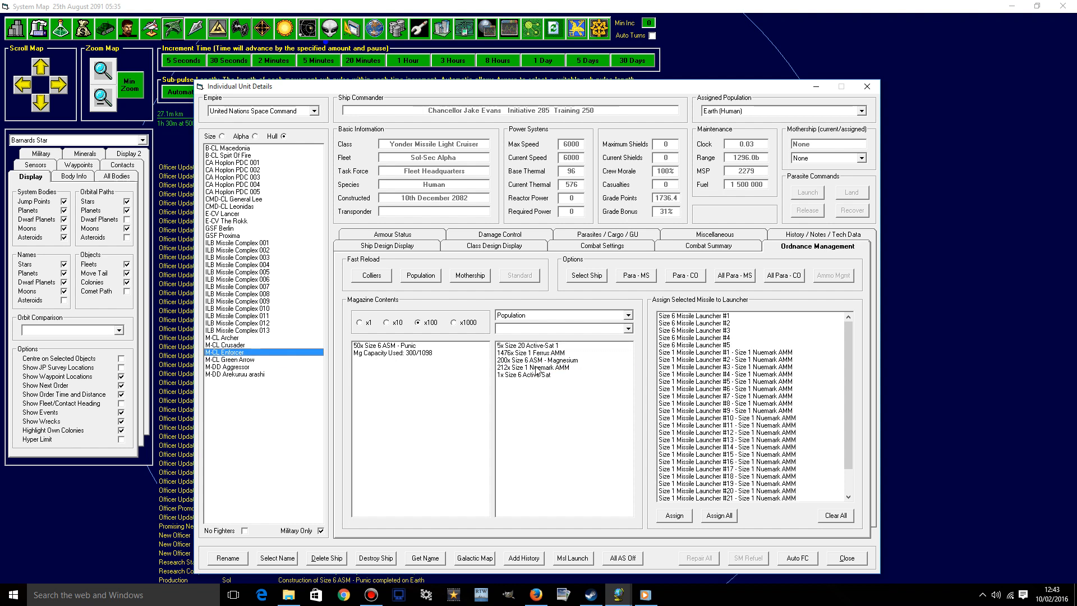
{"action": "left_click", "coordinate": [224, 345]}
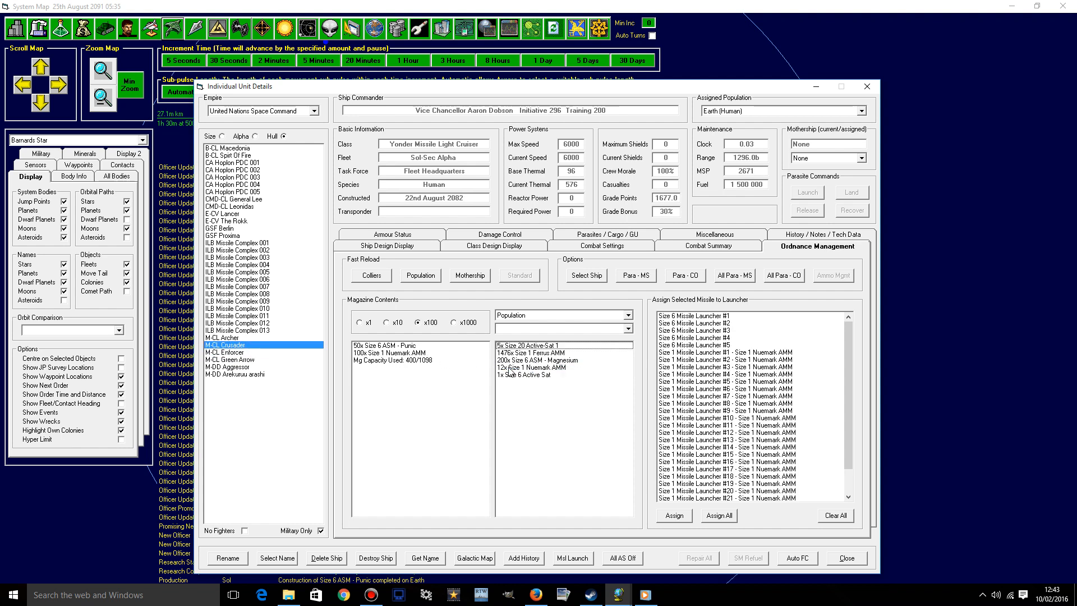
{"action": "mouse_move", "coordinate": [528, 426]}
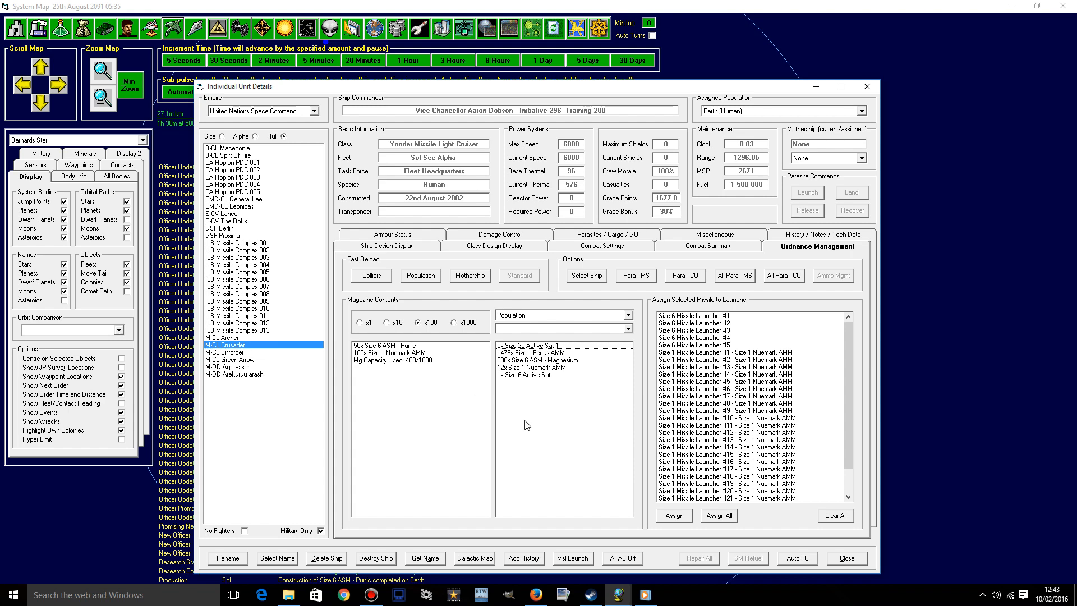
{"action": "mouse_move", "coordinate": [658, 352]}
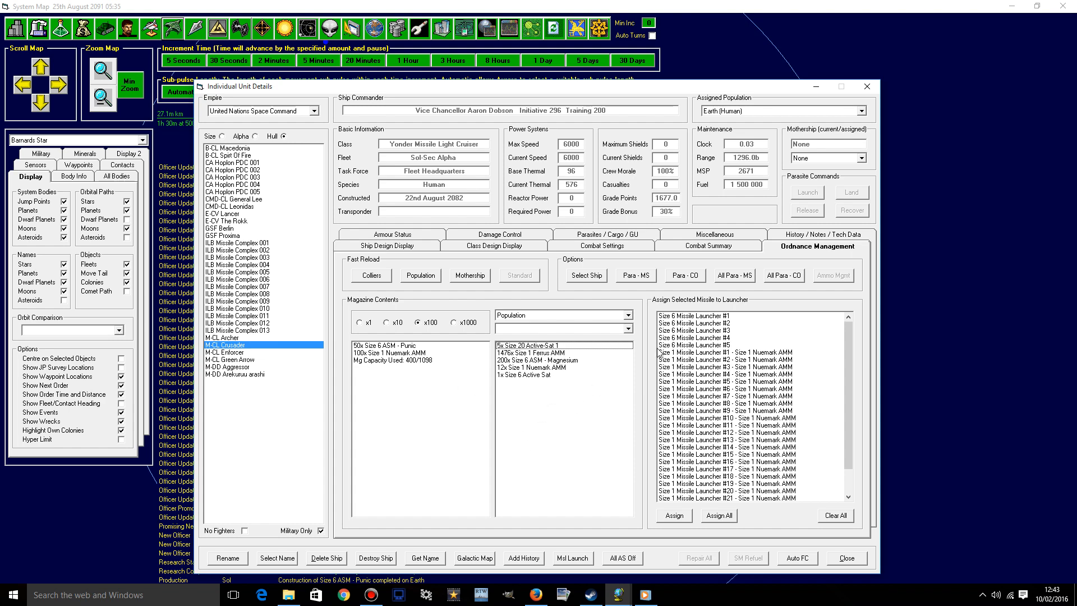
- Raise Turret Tracking Speed research to 16 labs and return to the system map
{"action": "left_click", "coordinate": [867, 86]}
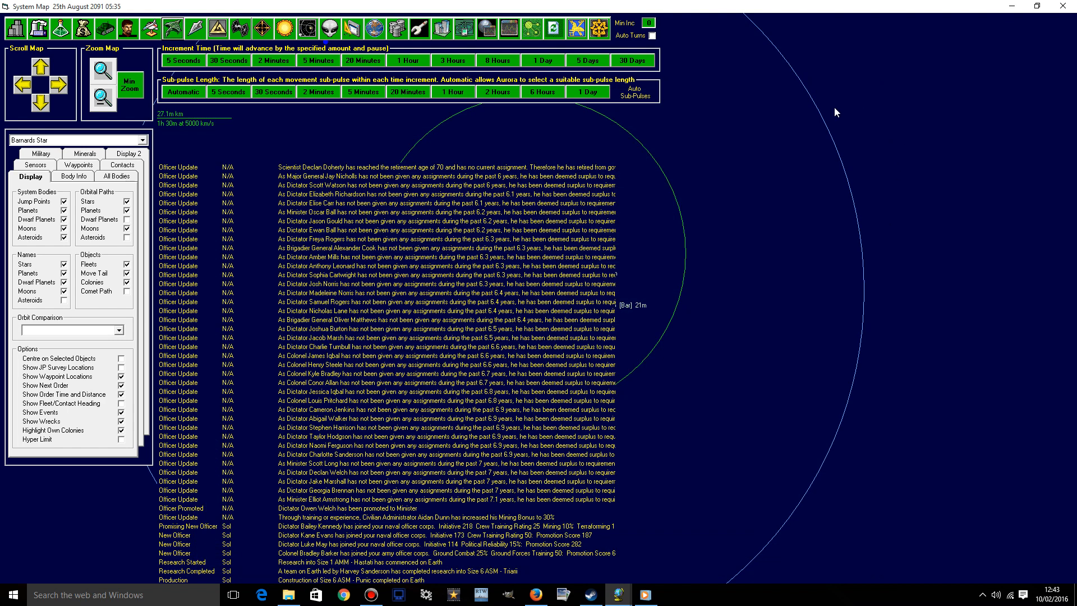
{"action": "mouse_move", "coordinate": [299, 130]}
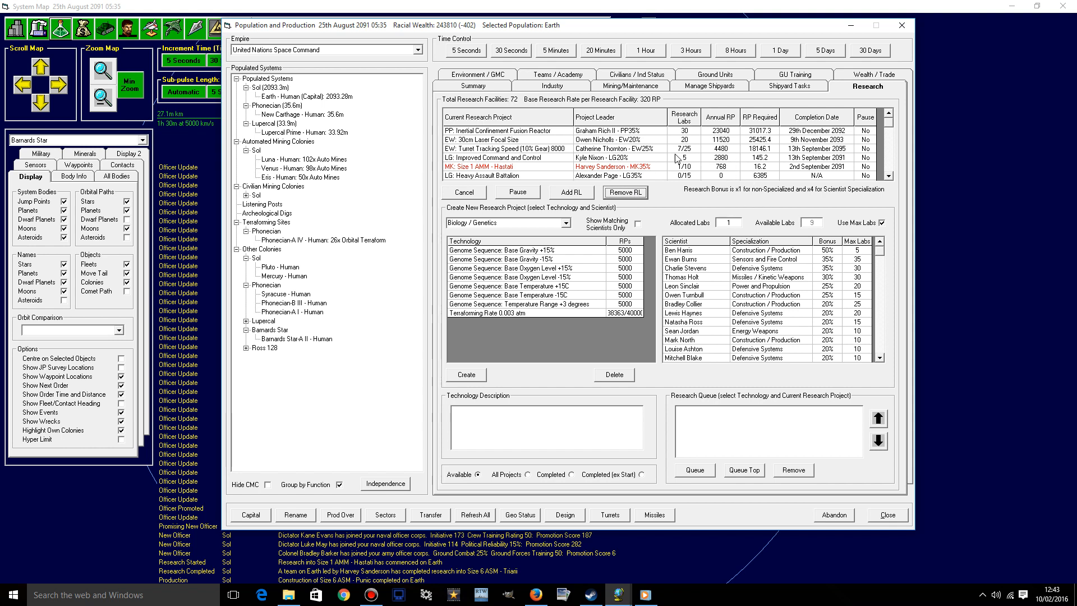
{"action": "left_click", "coordinate": [571, 192]}
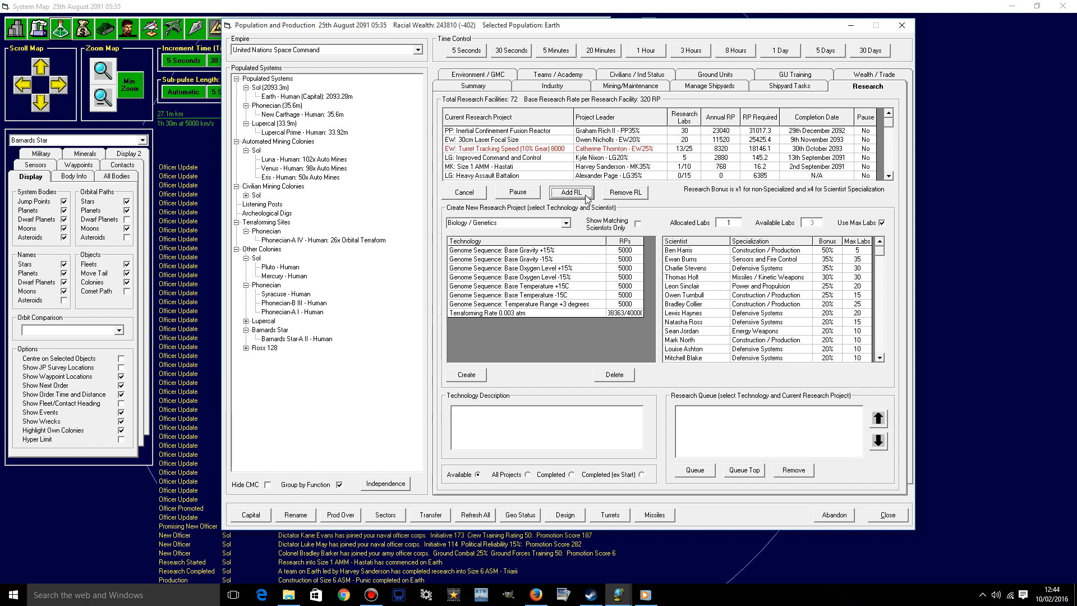
{"action": "left_click", "coordinate": [570, 192]}
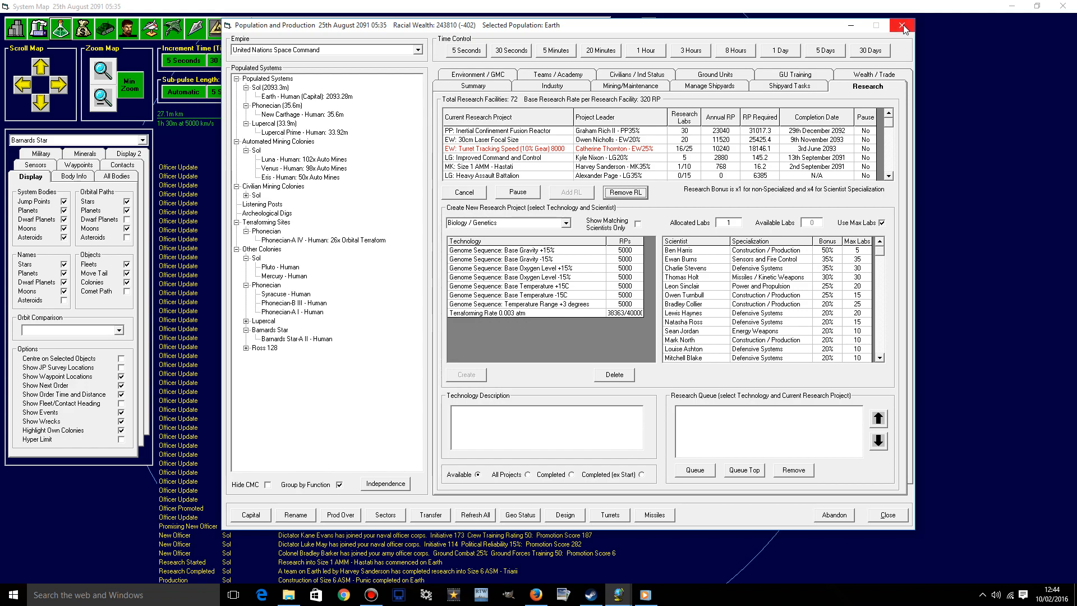
{"action": "left_click", "coordinate": [906, 26]}
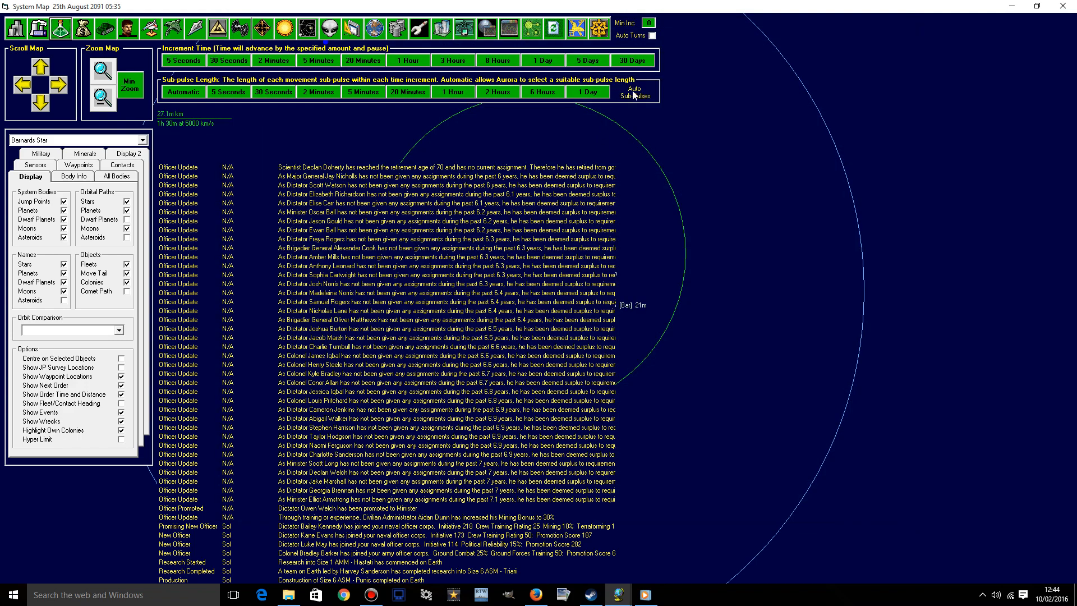
- Review the event log, then advance the clock to 10th September 2091
{"action": "left_click", "coordinate": [576, 28]}
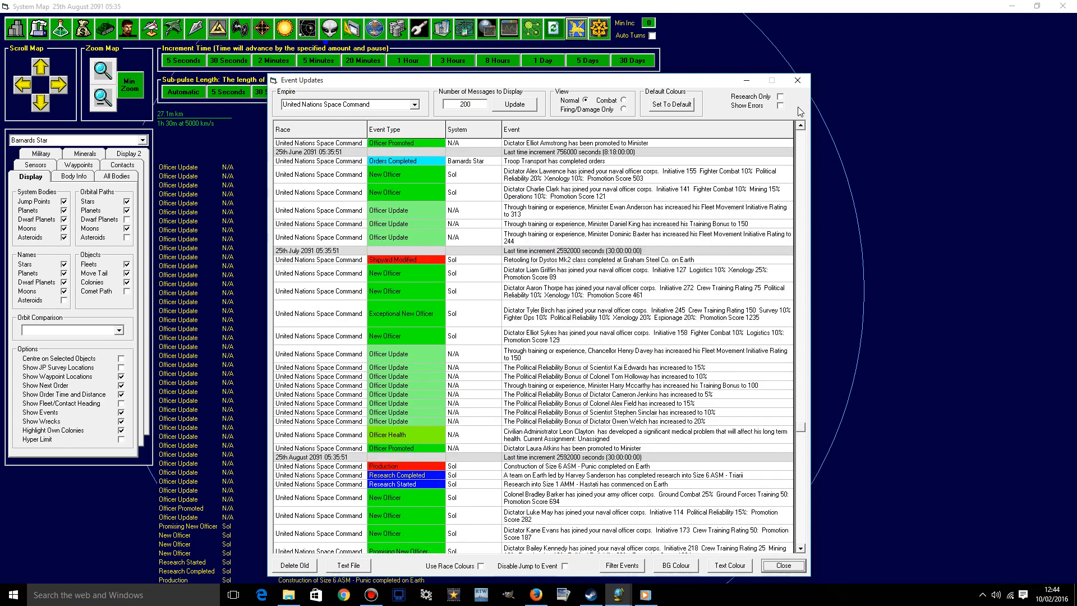
{"action": "mouse_move", "coordinate": [794, 82]}
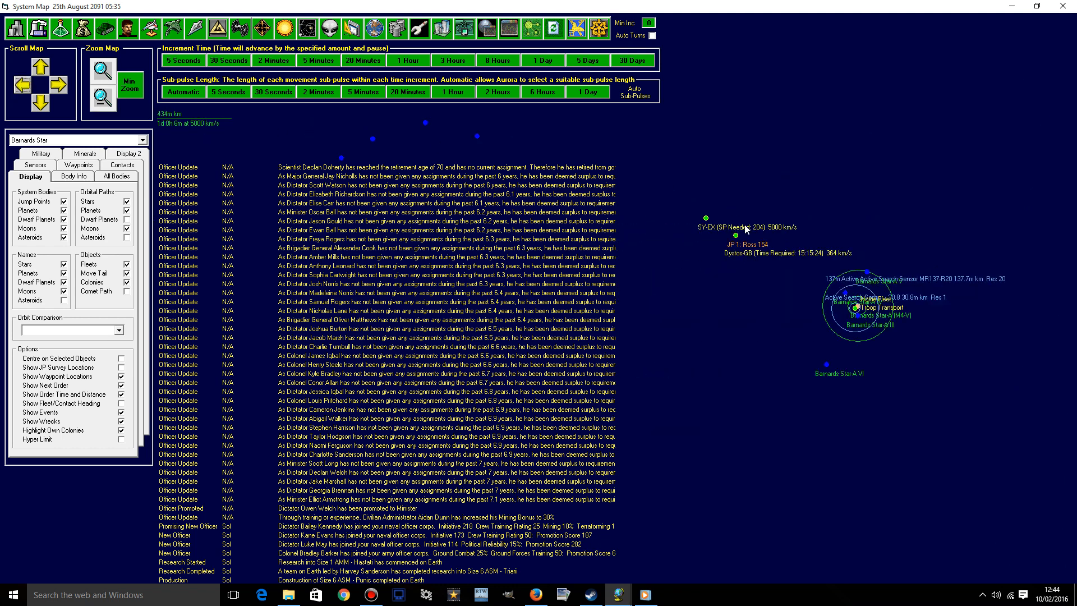
{"action": "left_click", "coordinate": [632, 61]}
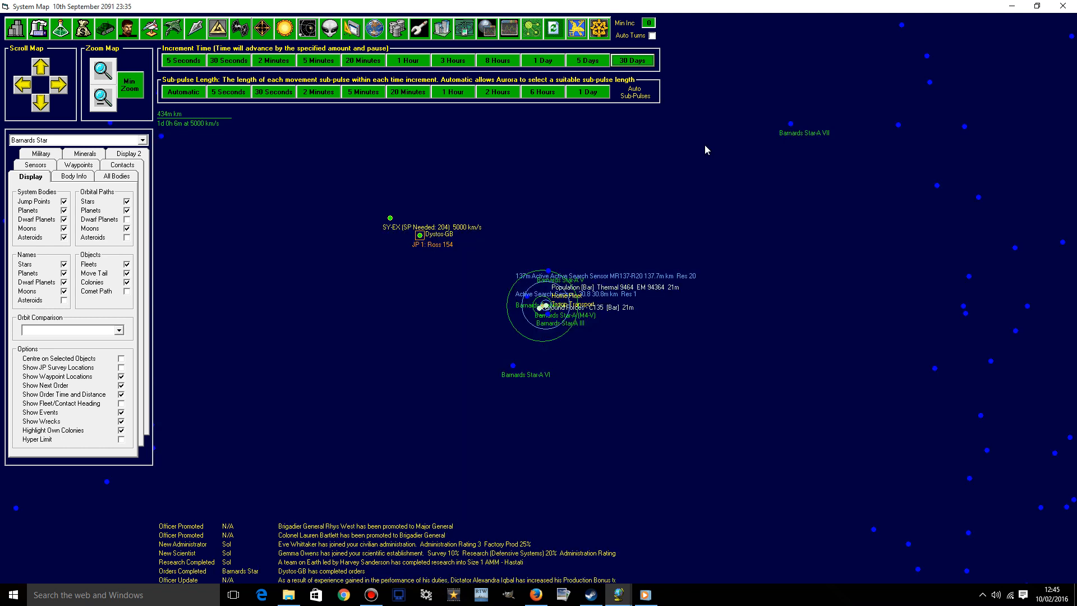
{"action": "mouse_move", "coordinate": [541, 318]}
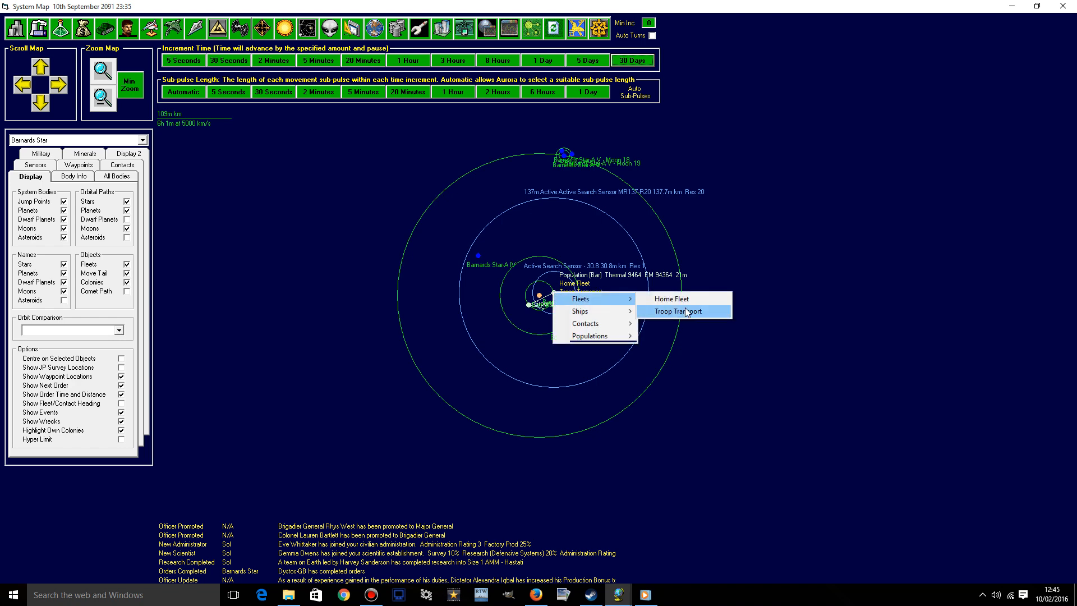
- Set the Troop Transport's destination to New Carthage with Load Ground Unit as the action
{"action": "left_click", "coordinate": [678, 311]}
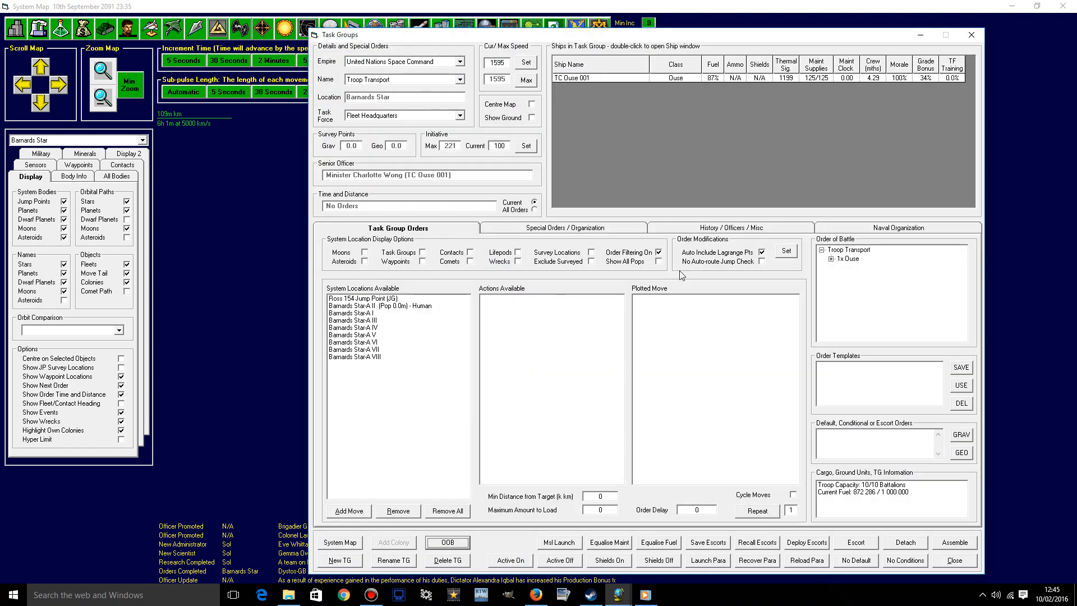
{"action": "left_click", "coordinate": [662, 262]}
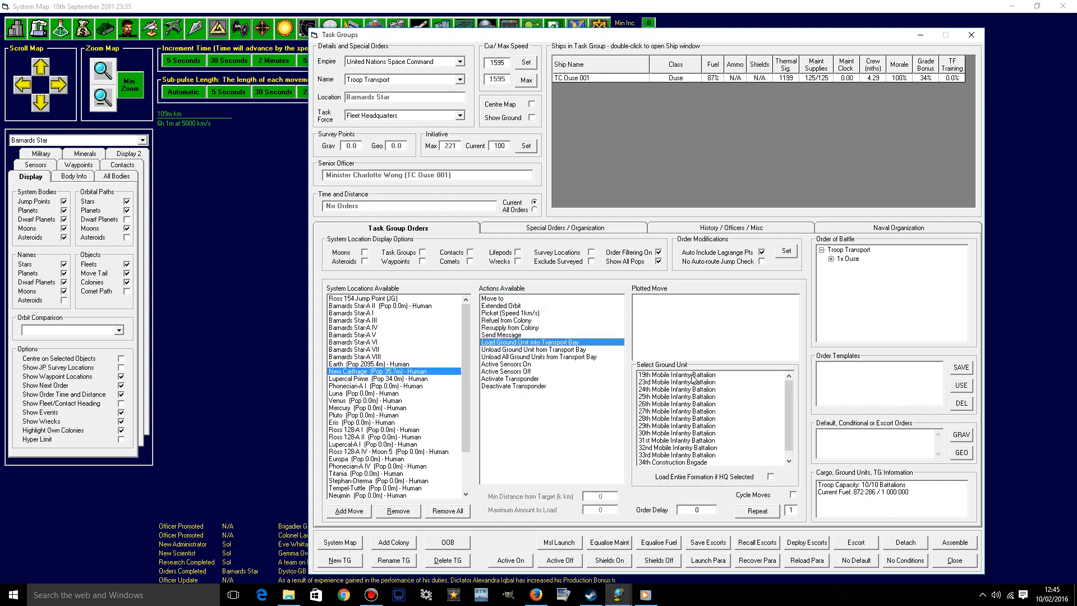
{"action": "left_click", "coordinate": [348, 512]}
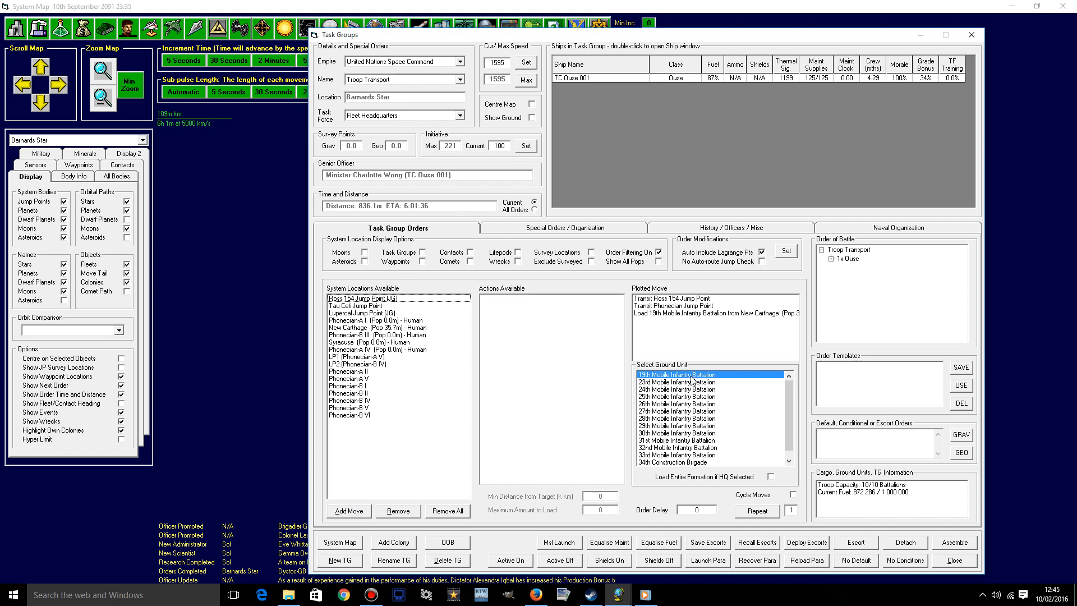
{"action": "left_click", "coordinate": [348, 510]}
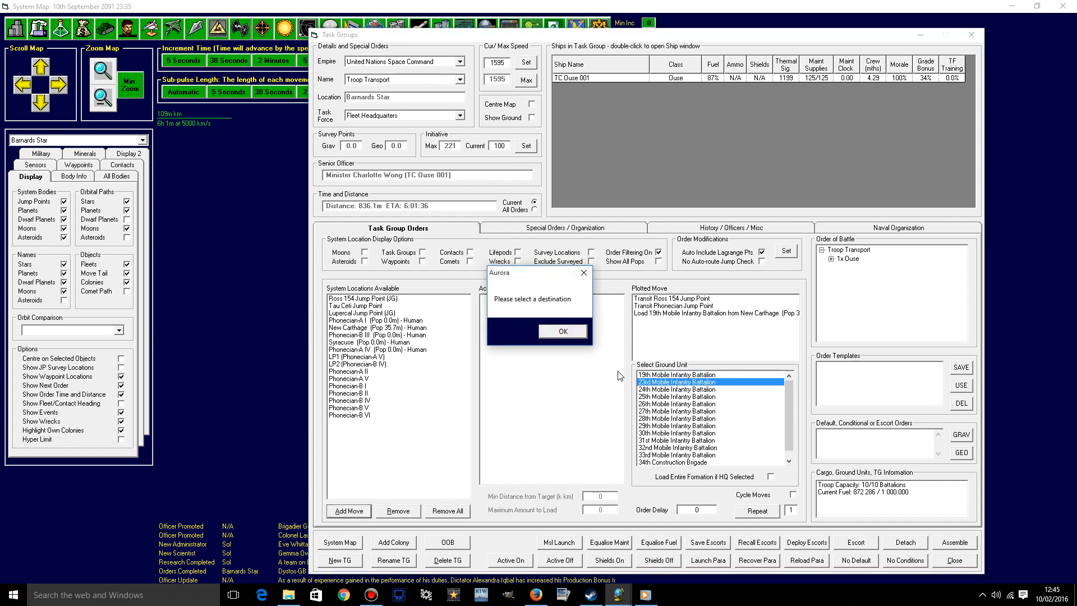
{"action": "left_click", "coordinate": [561, 331]}
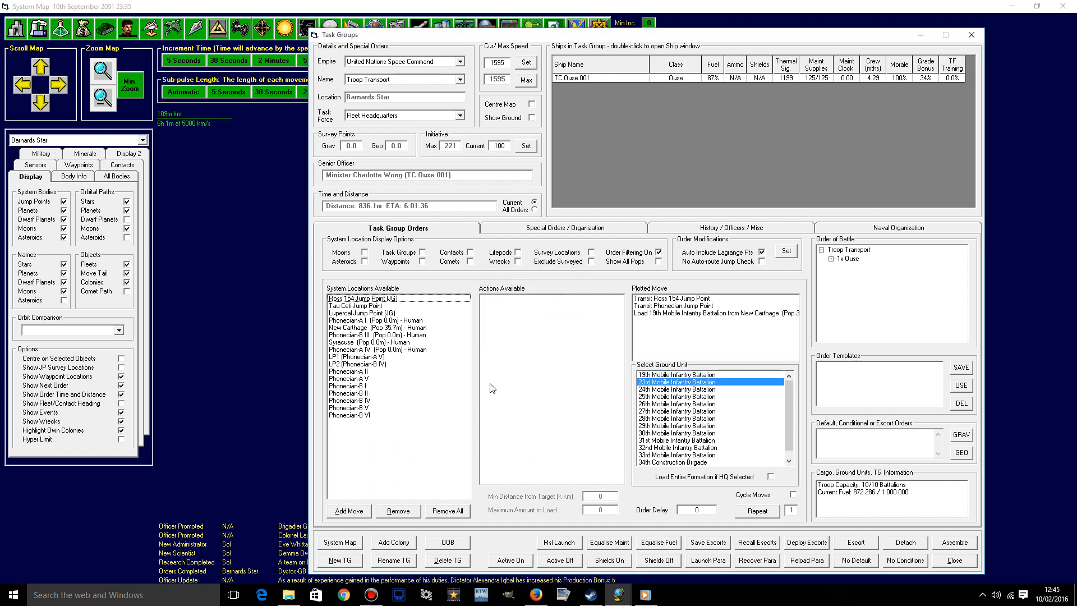
{"action": "mouse_move", "coordinate": [373, 341]}
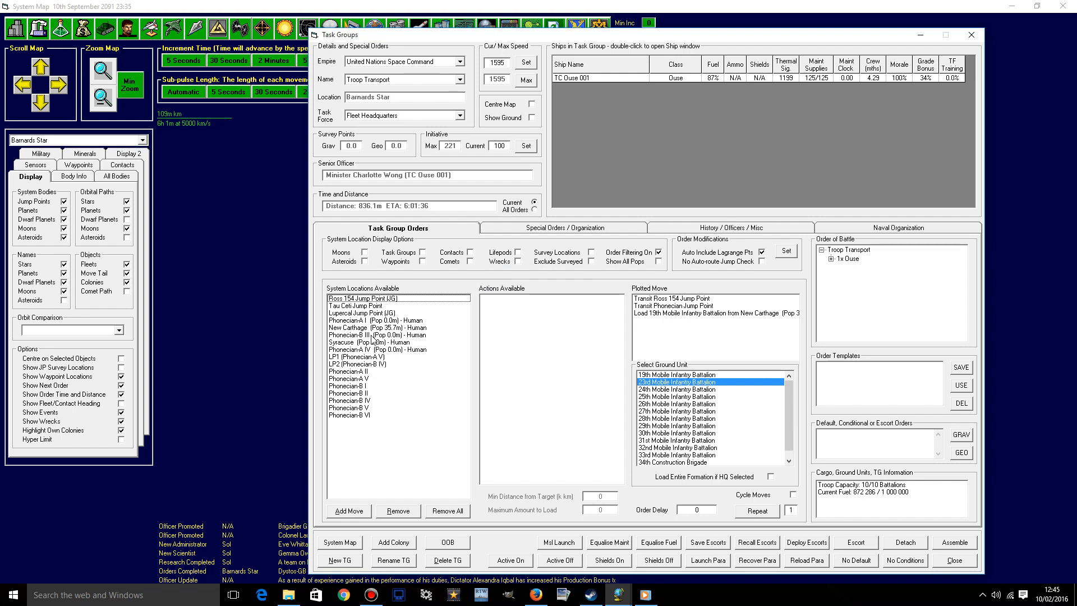
{"action": "left_click", "coordinate": [377, 328]}
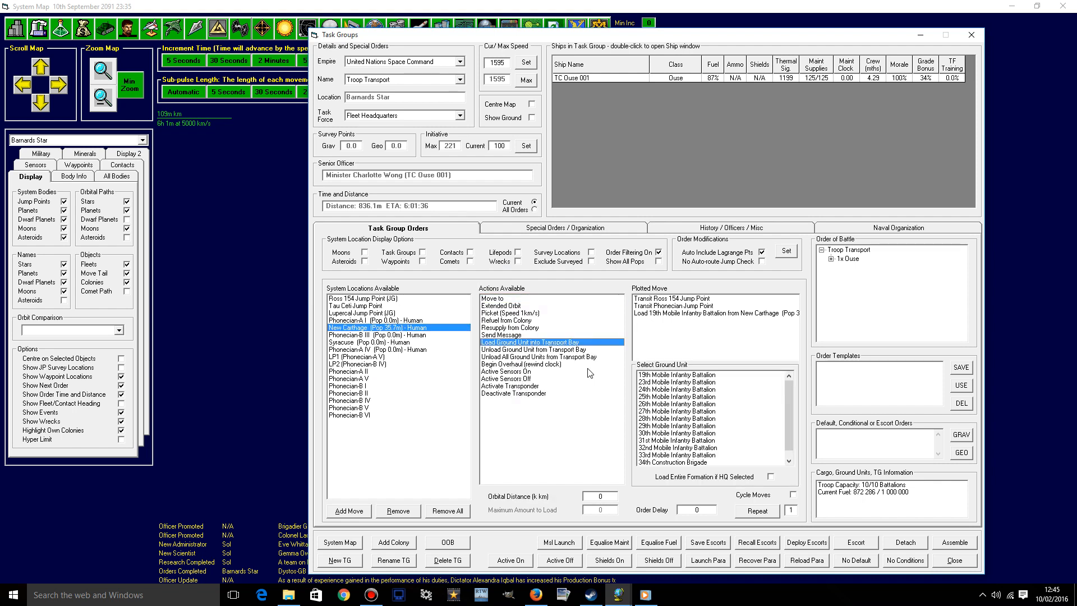
{"action": "left_click", "coordinate": [677, 382]}
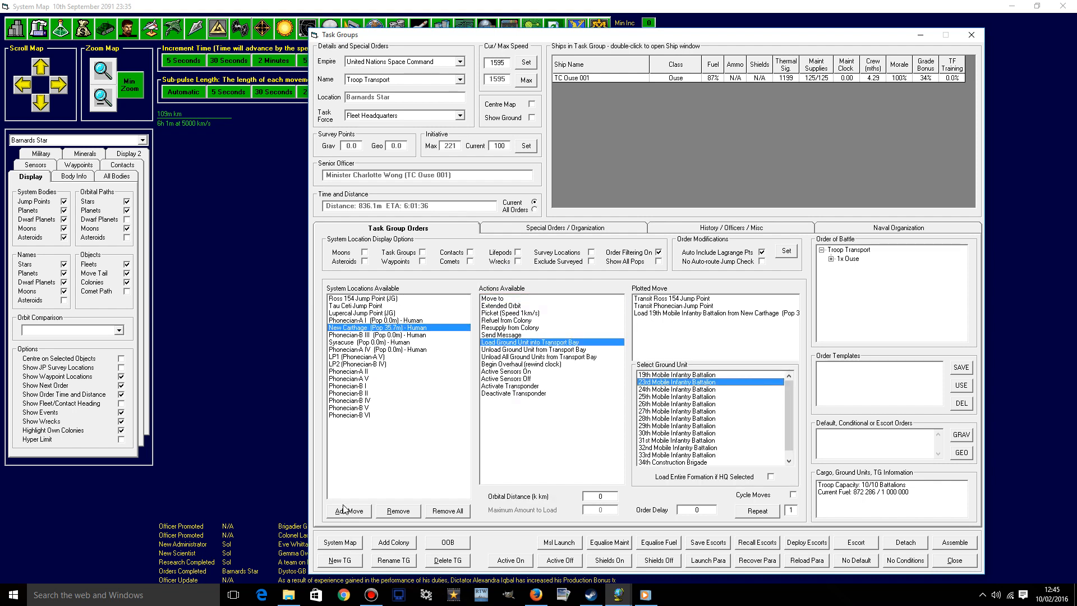
- Add load orders for the 23rd and remaining Mobile Infantry Battalions, then close the orders
{"action": "left_click", "coordinate": [348, 511]}
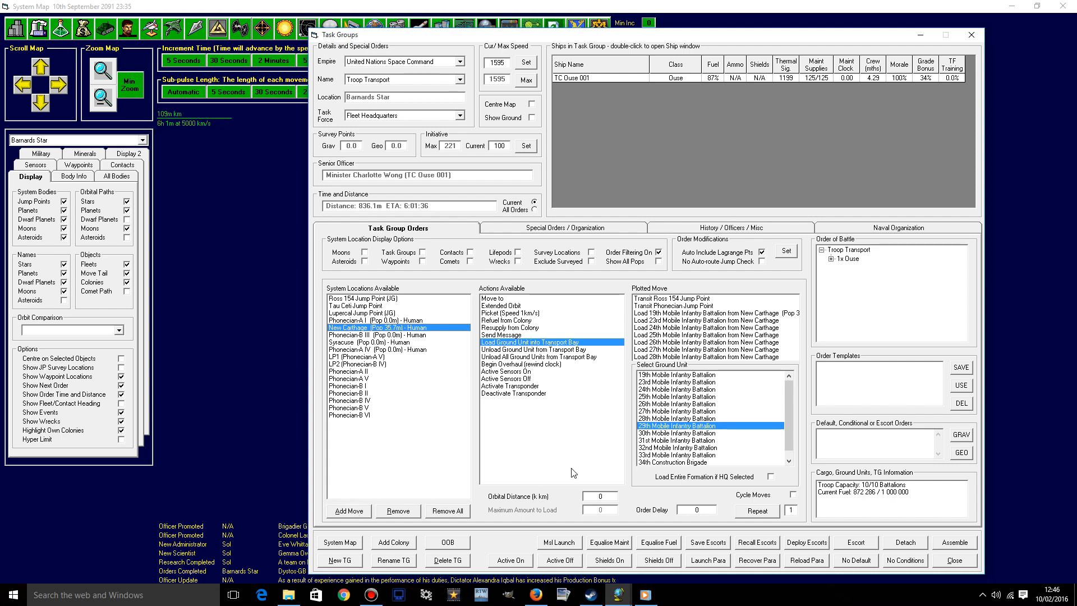
{"action": "left_click", "coordinate": [676, 433]}
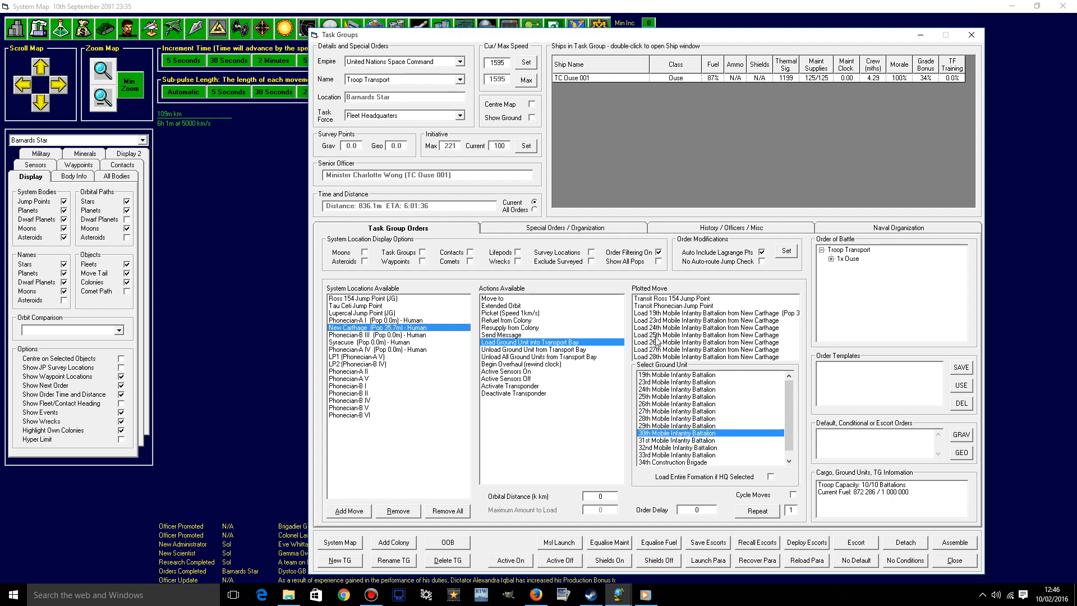
{"action": "left_click", "coordinate": [700, 328]}
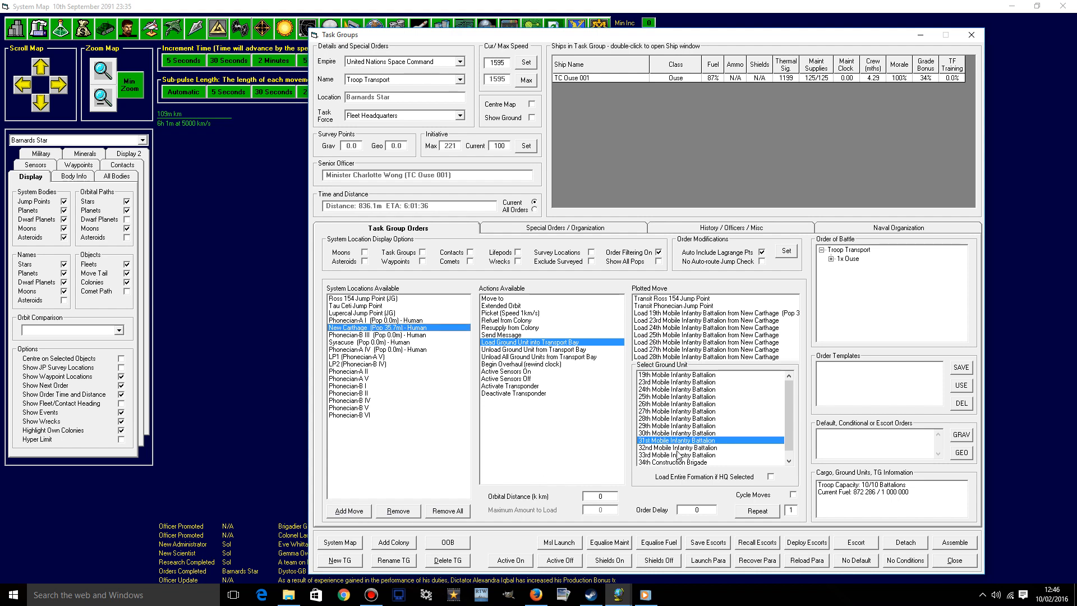
{"action": "left_click", "coordinate": [677, 447]}
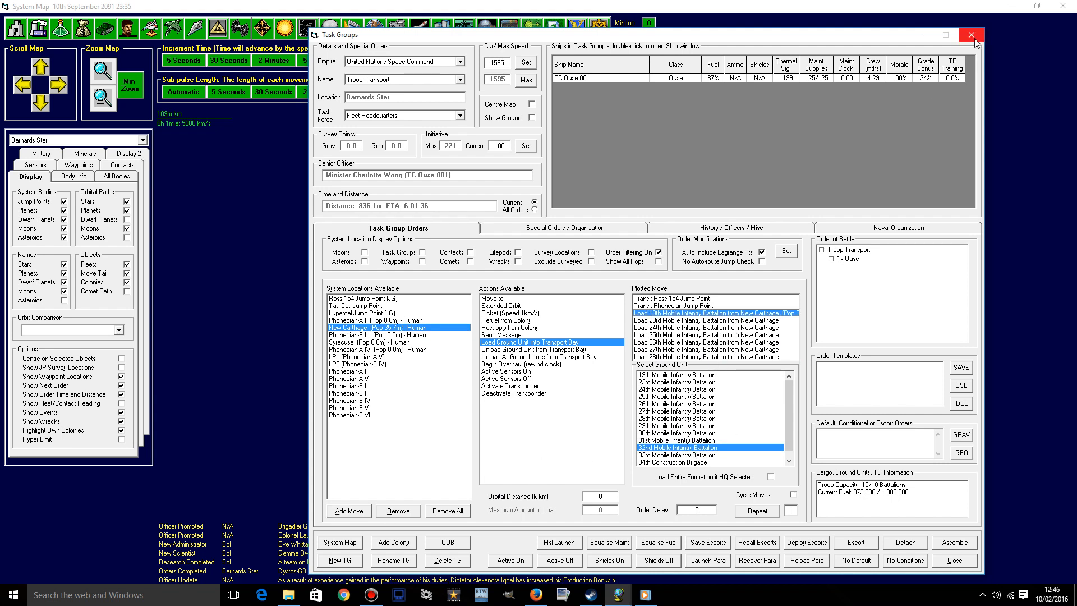
{"action": "left_click", "coordinate": [971, 35]}
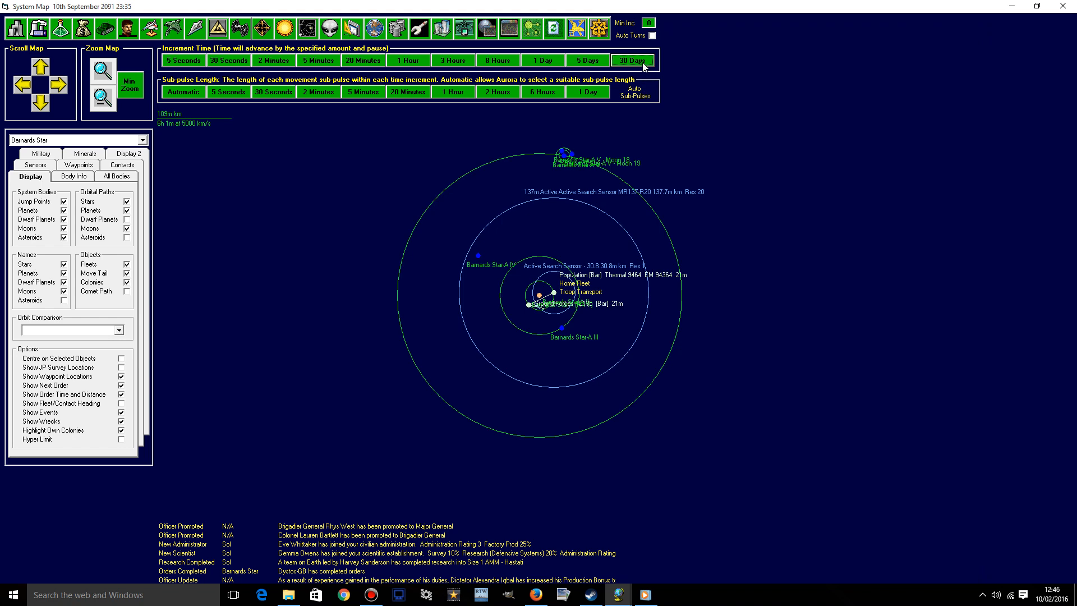
{"action": "left_click", "coordinate": [632, 60]}
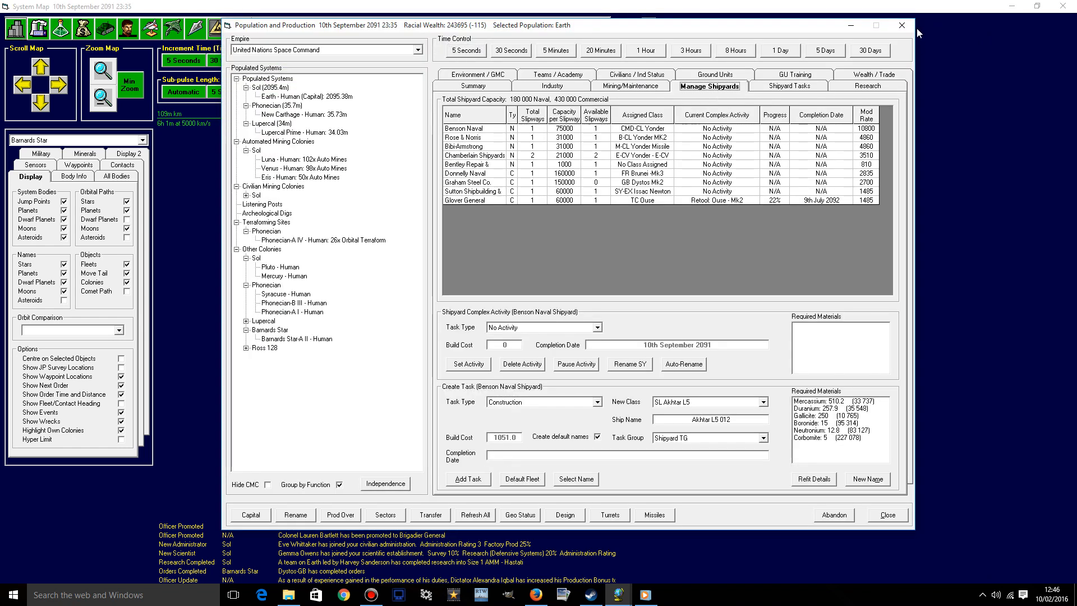
{"action": "left_click", "coordinate": [902, 26]}
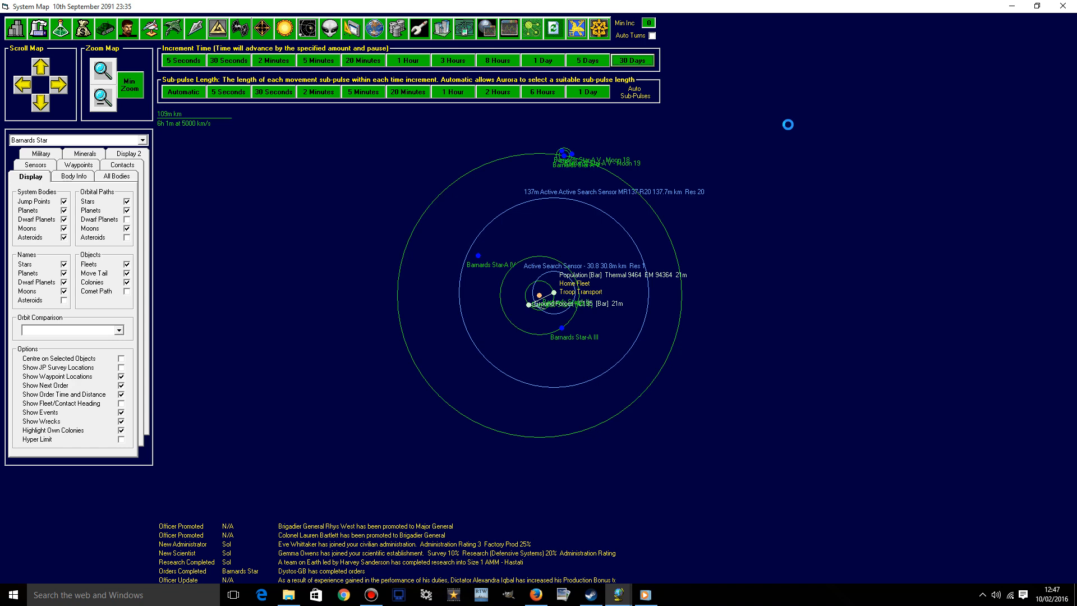
{"action": "left_click", "coordinate": [631, 61]}
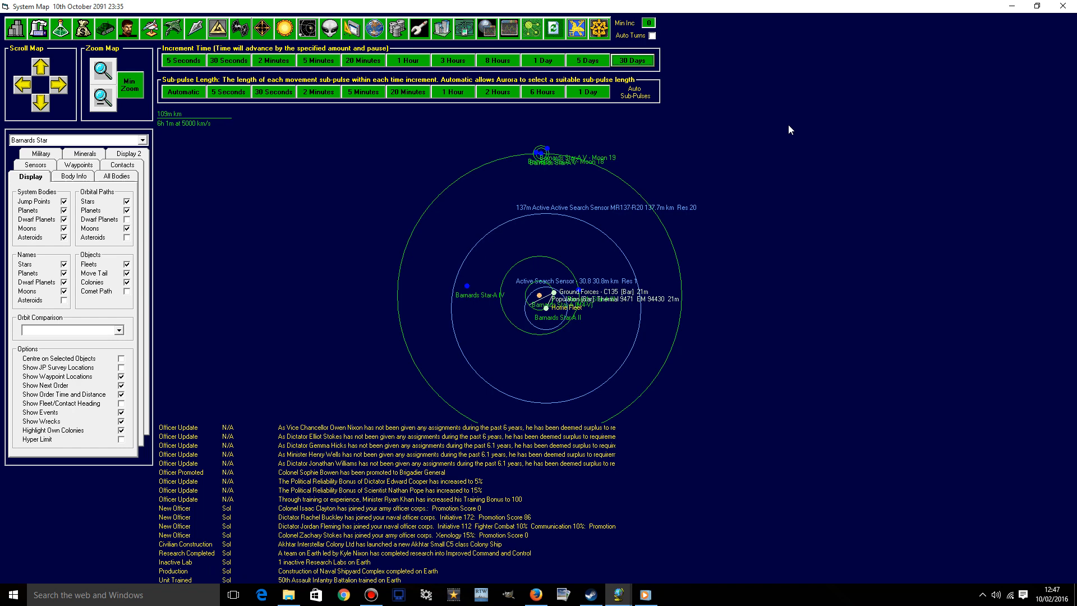
{"action": "mouse_move", "coordinate": [626, 313]}
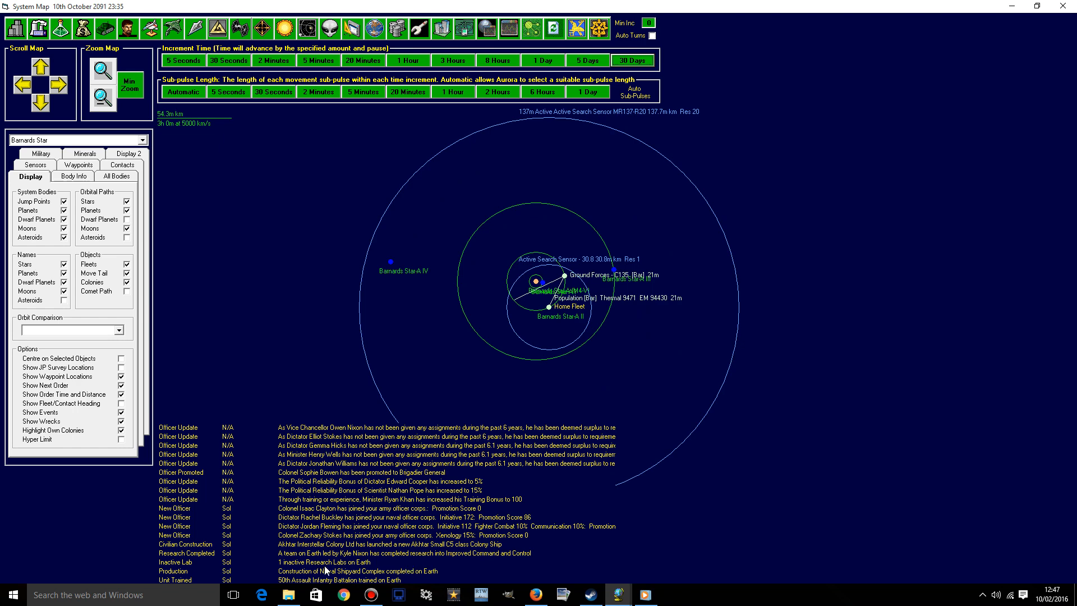
{"action": "mouse_move", "coordinate": [349, 561]}
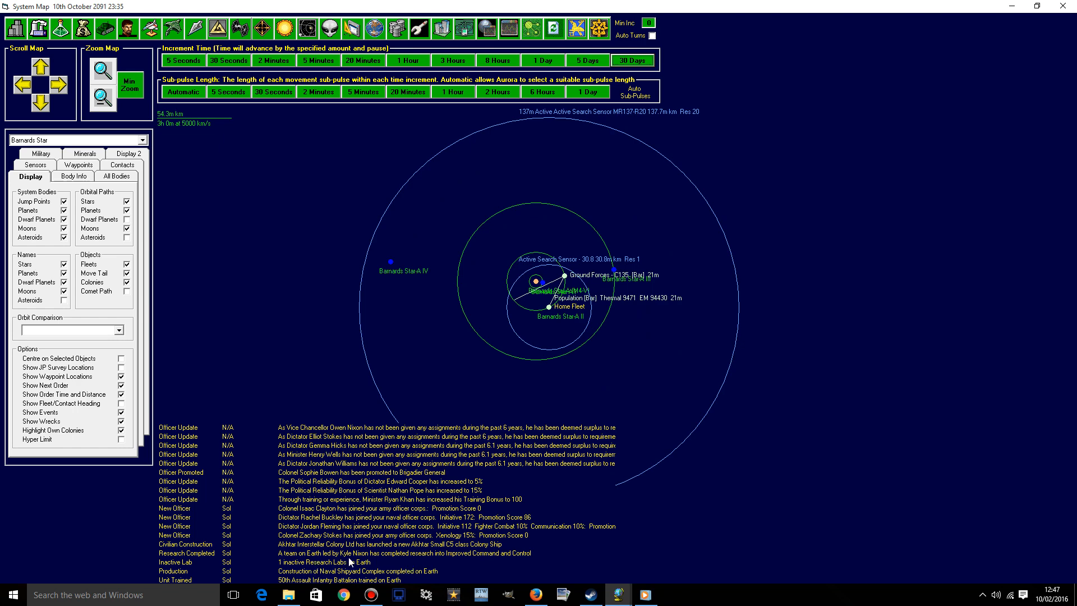
{"action": "mouse_move", "coordinate": [456, 527]}
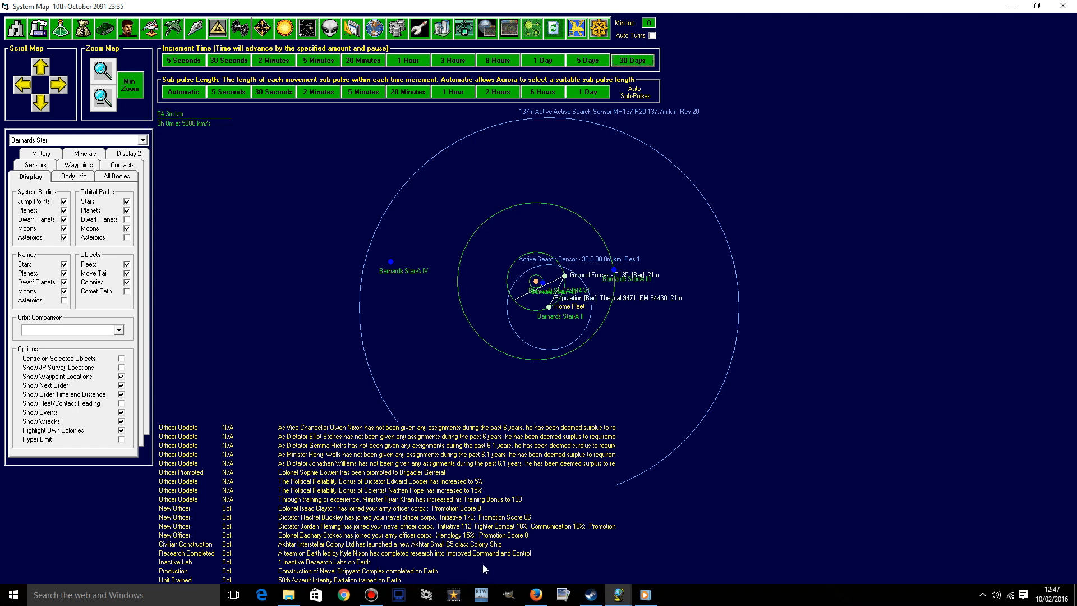
- Review Earth's current research projects in Population and Production
{"action": "left_click", "coordinate": [60, 28]}
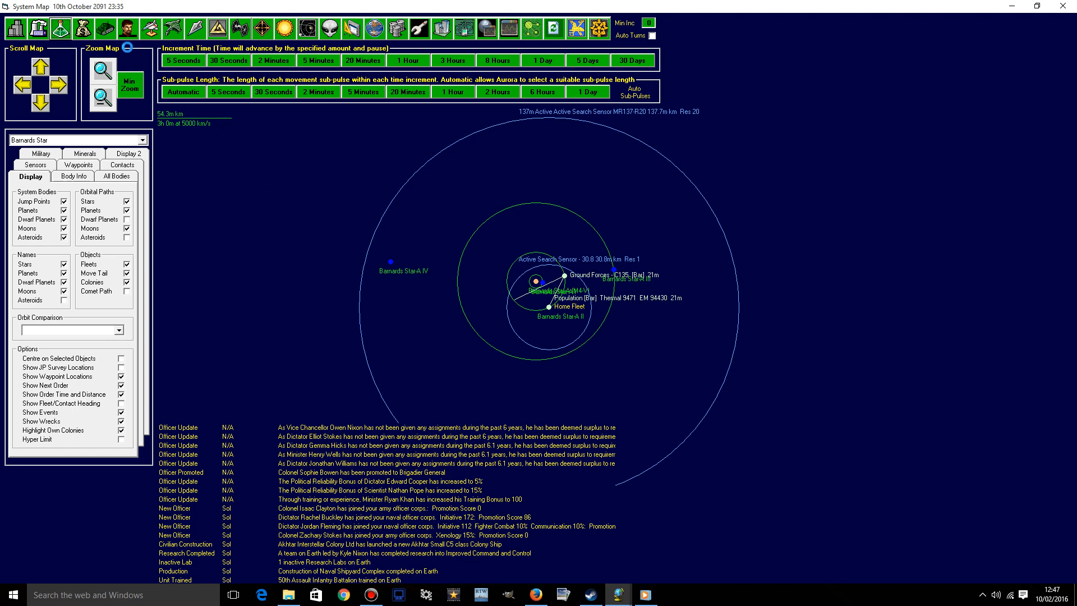
{"action": "left_click", "coordinate": [105, 28]}
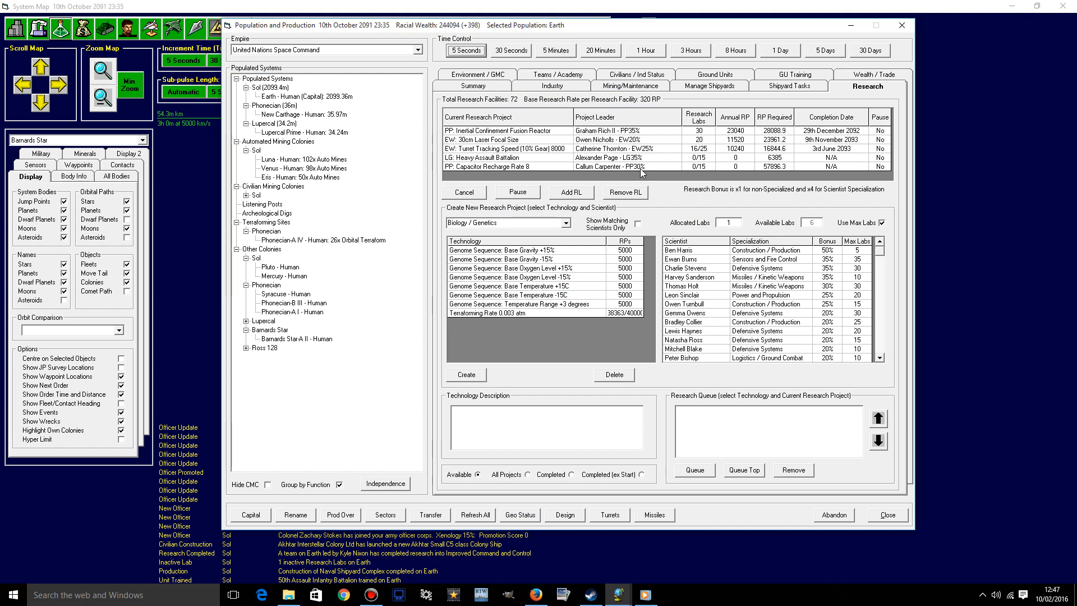
{"action": "mouse_move", "coordinate": [637, 177]}
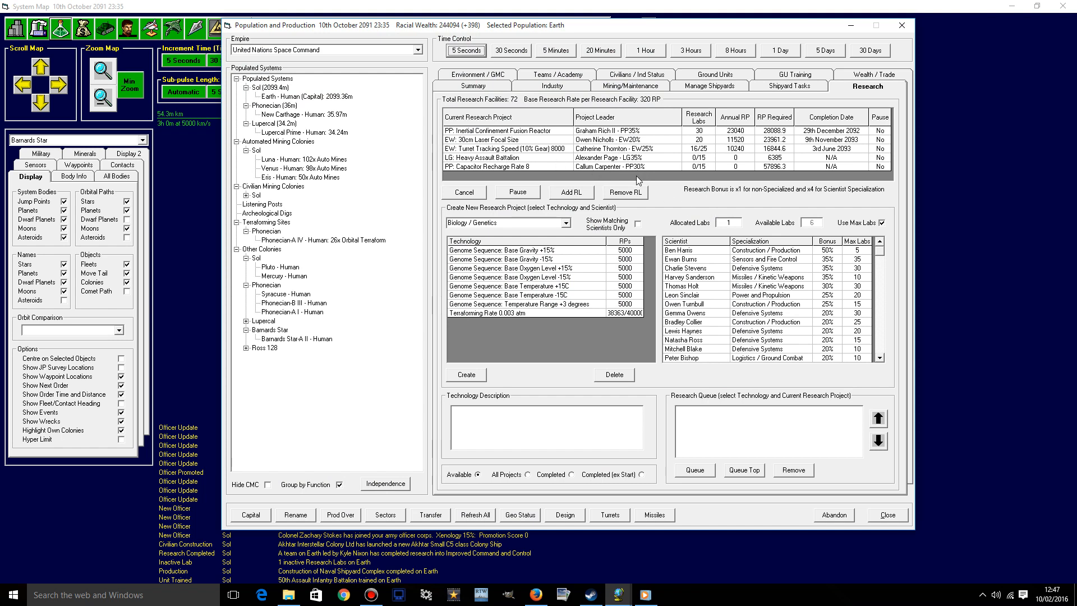
{"action": "mouse_move", "coordinate": [641, 211]}
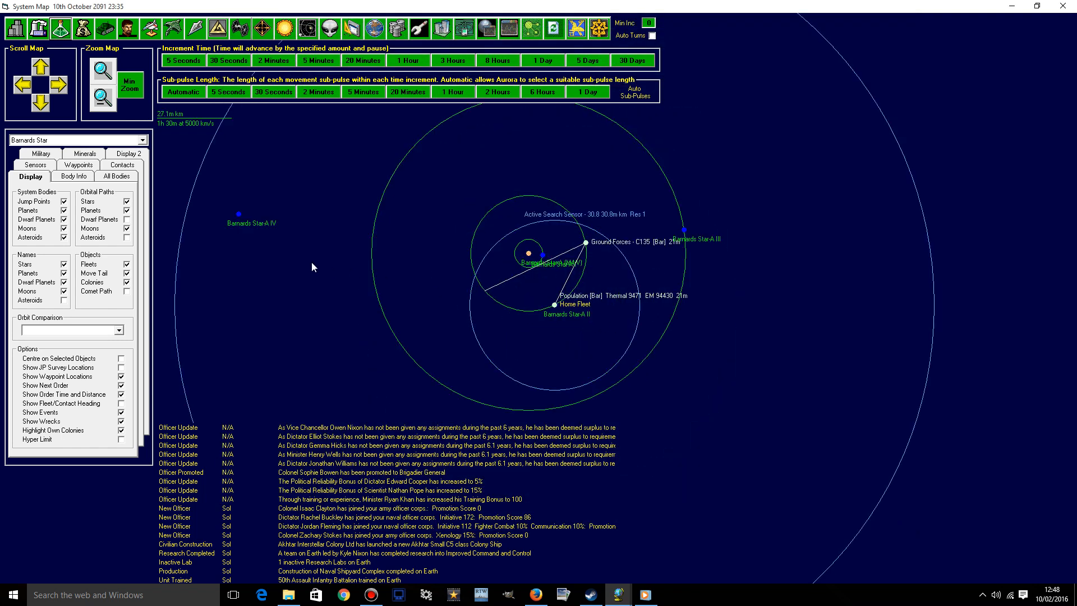
- Zoom out the Barnards Star map and bring up the Shipping Lines report
{"action": "left_click", "coordinate": [102, 98]}
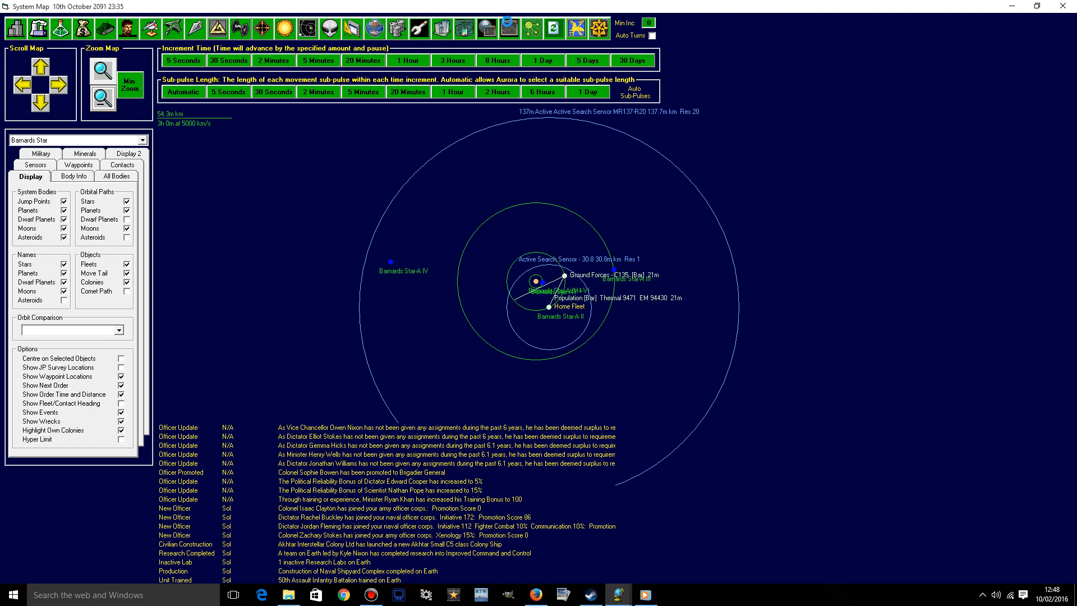
{"action": "left_click", "coordinate": [508, 28]}
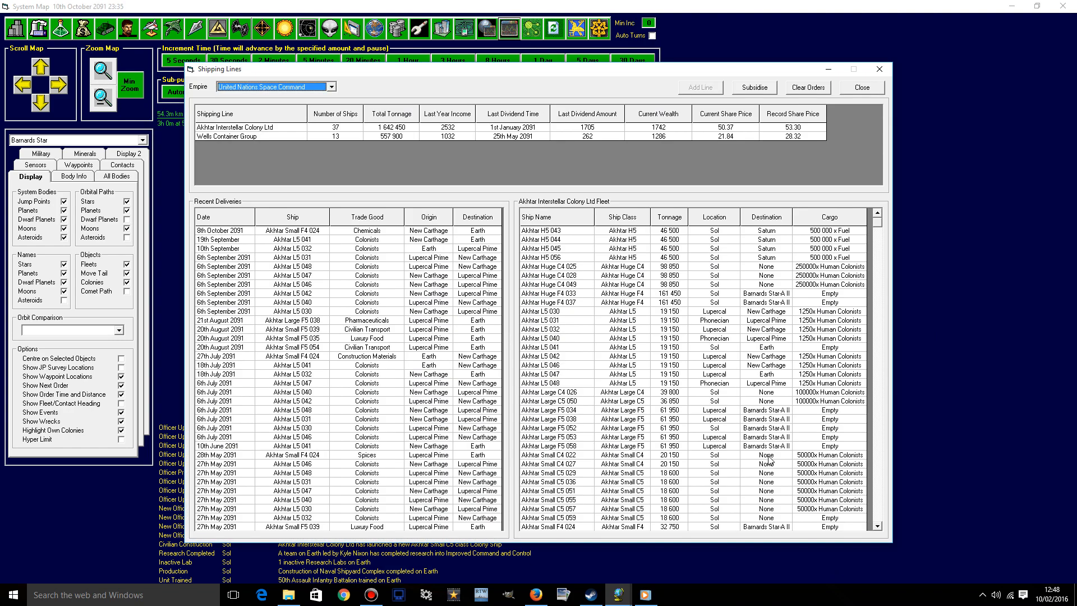
- Check the Wells Container Group's fleet and deliveries, then close the Shipping Lines report
{"action": "left_click", "coordinate": [226, 137]}
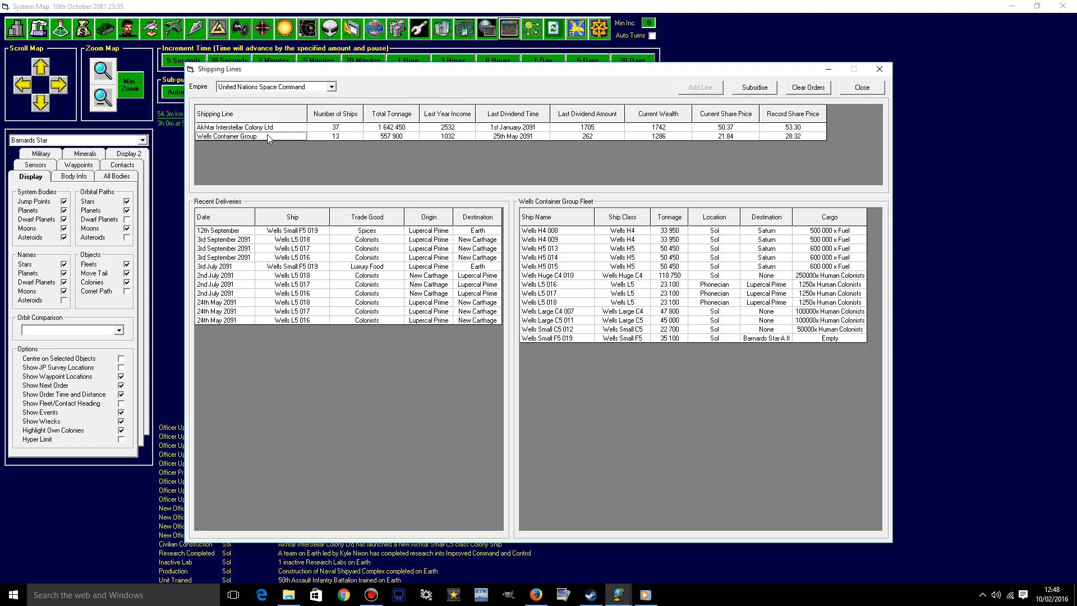
{"action": "mouse_move", "coordinate": [893, 74]}
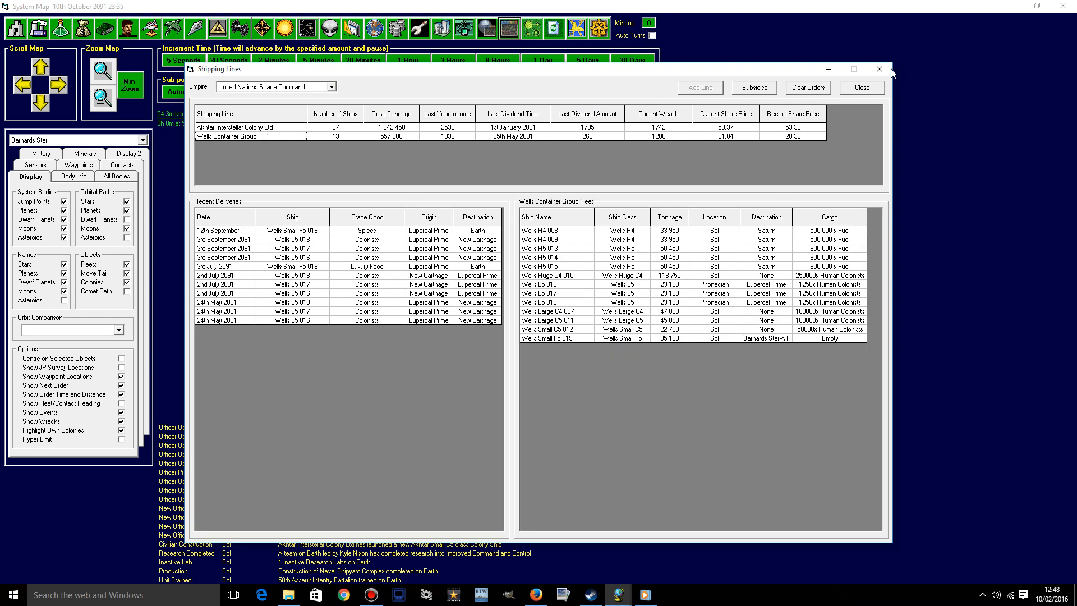
{"action": "left_click", "coordinate": [861, 87]}
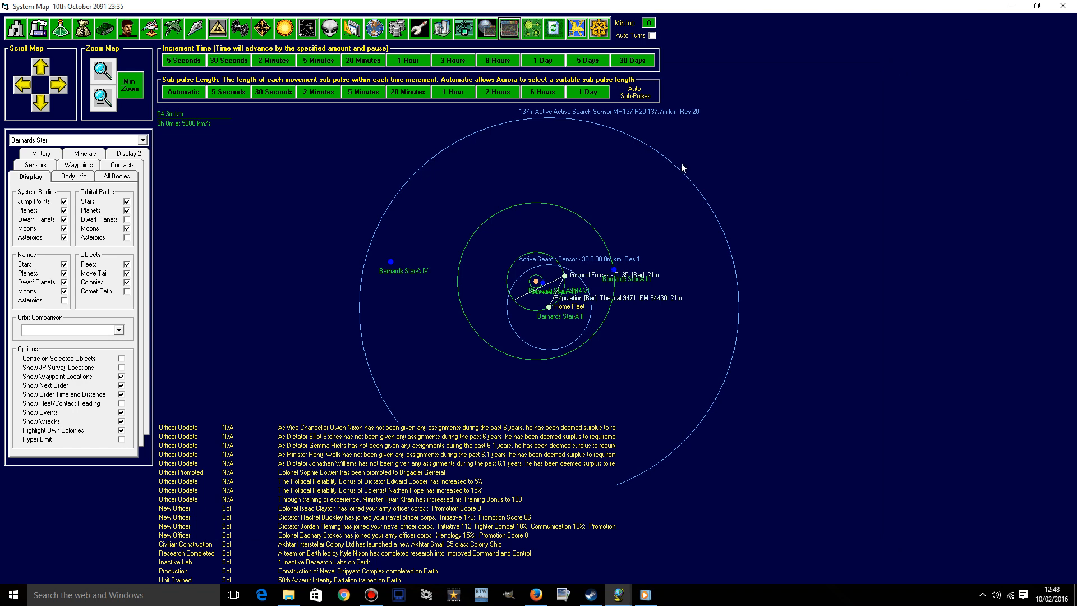
{"action": "mouse_move", "coordinate": [396, 113]}
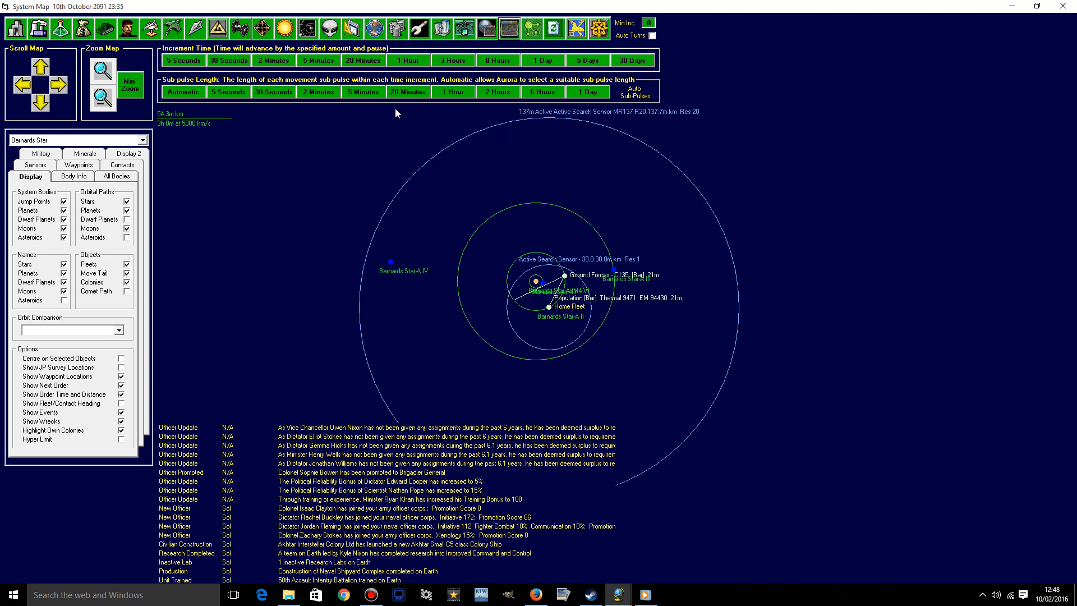
{"action": "mouse_move", "coordinate": [292, 48]}
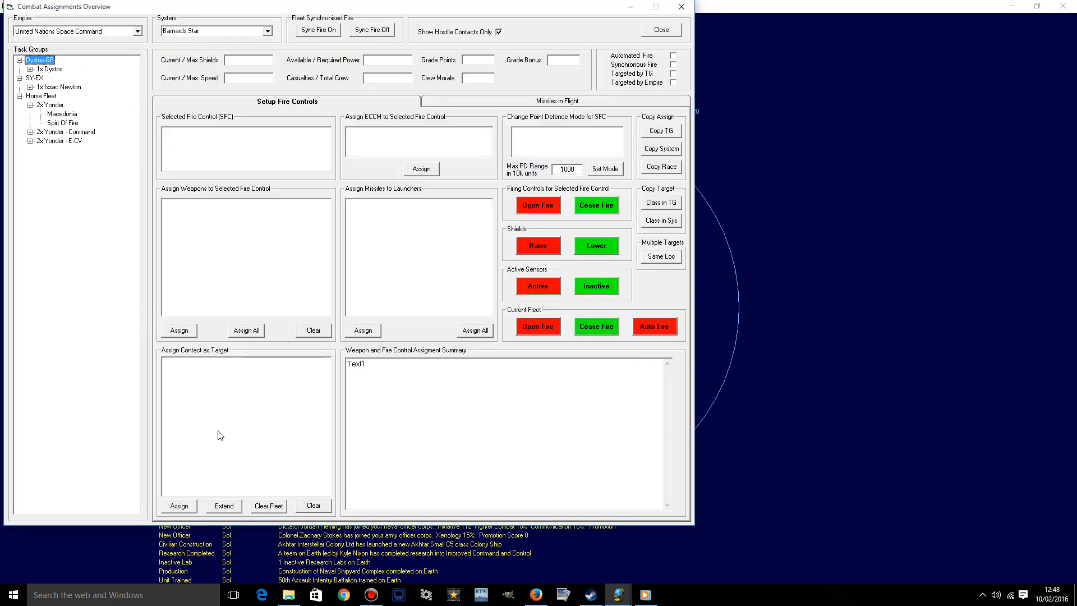
- Review fire controls of Macedonia, Spirt Of Fire, General Lee, Leonidas and The Rokk, setting Area Defence PD mode
{"action": "left_click", "coordinate": [61, 113]}
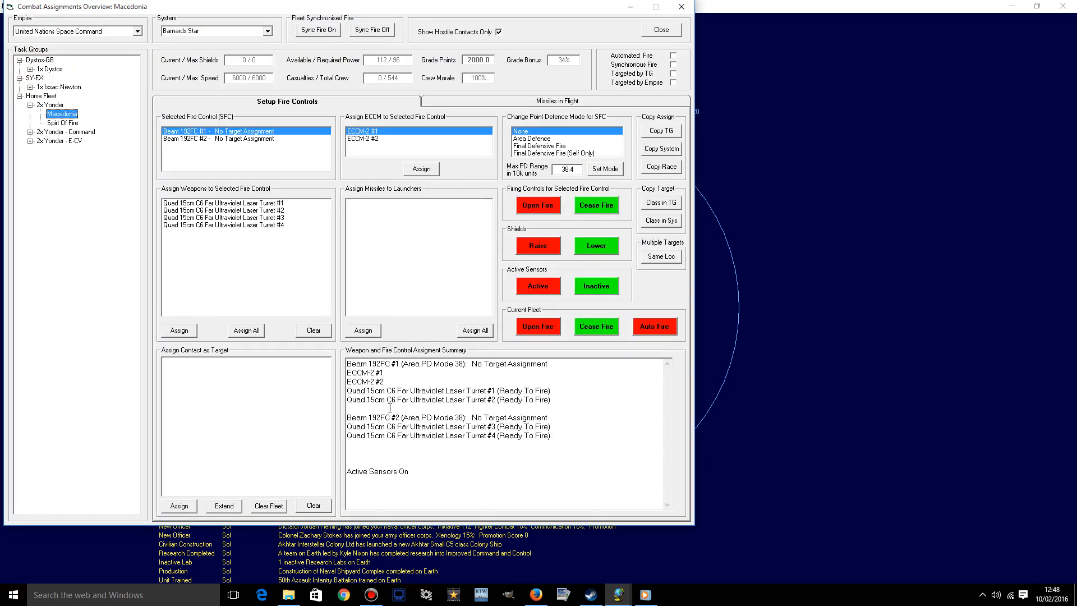
{"action": "mouse_move", "coordinate": [681, 6]}
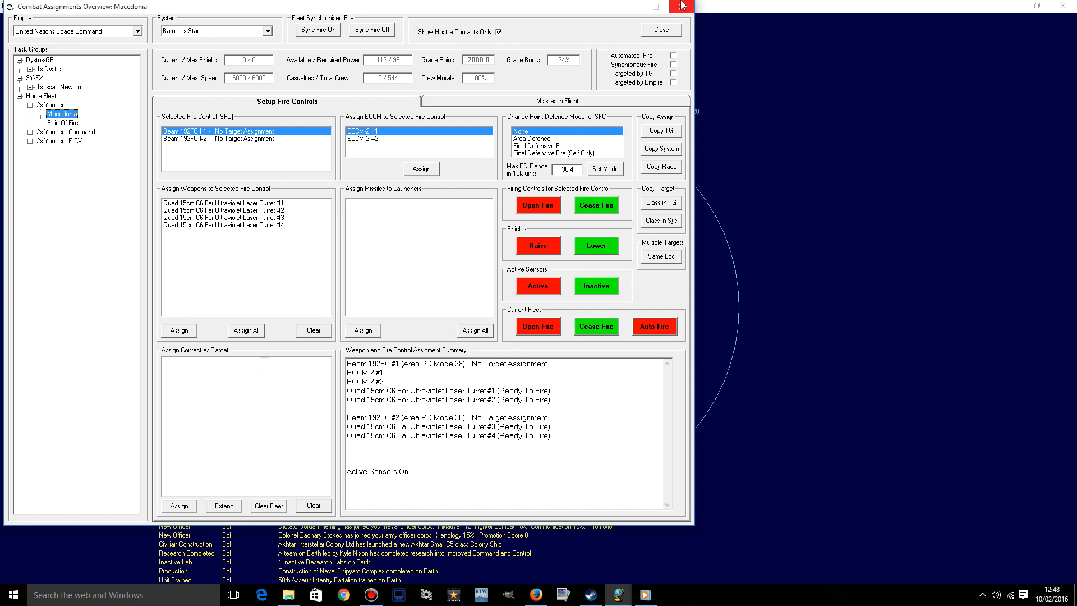
{"action": "mouse_move", "coordinate": [681, 6]}
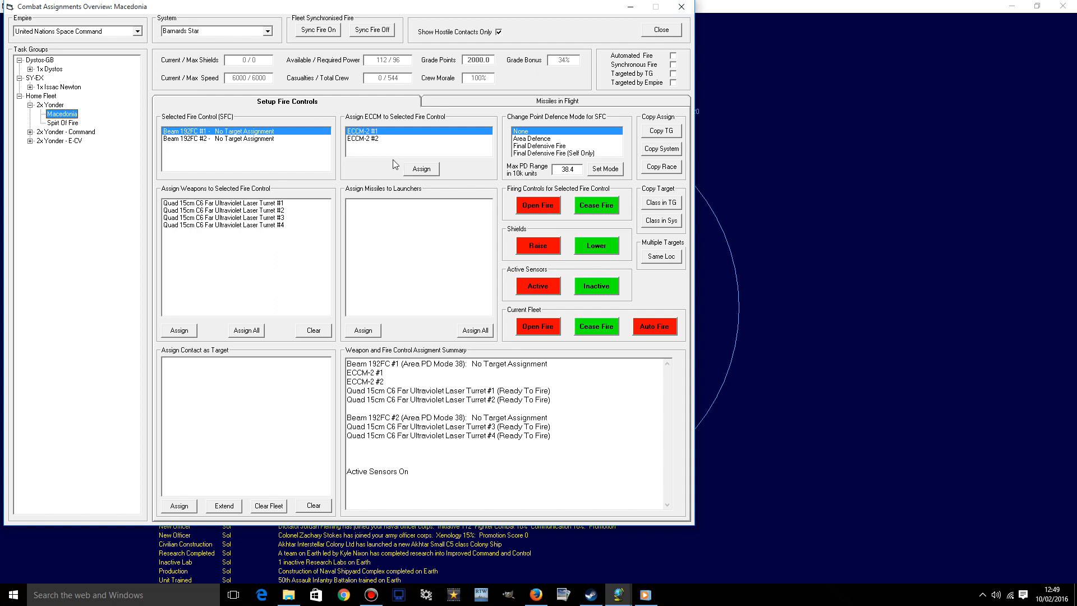
{"action": "left_click", "coordinate": [542, 138]}
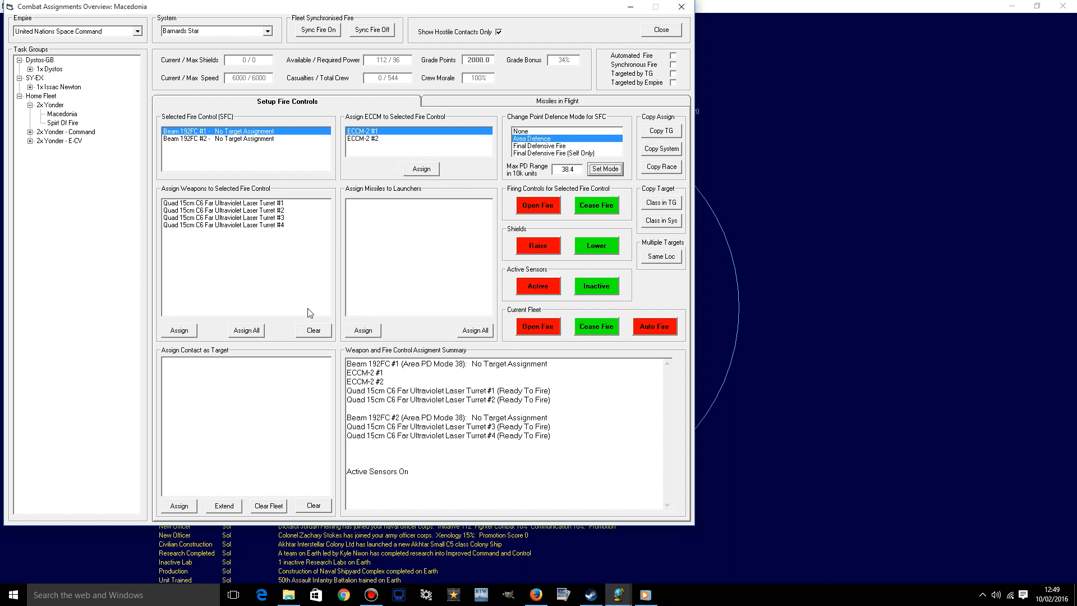
{"action": "left_click", "coordinate": [61, 122]}
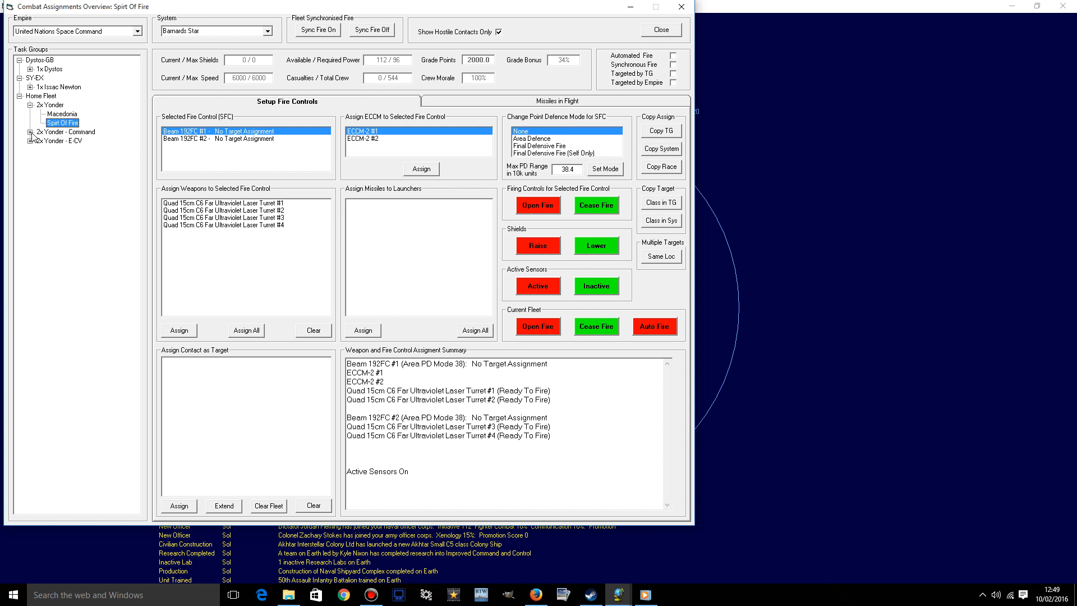
{"action": "left_click", "coordinate": [63, 141]}
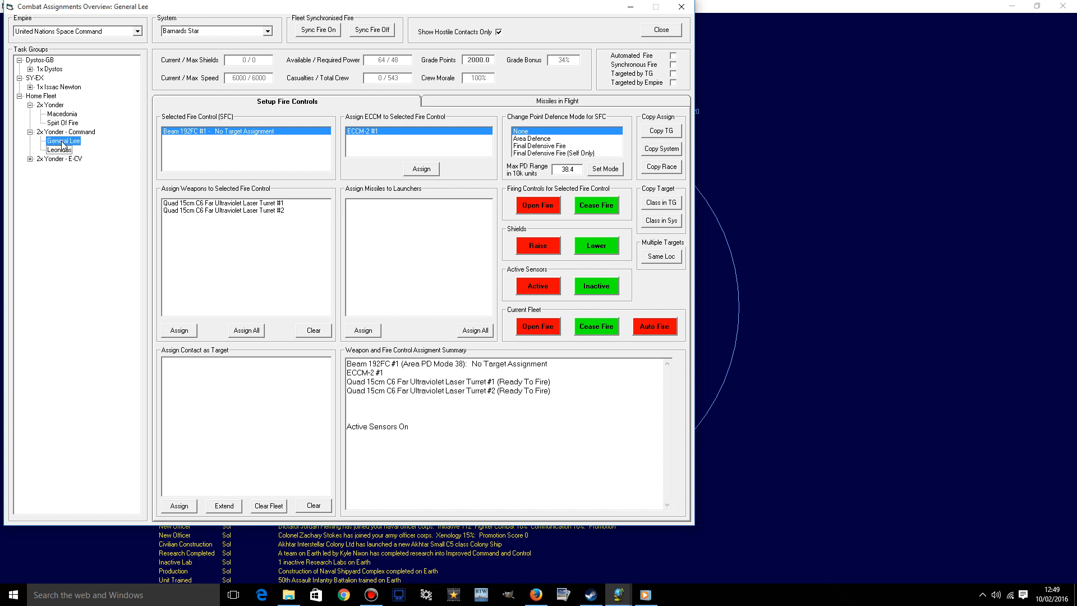
{"action": "left_click", "coordinate": [529, 138]}
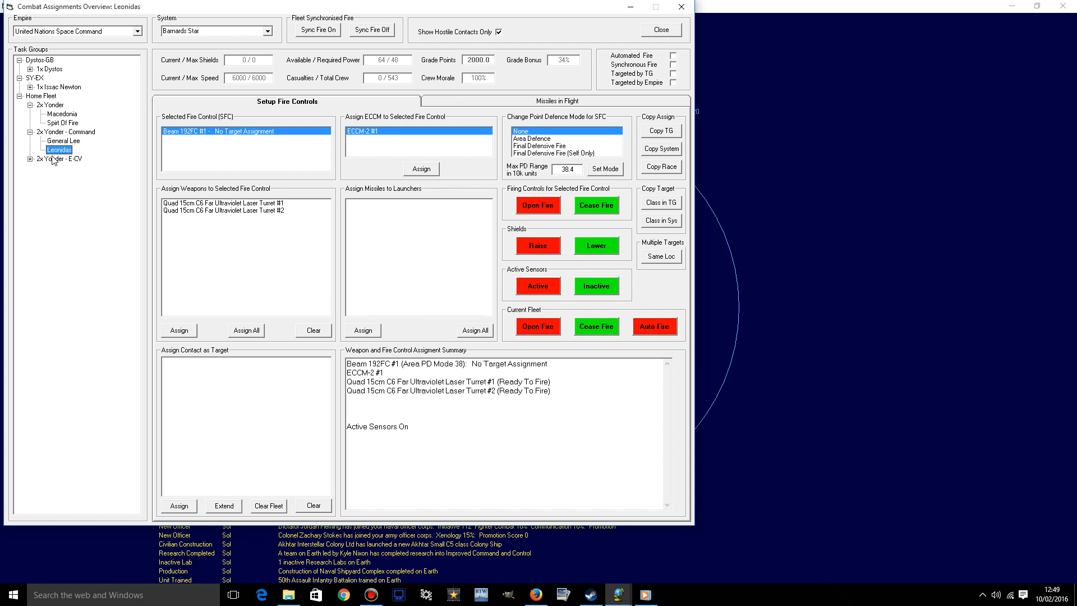
{"action": "left_click", "coordinate": [59, 176]}
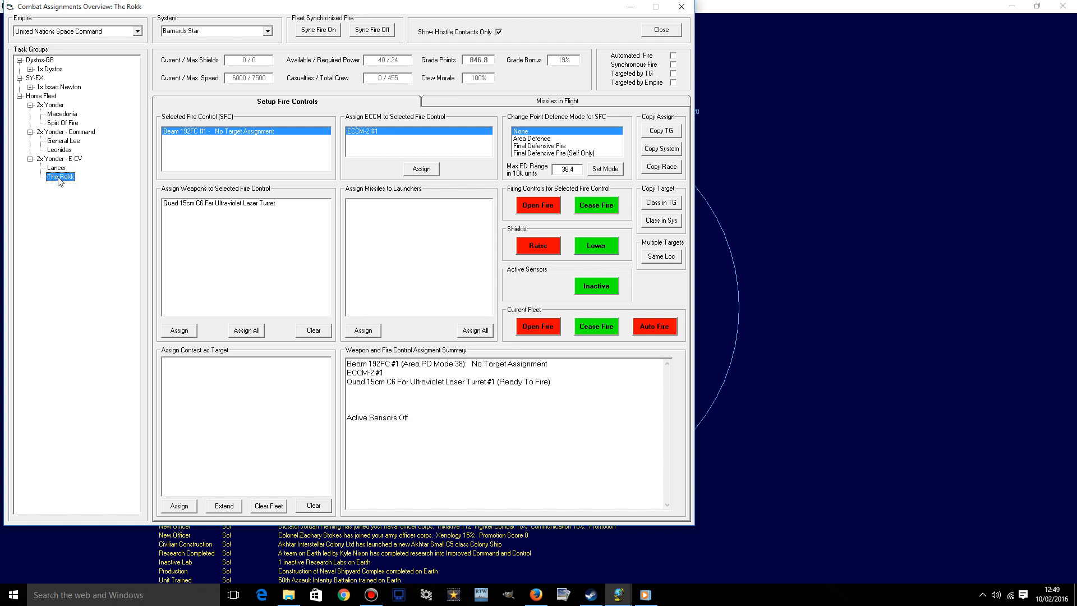
{"action": "left_click", "coordinate": [58, 168]}
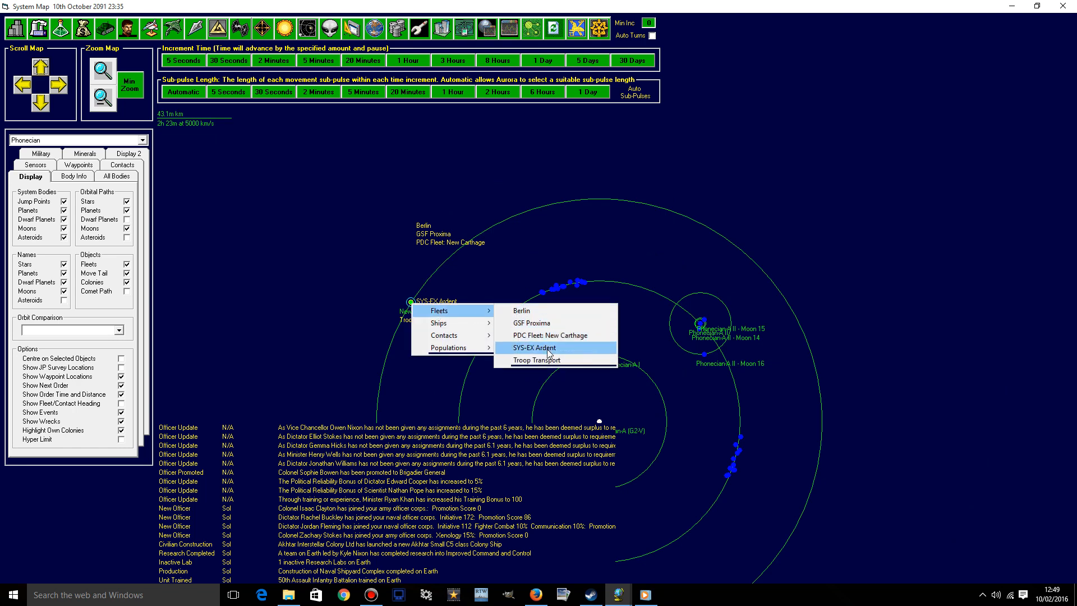
- Add another battalion from New Carthage to the Troop Transport's load orders
{"action": "left_click", "coordinate": [537, 359]}
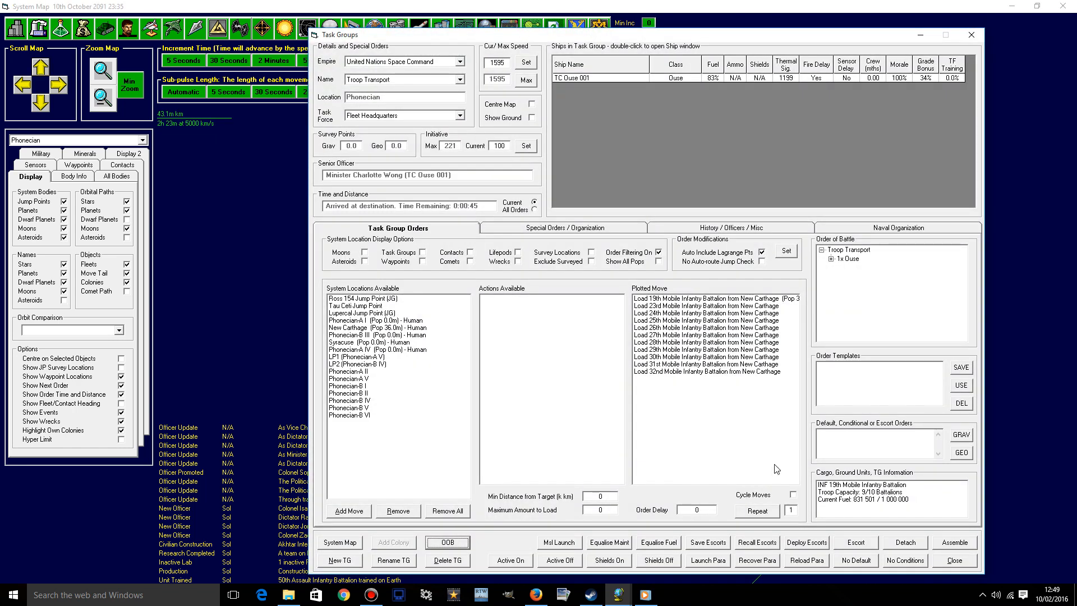
{"action": "mouse_move", "coordinate": [385, 361]}
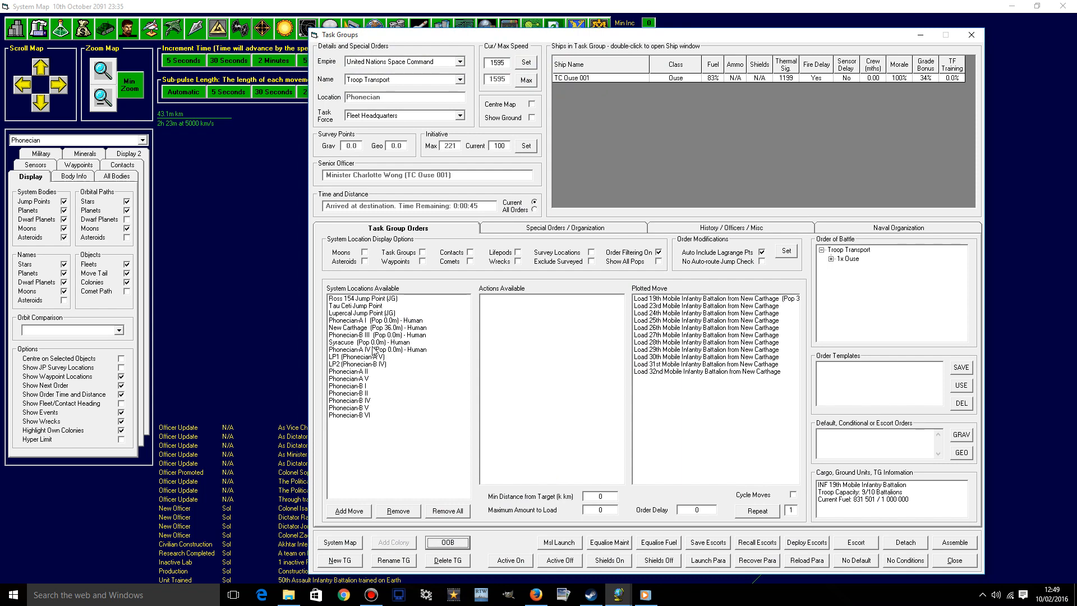
{"action": "left_click", "coordinate": [373, 349]}
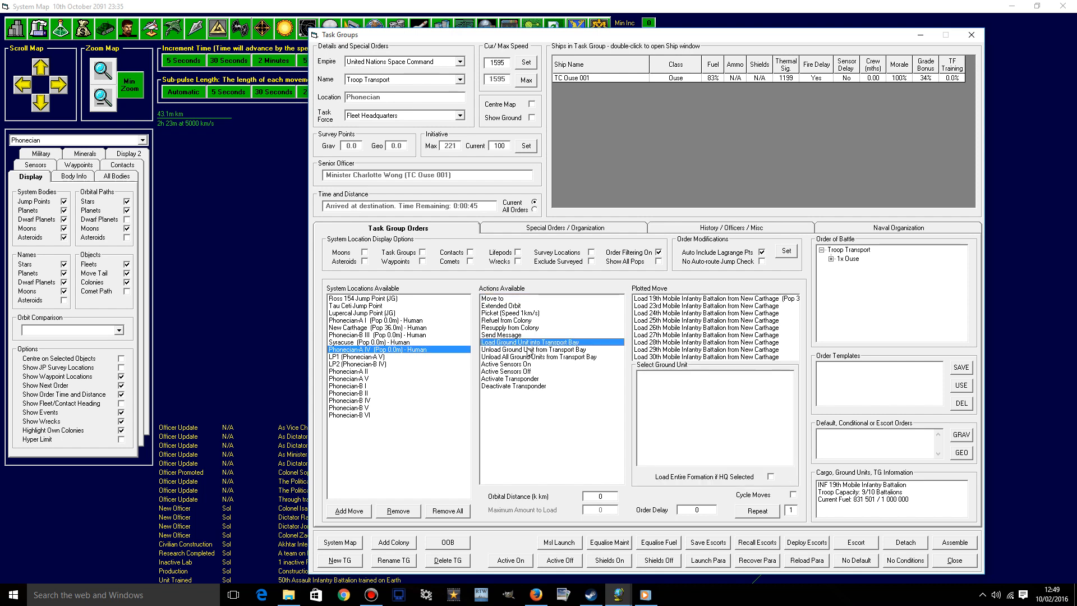
{"action": "mouse_move", "coordinate": [684, 387]}
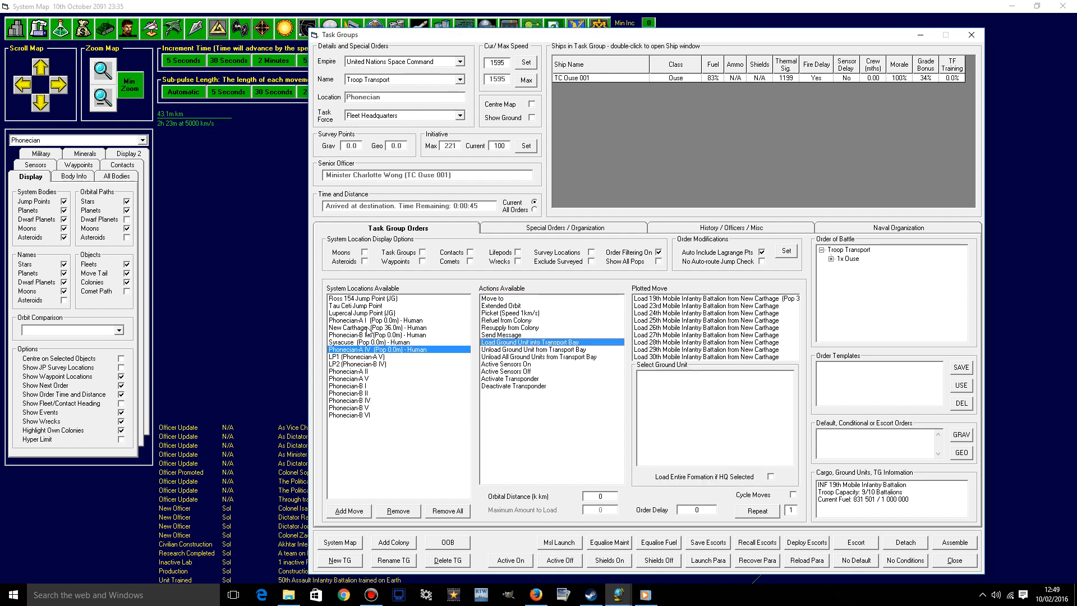
{"action": "left_click", "coordinate": [378, 326]}
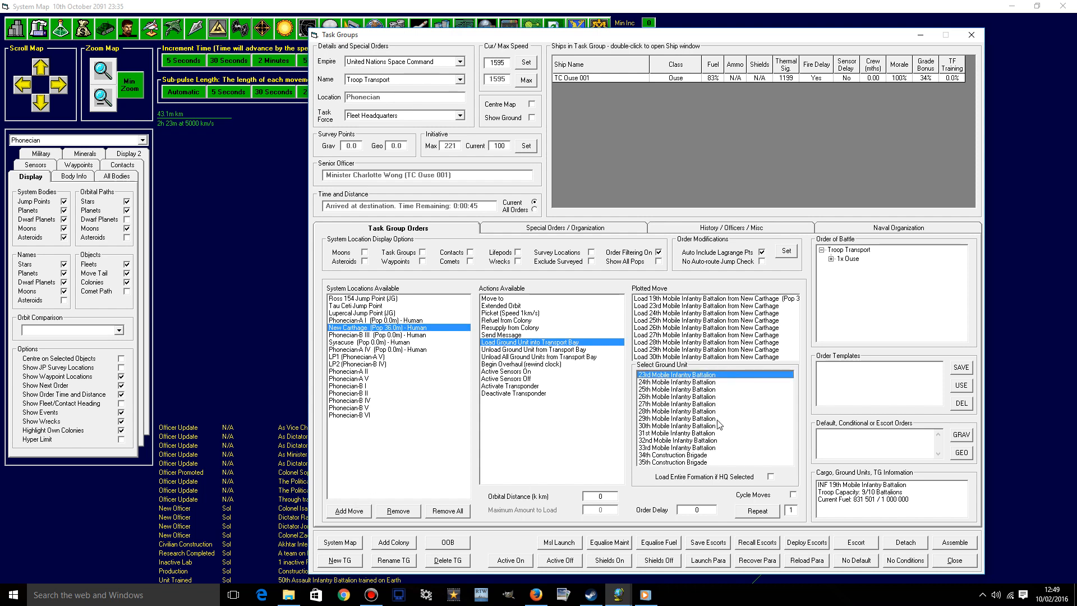
{"action": "left_click", "coordinate": [677, 447]}
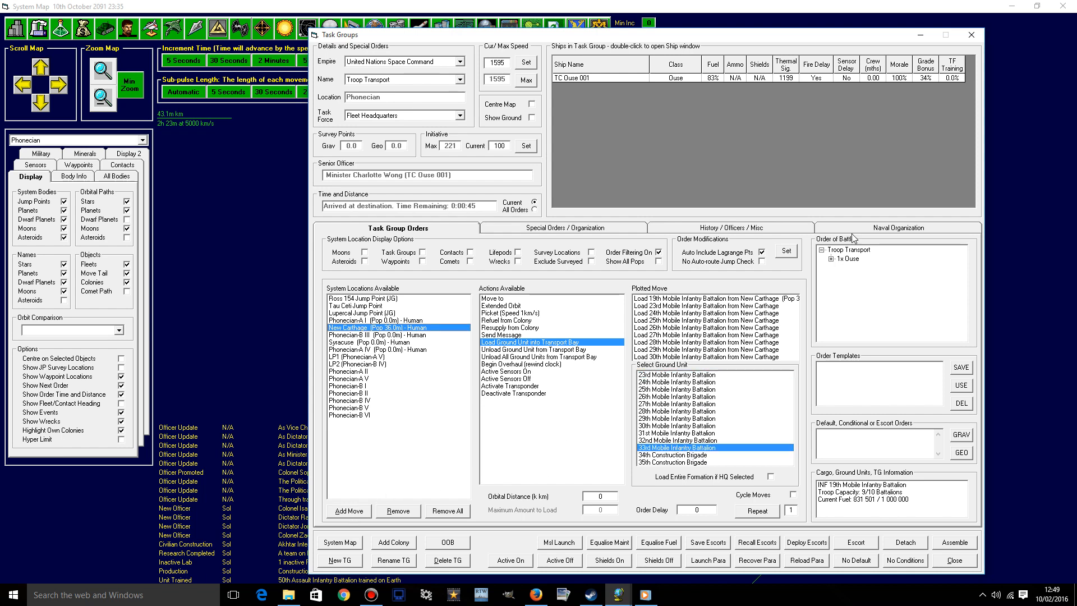
{"action": "mouse_move", "coordinate": [382, 304]}
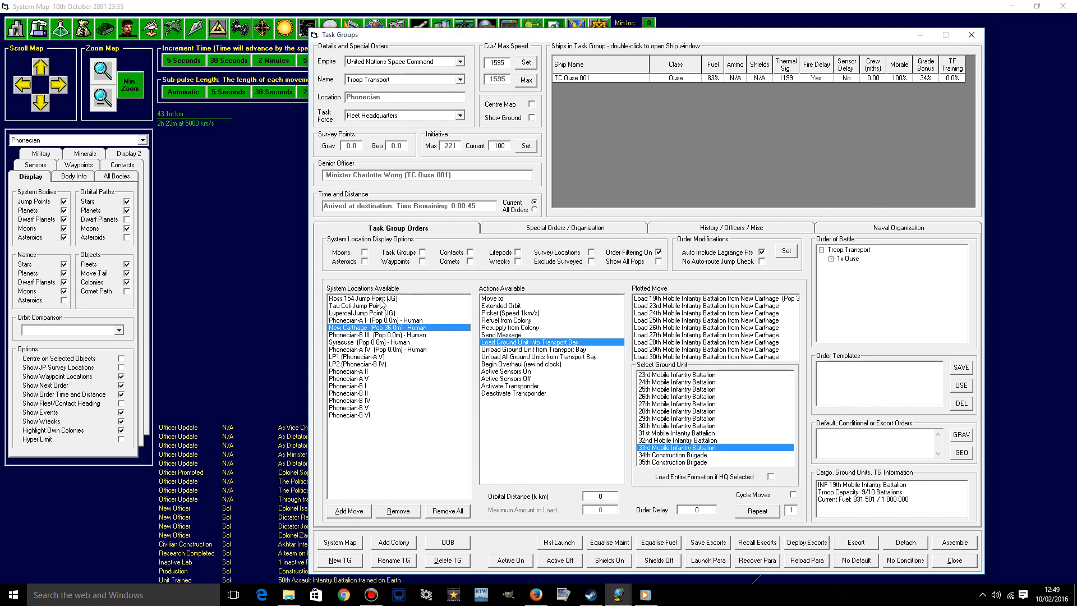
- Add Standard Transit orders through the Ross 154 and Barnards Star jump points
{"action": "left_click", "coordinate": [357, 298]}
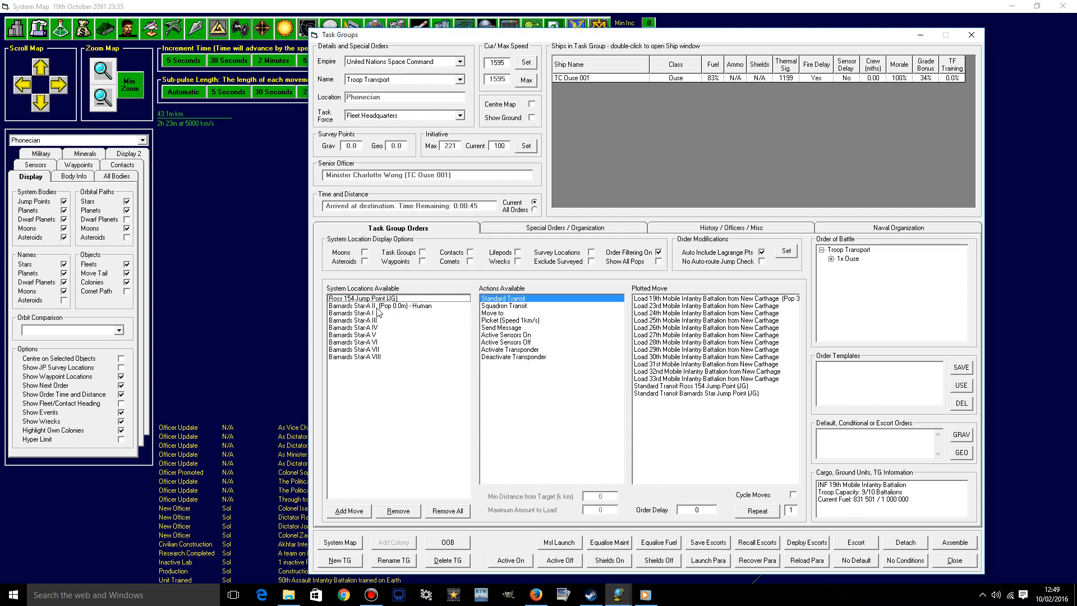
{"action": "left_click", "coordinate": [385, 305]}
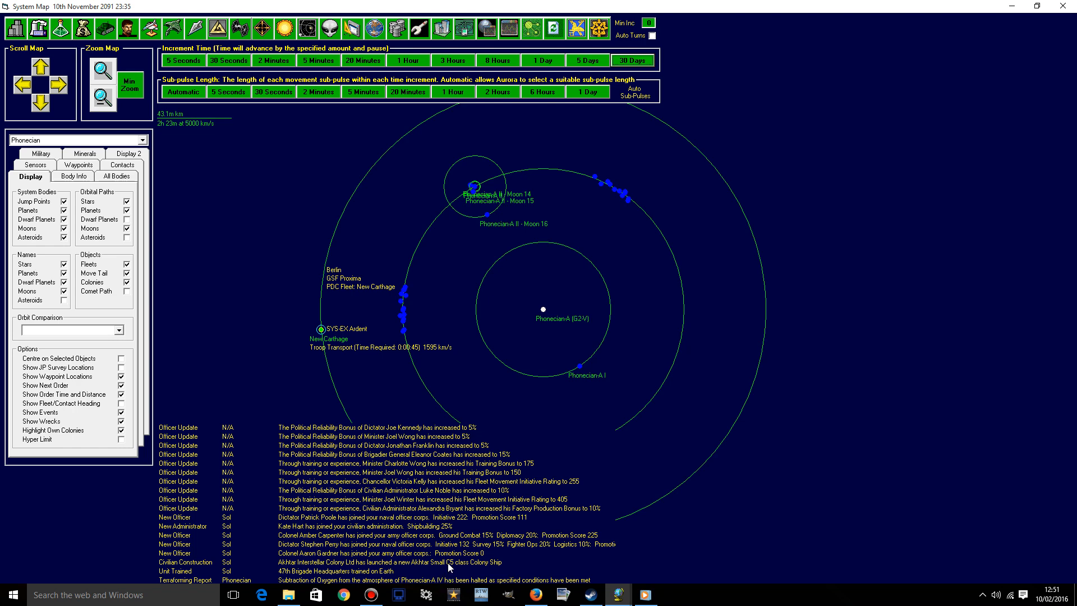
- Confirm the Troop Transport's route ends with unloading all ground units at Barnards Star-A II
{"action": "right_click", "coordinate": [357, 341]}
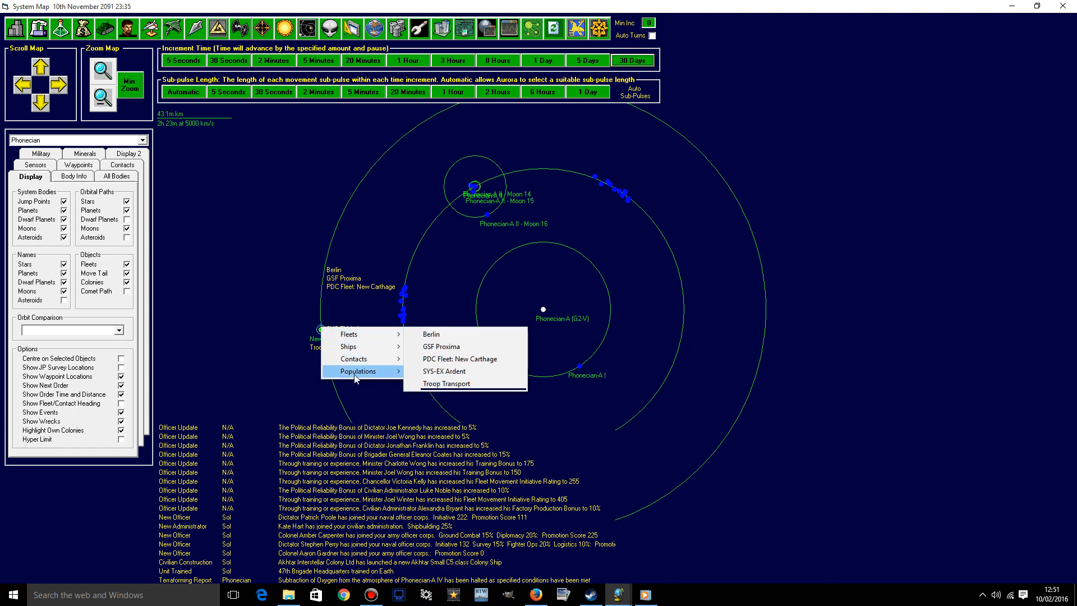
{"action": "left_click", "coordinate": [446, 371]}
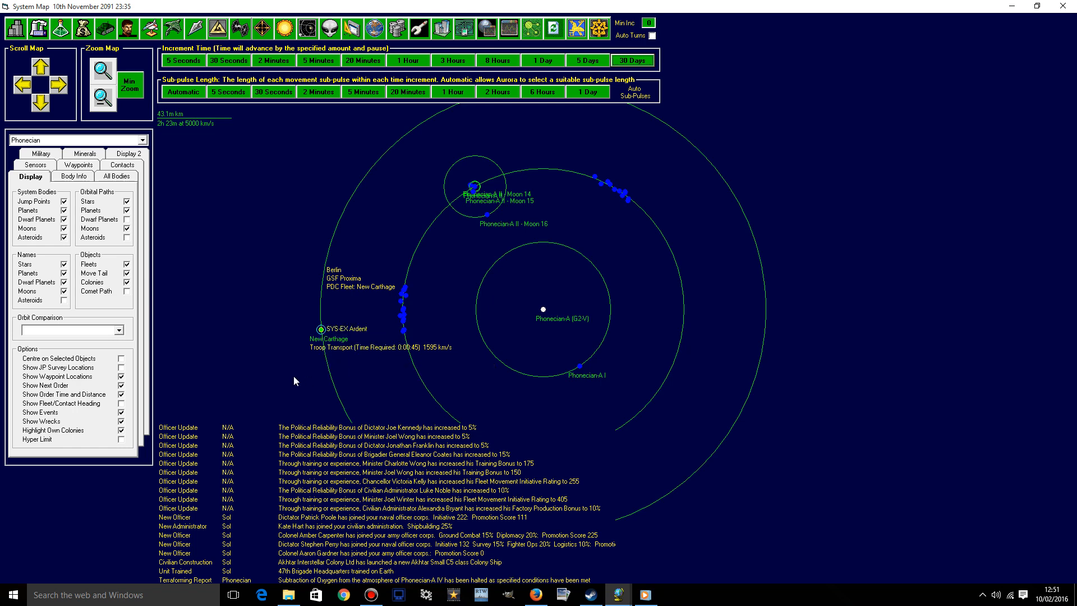
{"action": "right_click", "coordinate": [362, 336]}
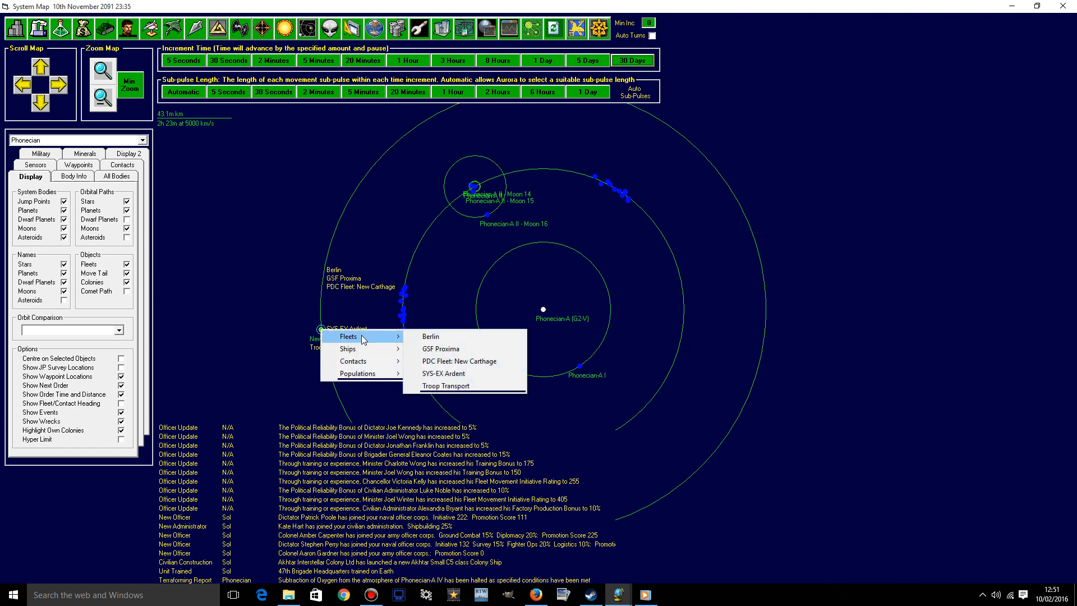
{"action": "left_click", "coordinate": [445, 385]}
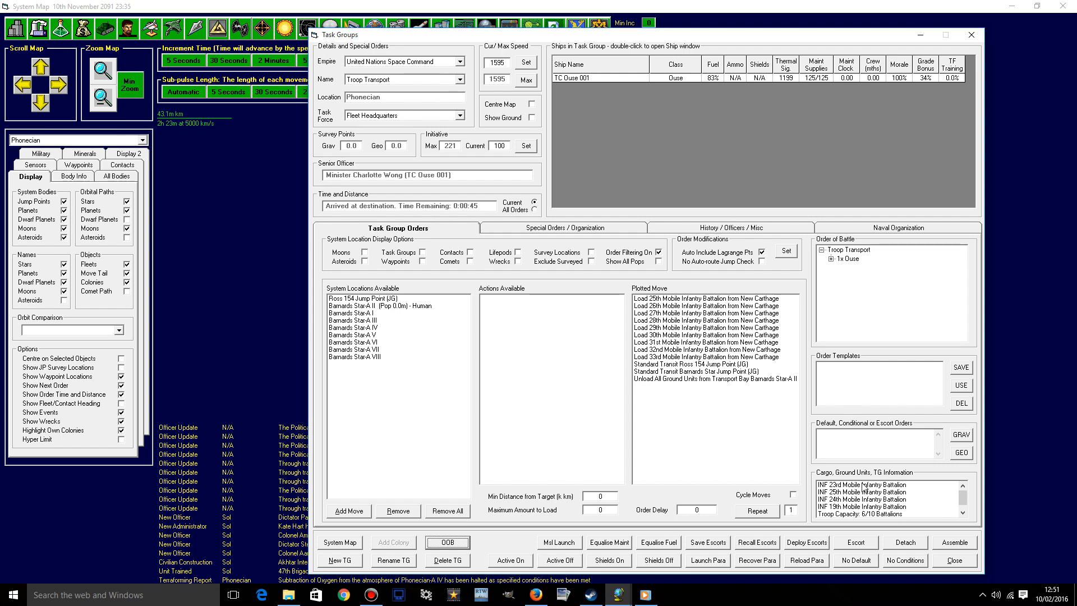
{"action": "mouse_move", "coordinate": [1002, 38]}
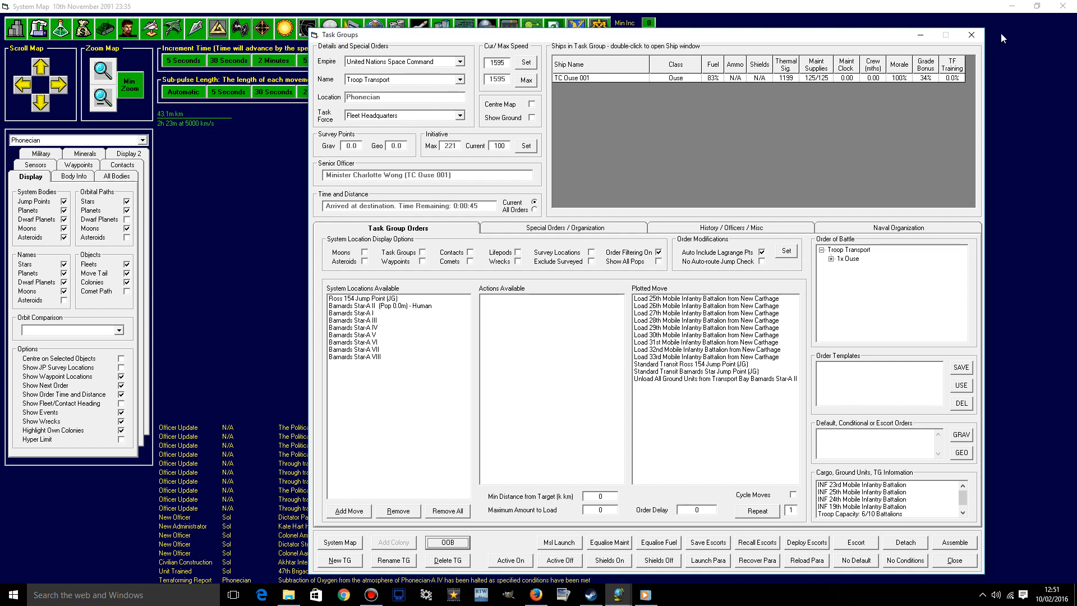
{"action": "left_click", "coordinate": [972, 35]}
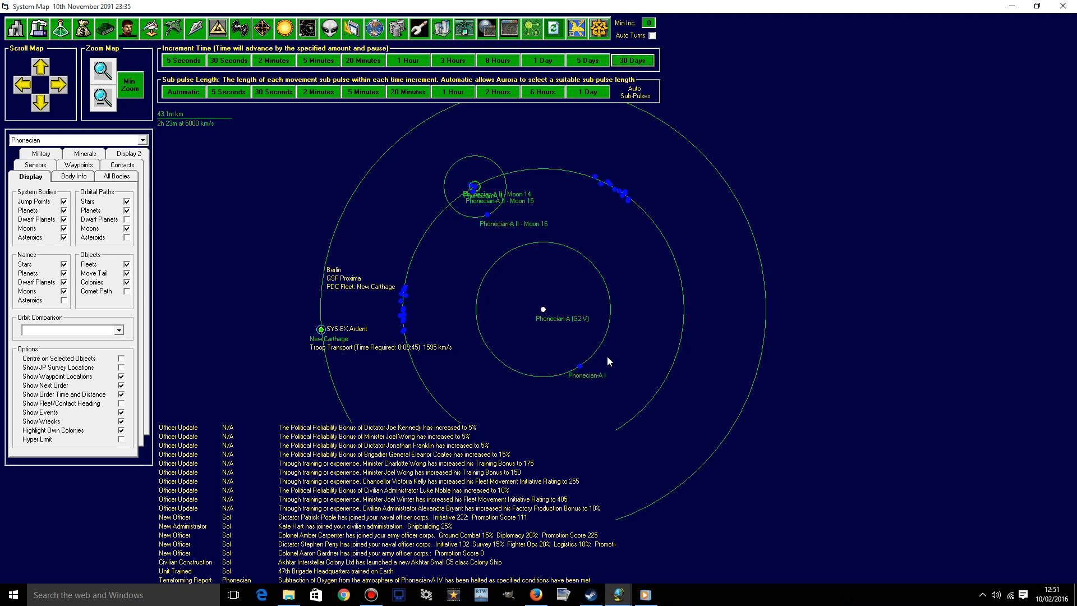
{"action": "mouse_move", "coordinate": [174, 77]}
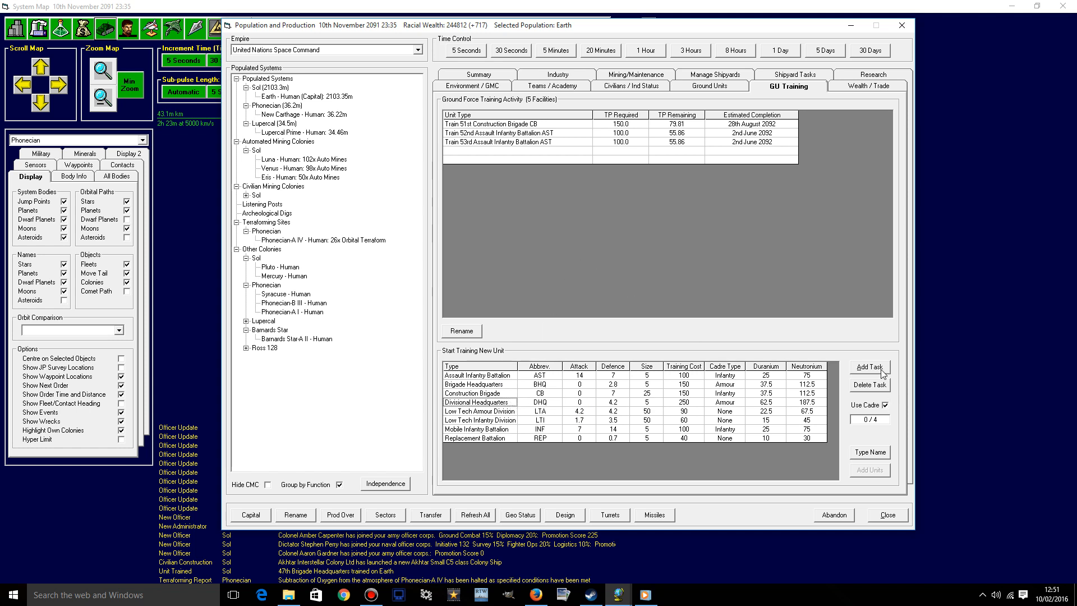
- Queue a Divisional Headquarters and a Brigade Headquarters in Earth's ground unit training
{"action": "left_click", "coordinate": [869, 366]}
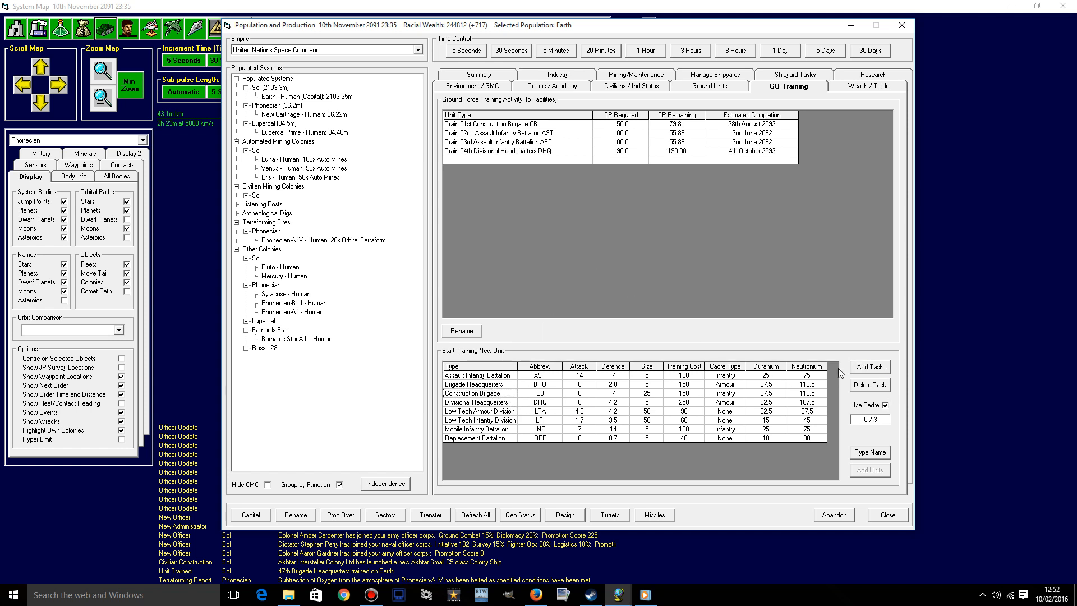
{"action": "left_click", "coordinate": [479, 382]}
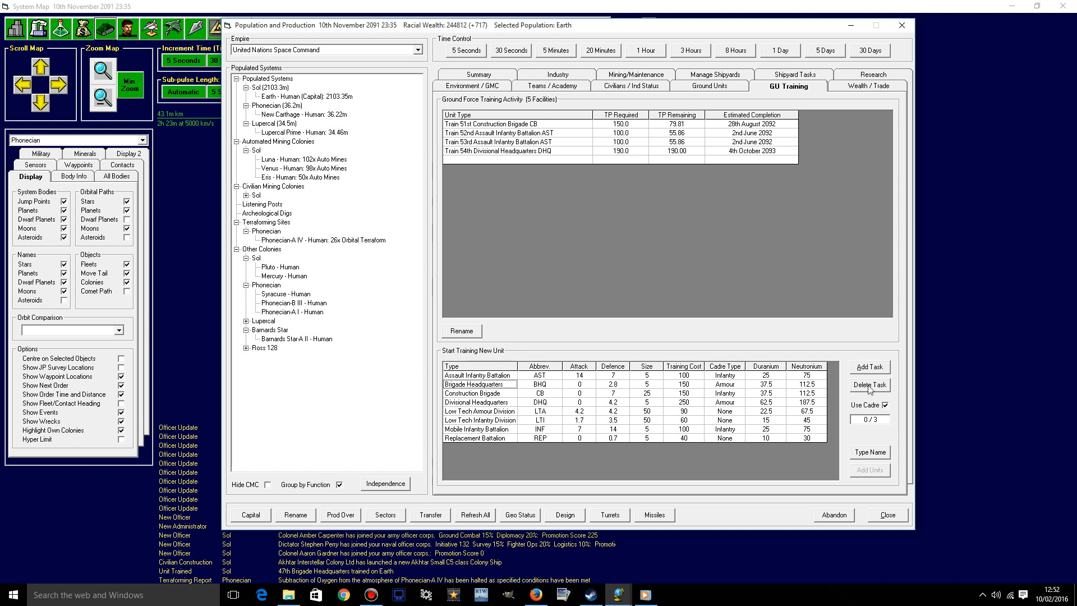
{"action": "left_click", "coordinate": [869, 366]}
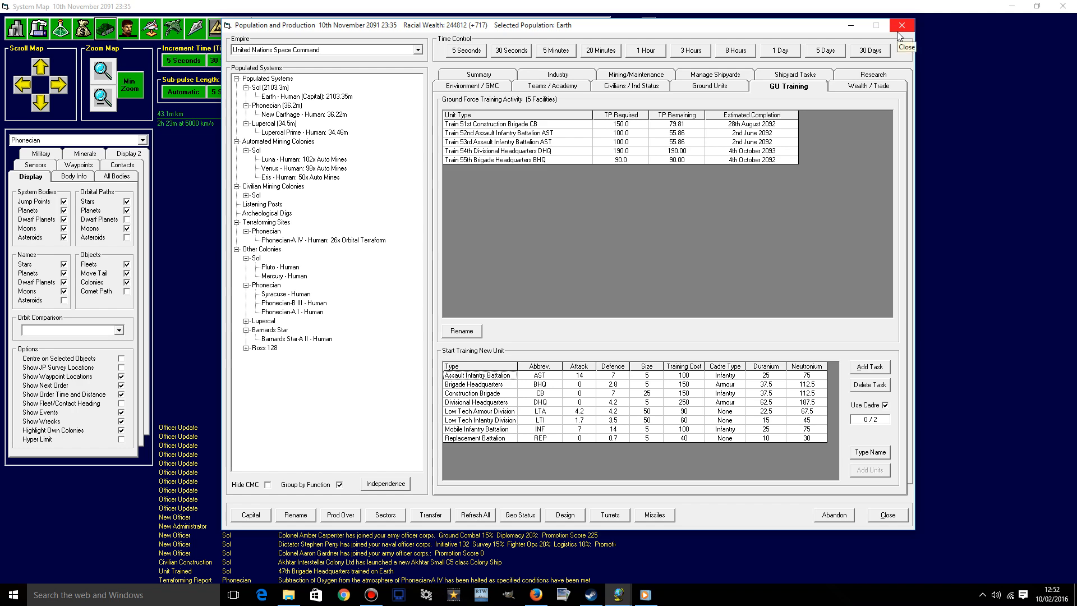
{"action": "left_click", "coordinate": [902, 26]}
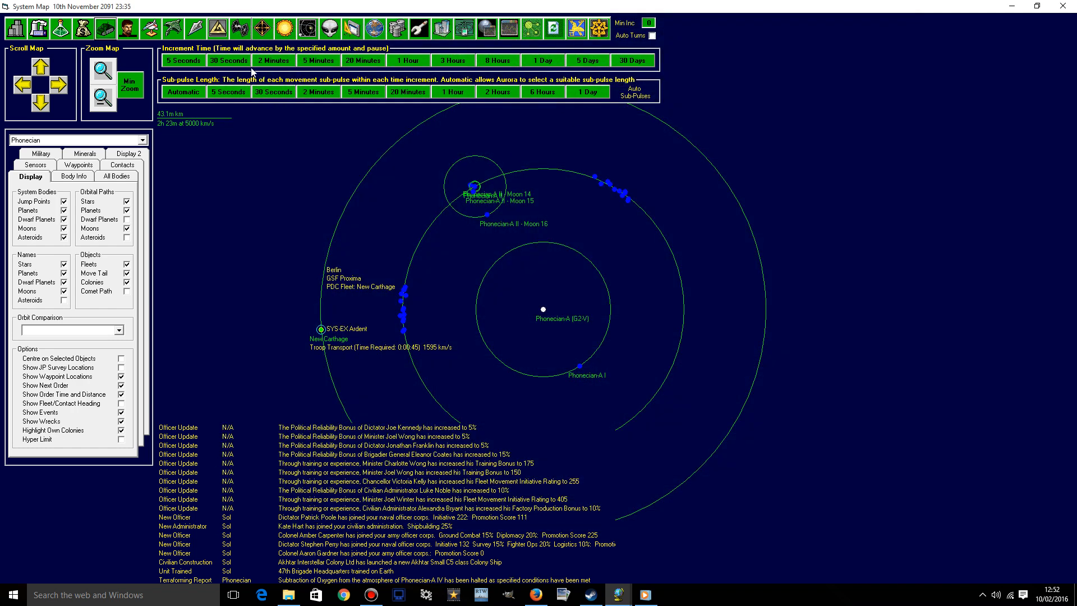
{"action": "mouse_move", "coordinate": [281, 50]}
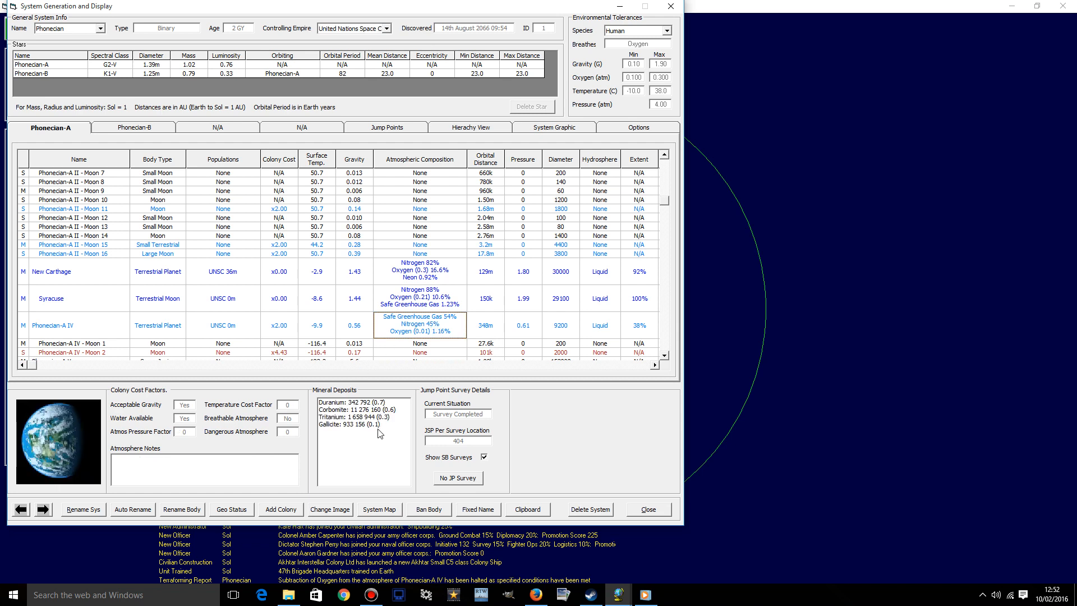
{"action": "mouse_move", "coordinate": [669, 71]}
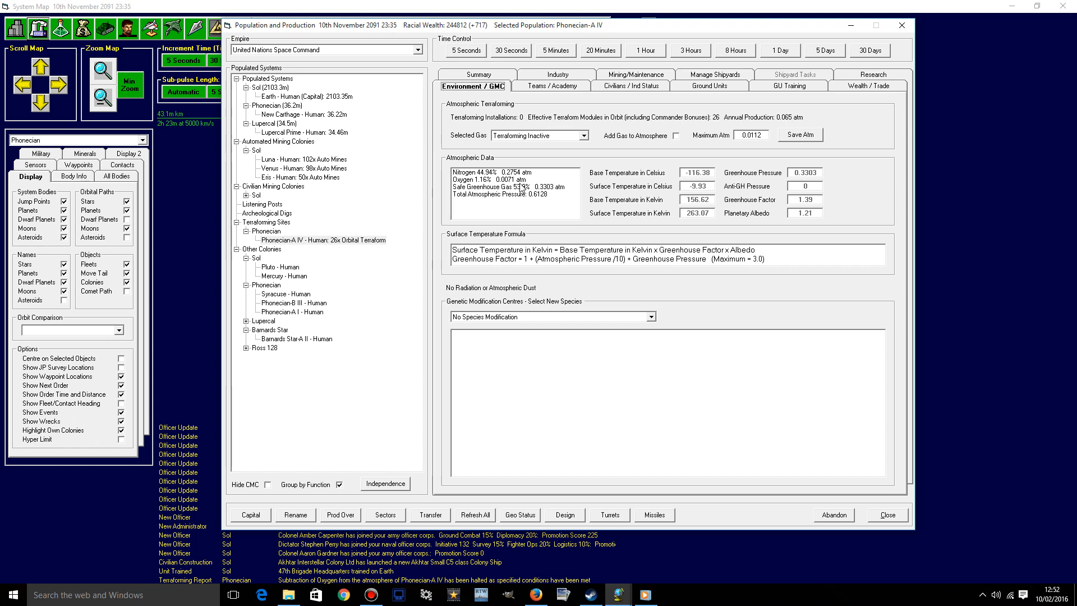
{"action": "mouse_move", "coordinate": [795, 129]}
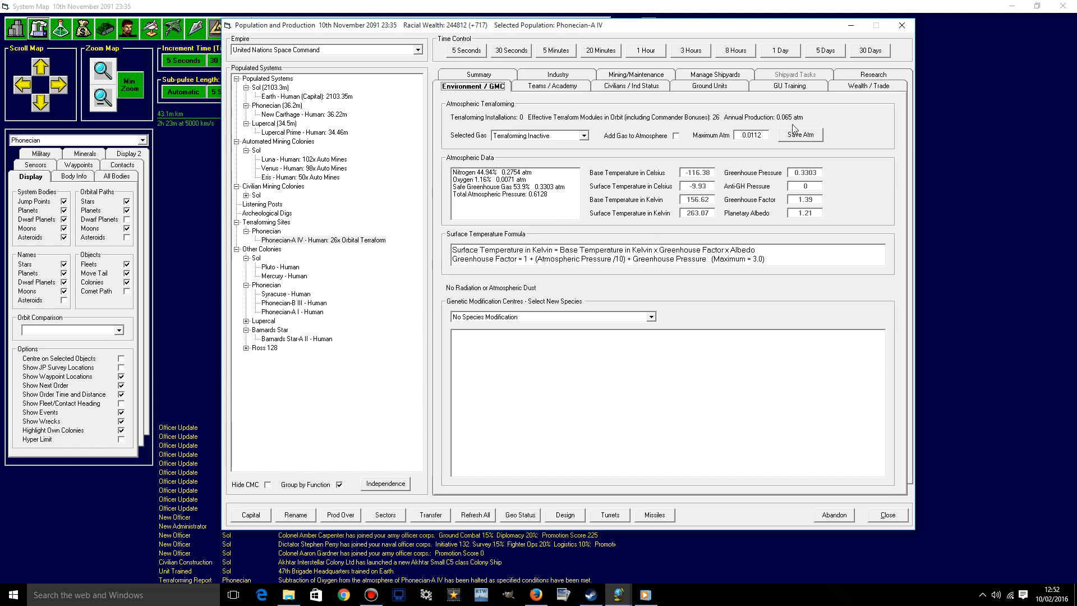
- Select Oxygen as Phonecian-A IV's terraforming gas and enable adding it to the atmosphere
{"action": "left_click", "coordinate": [752, 135]}
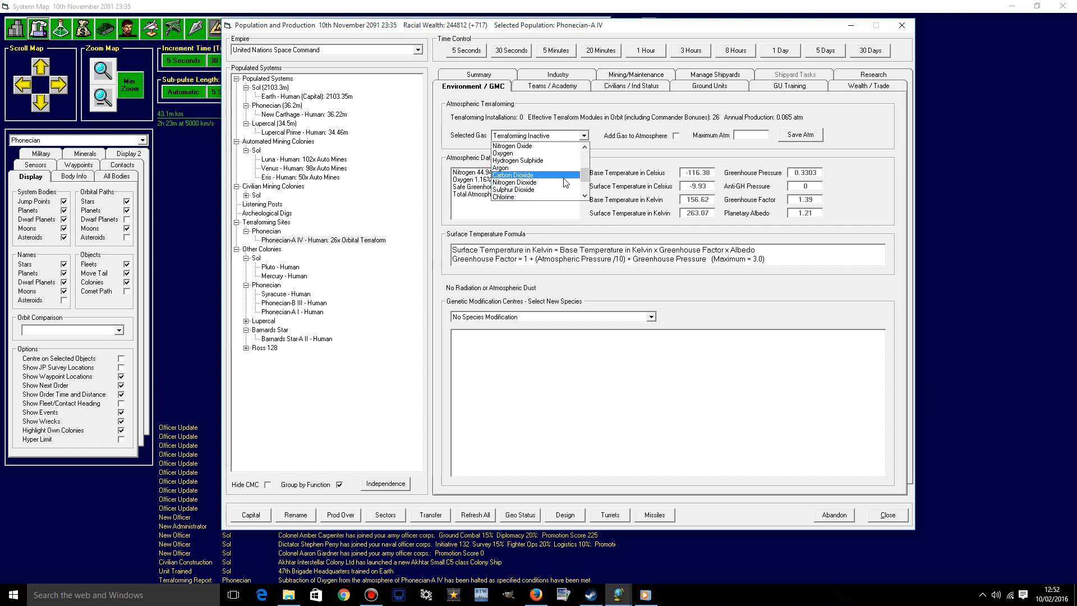
{"action": "left_click", "coordinate": [504, 153]}
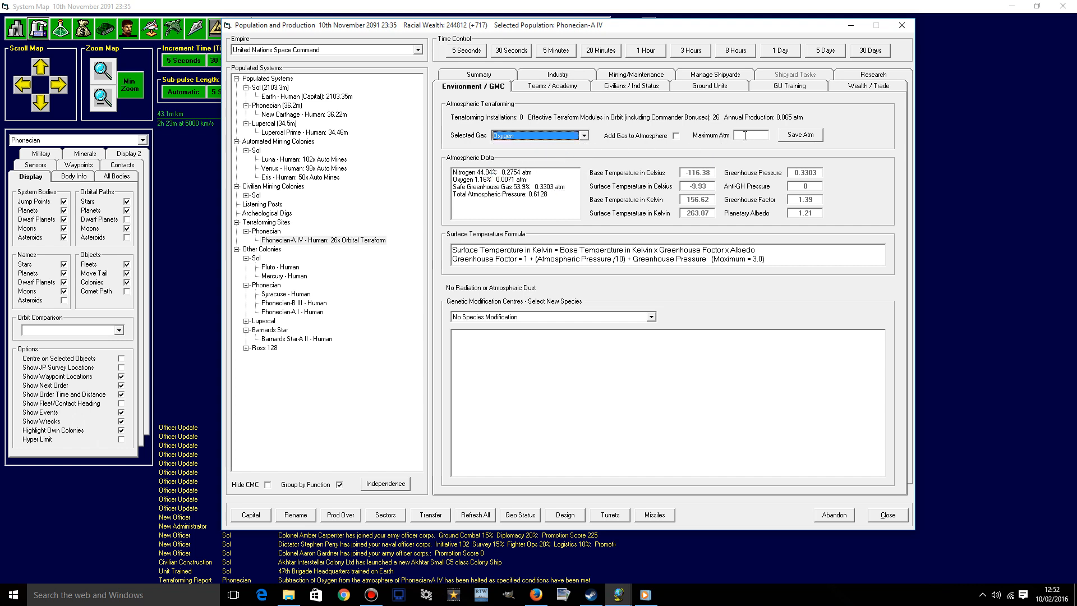
{"action": "left_click", "coordinate": [676, 136]}
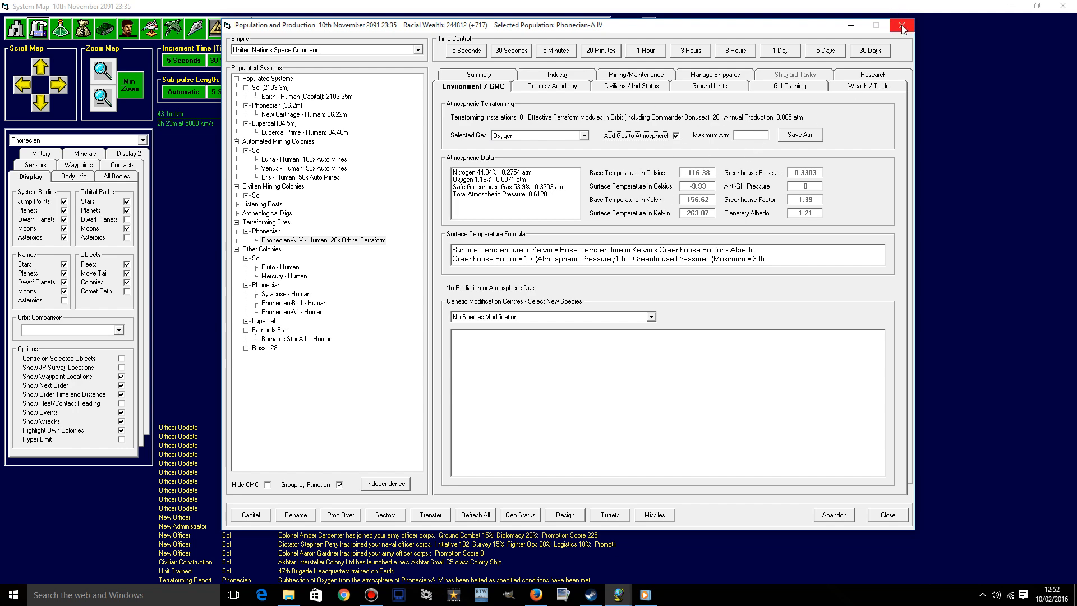
{"action": "left_click", "coordinate": [903, 26]}
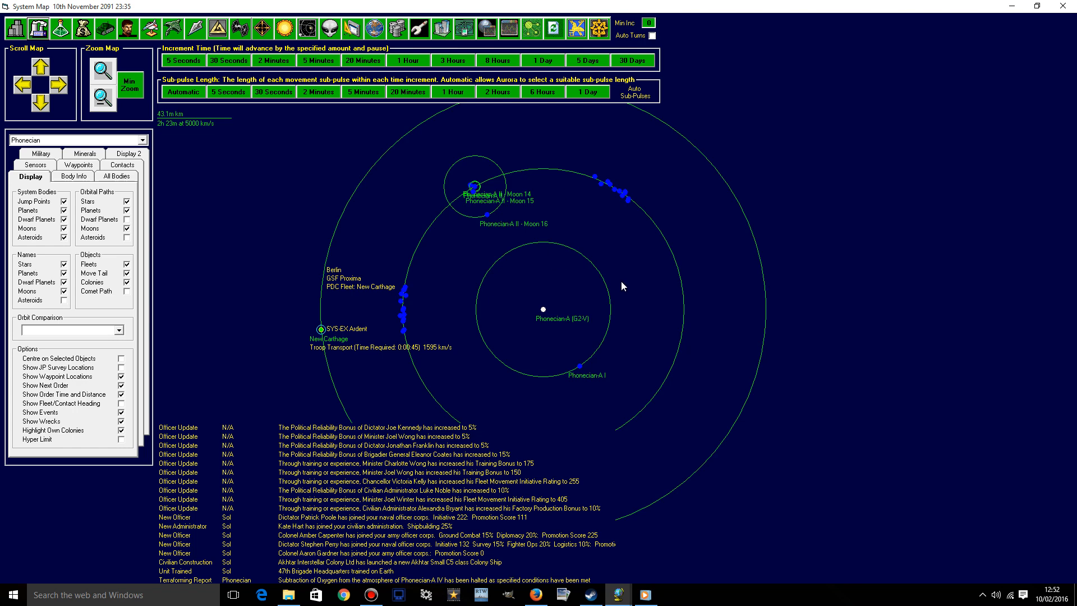
{"action": "mouse_move", "coordinate": [255, 202]}
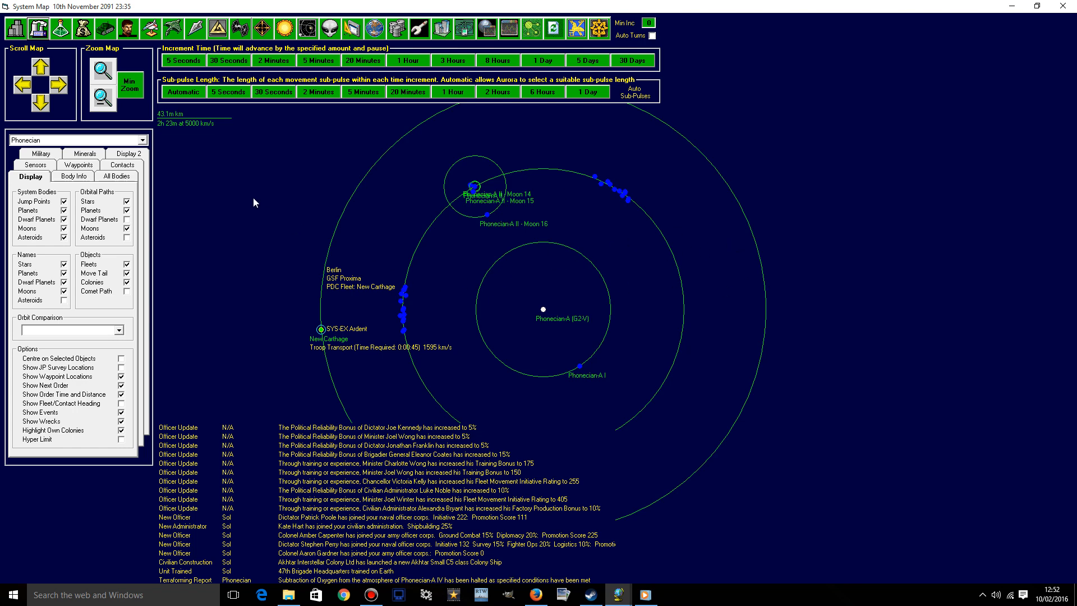
{"action": "mouse_move", "coordinate": [476, 274]}
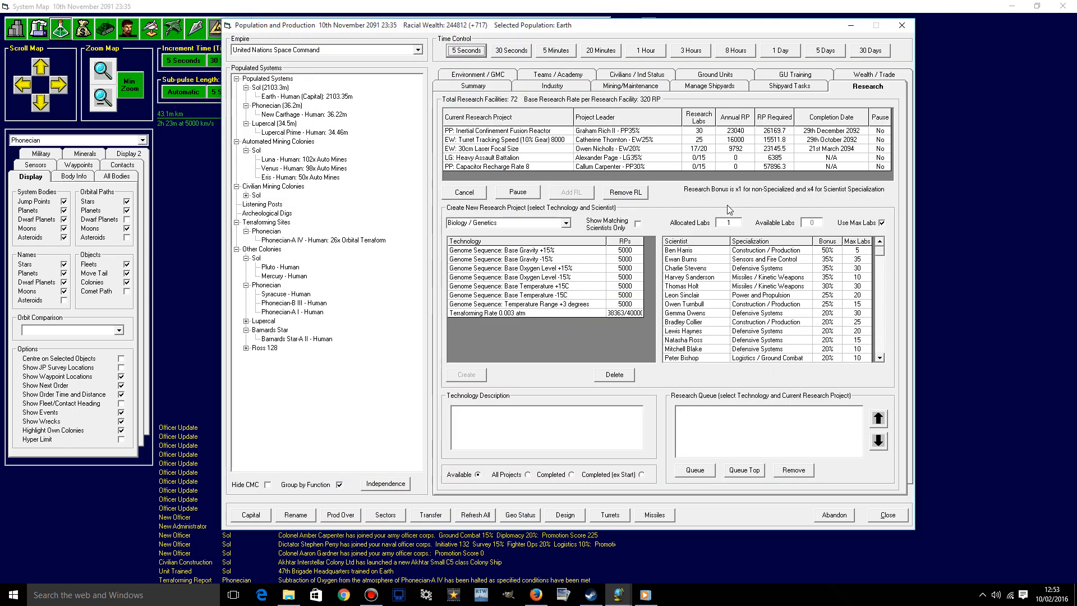
- Filter Earth's research to Energy Weapons technologies and their specialist scientists
{"action": "left_click", "coordinate": [505, 149]}
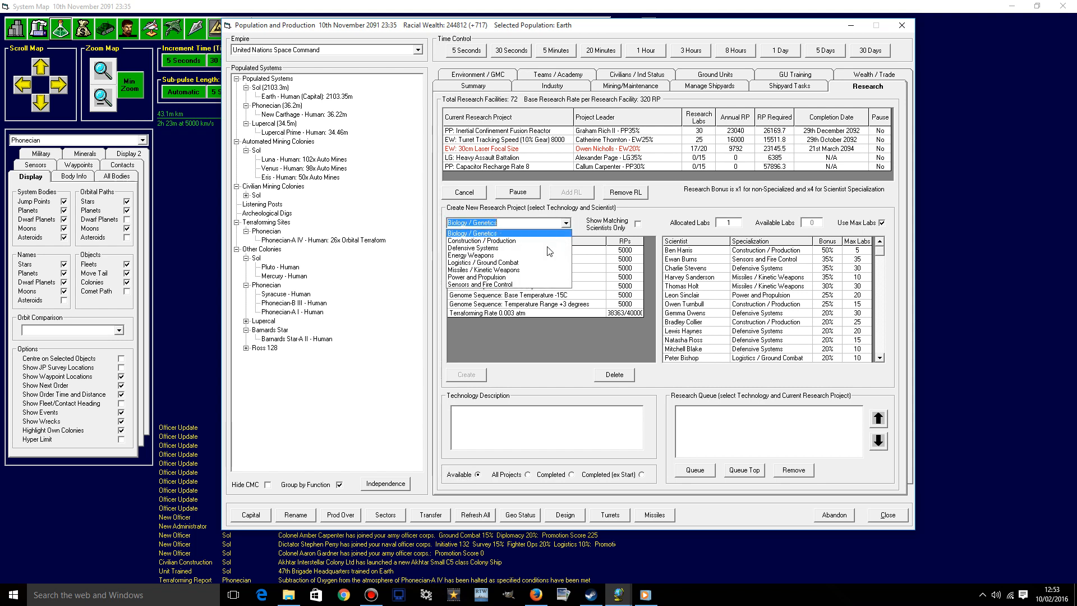
{"action": "left_click", "coordinate": [473, 234]}
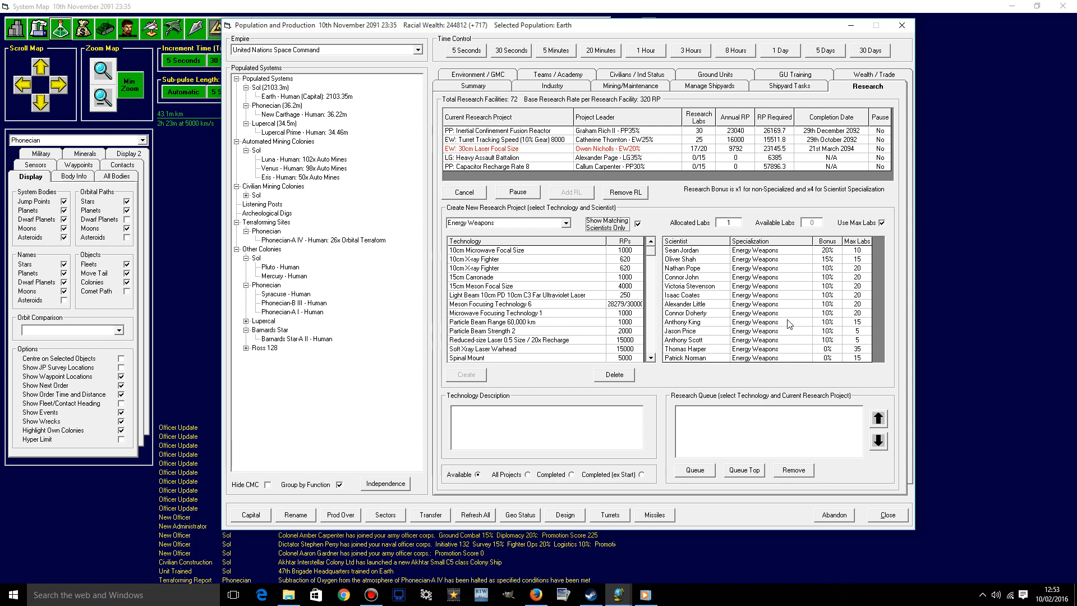
{"action": "mouse_move", "coordinate": [774, 354]}
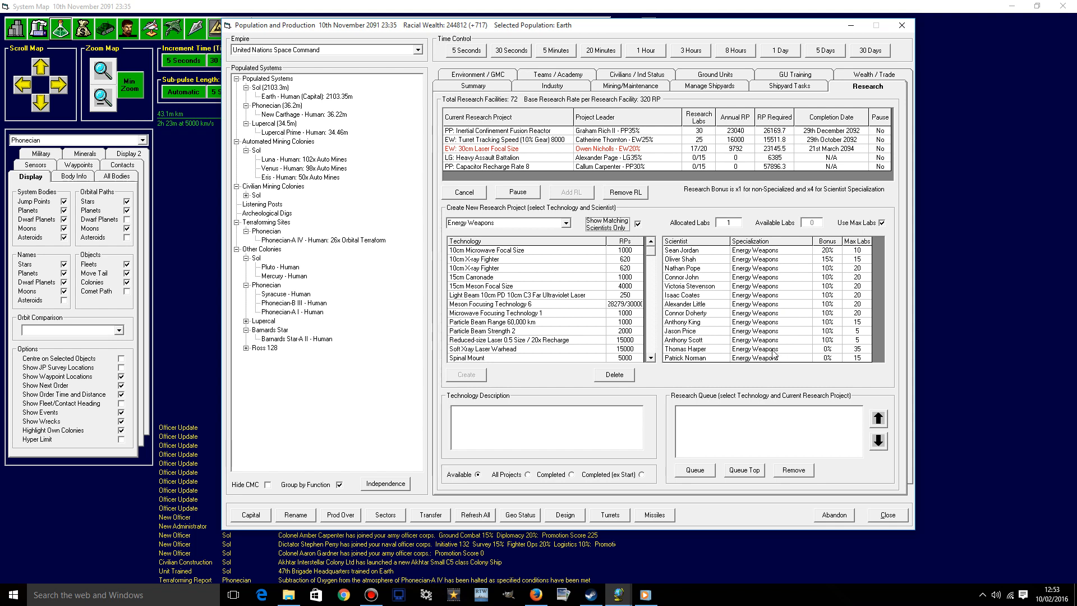
{"action": "mouse_move", "coordinate": [804, 327]}
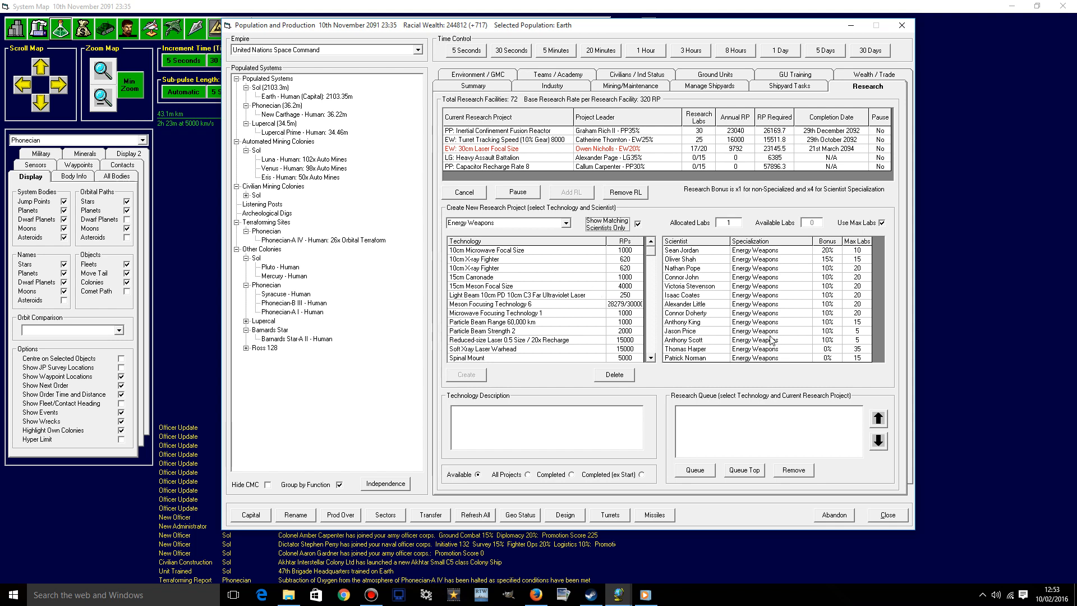
{"action": "mouse_move", "coordinate": [752, 329]}
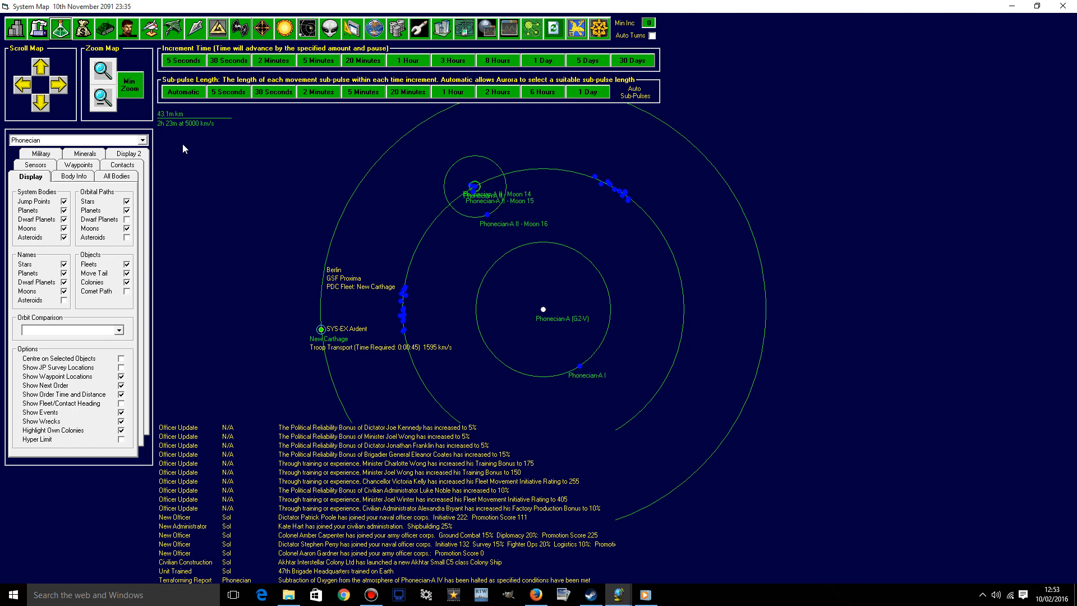
- Switch the system map to Barnards Star showing Home Fleet and the Ground Forces contact
{"action": "left_click", "coordinate": [143, 139]}
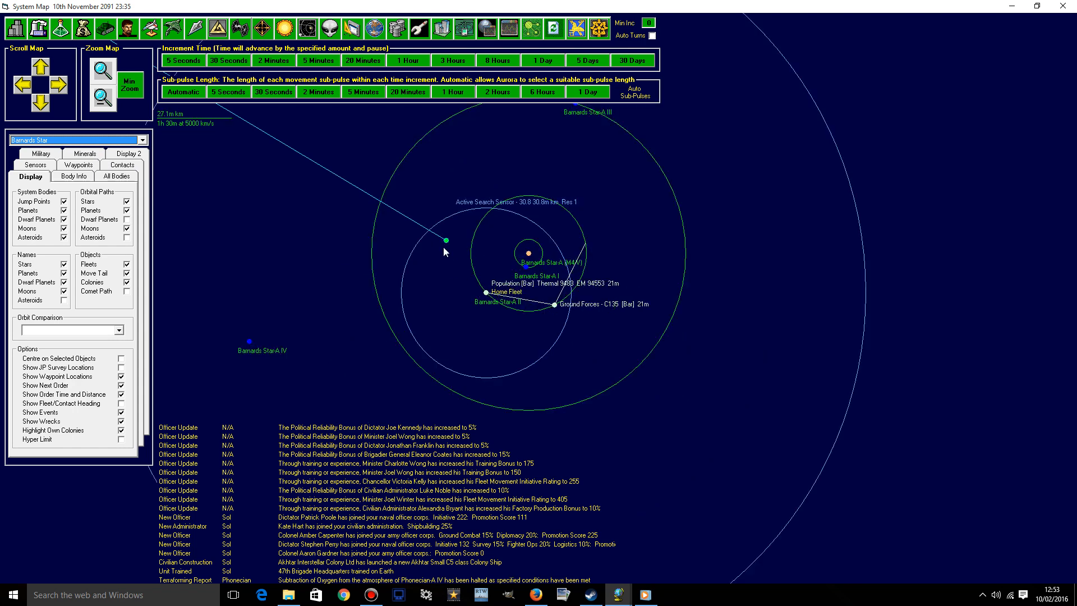
{"action": "right_click", "coordinate": [446, 240]}
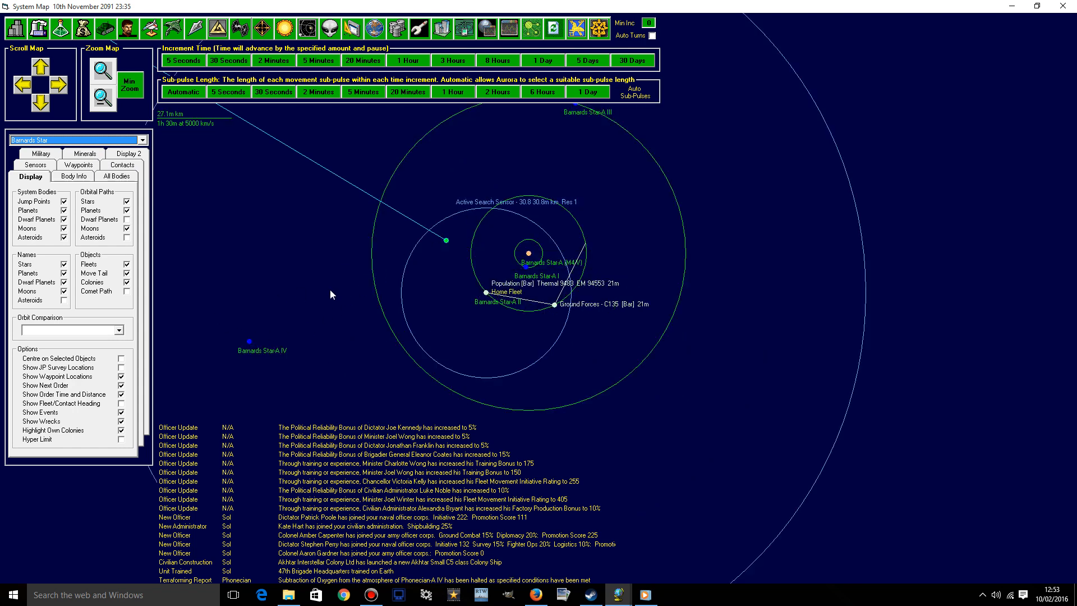
{"action": "mouse_move", "coordinate": [633, 314]}
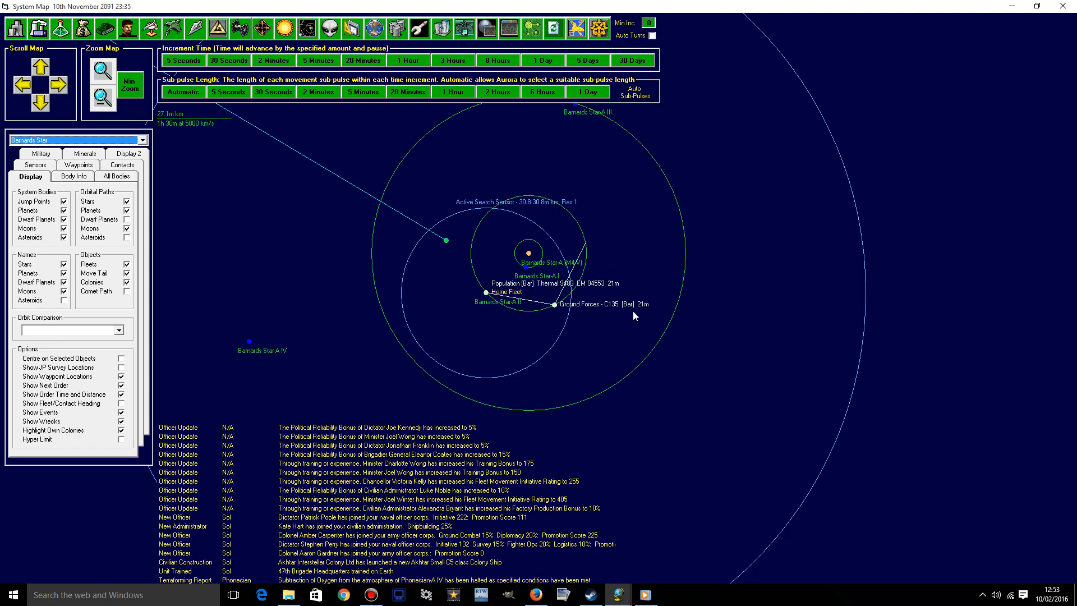